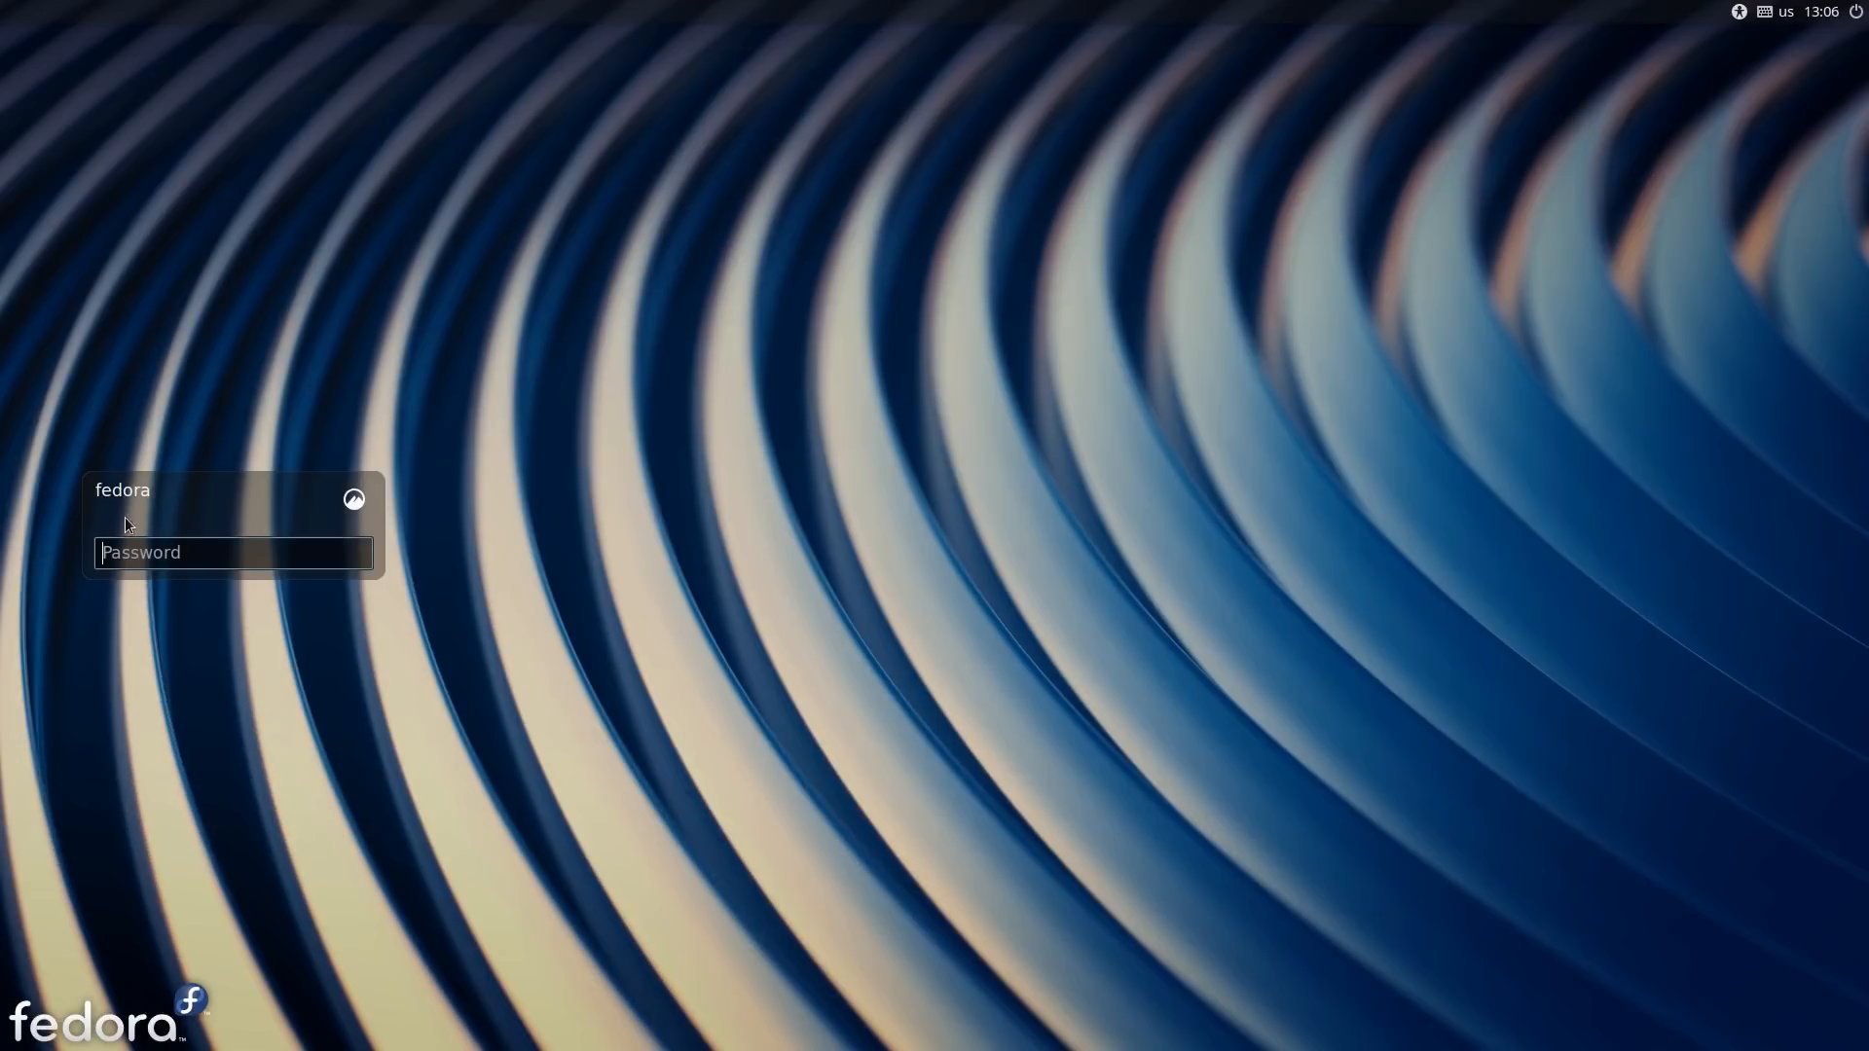
Step: Enter the password on the lock screen and sign in to the Cinnamon desktop
text(•)
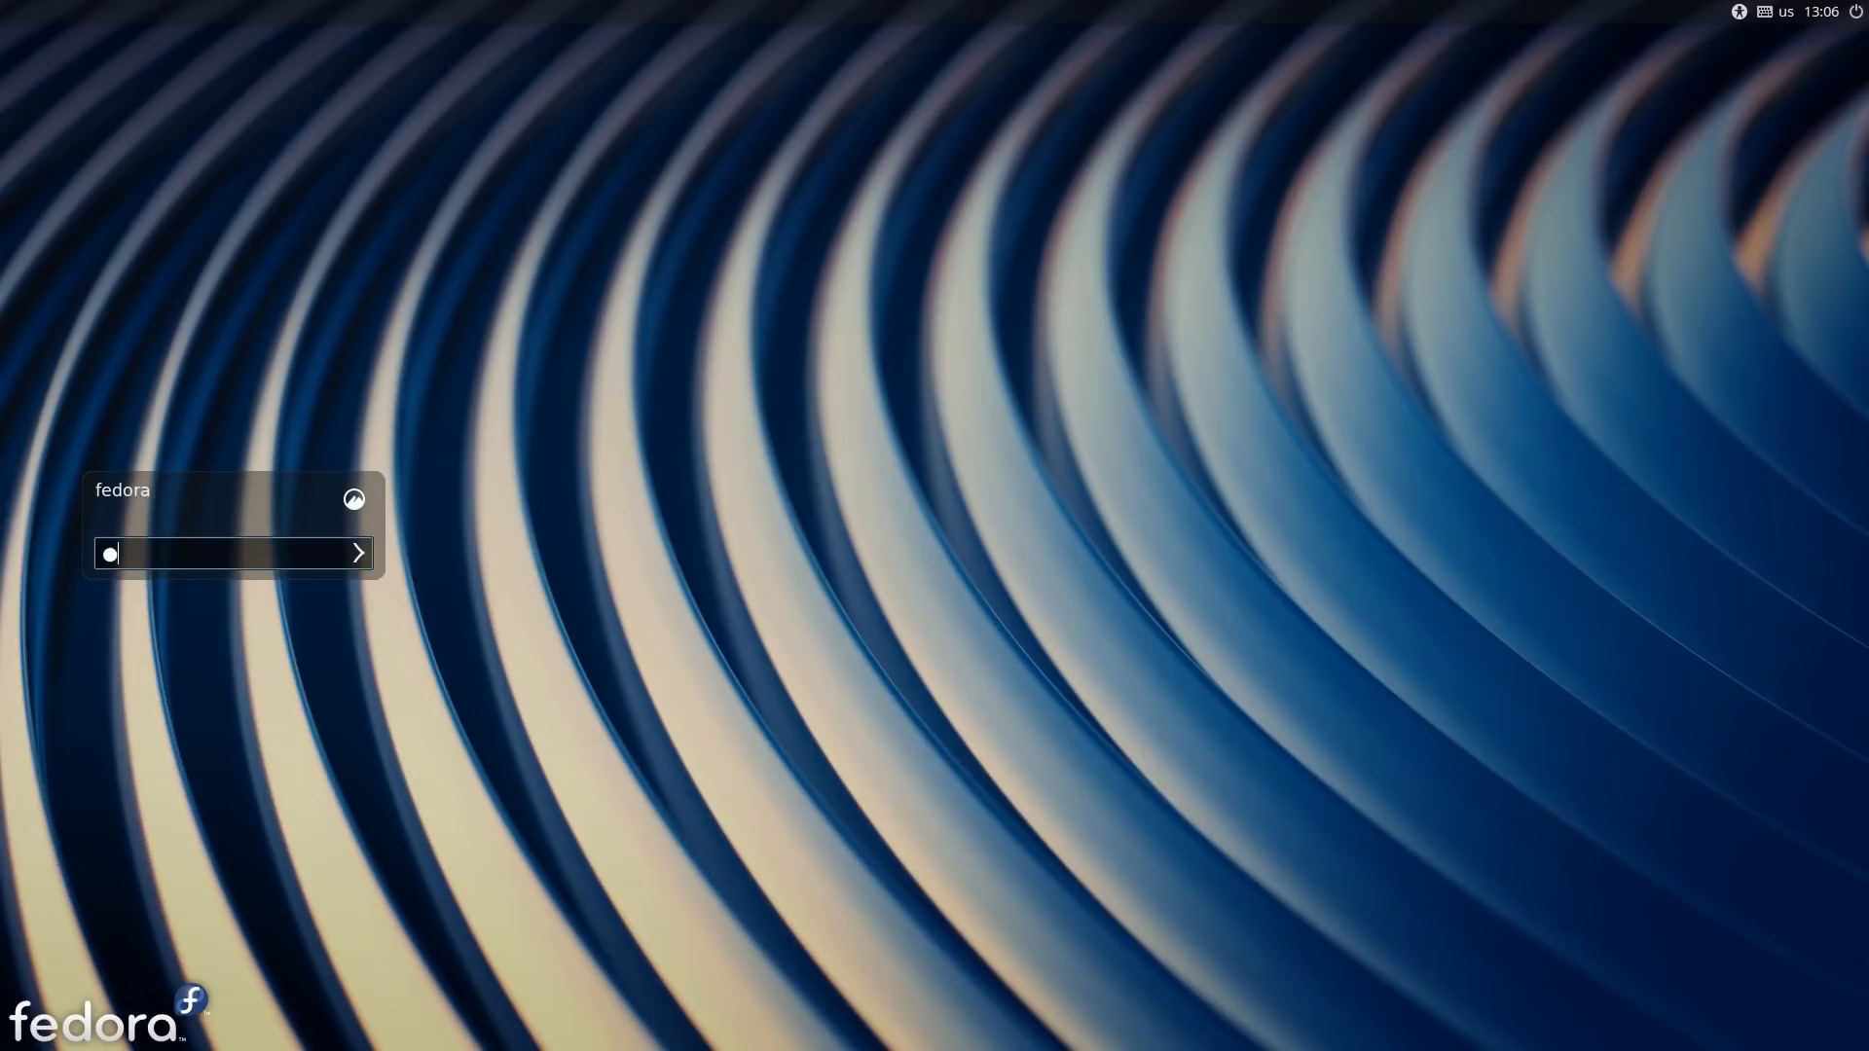
click(358, 553)
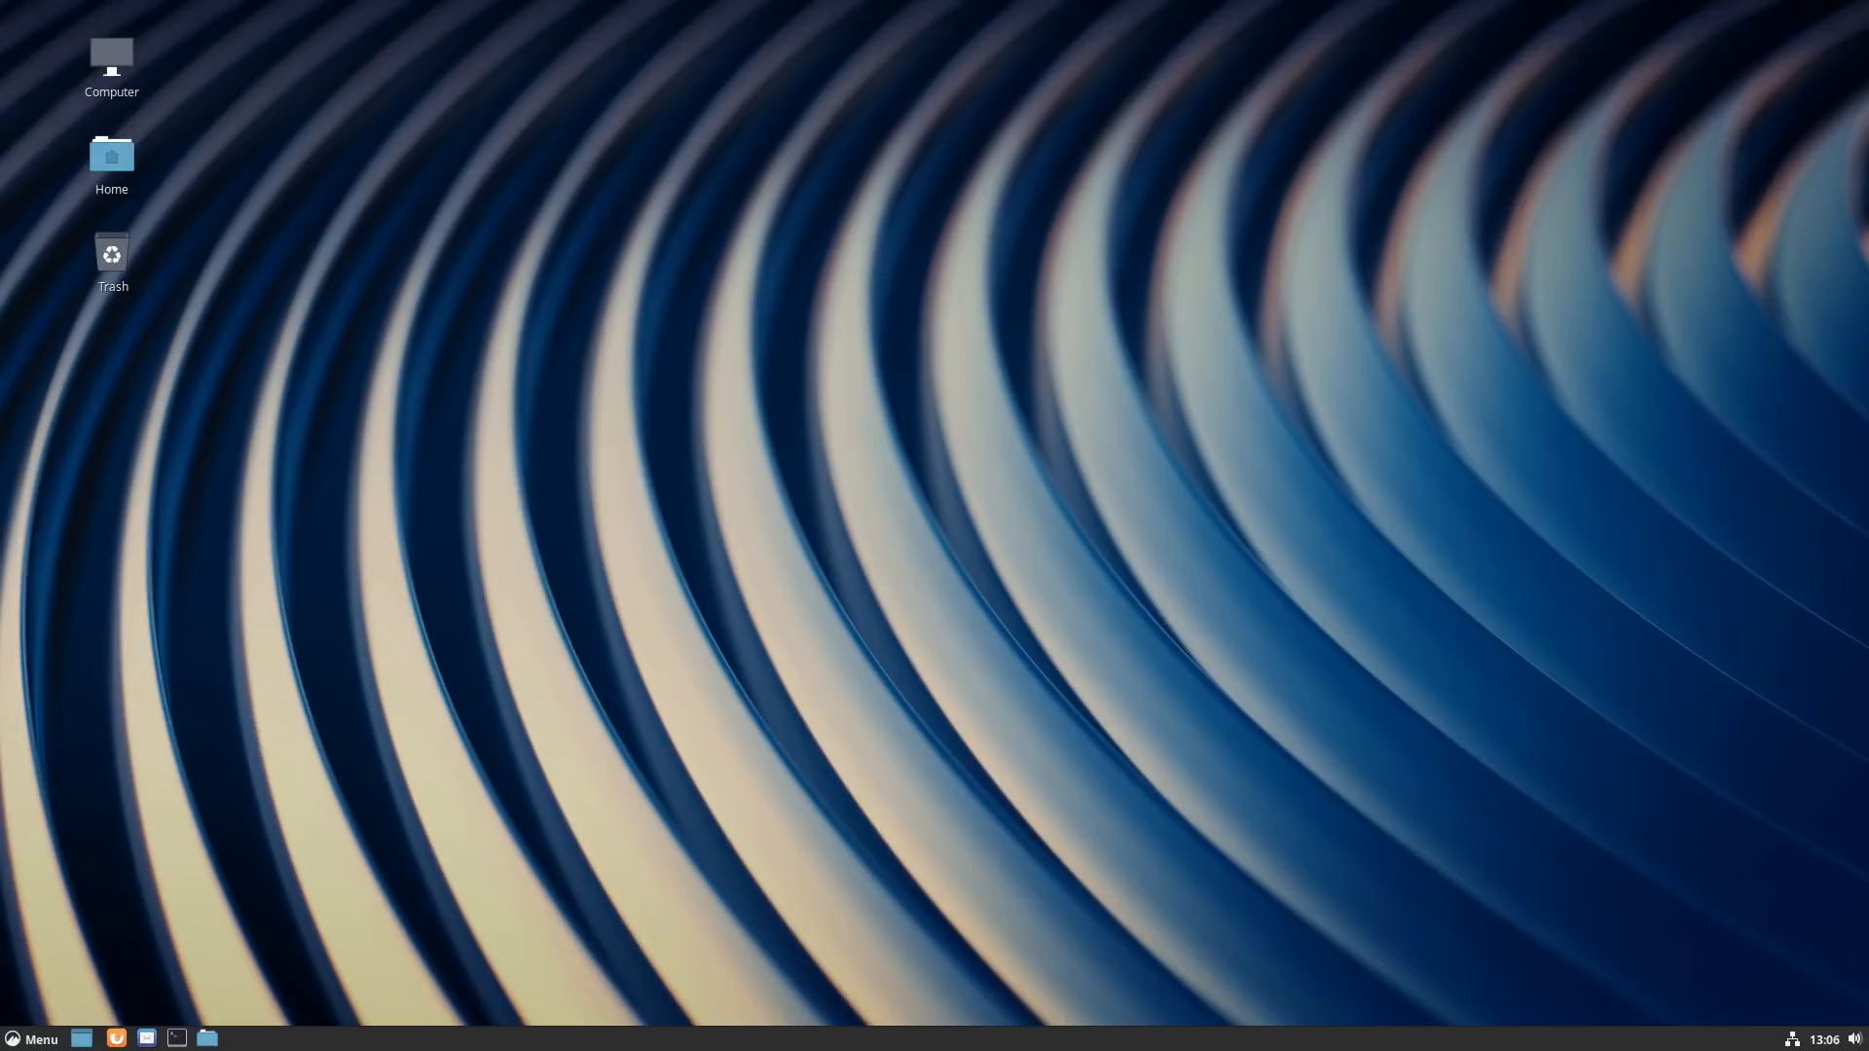
mouse_move(199, 946)
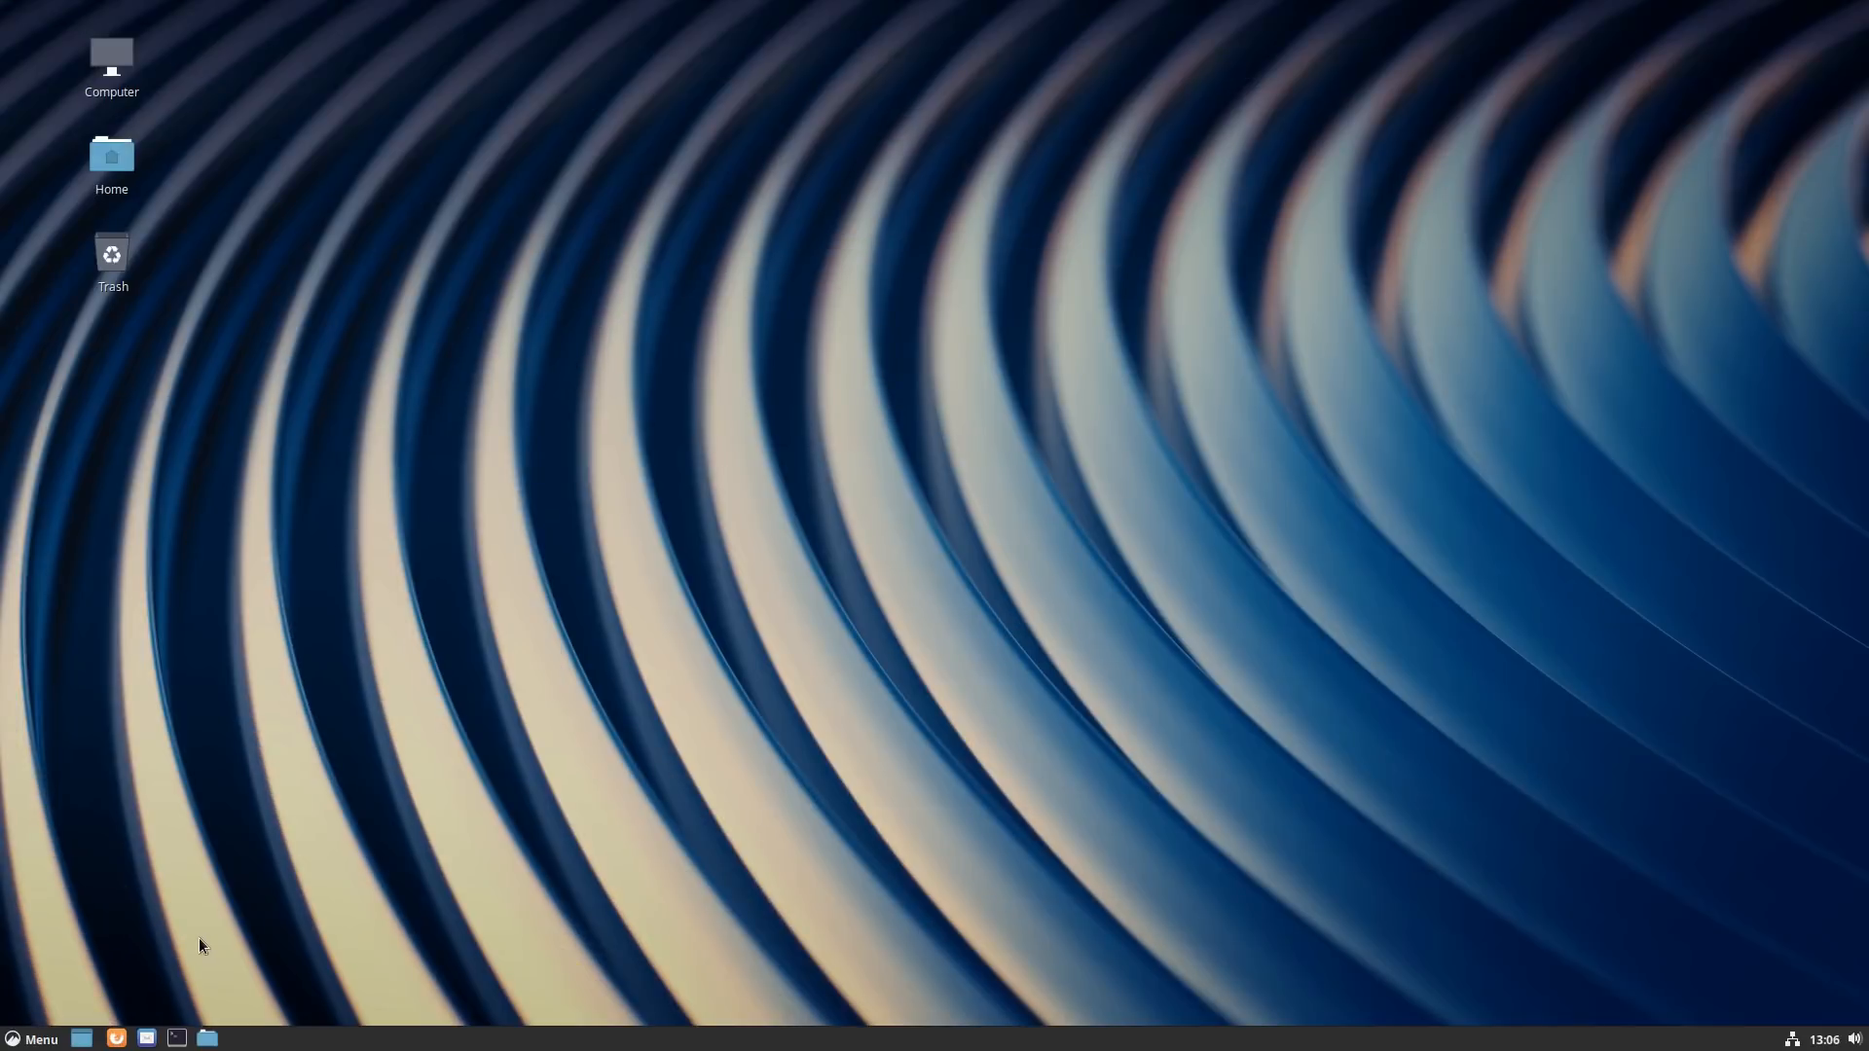
mouse_move(249, 892)
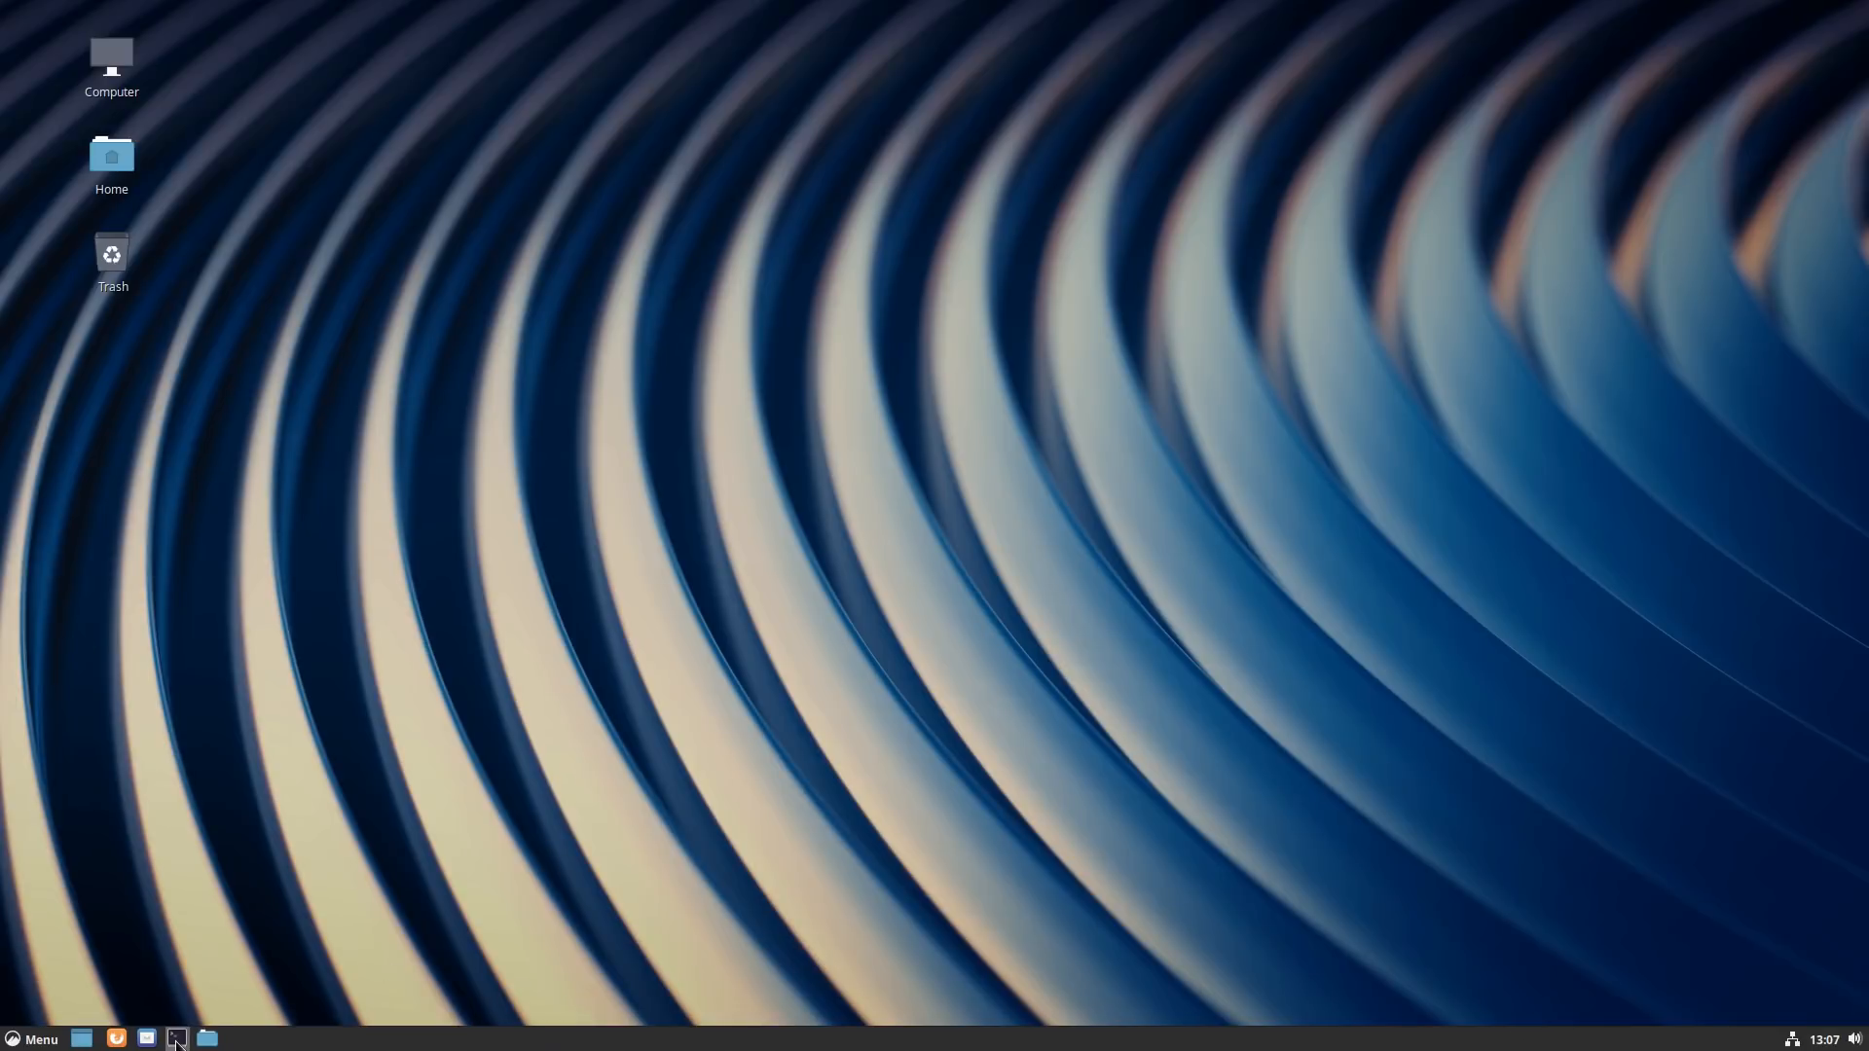
Step: Run htop in a panel terminal, suspend it with Ctrl+Z, then type exit
click(179, 1038)
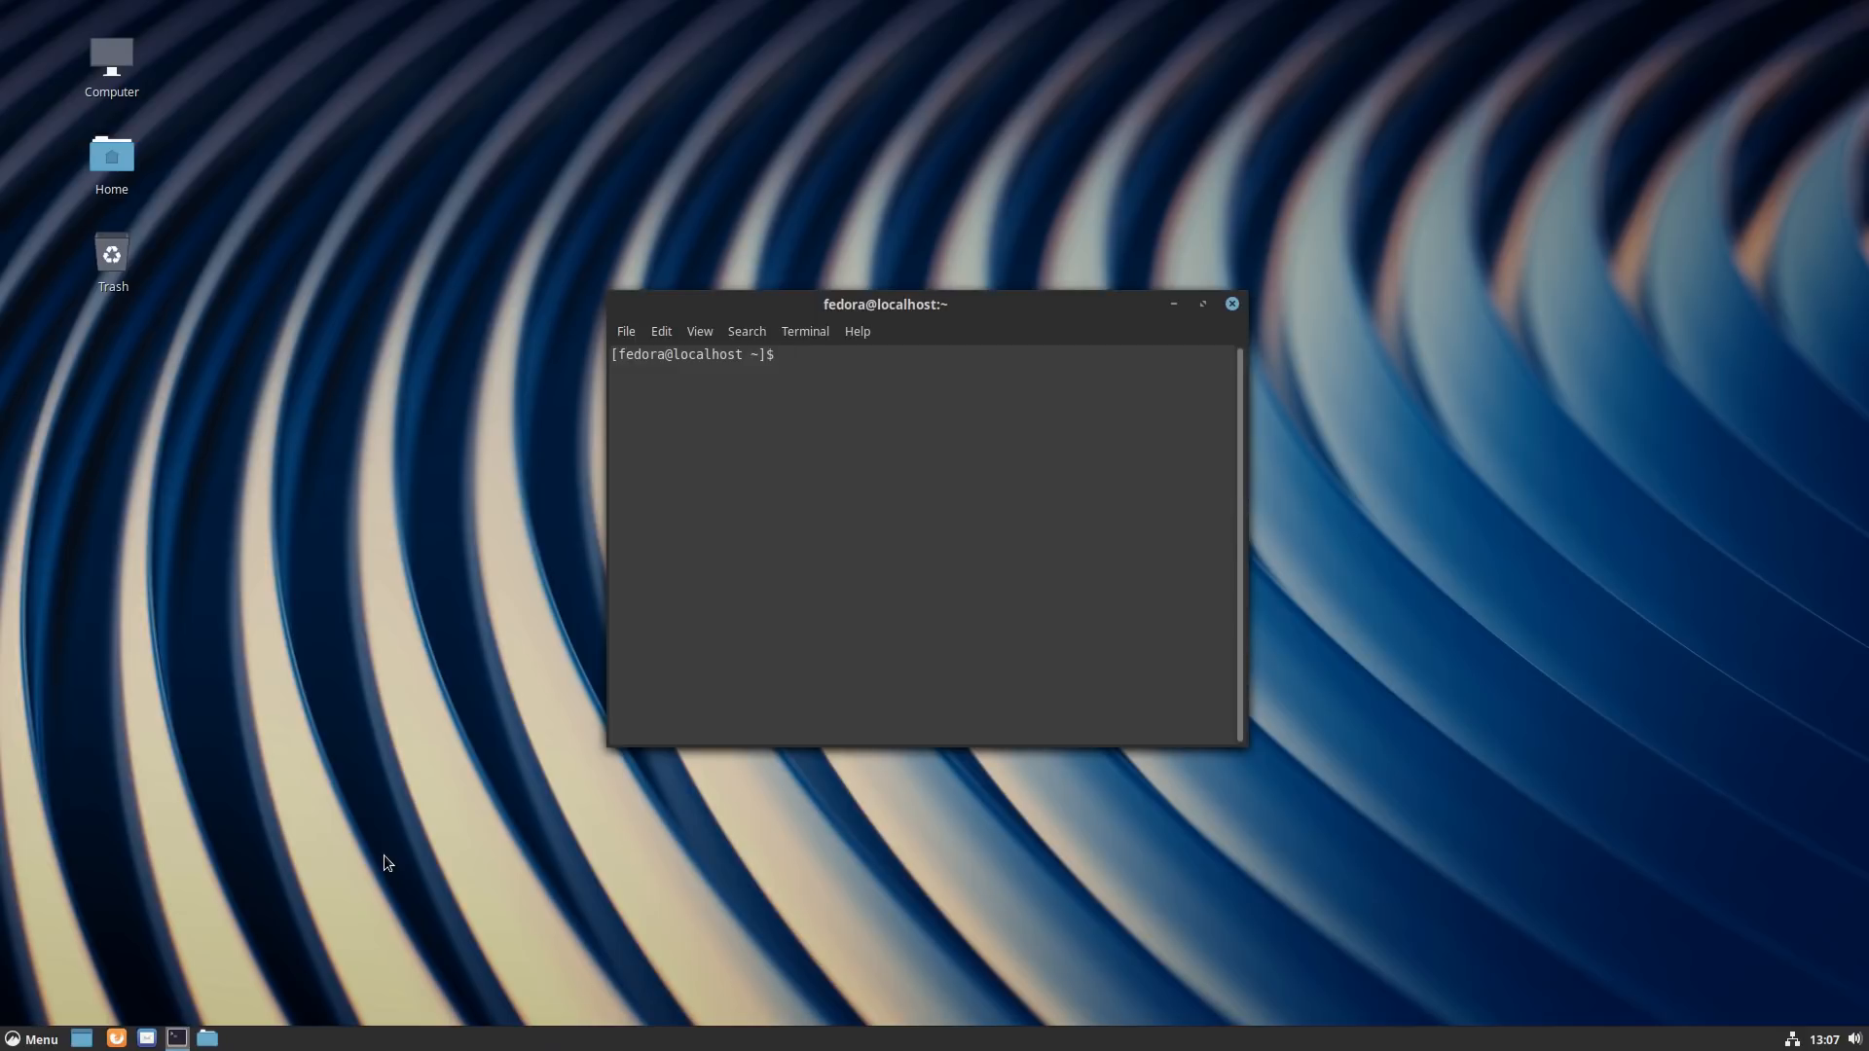
text(htop)
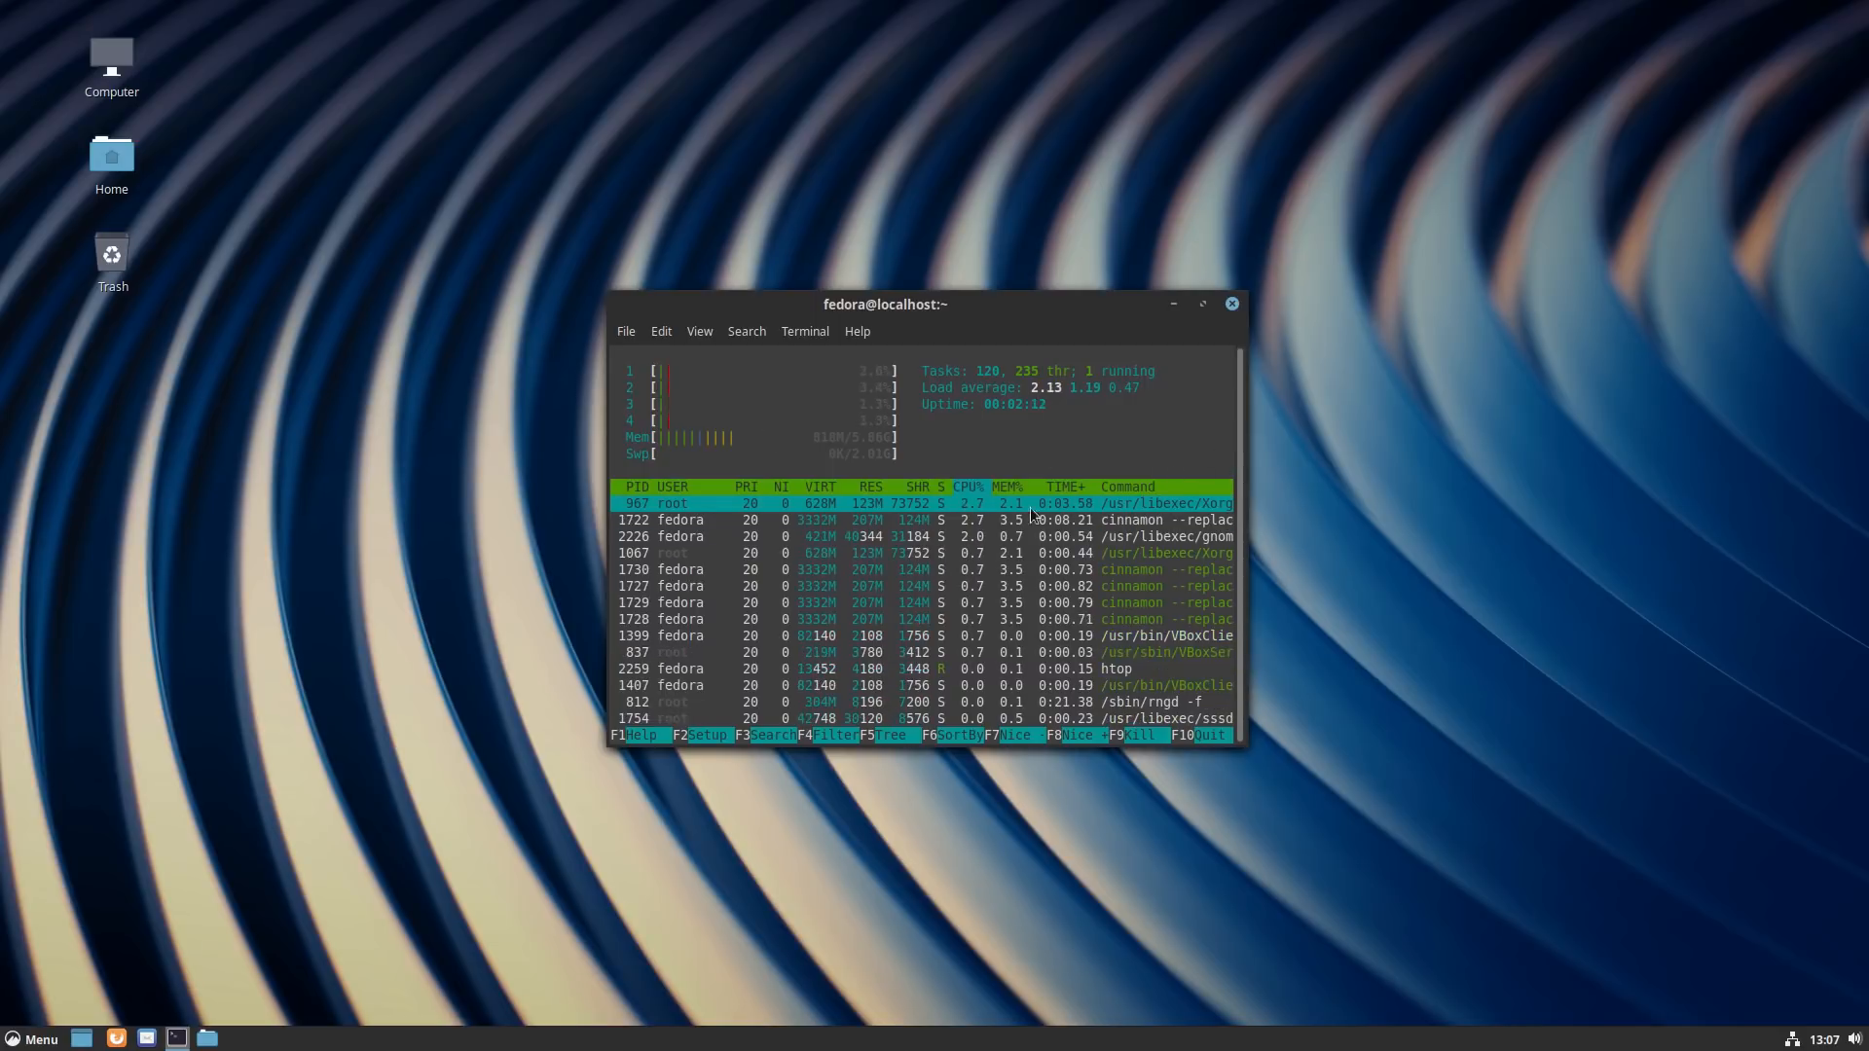
key(ctrl+z)
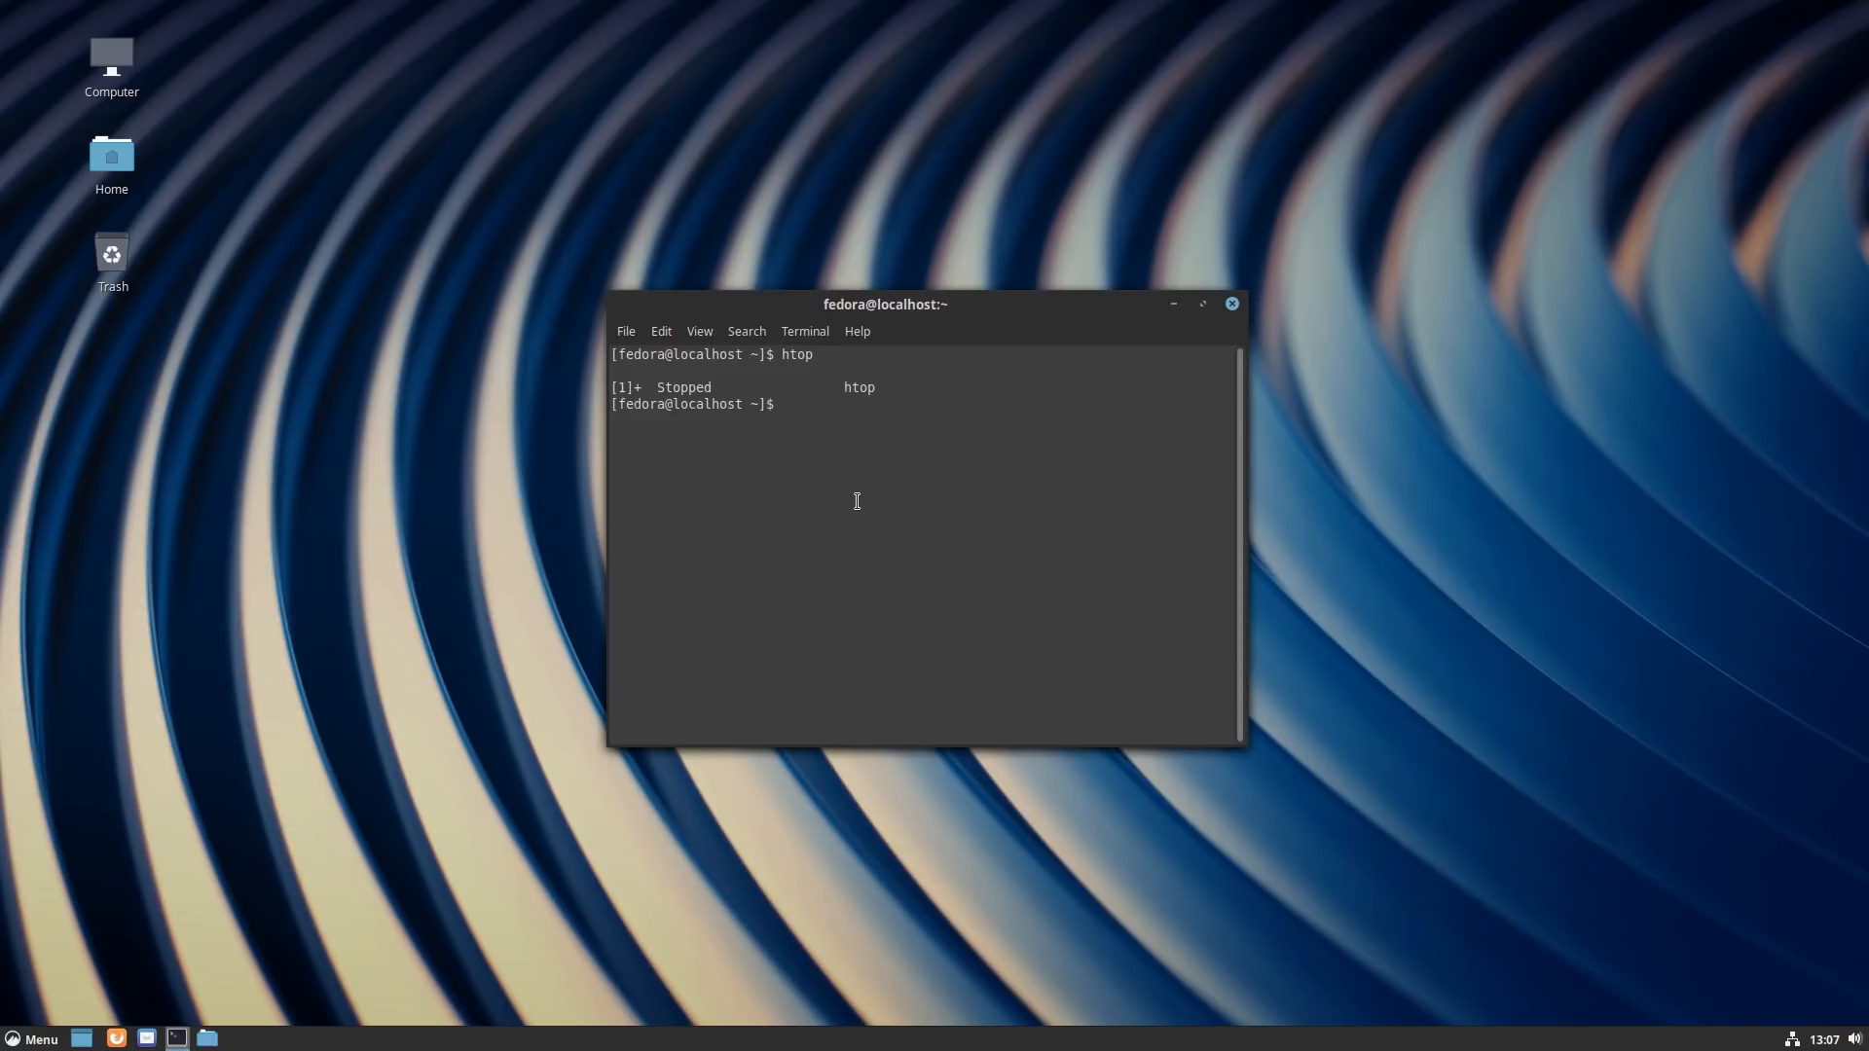
text(exit)
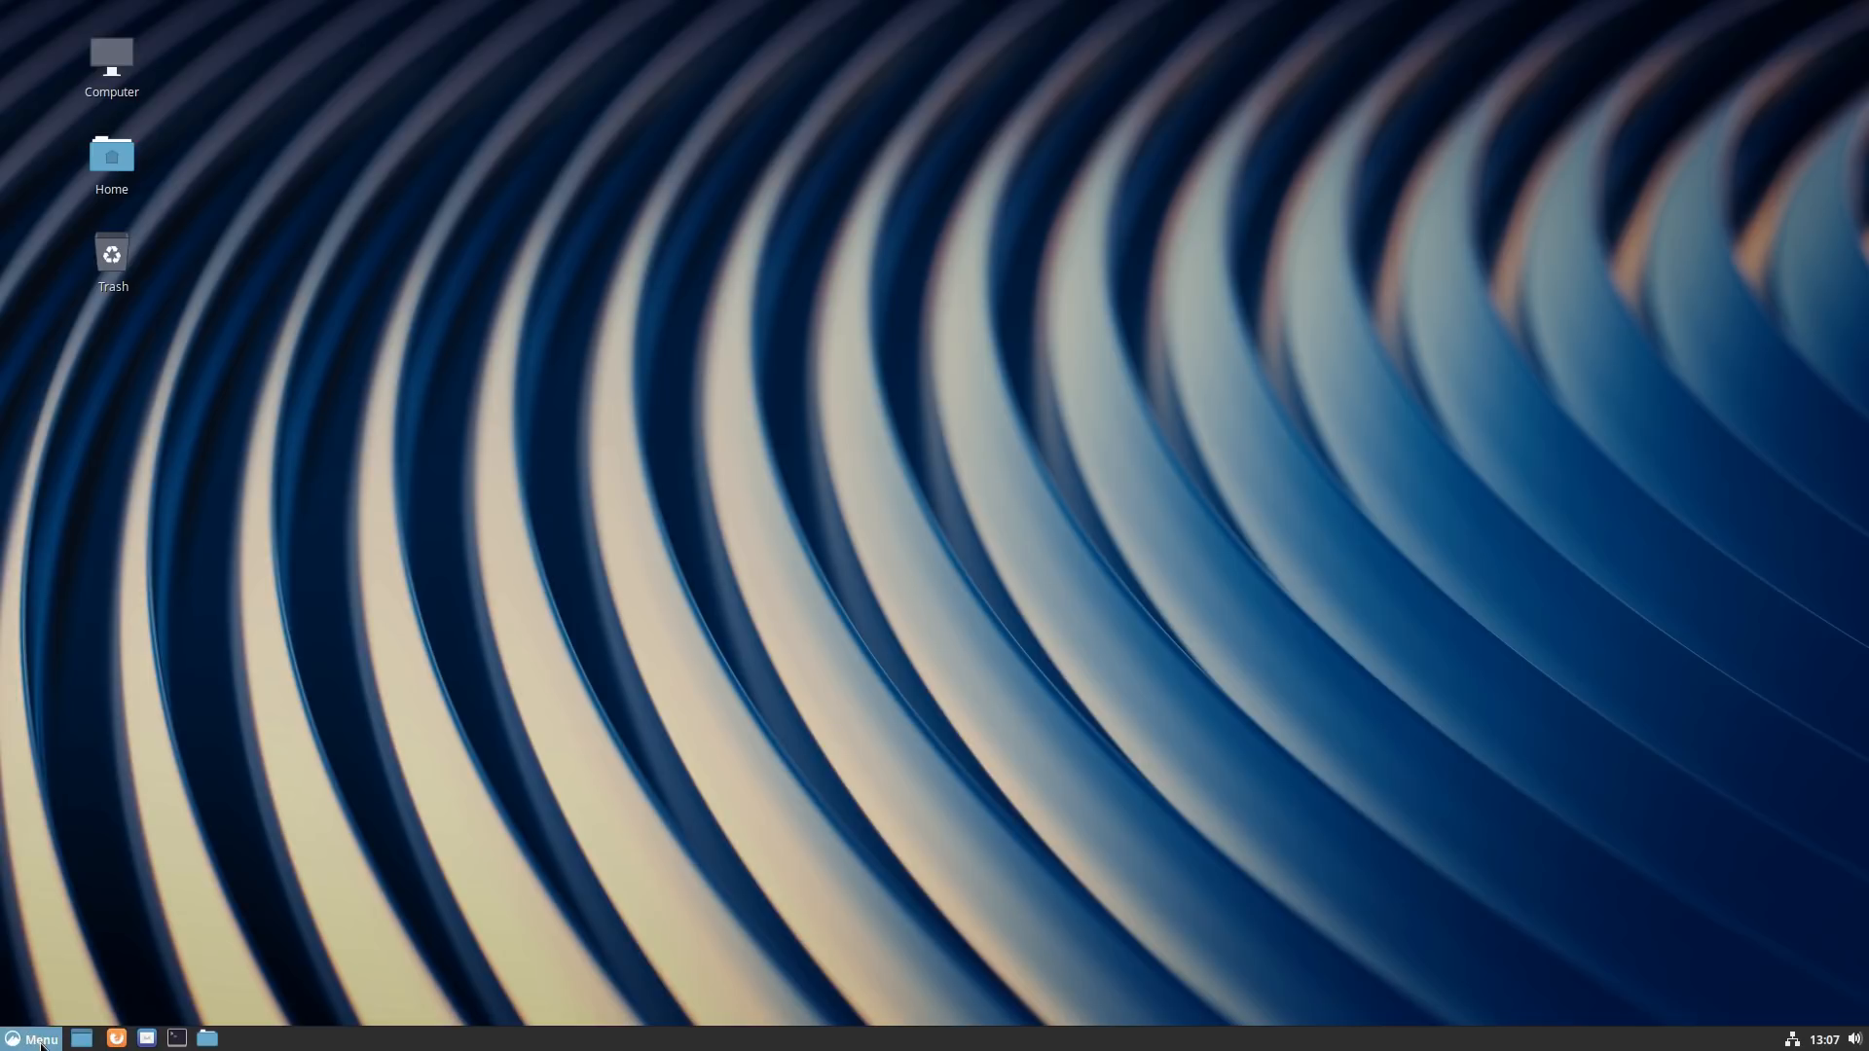
Step: Launch dnfdragora from the favourites sidebar of the Cinnamon Menu
click(34, 1039)
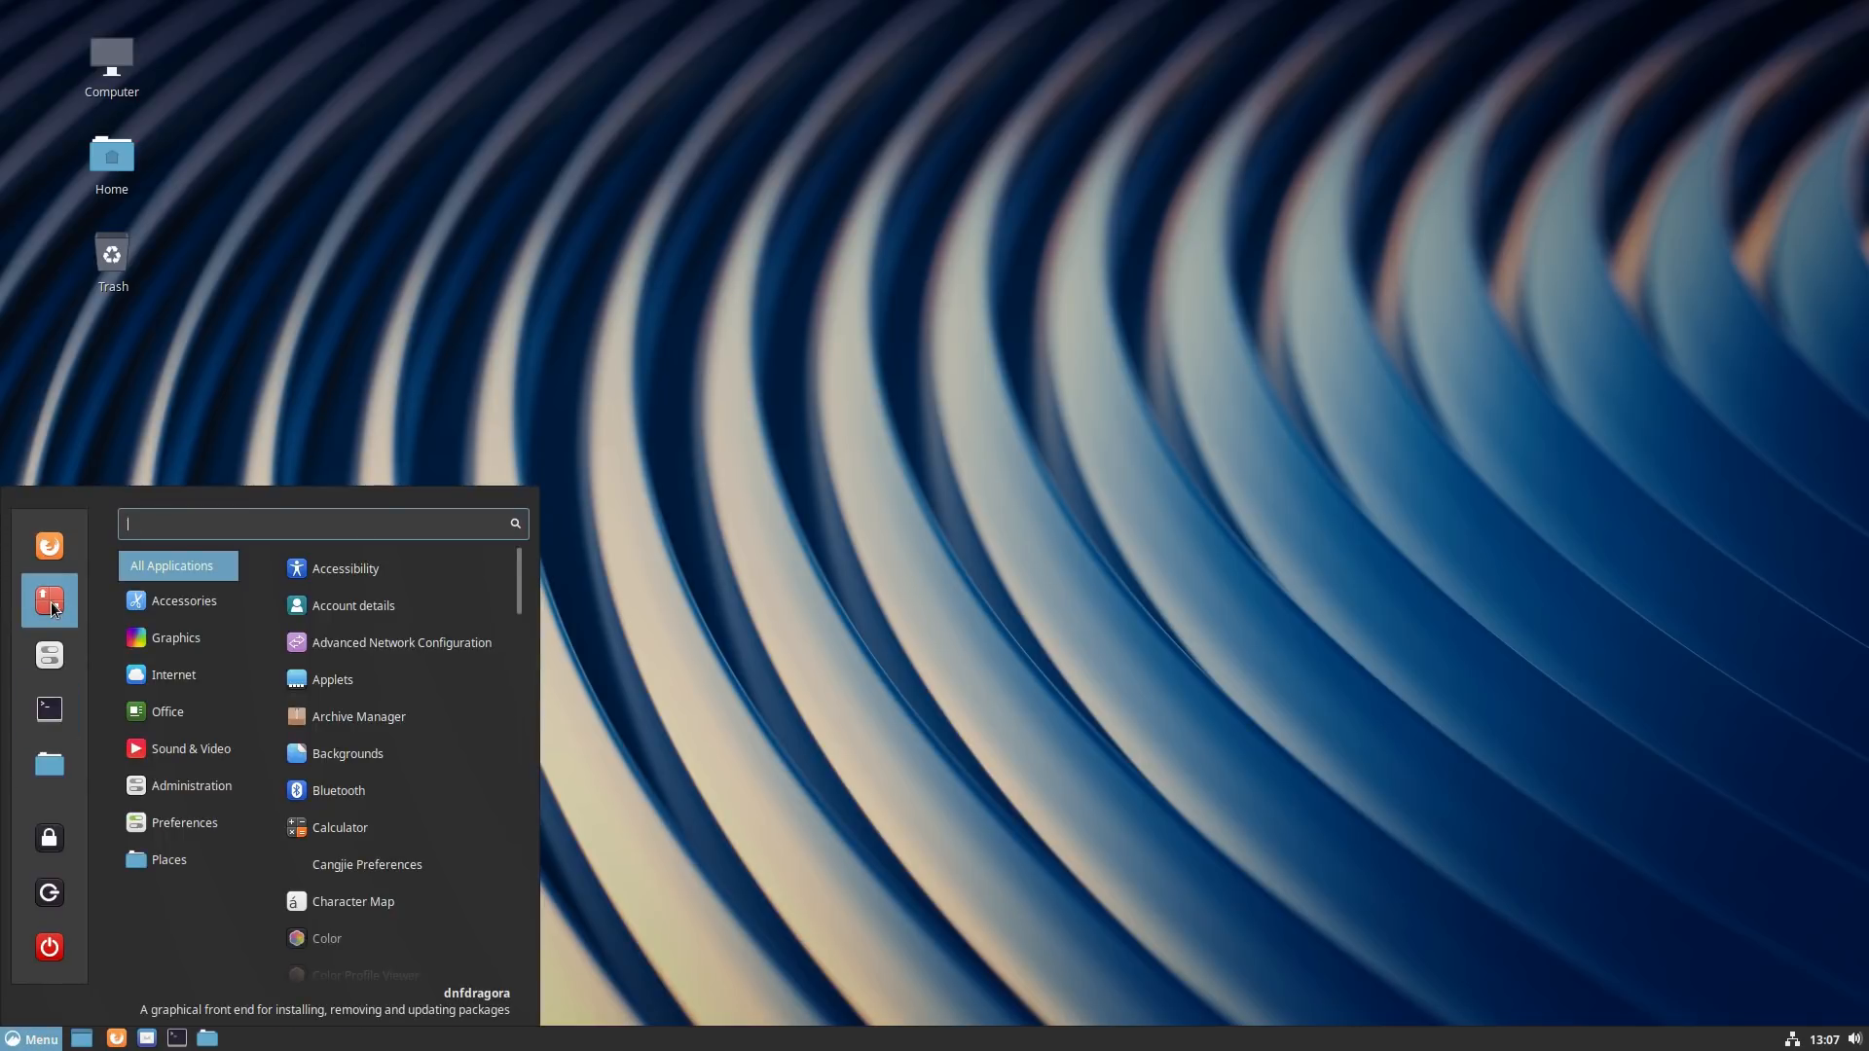
click(50, 601)
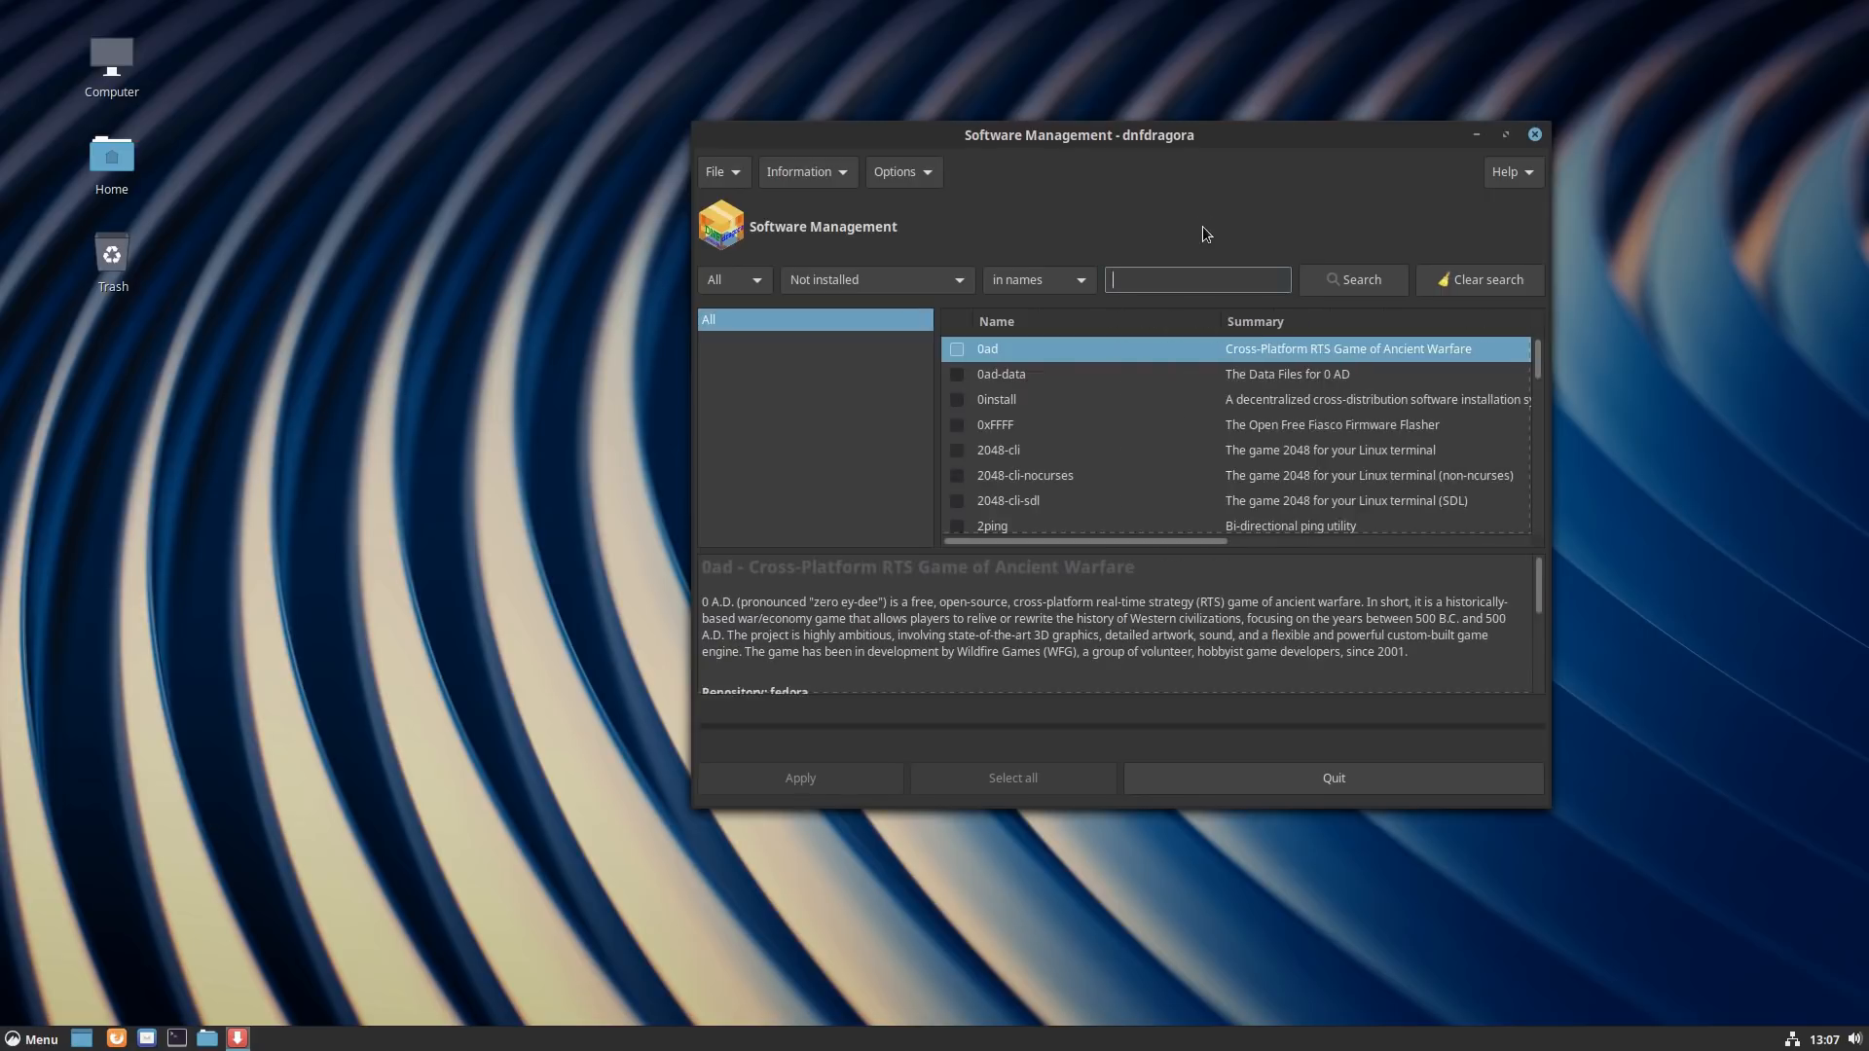
Step: Scroll through File > Repositories (fedora, rpmfusion enabled) and close it unchanged
click(722, 171)
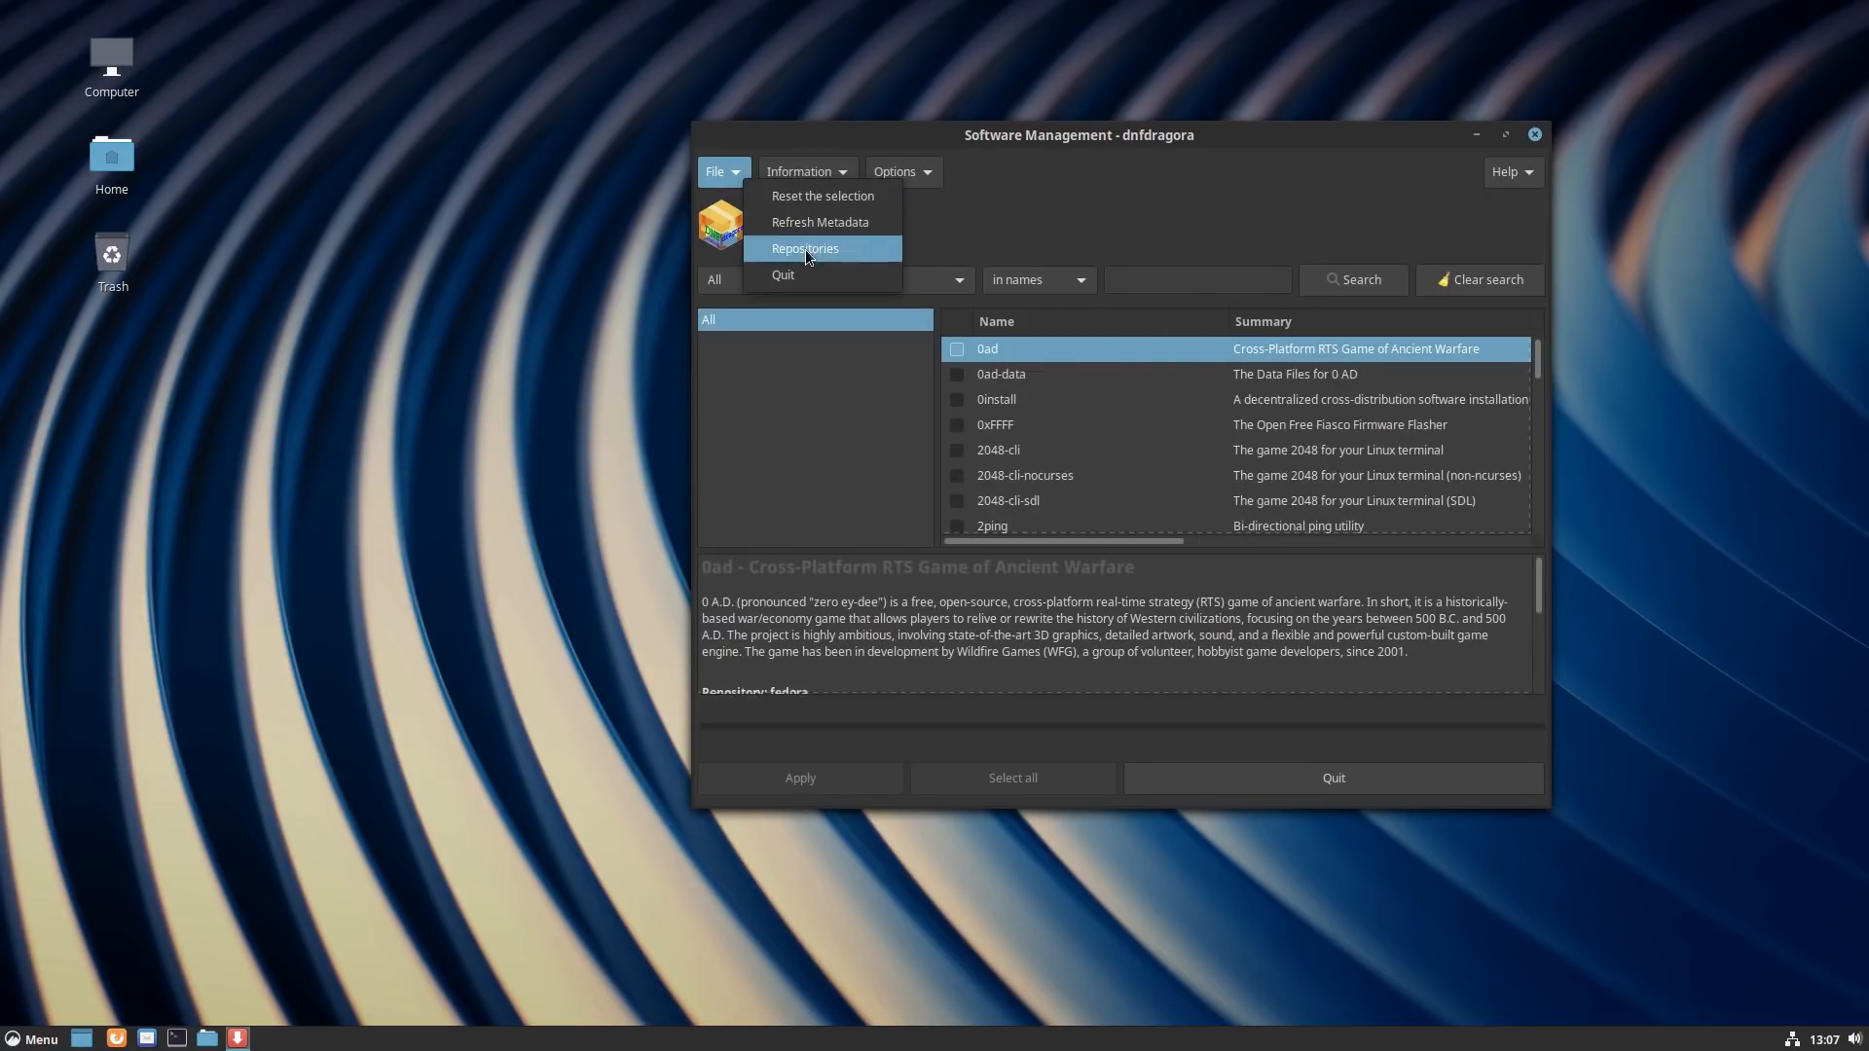
click(805, 249)
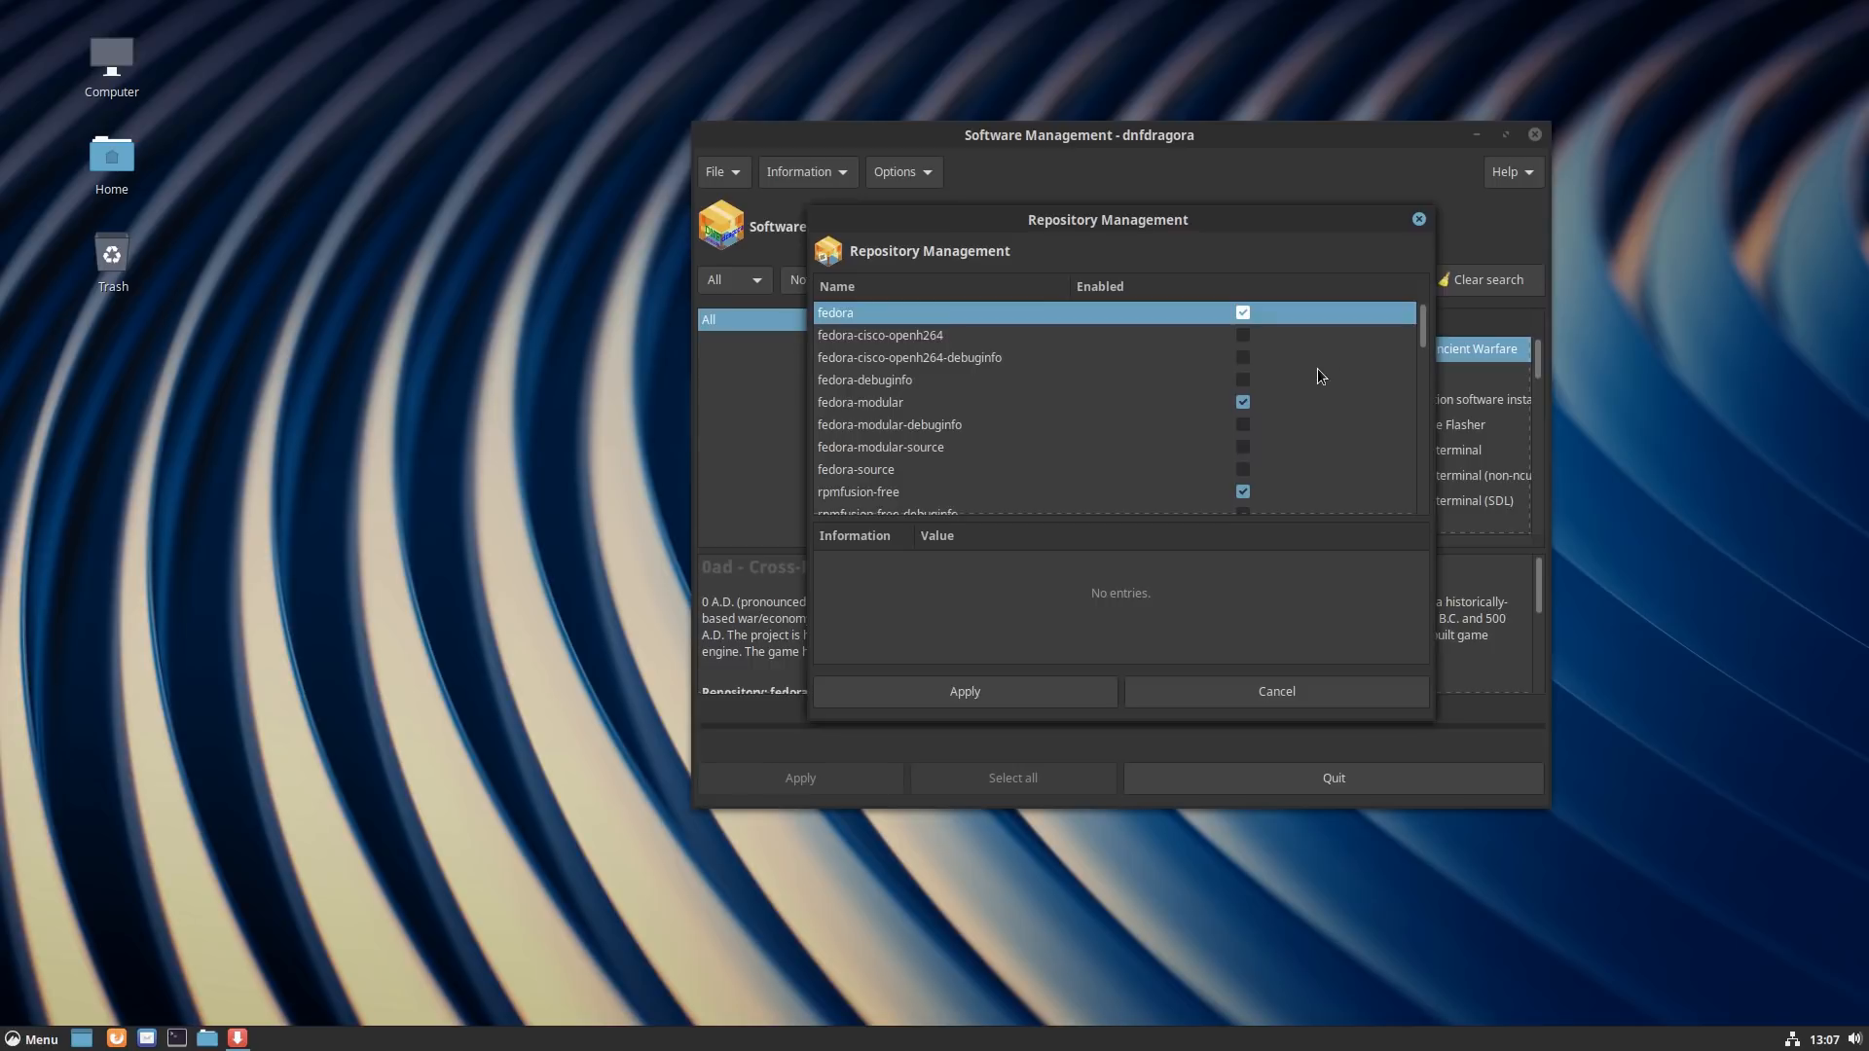
scroll(down, 3)
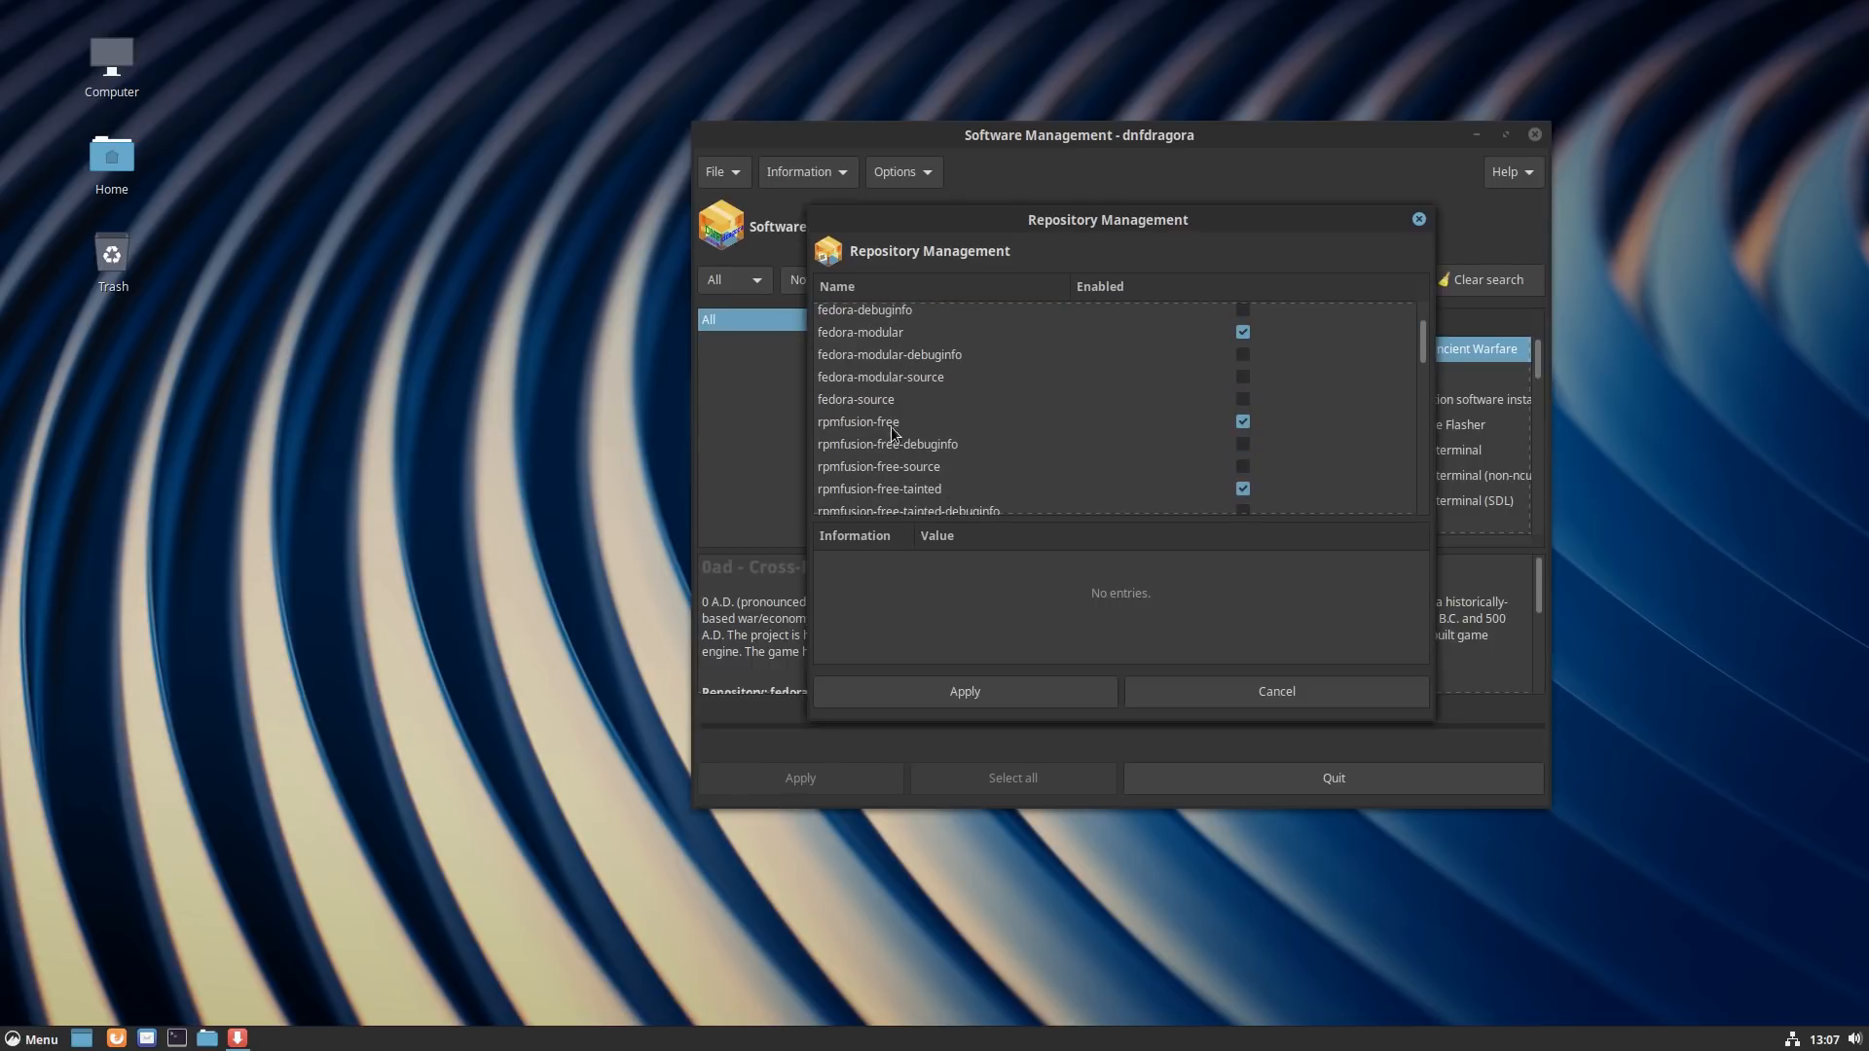
mouse_move(869, 438)
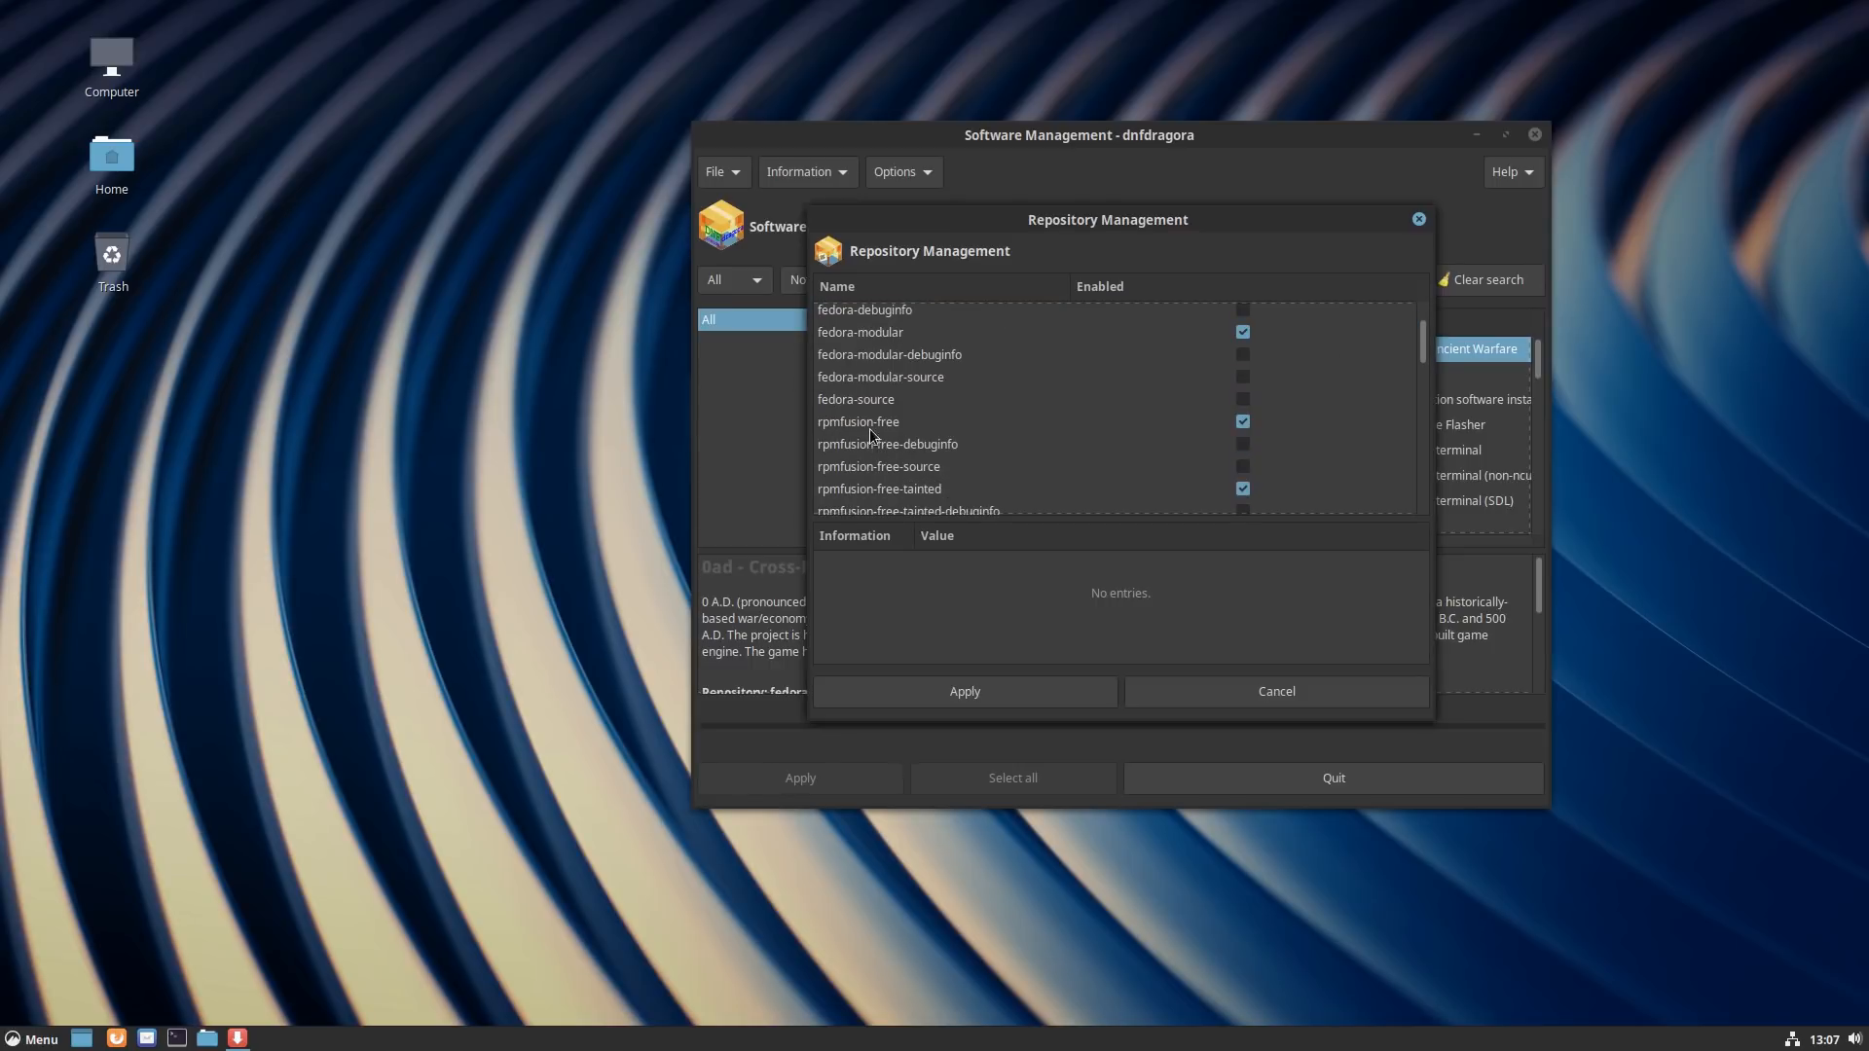
scroll(down, 3)
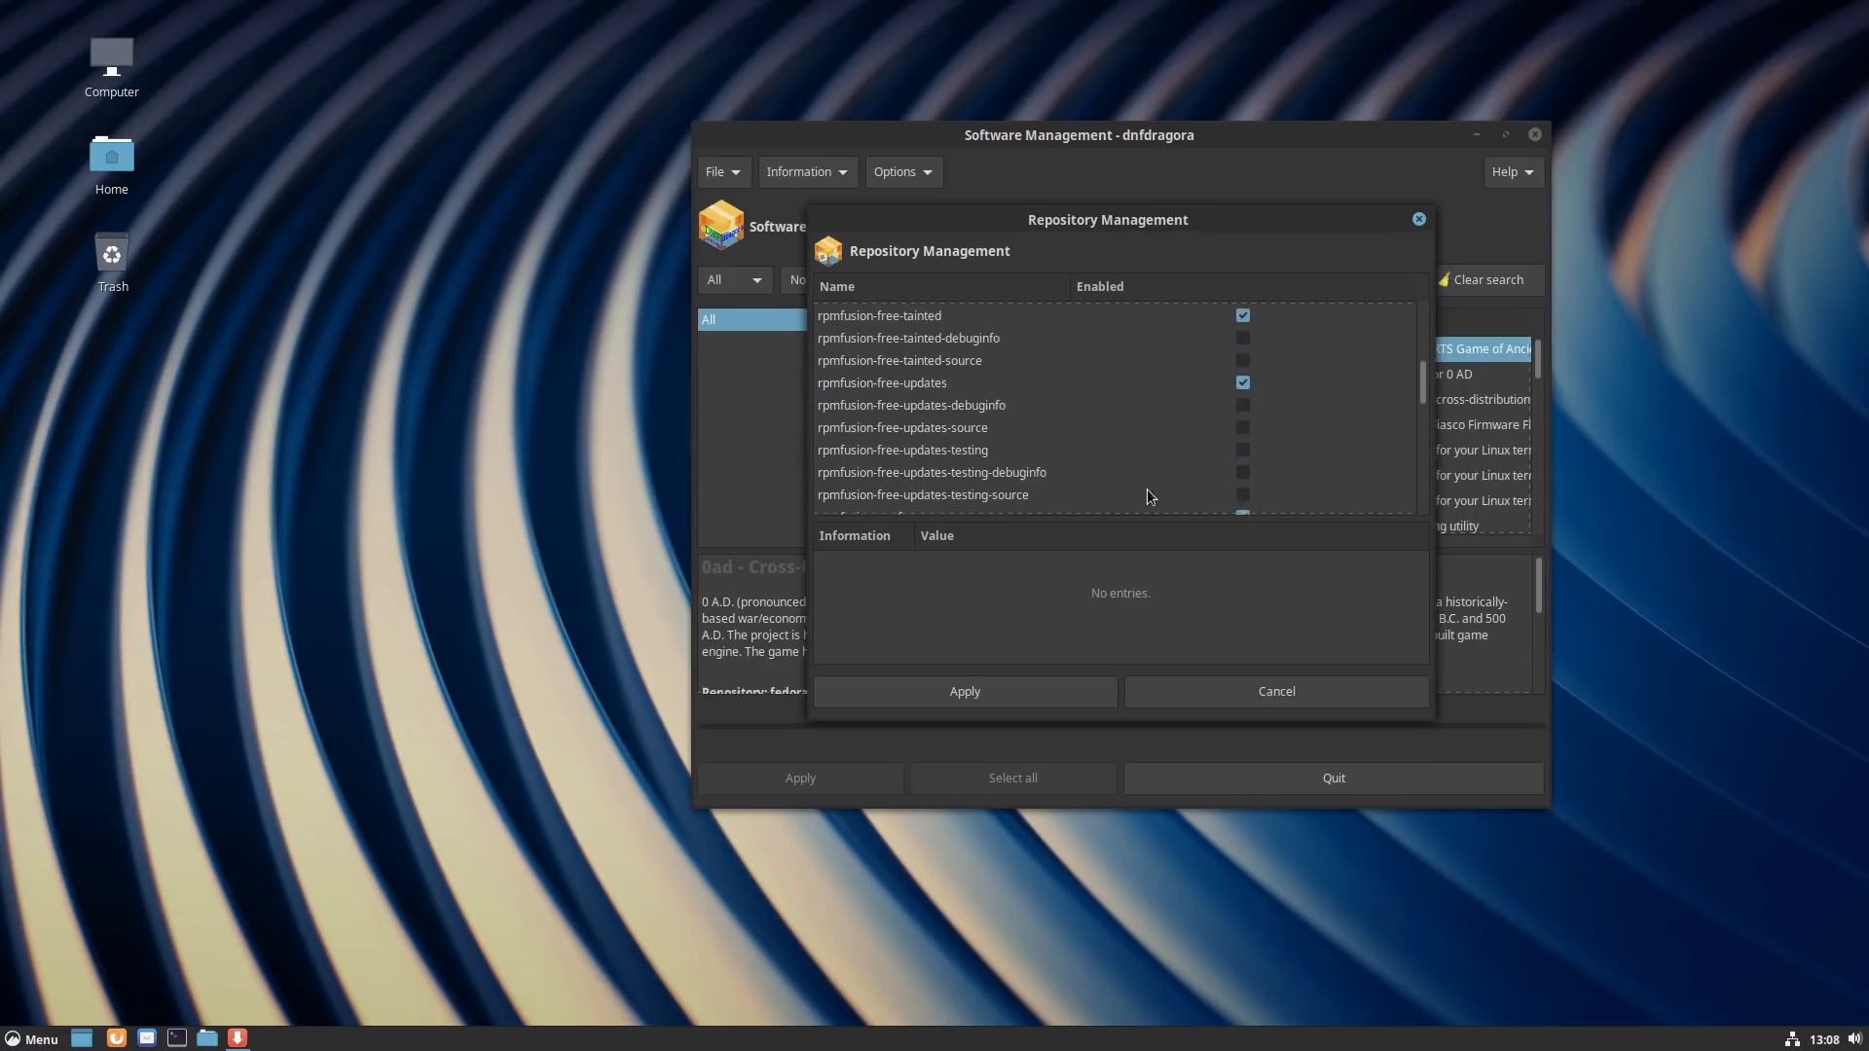
scroll(down, 3)
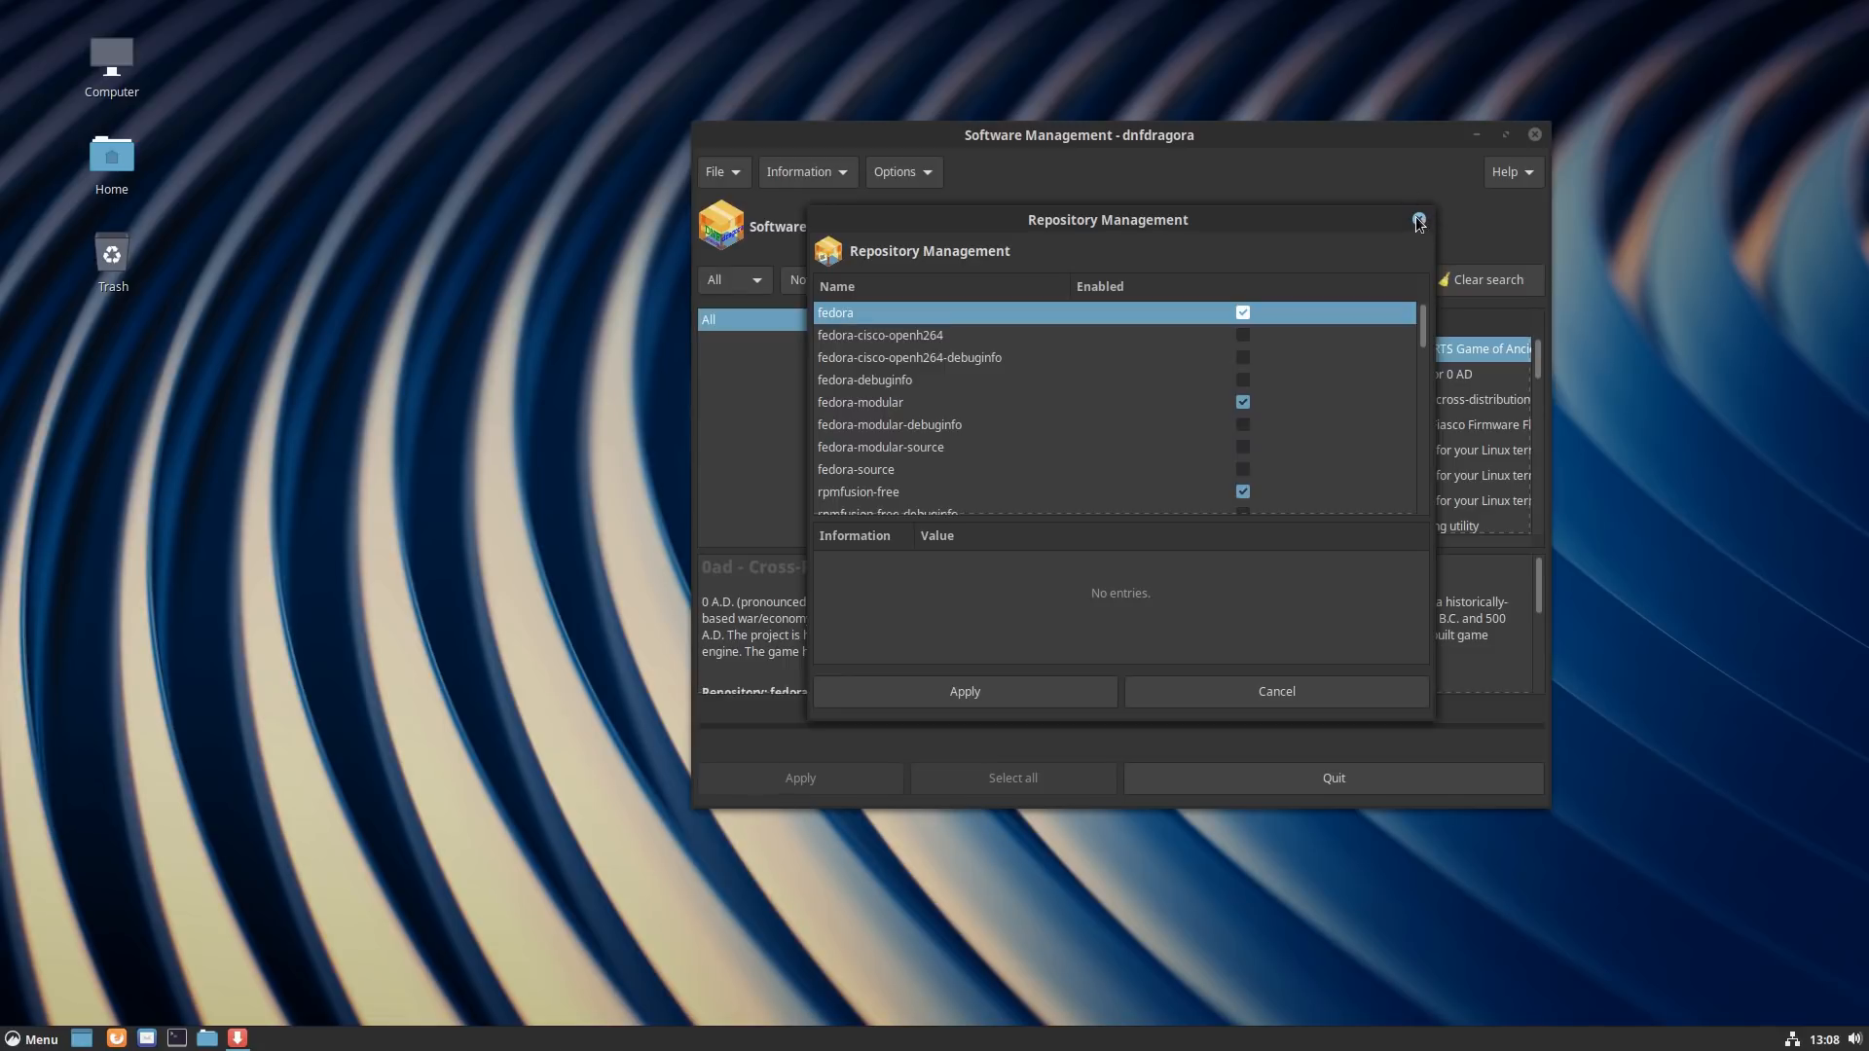
click(1417, 220)
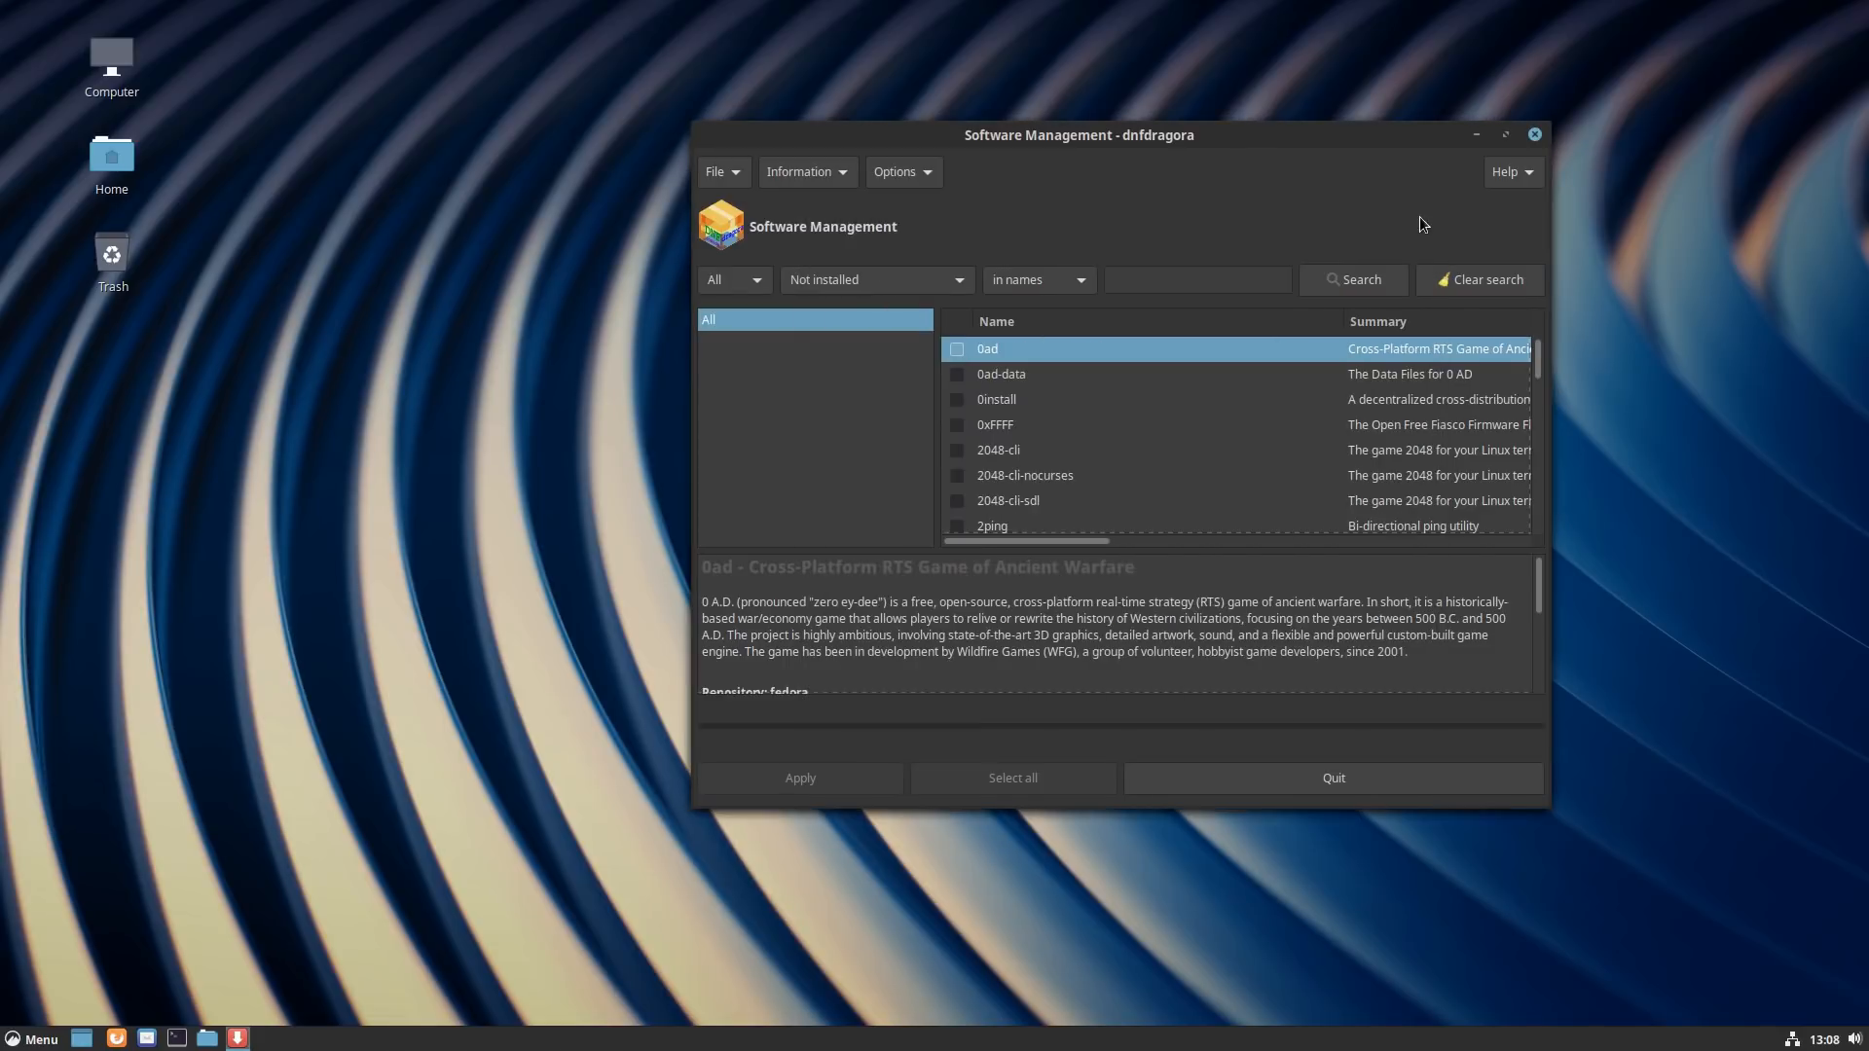
mouse_move(1534, 134)
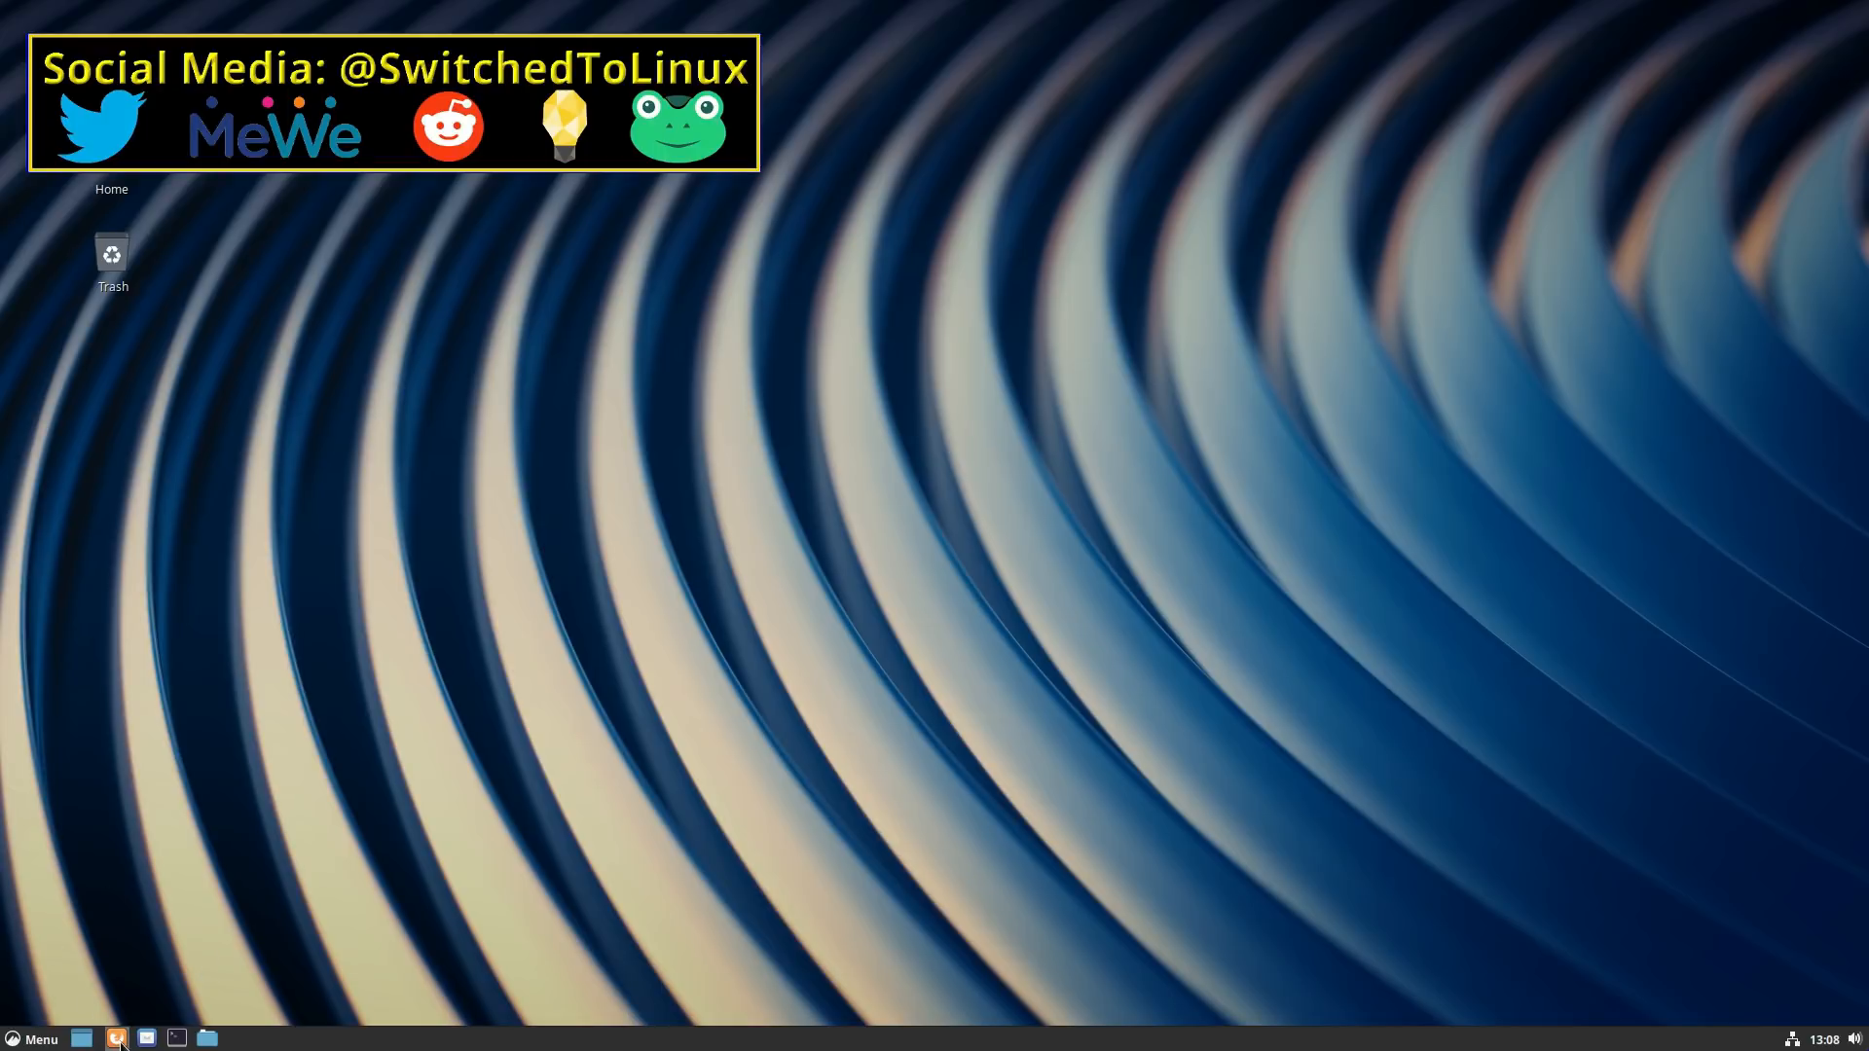
Step: Browse the Accessories, Graphics, Internet and Sound & Video categories, then launch System Settings
click(28, 1038)
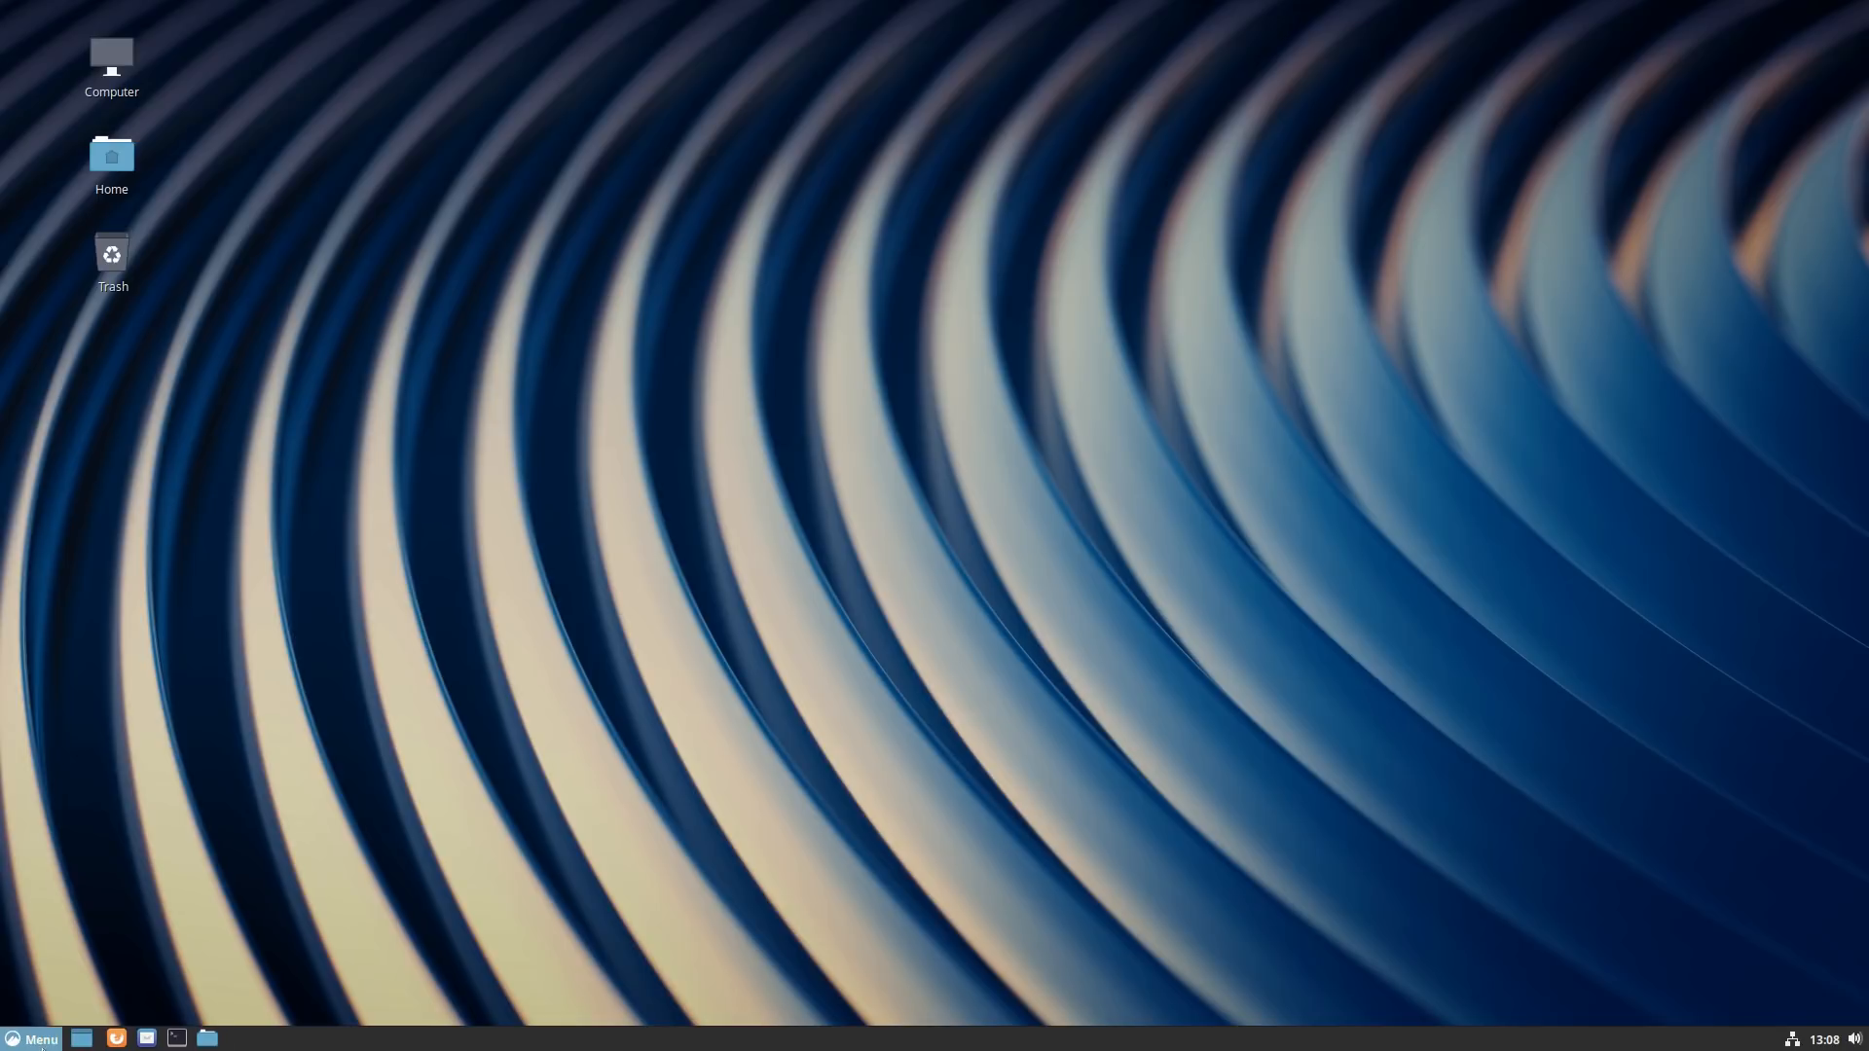
click(32, 1040)
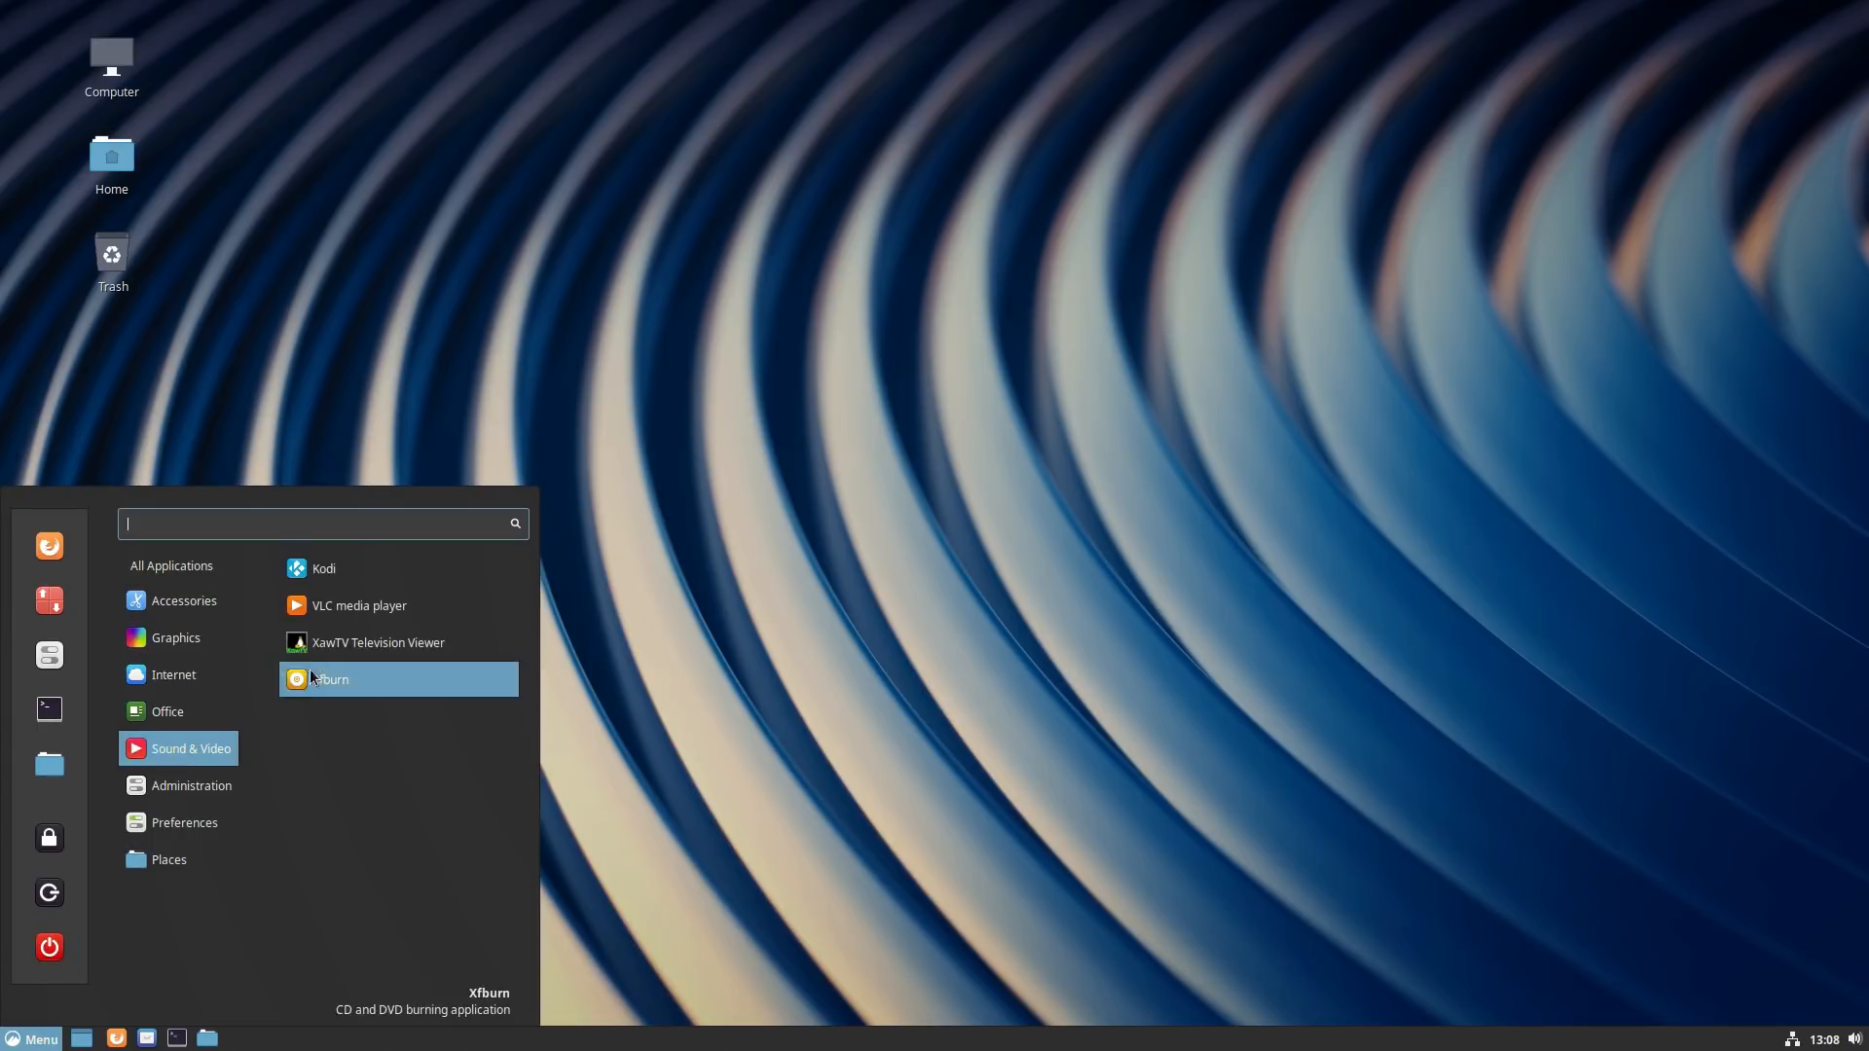
mouse_move(358, 572)
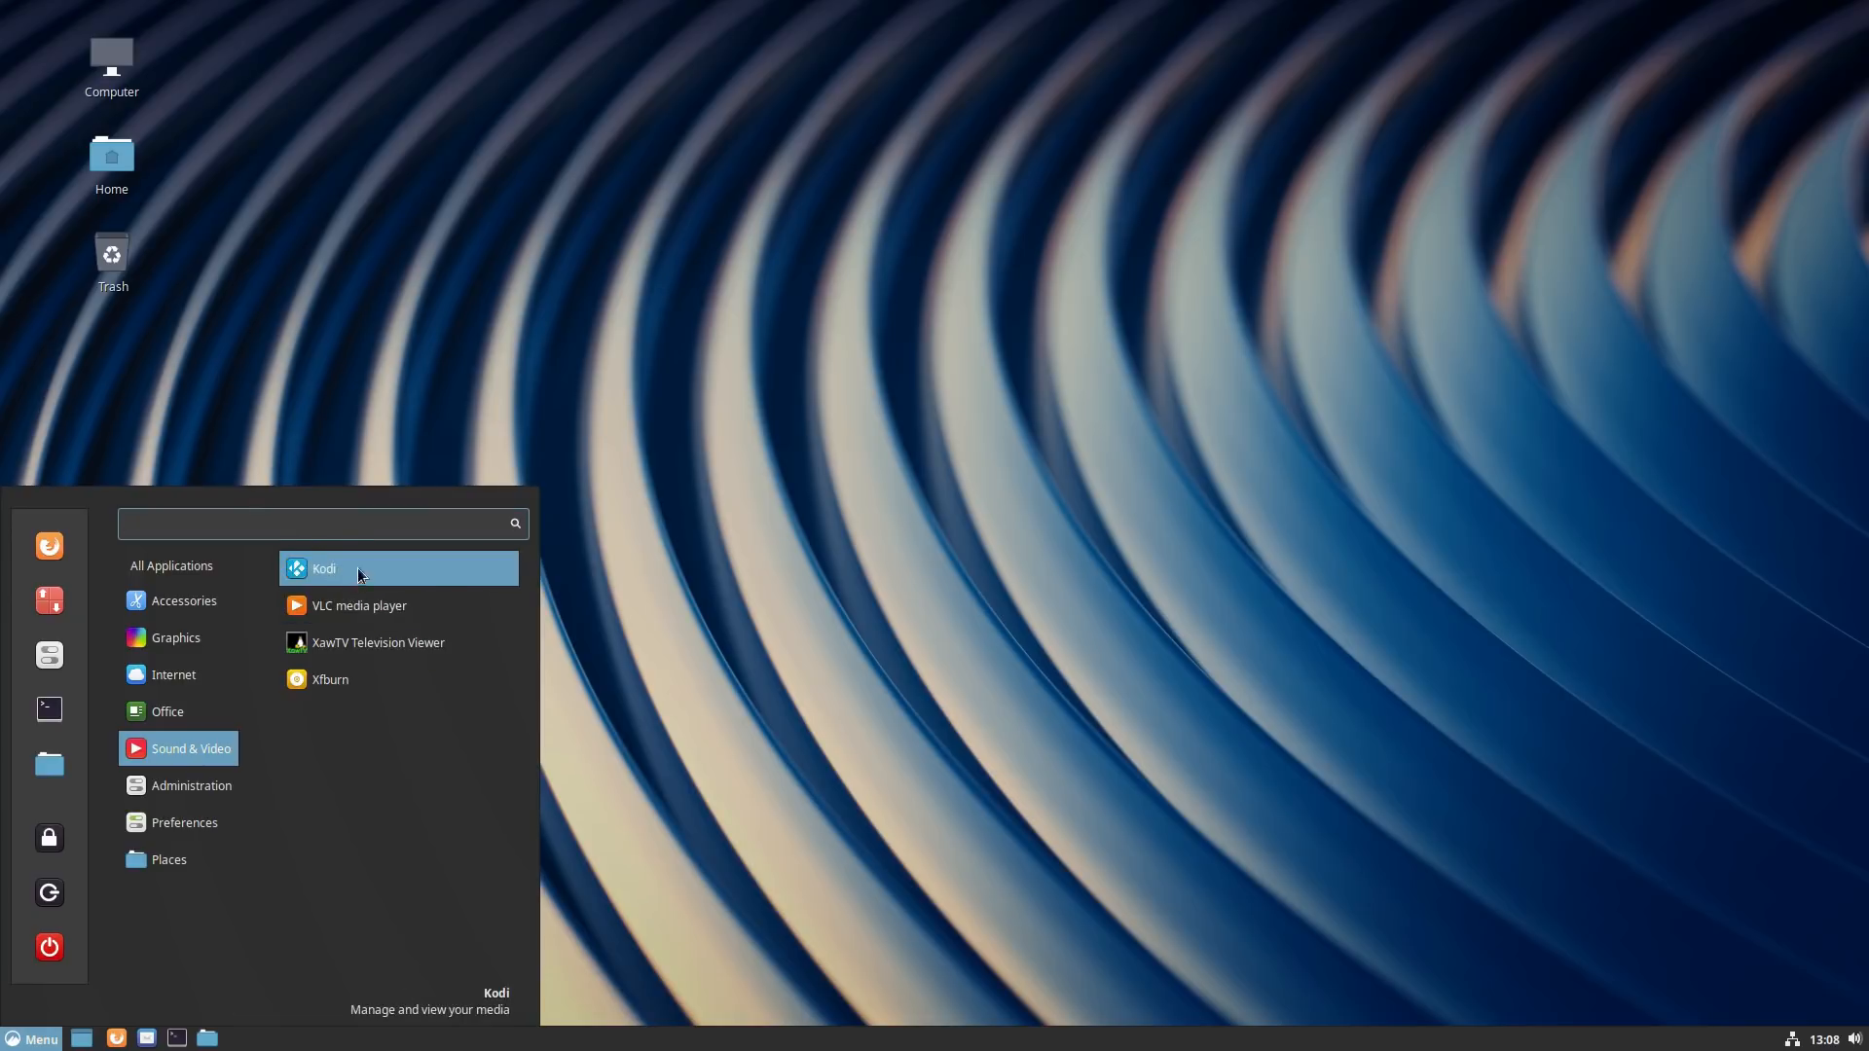
mouse_move(341, 623)
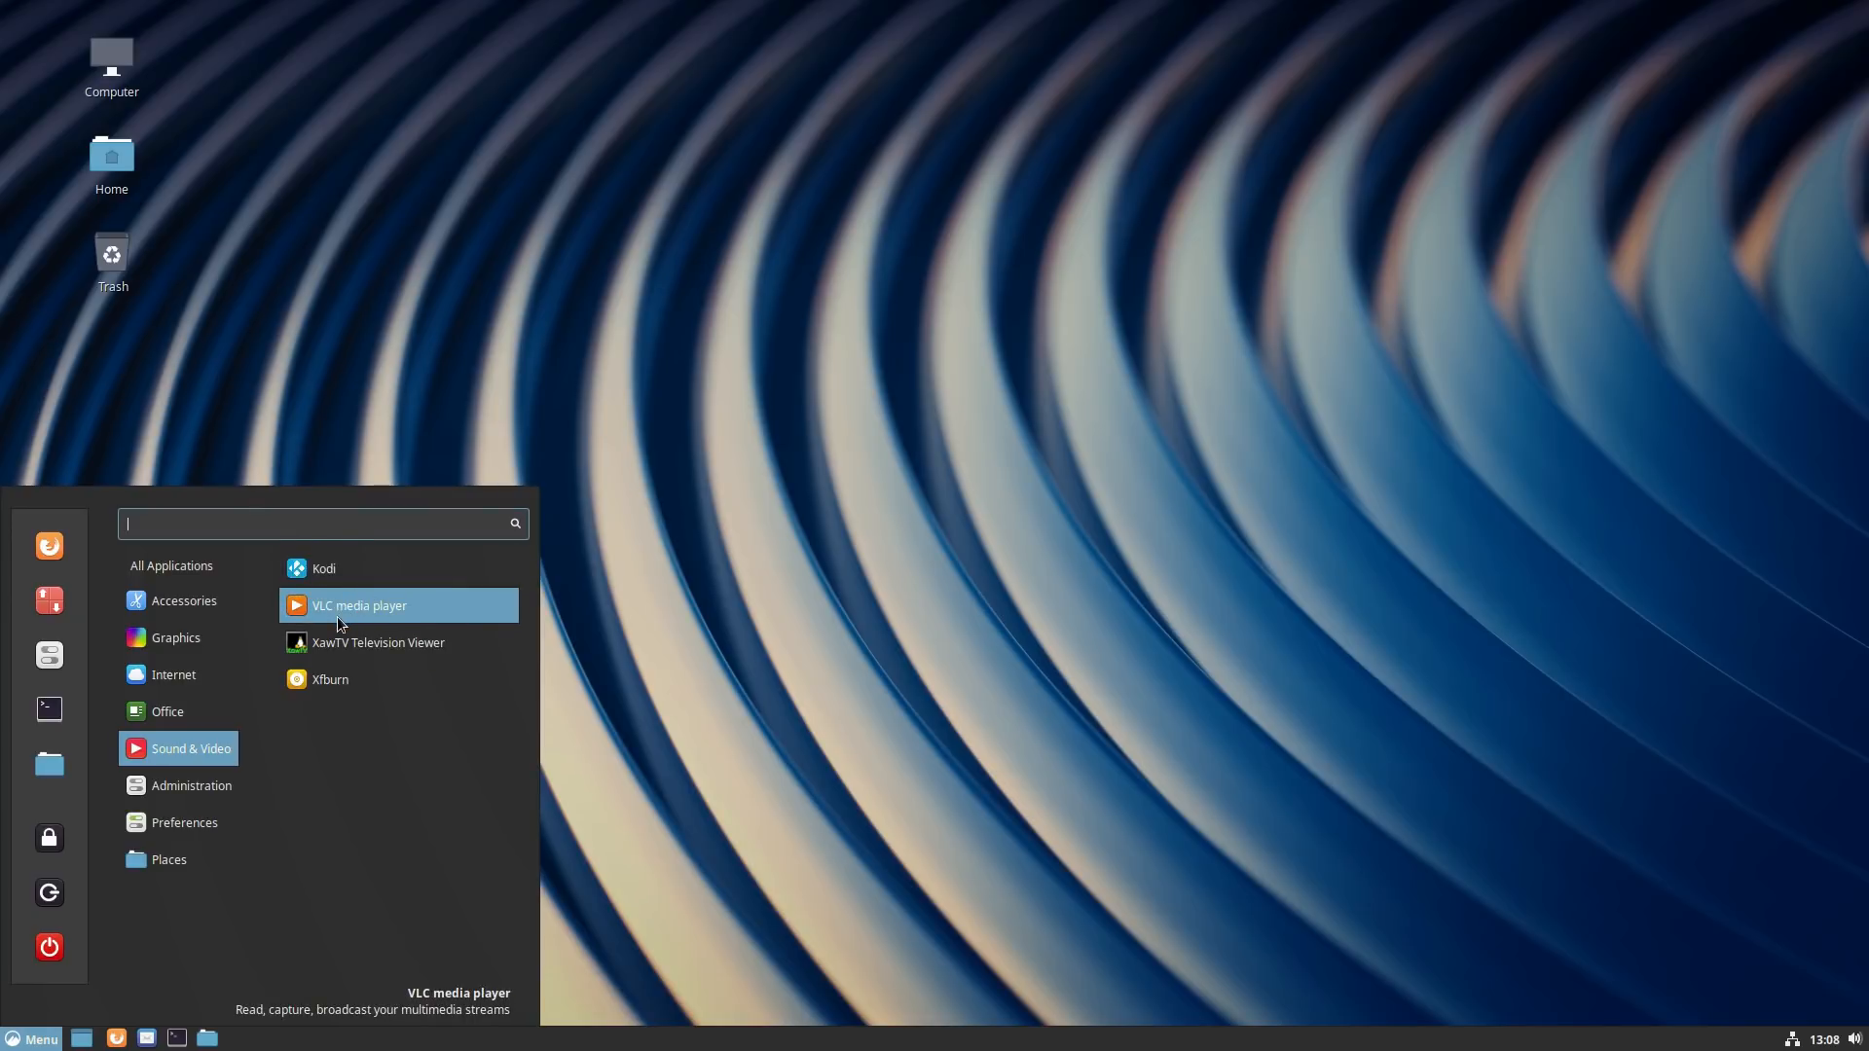
mouse_move(252, 695)
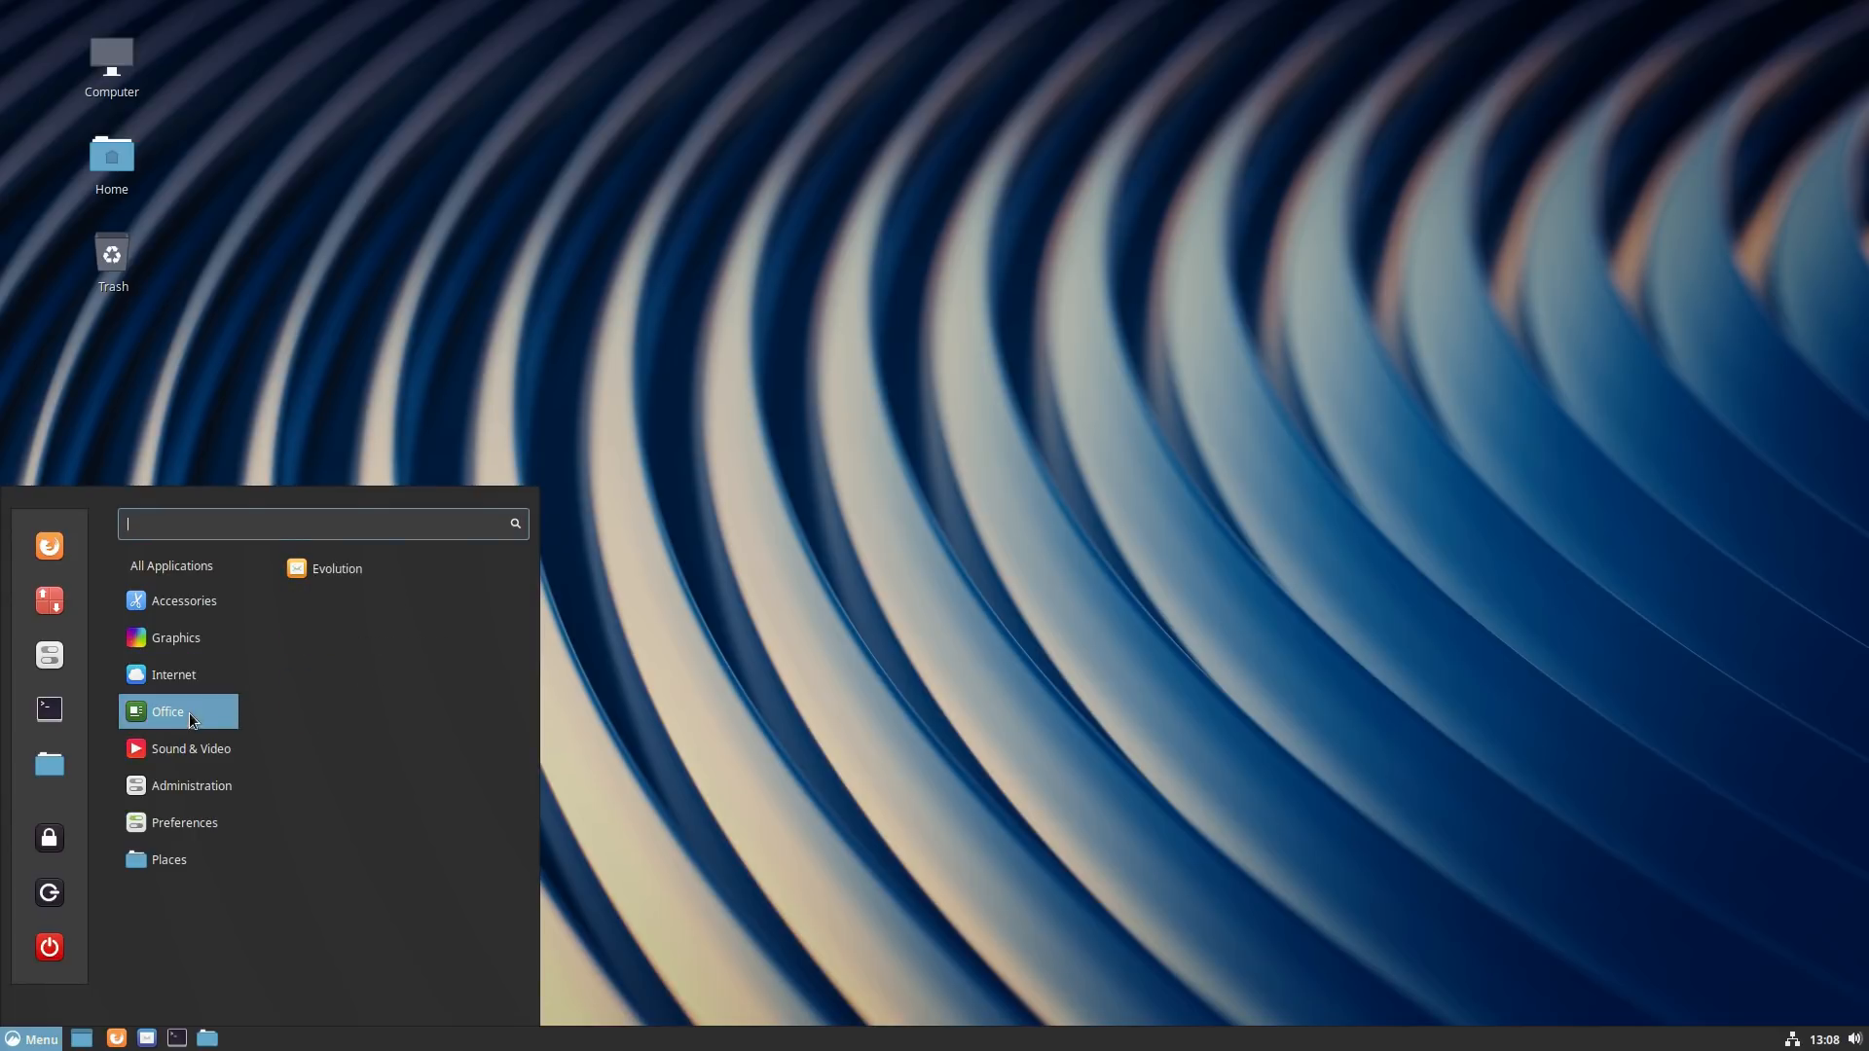
click(183, 600)
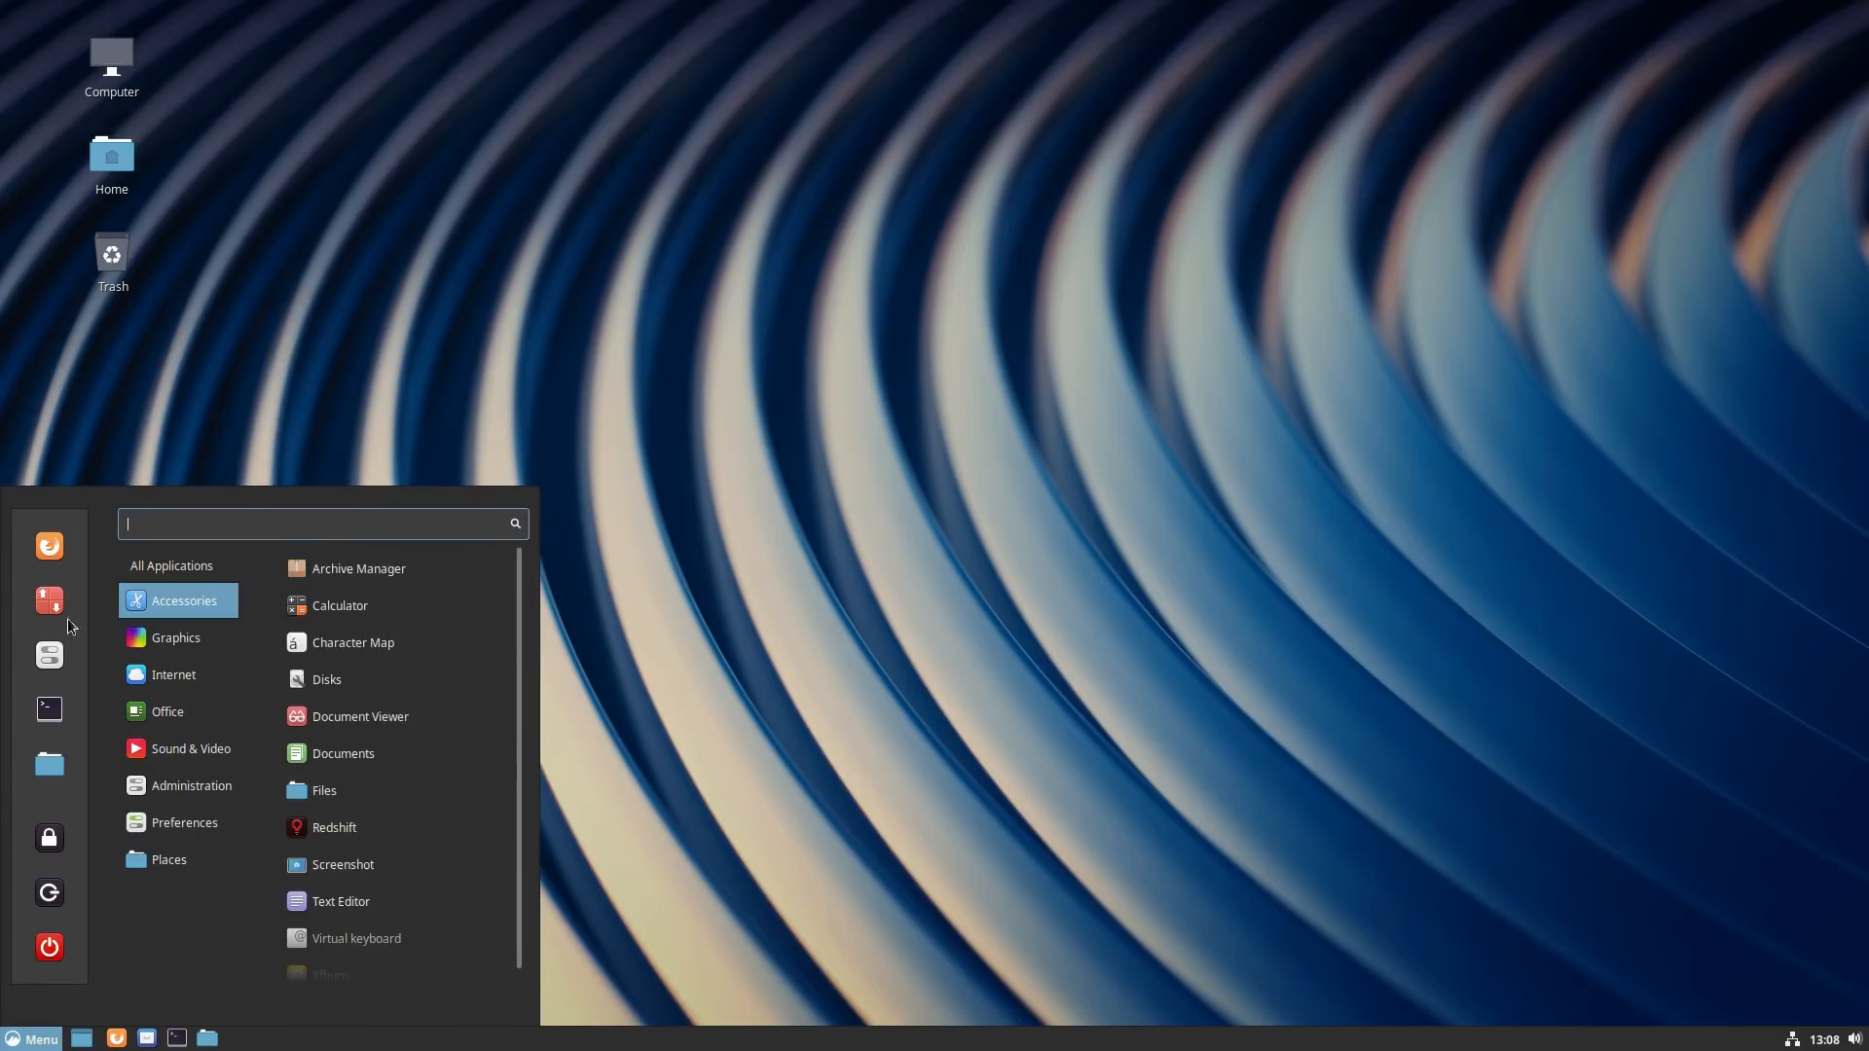
mouse_move(136, 657)
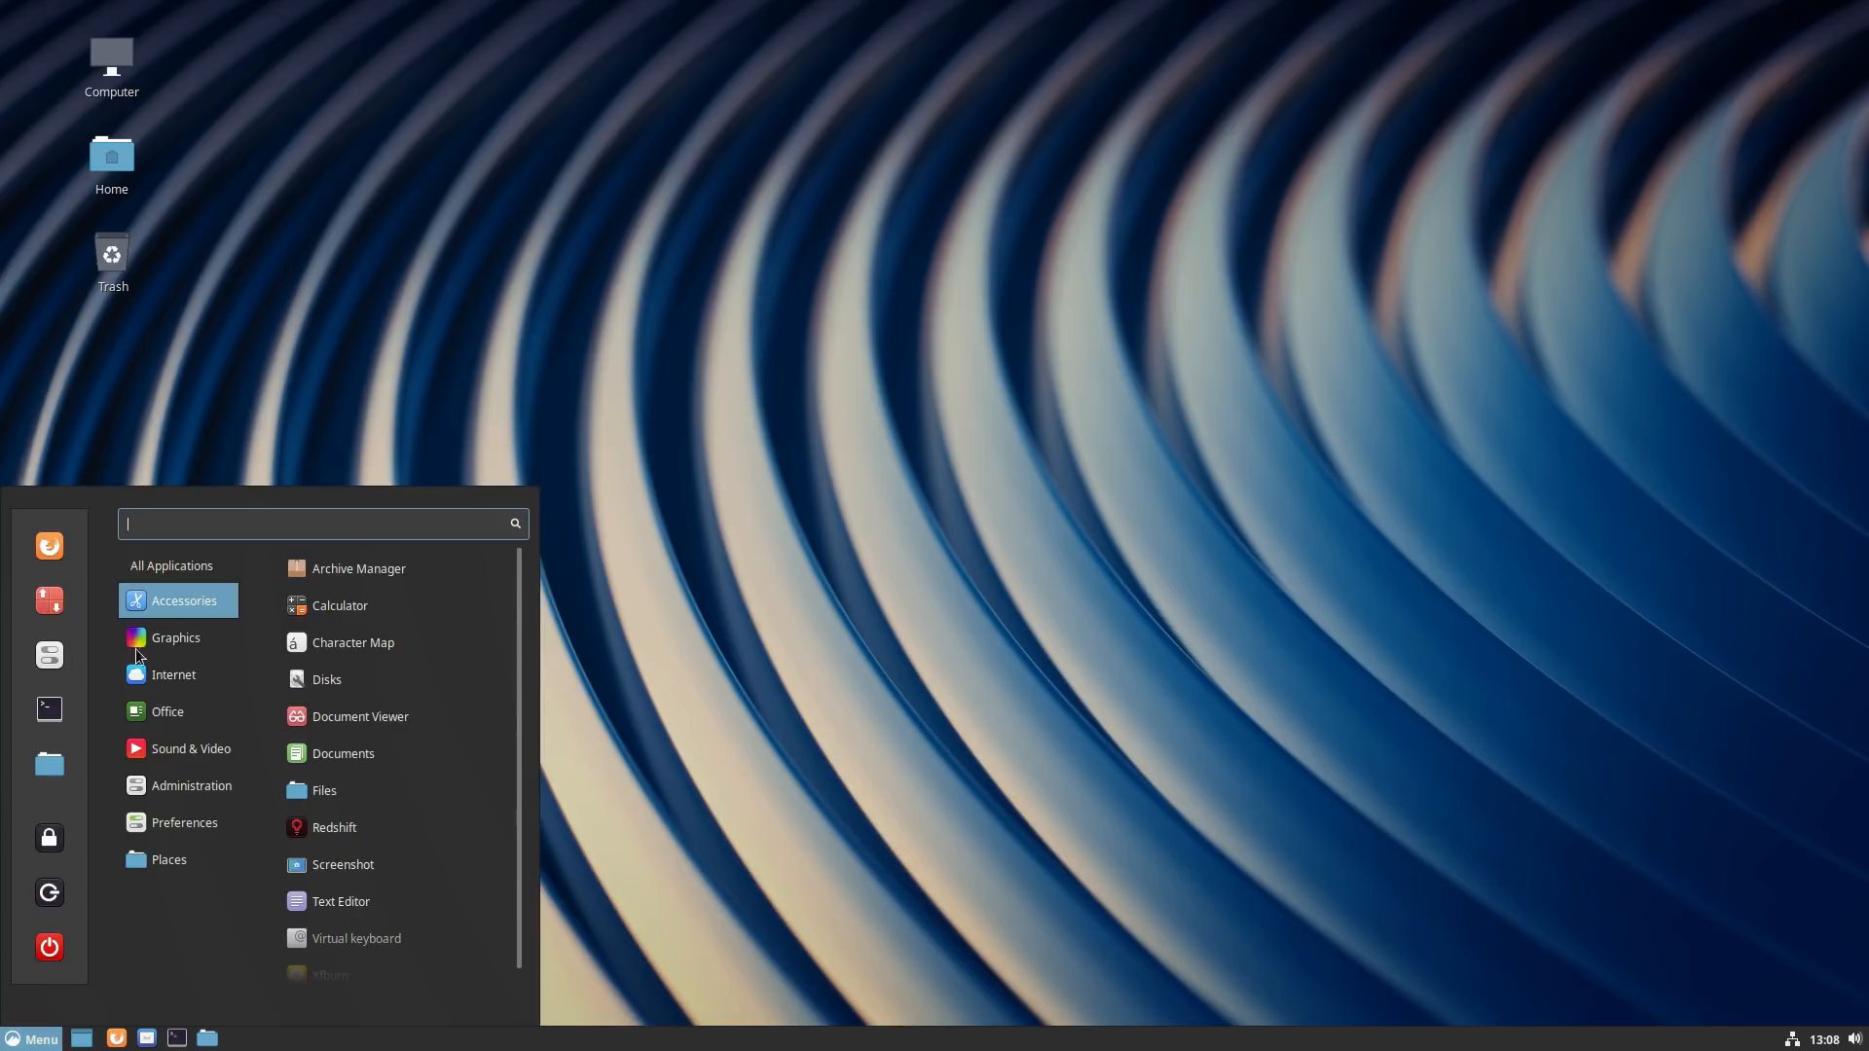
click(176, 638)
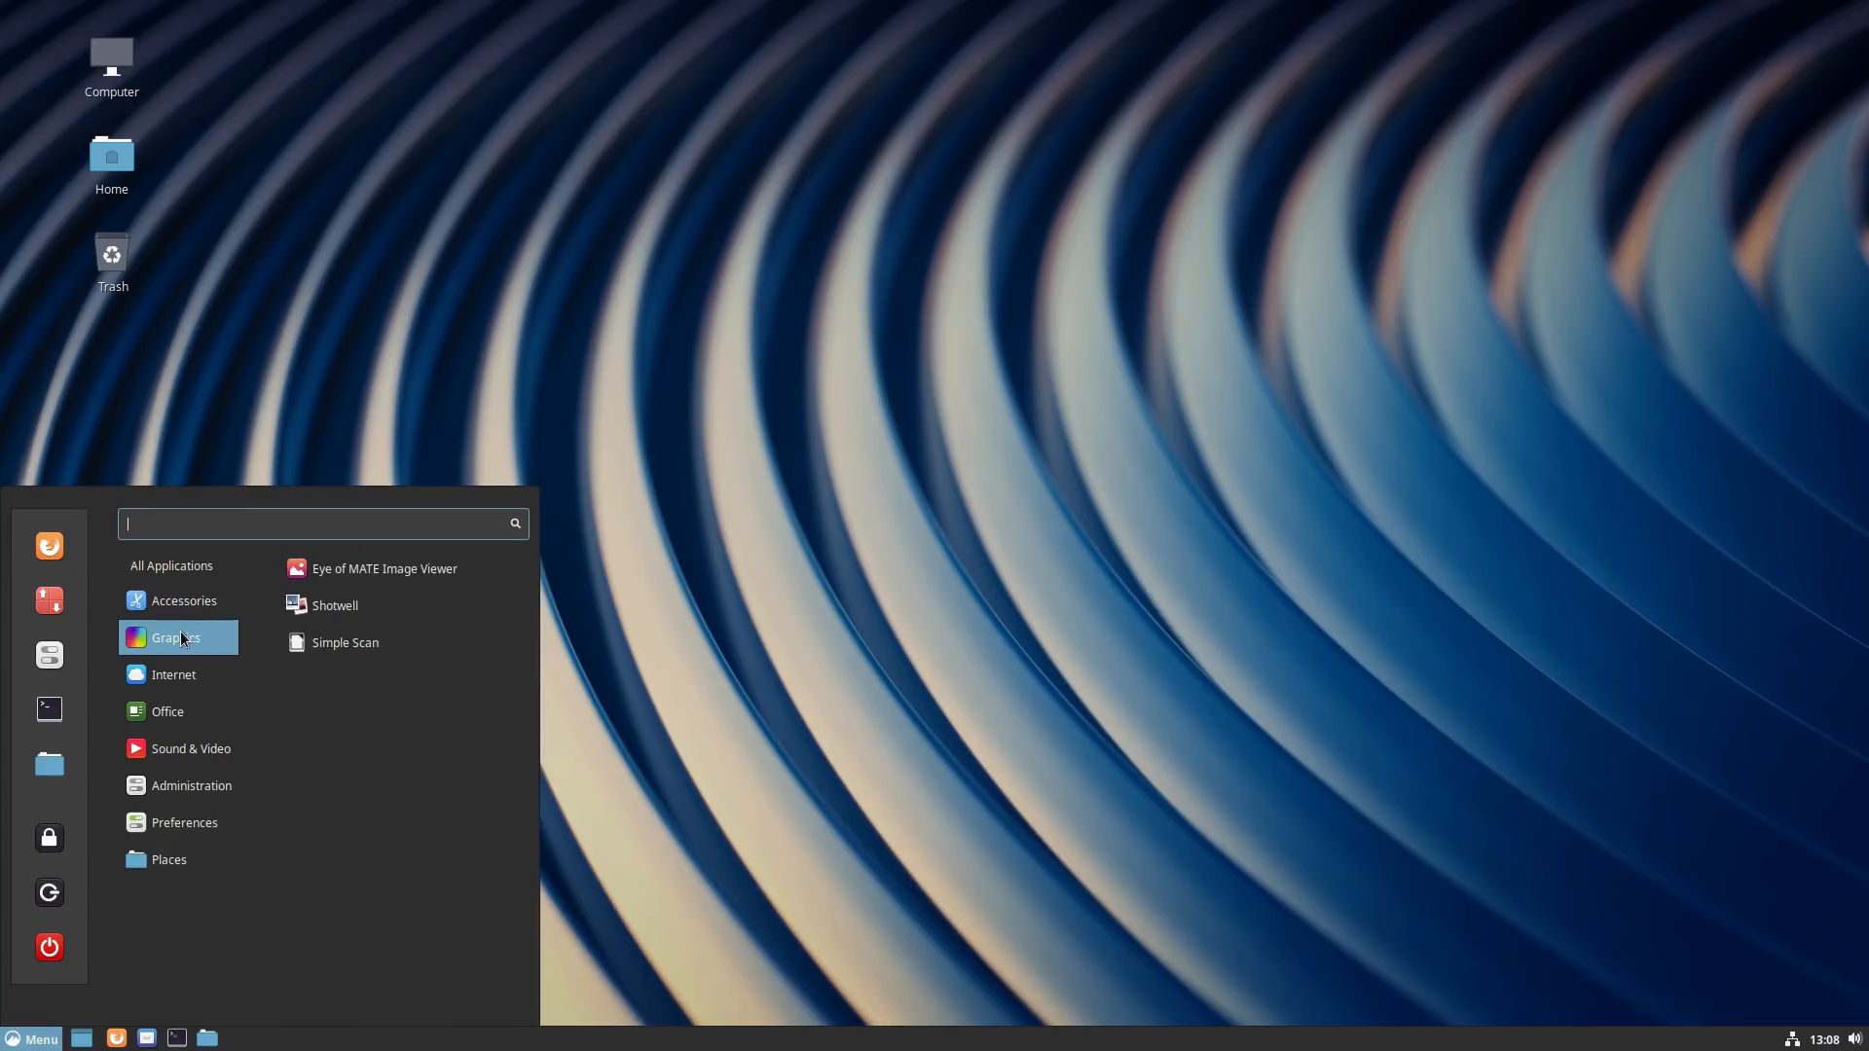
mouse_move(346, 586)
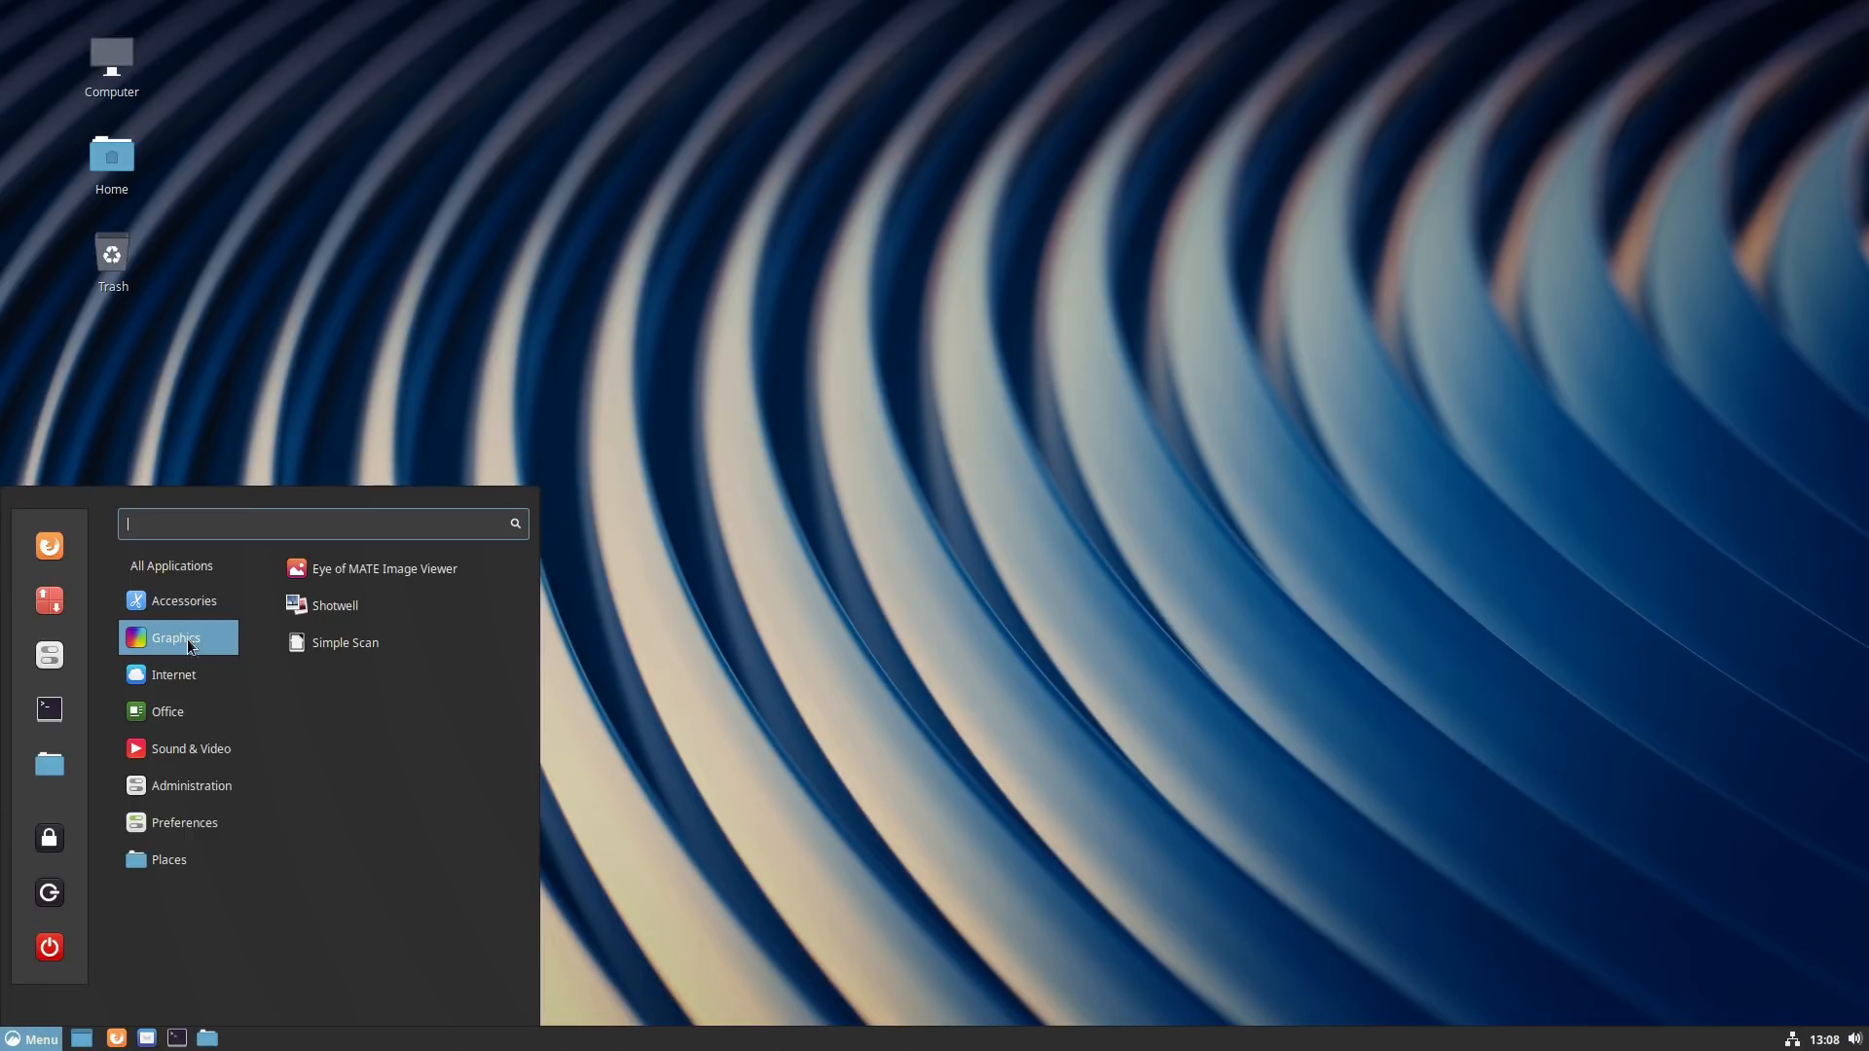
click(183, 600)
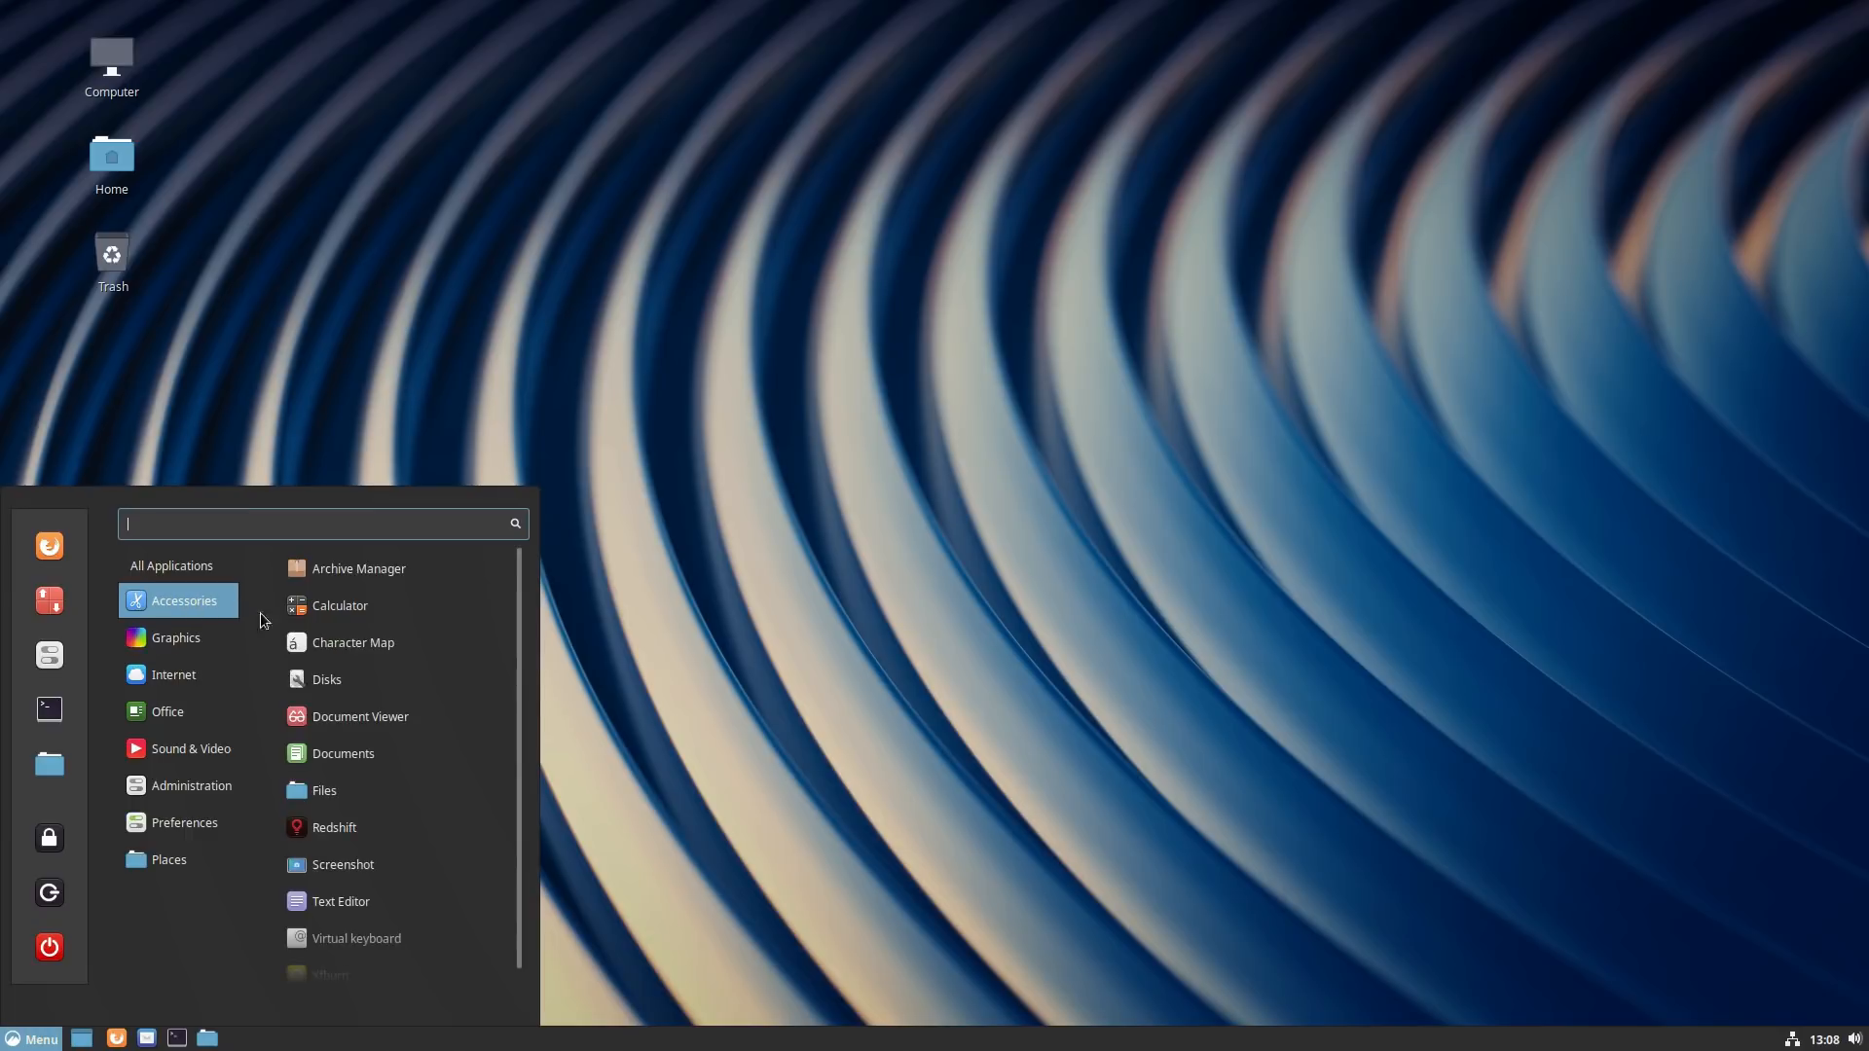
mouse_move(368, 702)
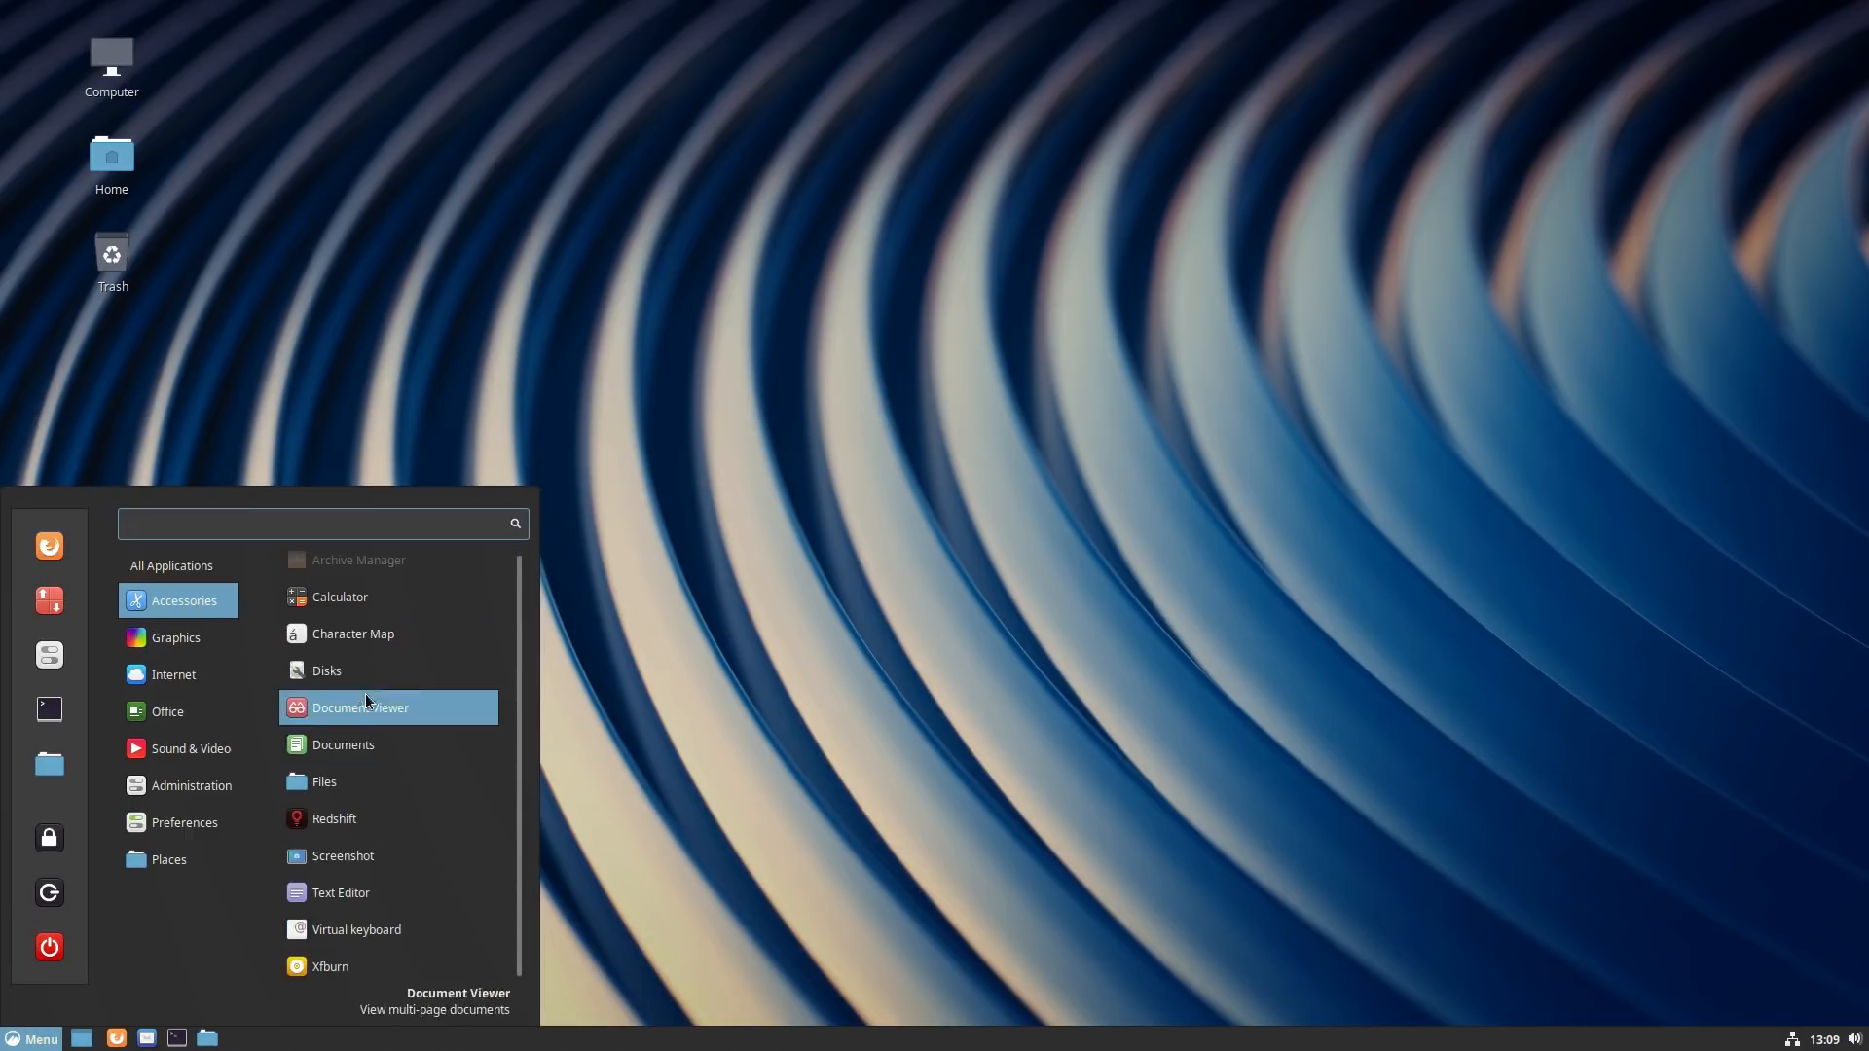
click(176, 638)
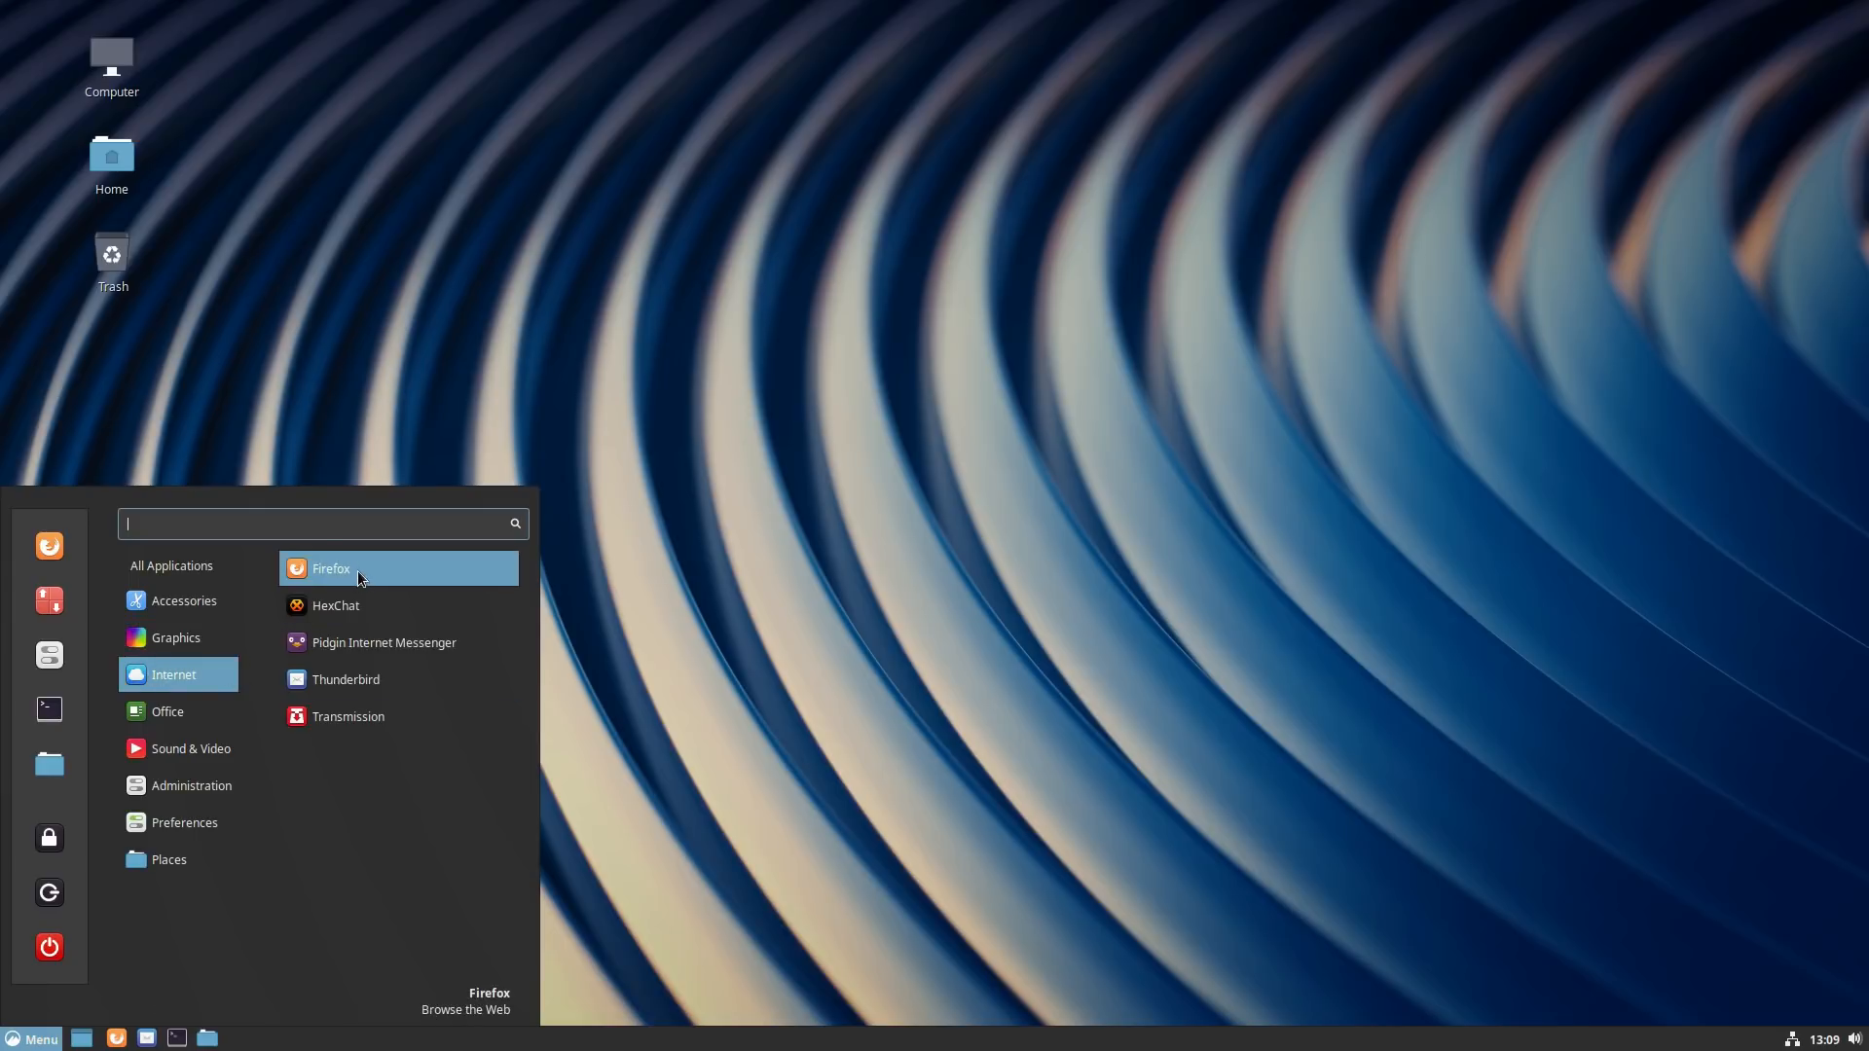
click(166, 711)
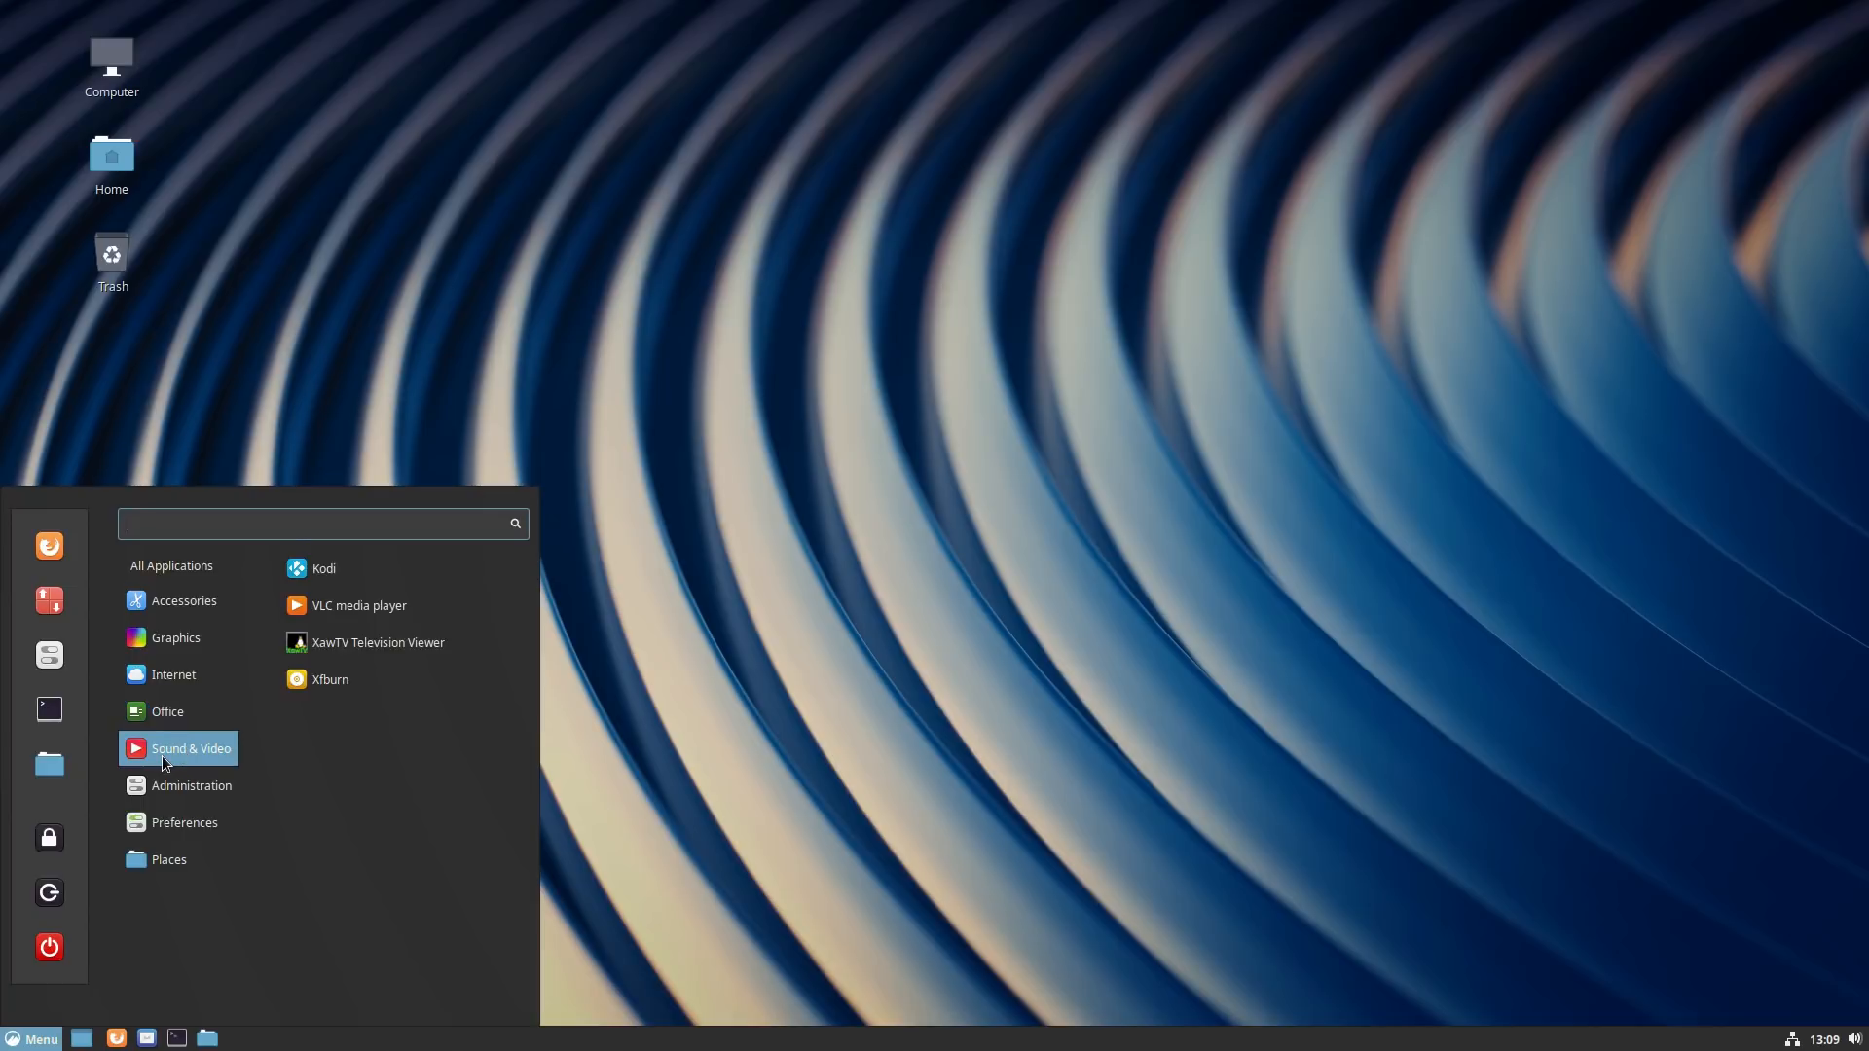
click(179, 823)
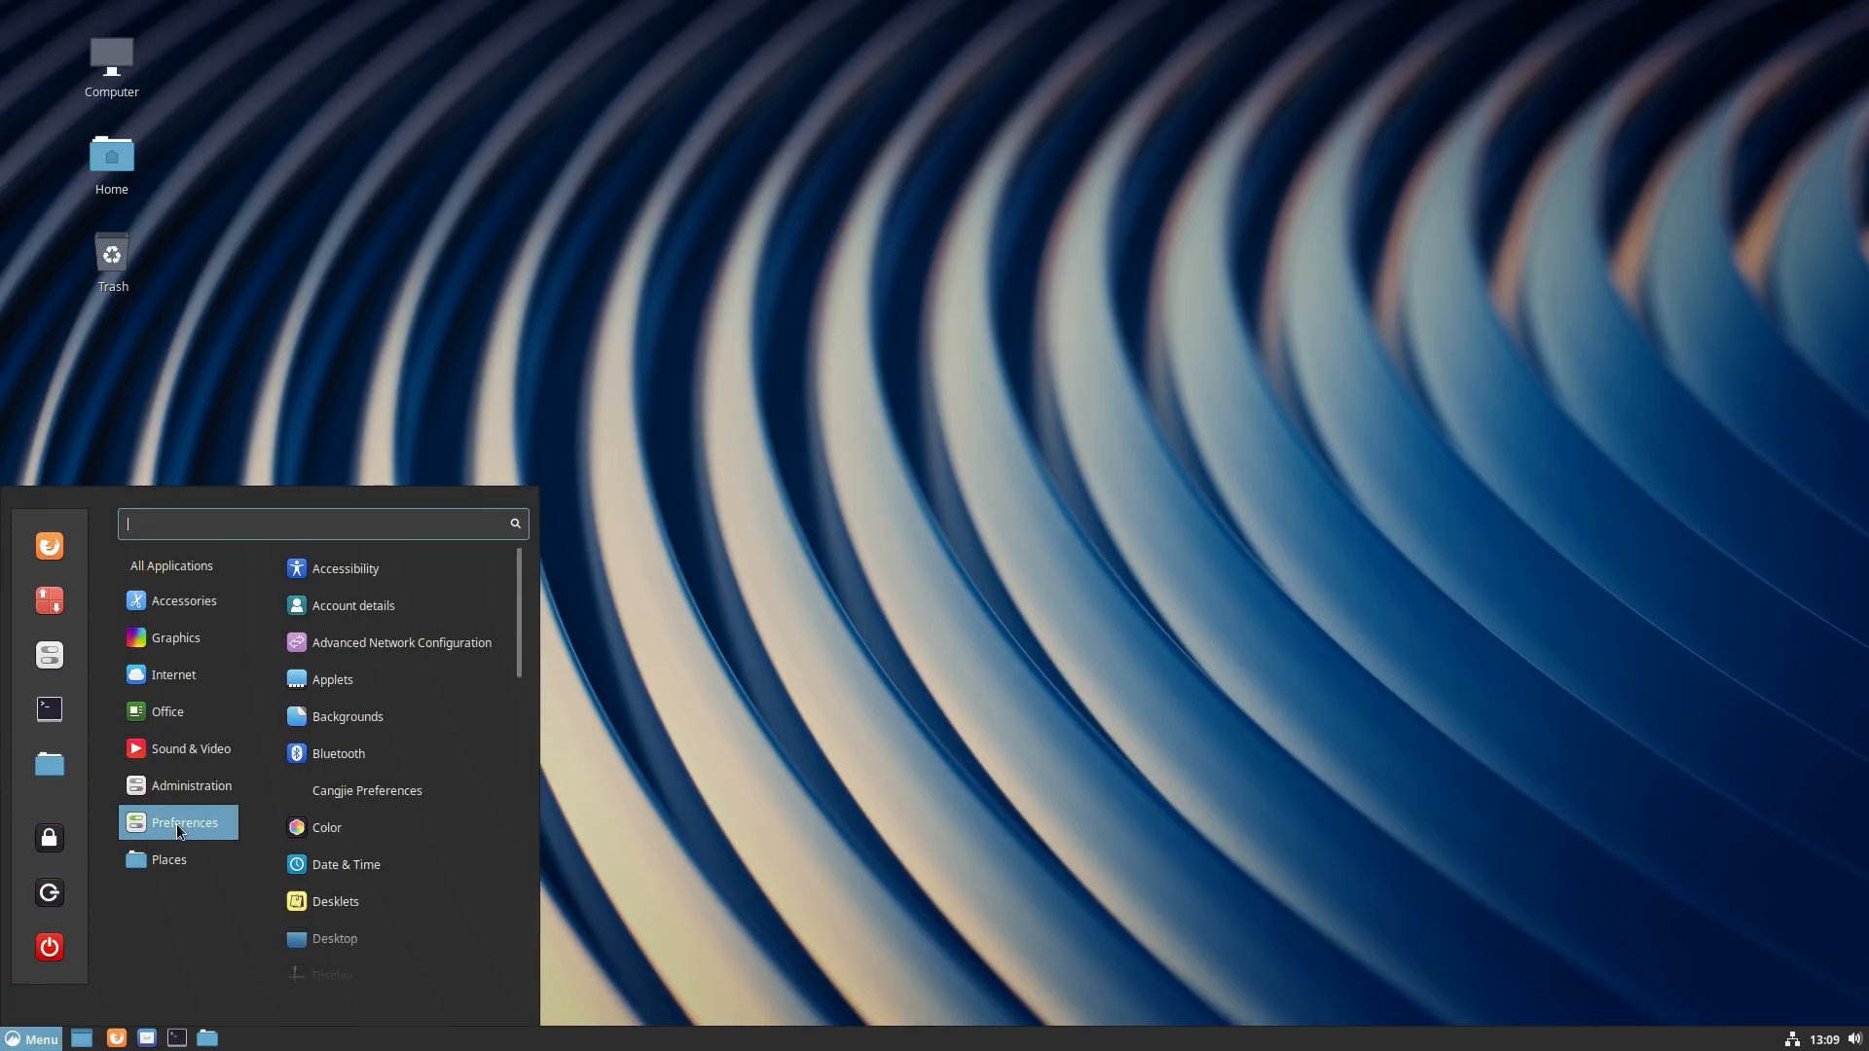
mouse_move(165, 827)
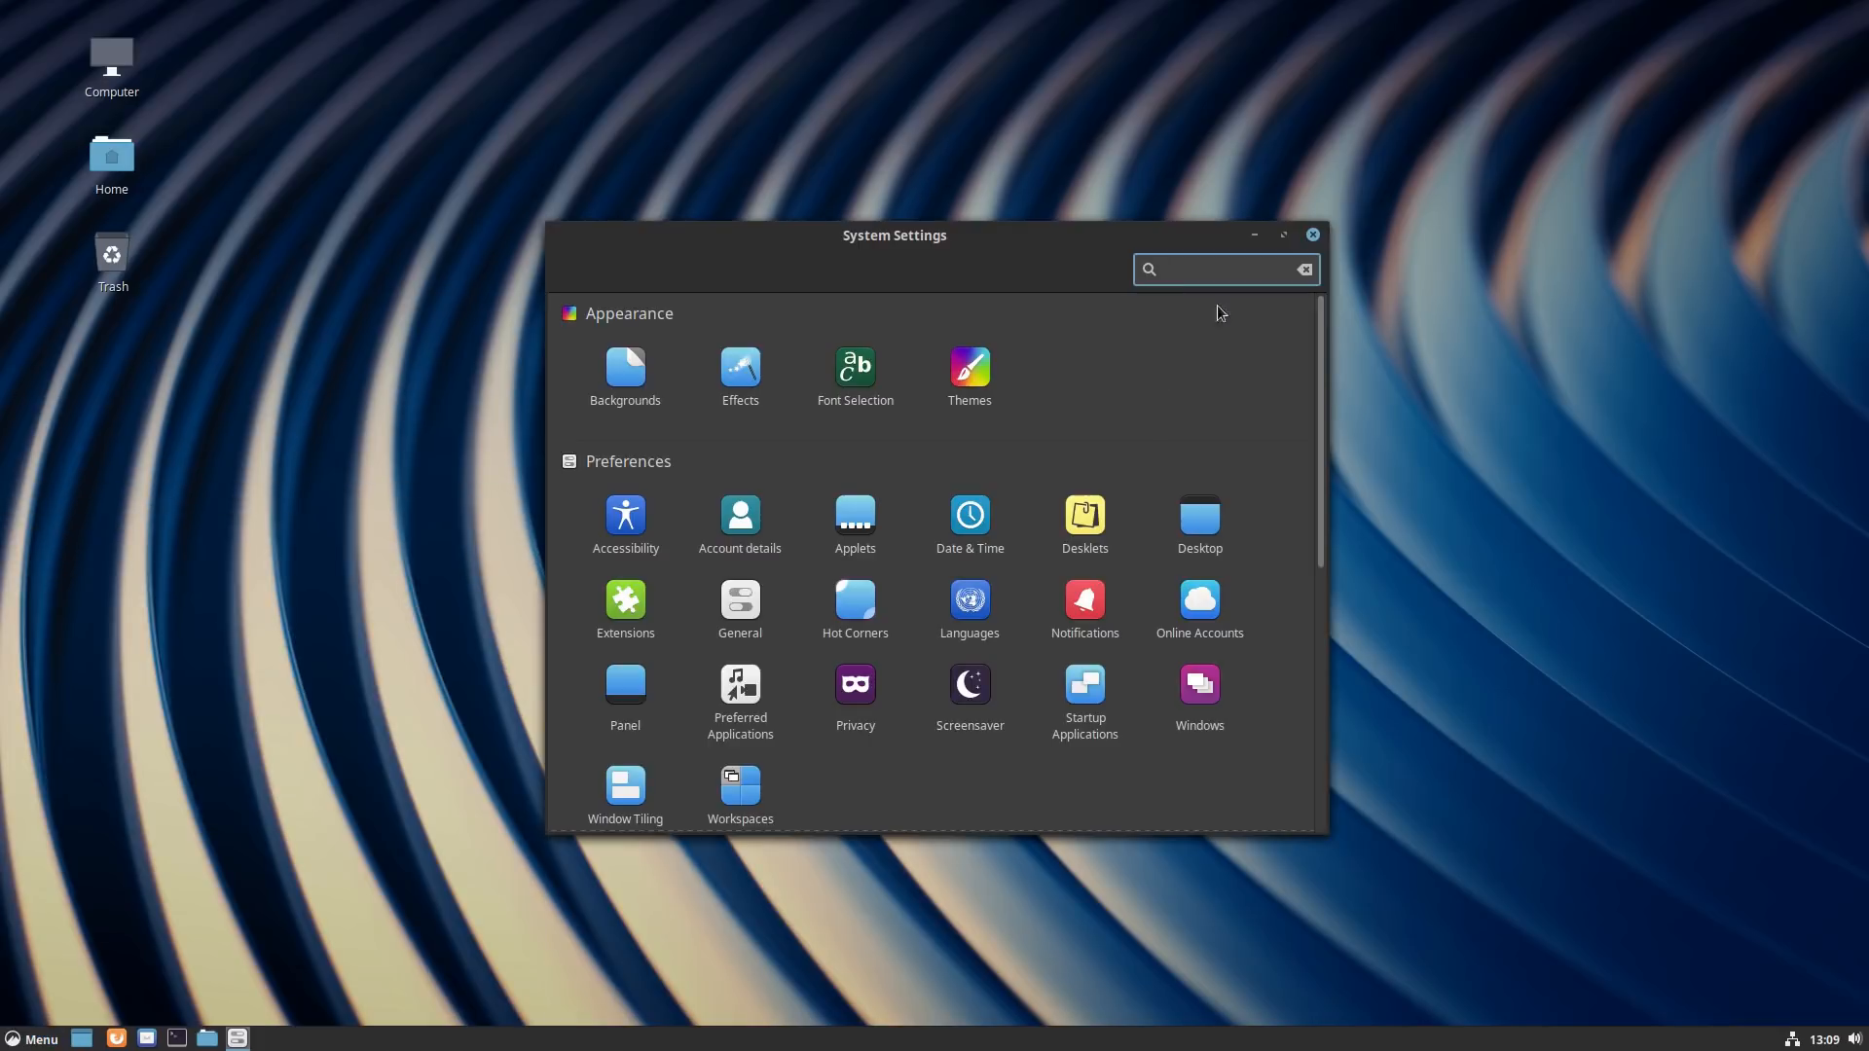
Step: Move System Settings to the right and a Home Files window left, then focus Settings
drag(893, 235, 1291, 227)
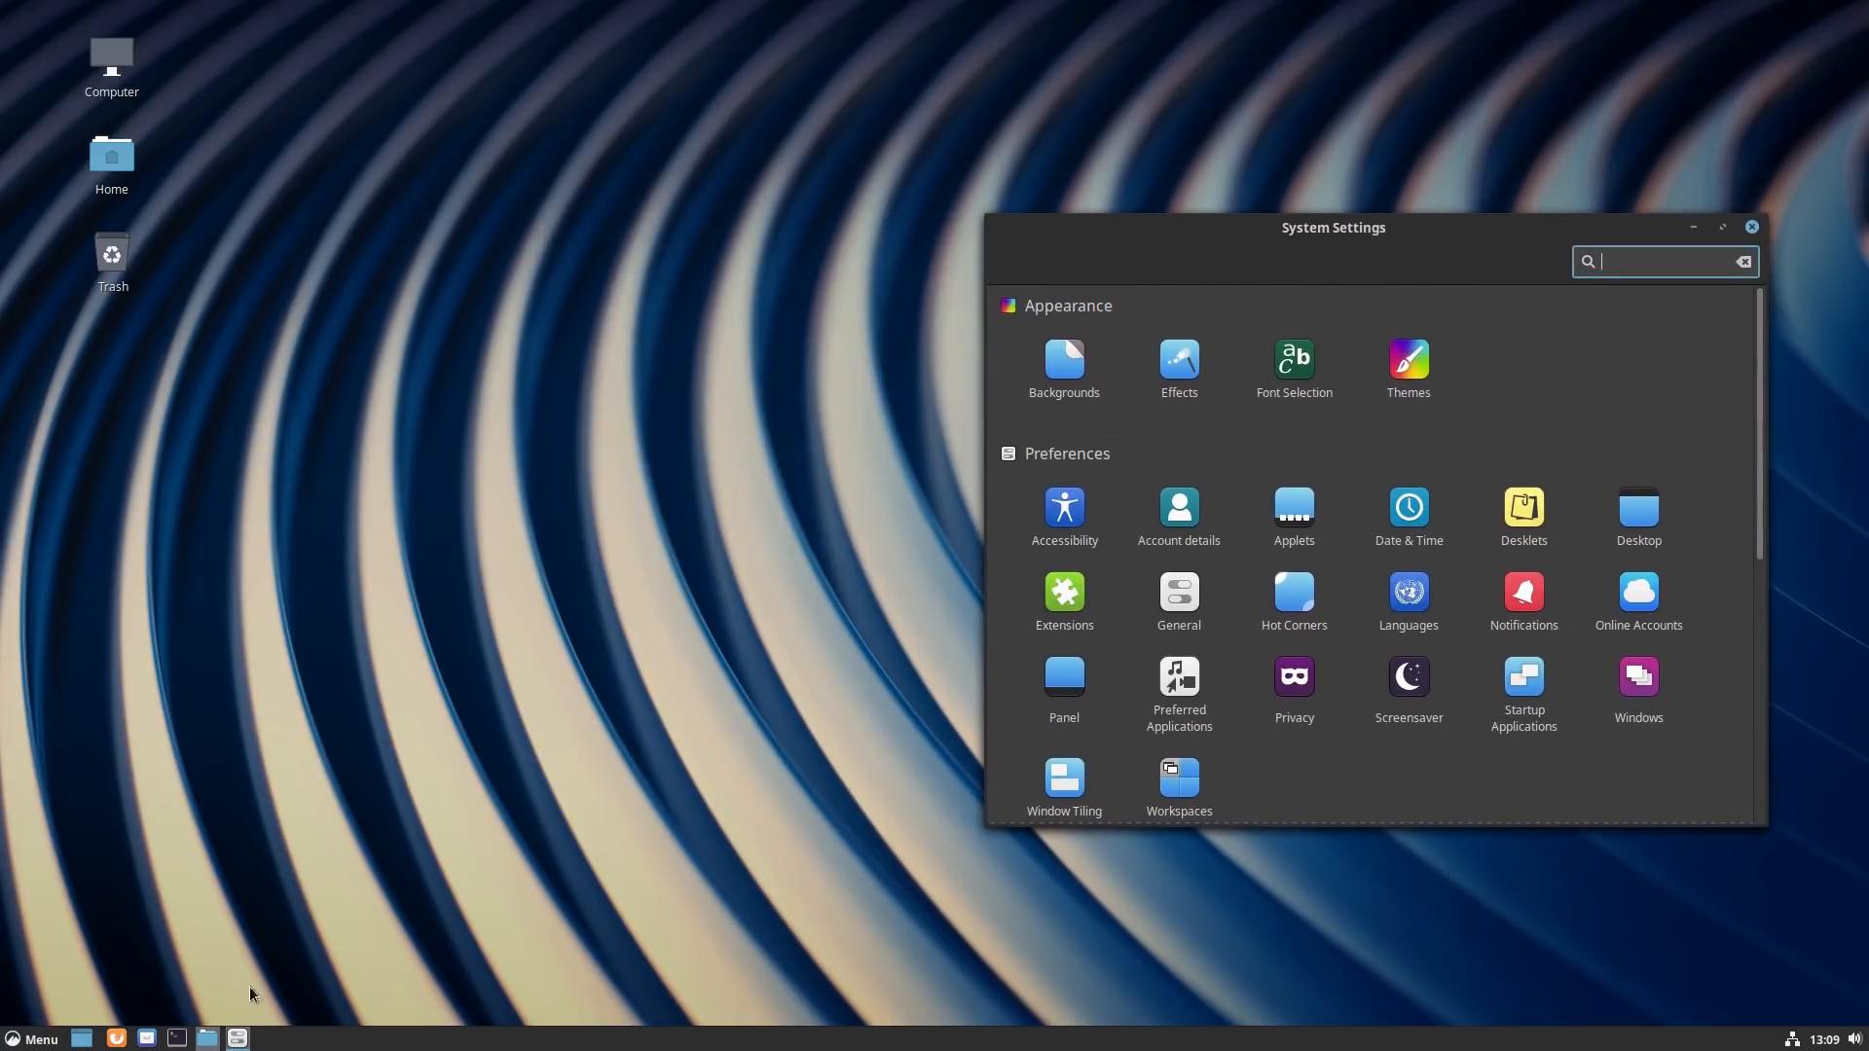
click(206, 1039)
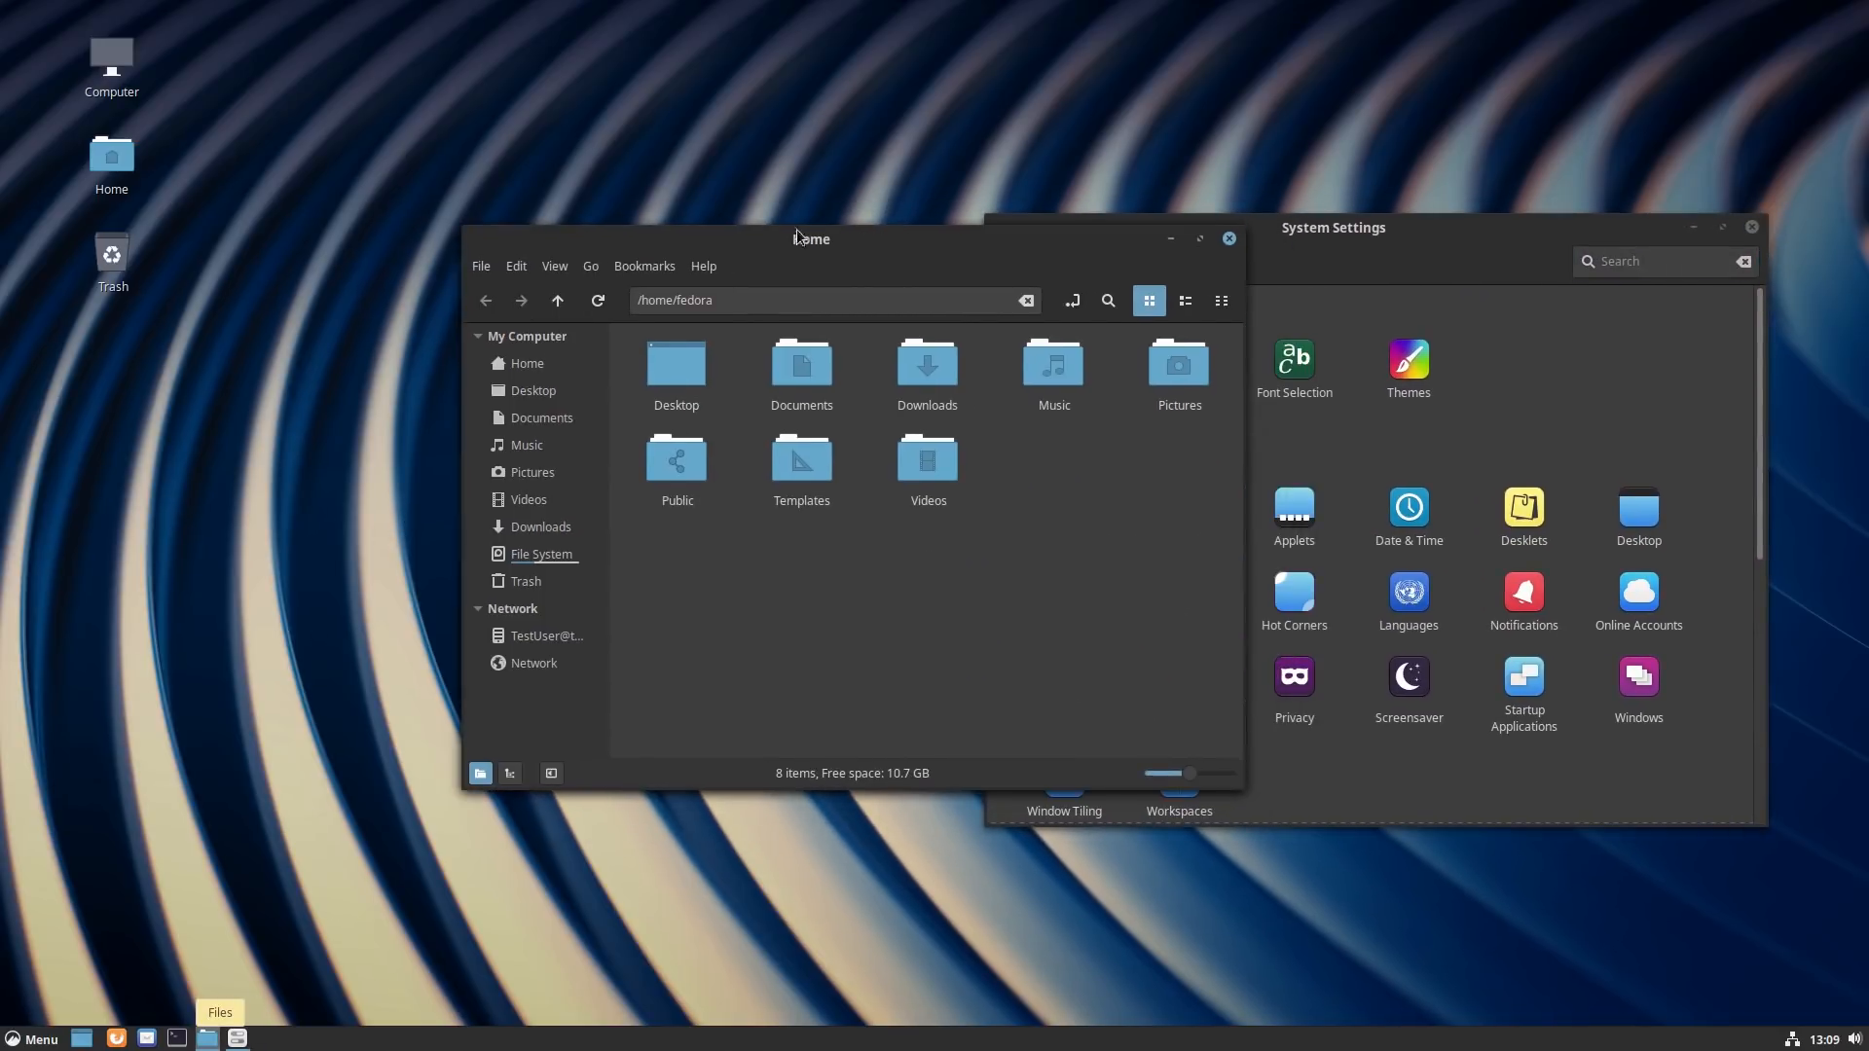
drag(802, 238, 515, 260)
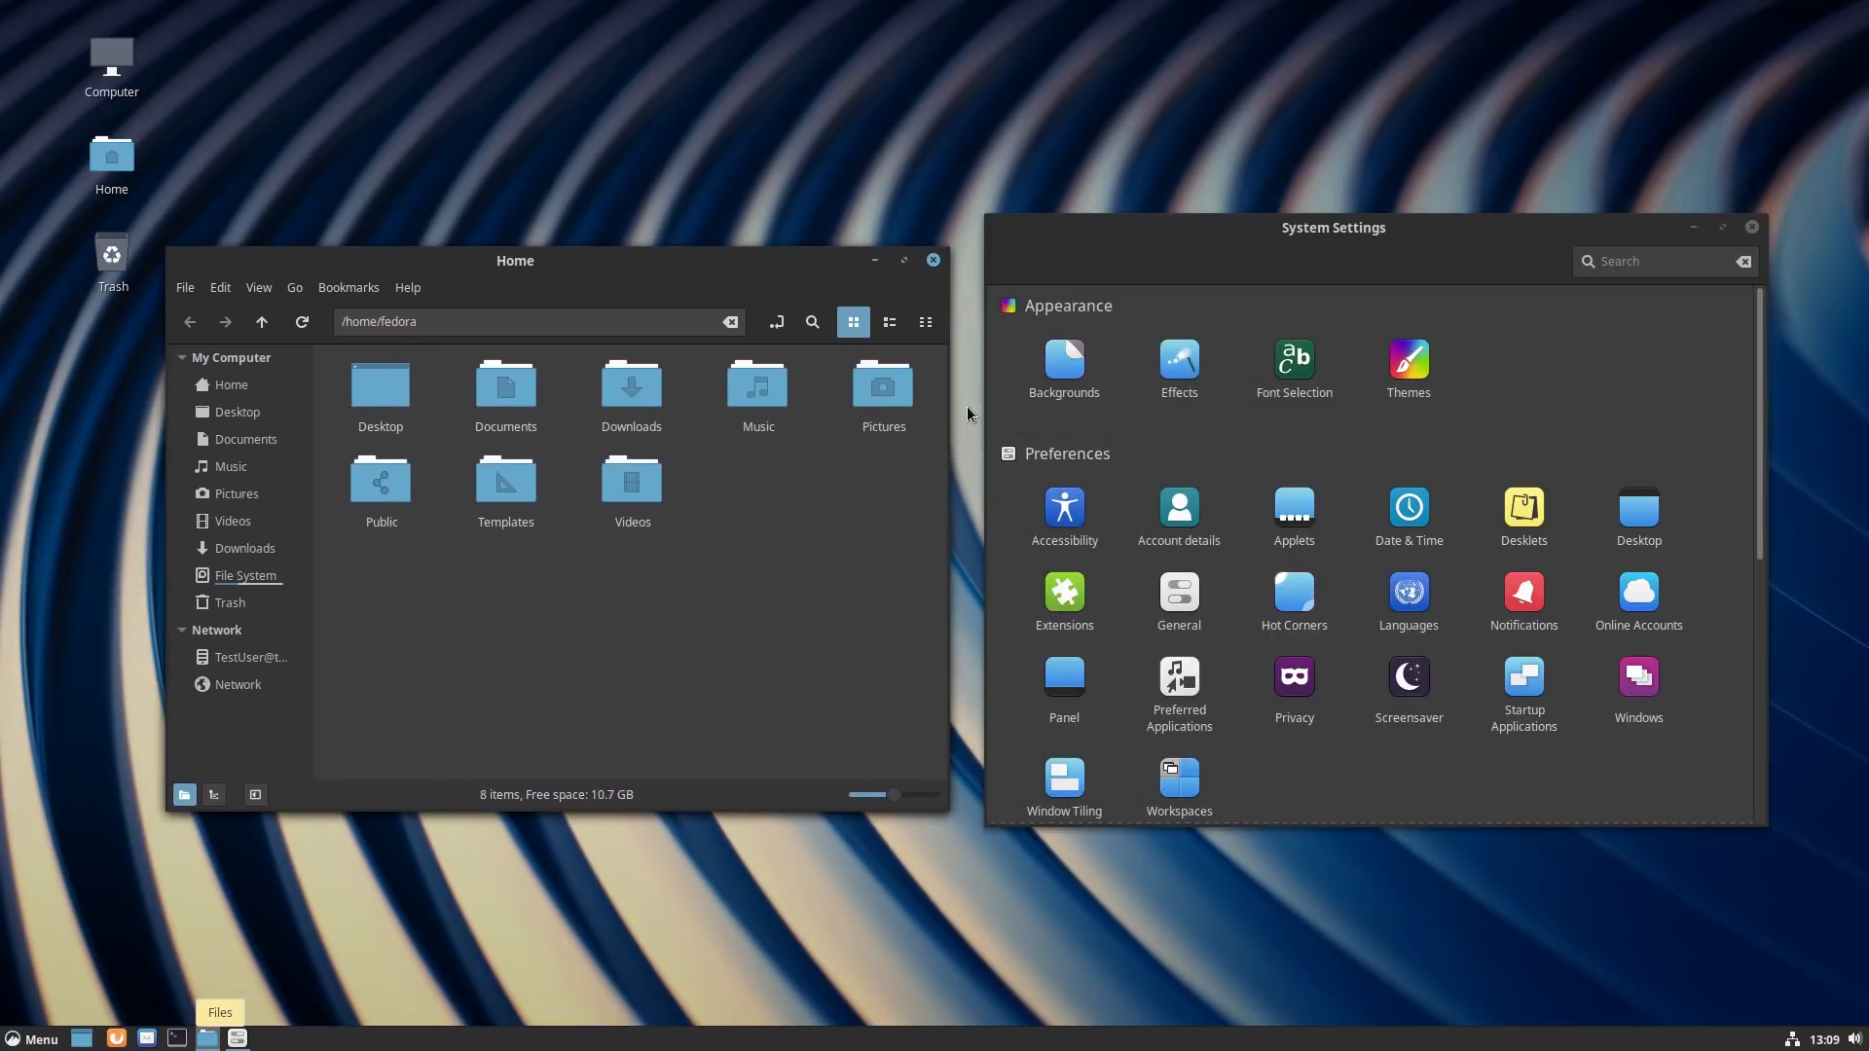
mouse_move(1331, 983)
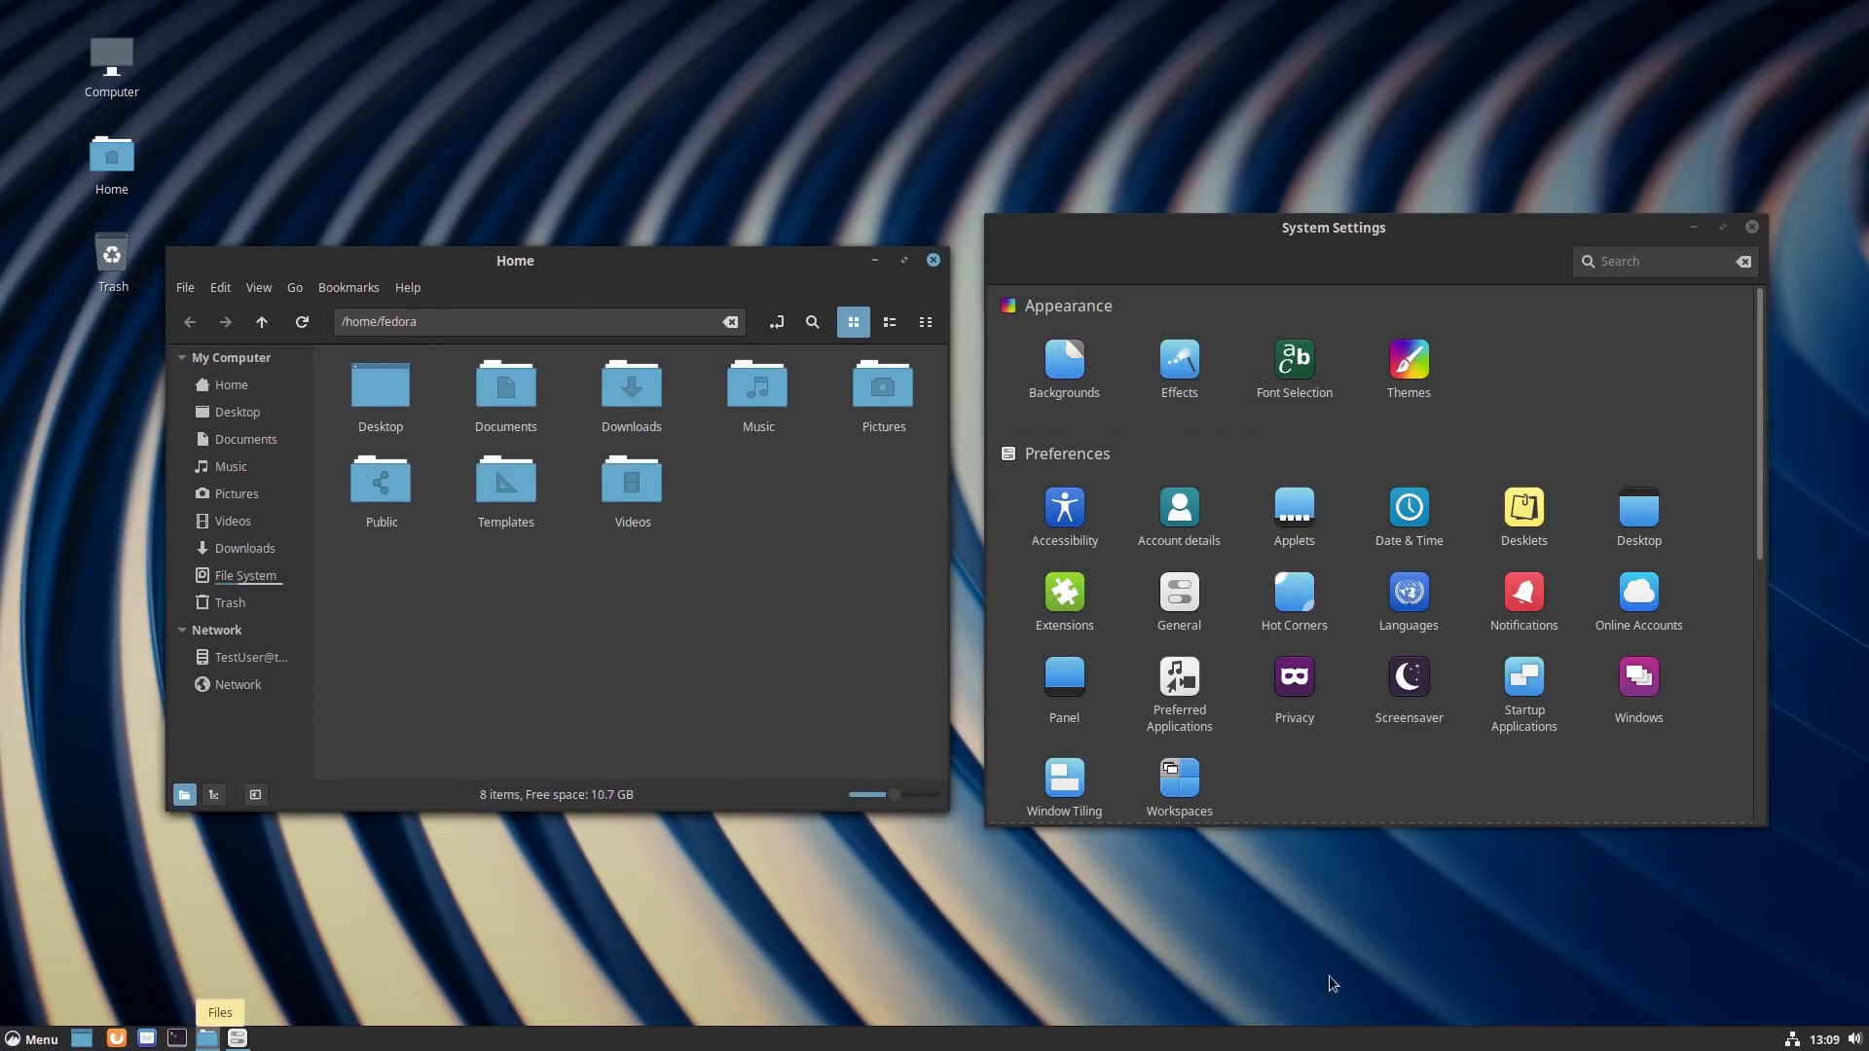
mouse_move(1412, 342)
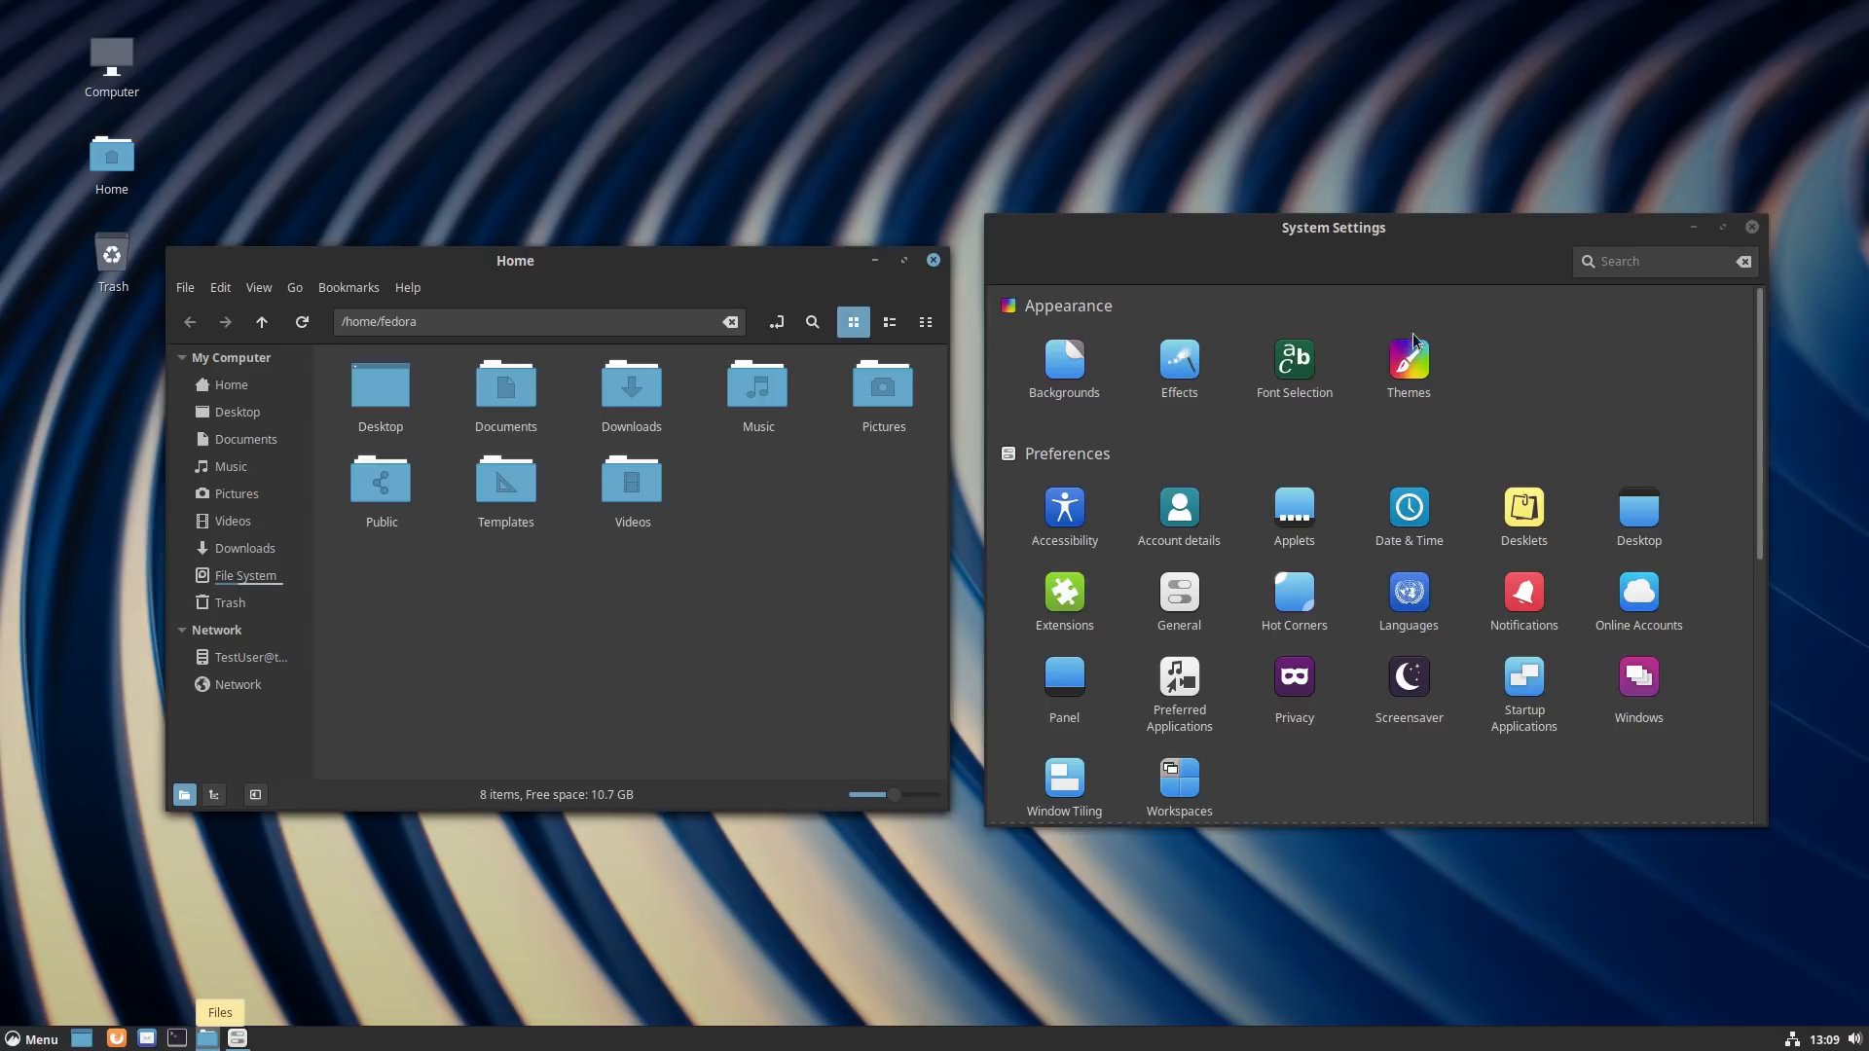
click(1408, 365)
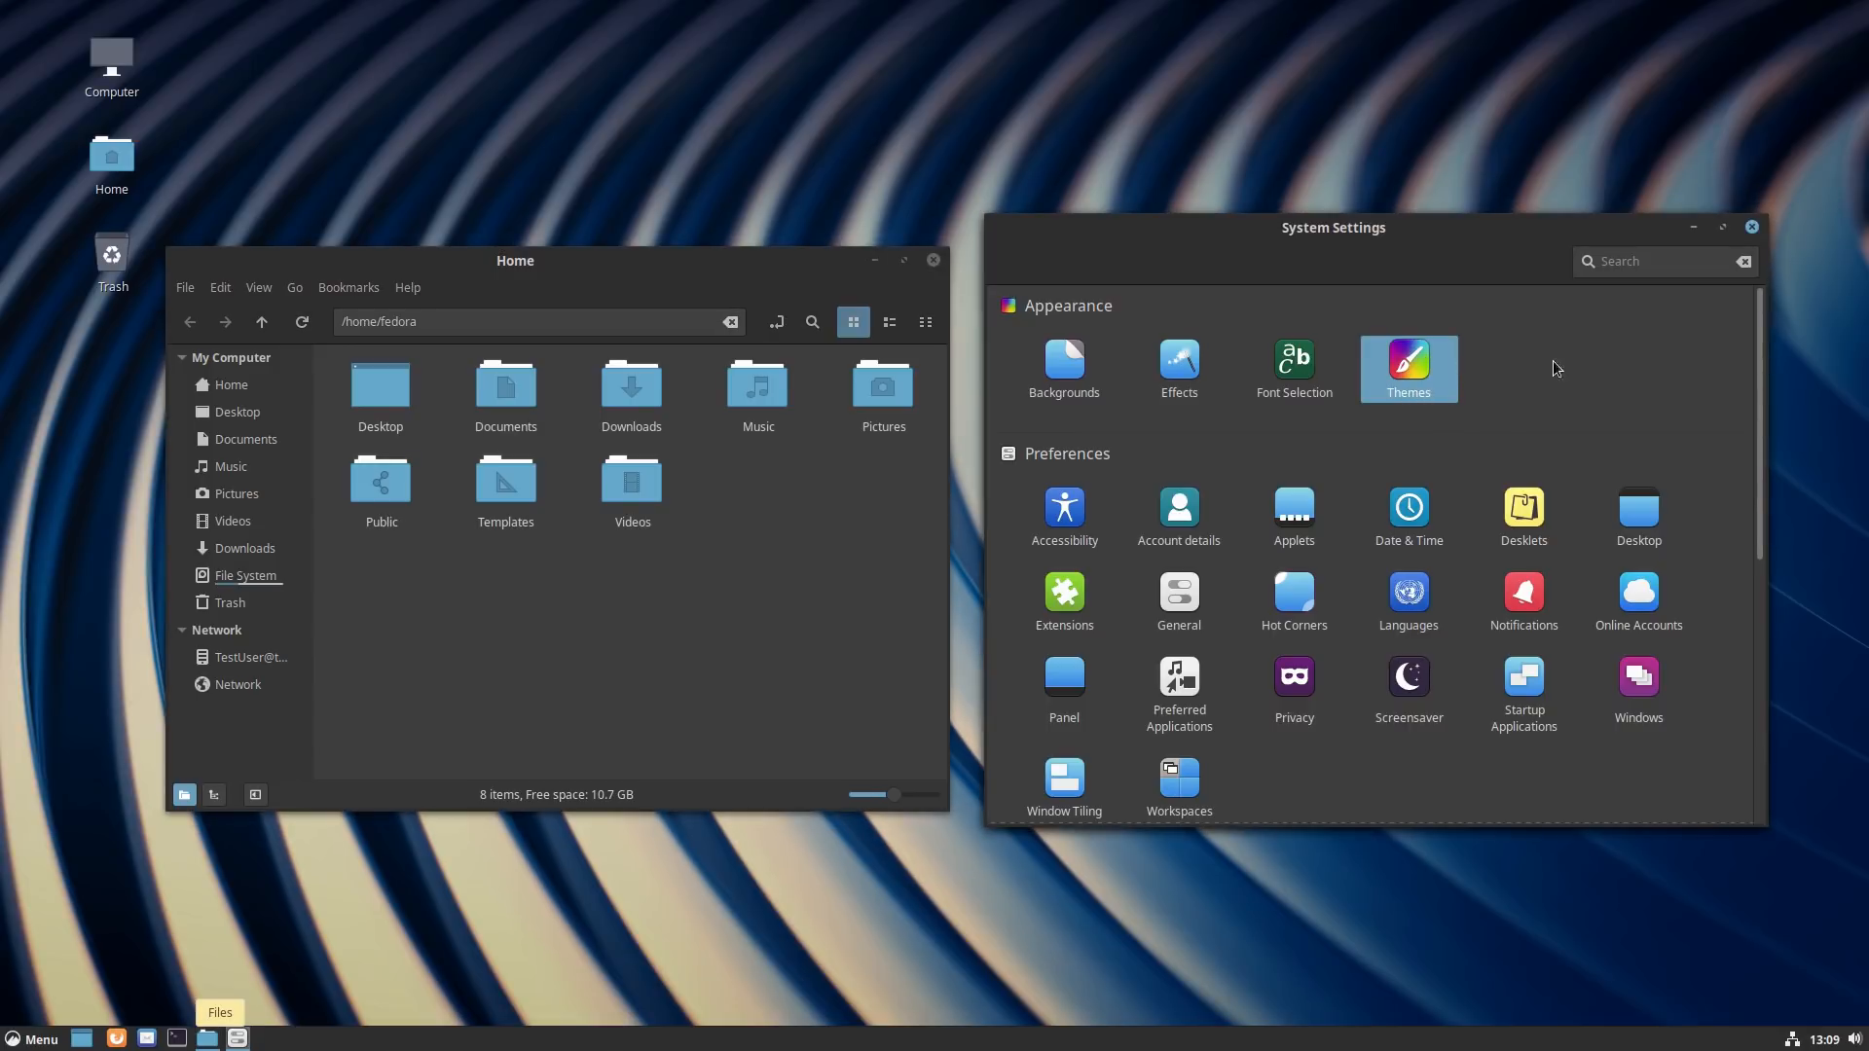
mouse_move(1415, 376)
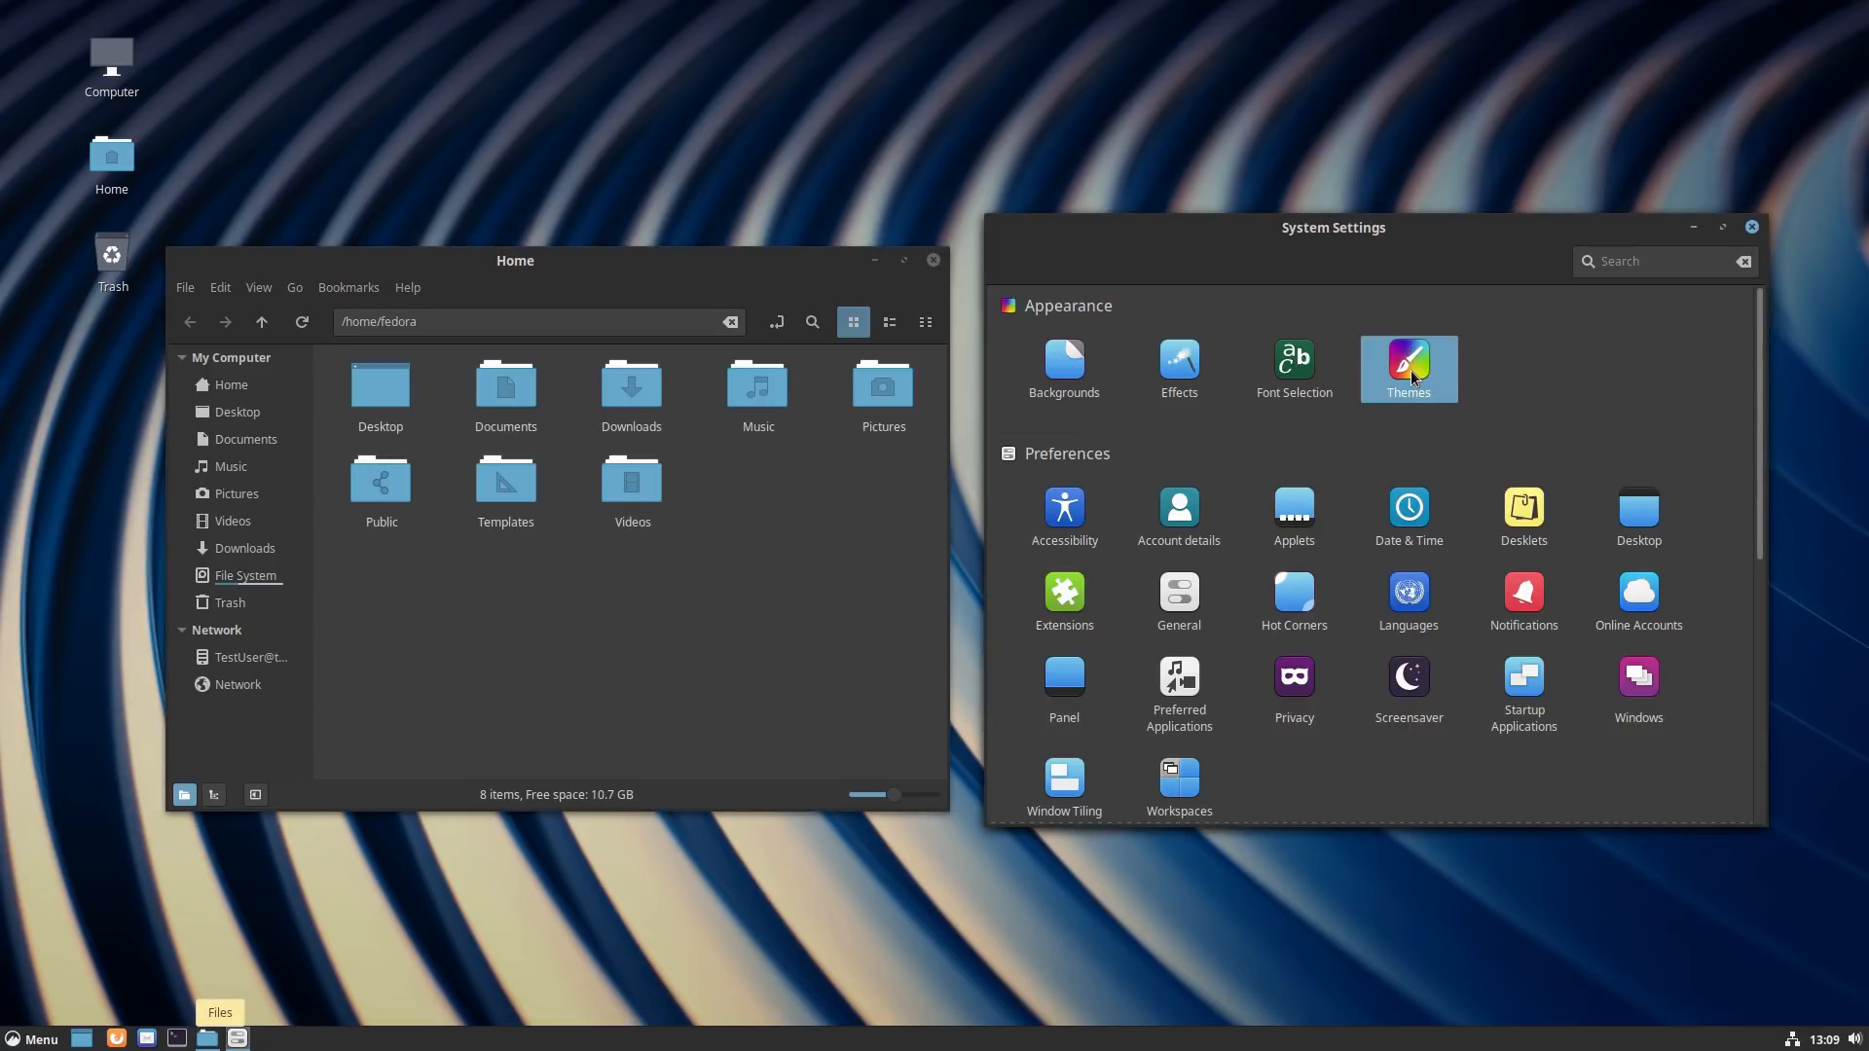
Step: Open Themes and preview the icon, window border and controls theme lists without changing them
click(1408, 368)
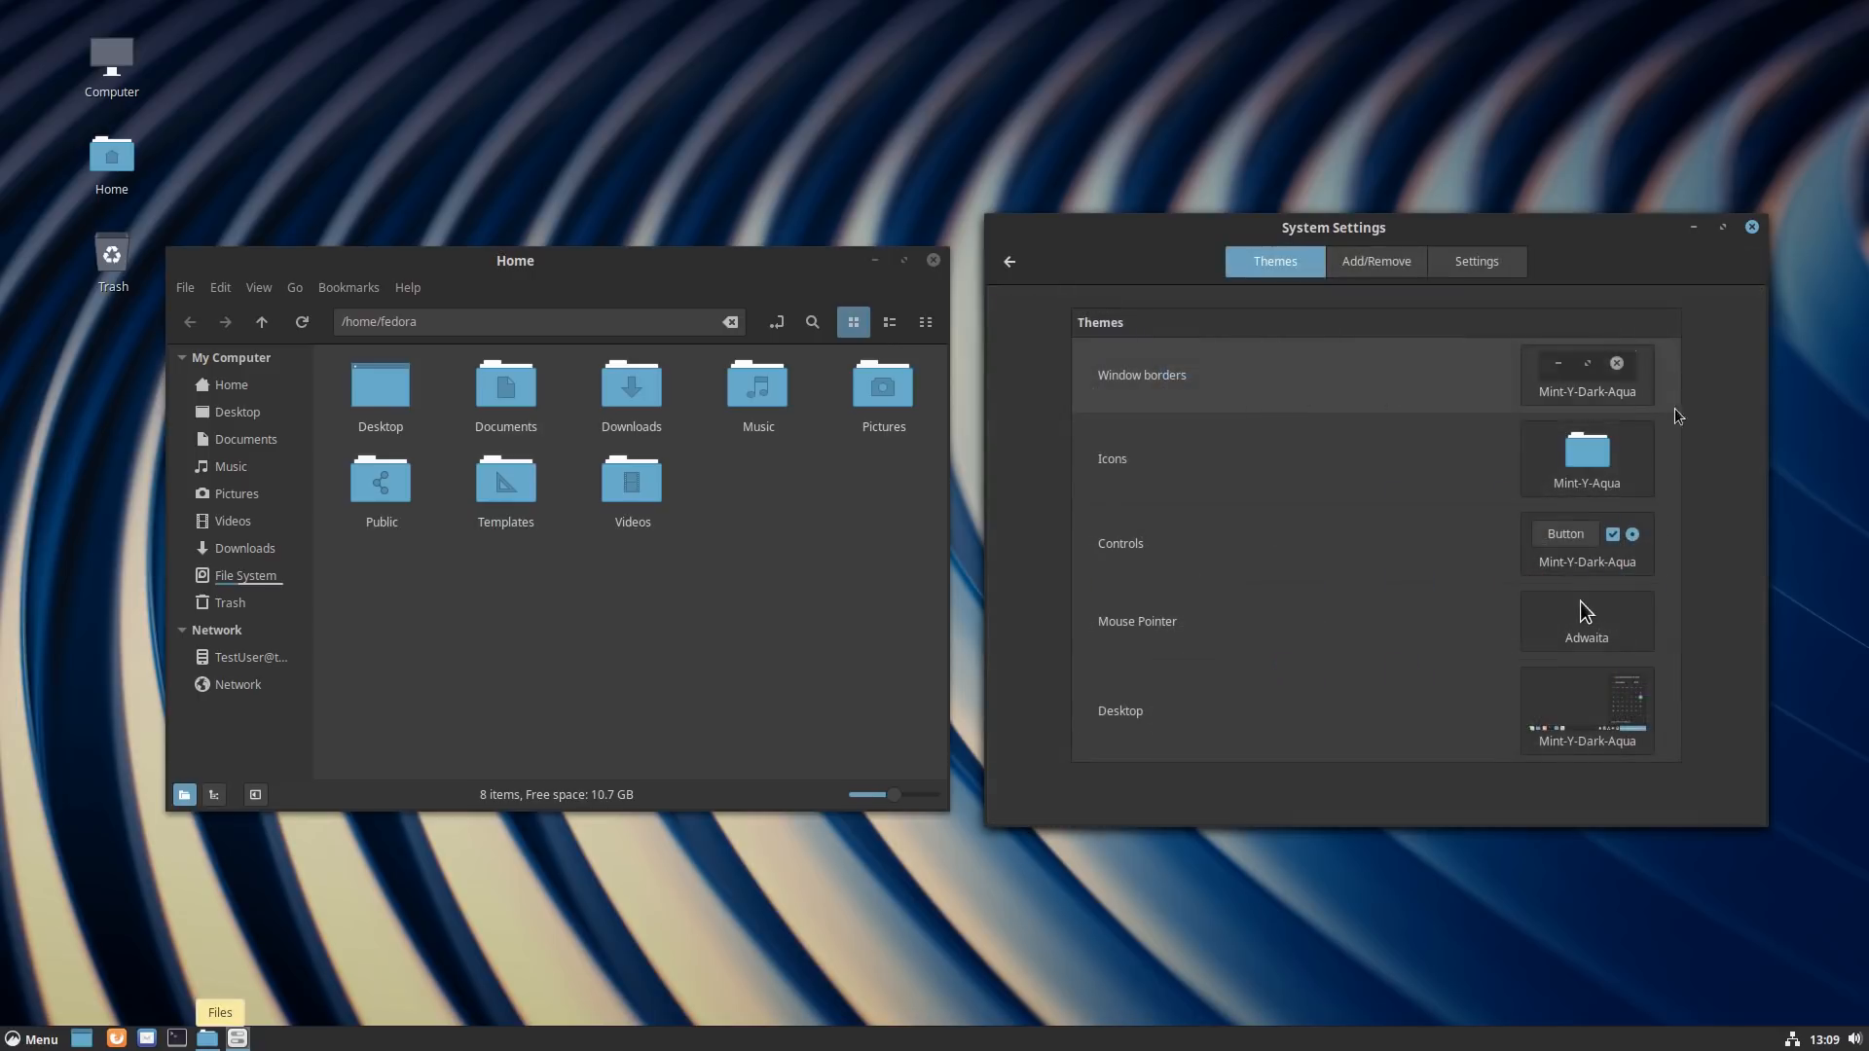
click(1587, 459)
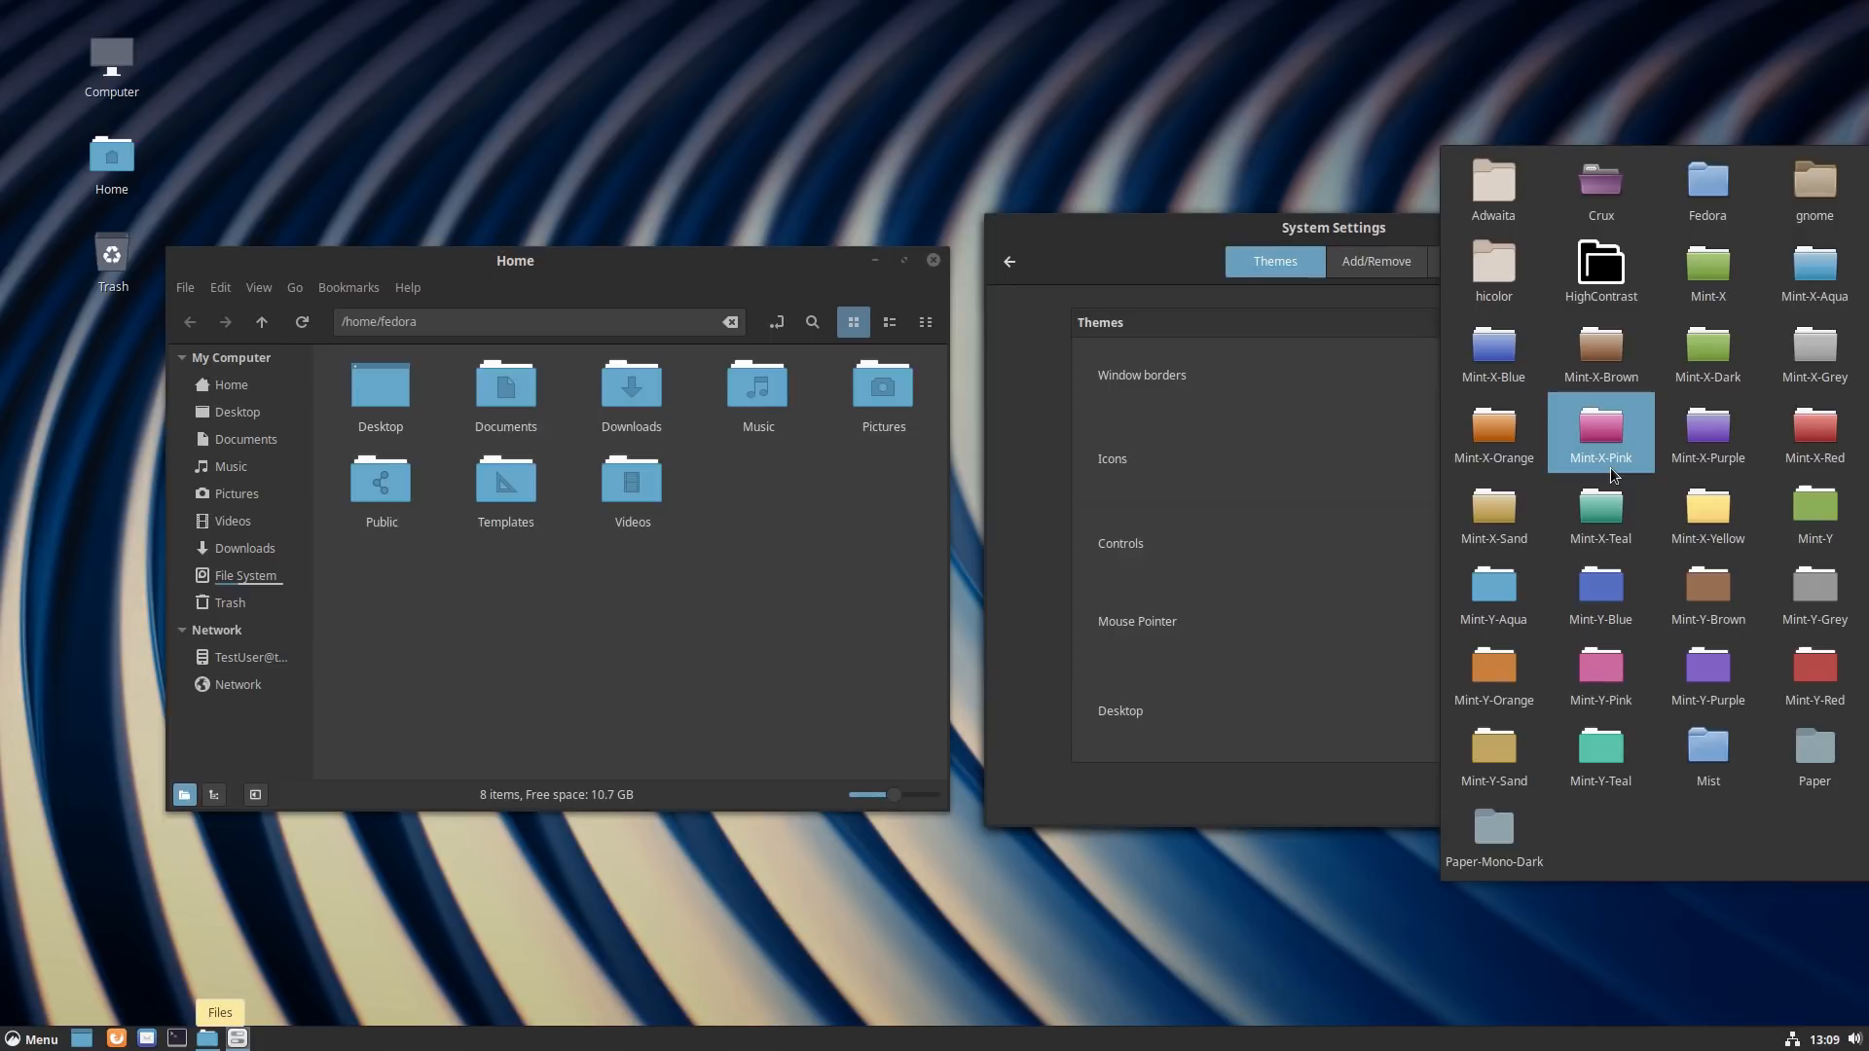
mouse_move(1656, 353)
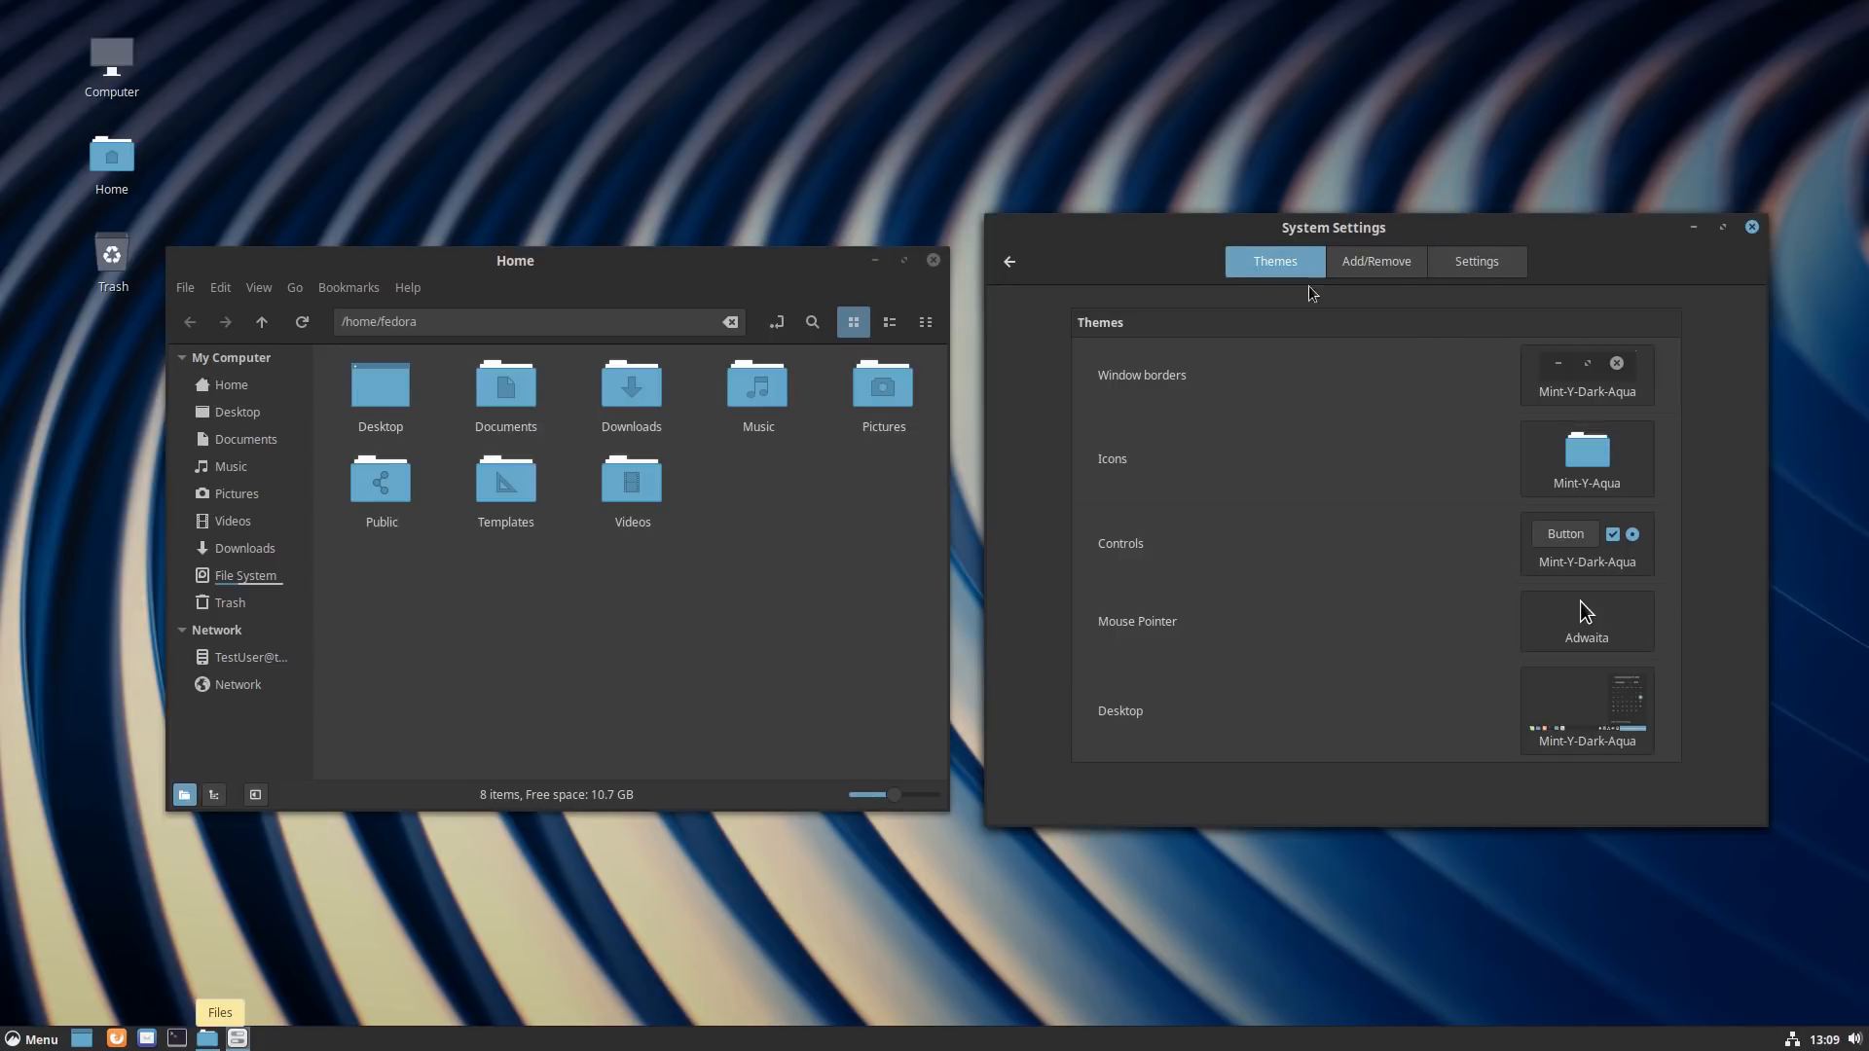
click(1586, 376)
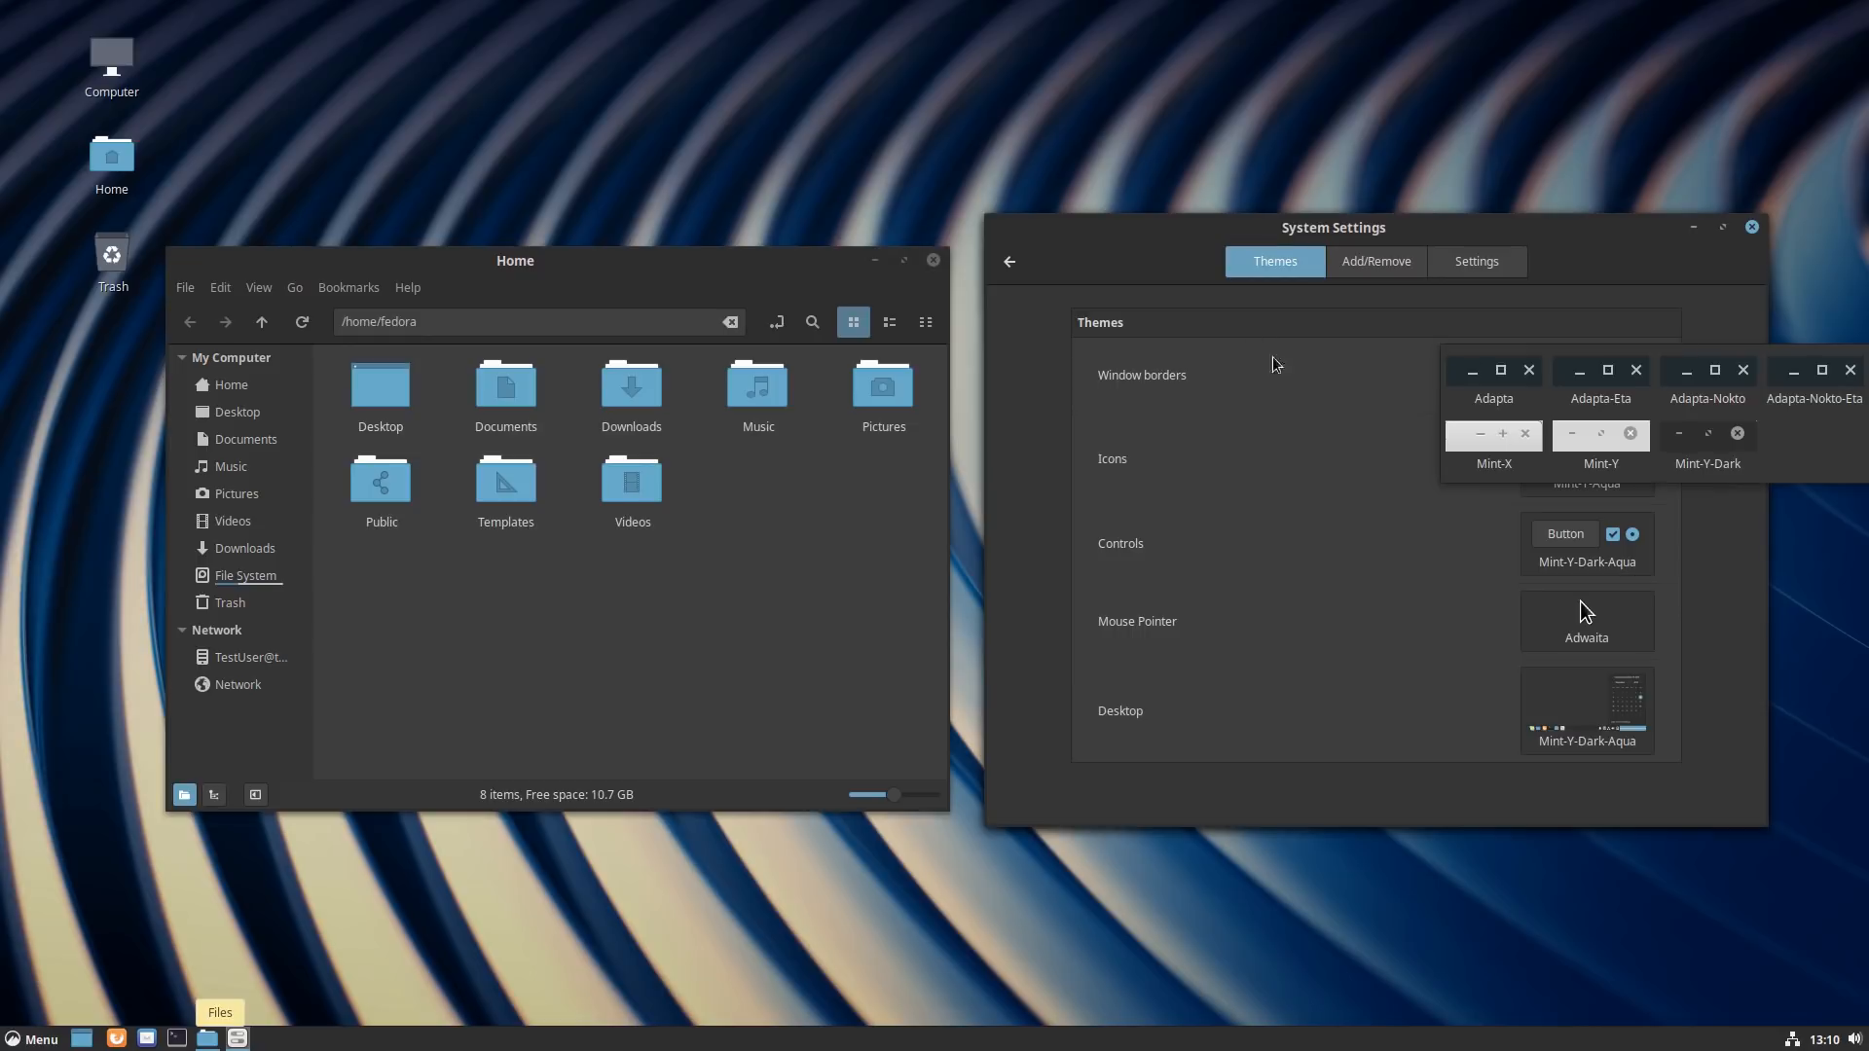
click(1587, 544)
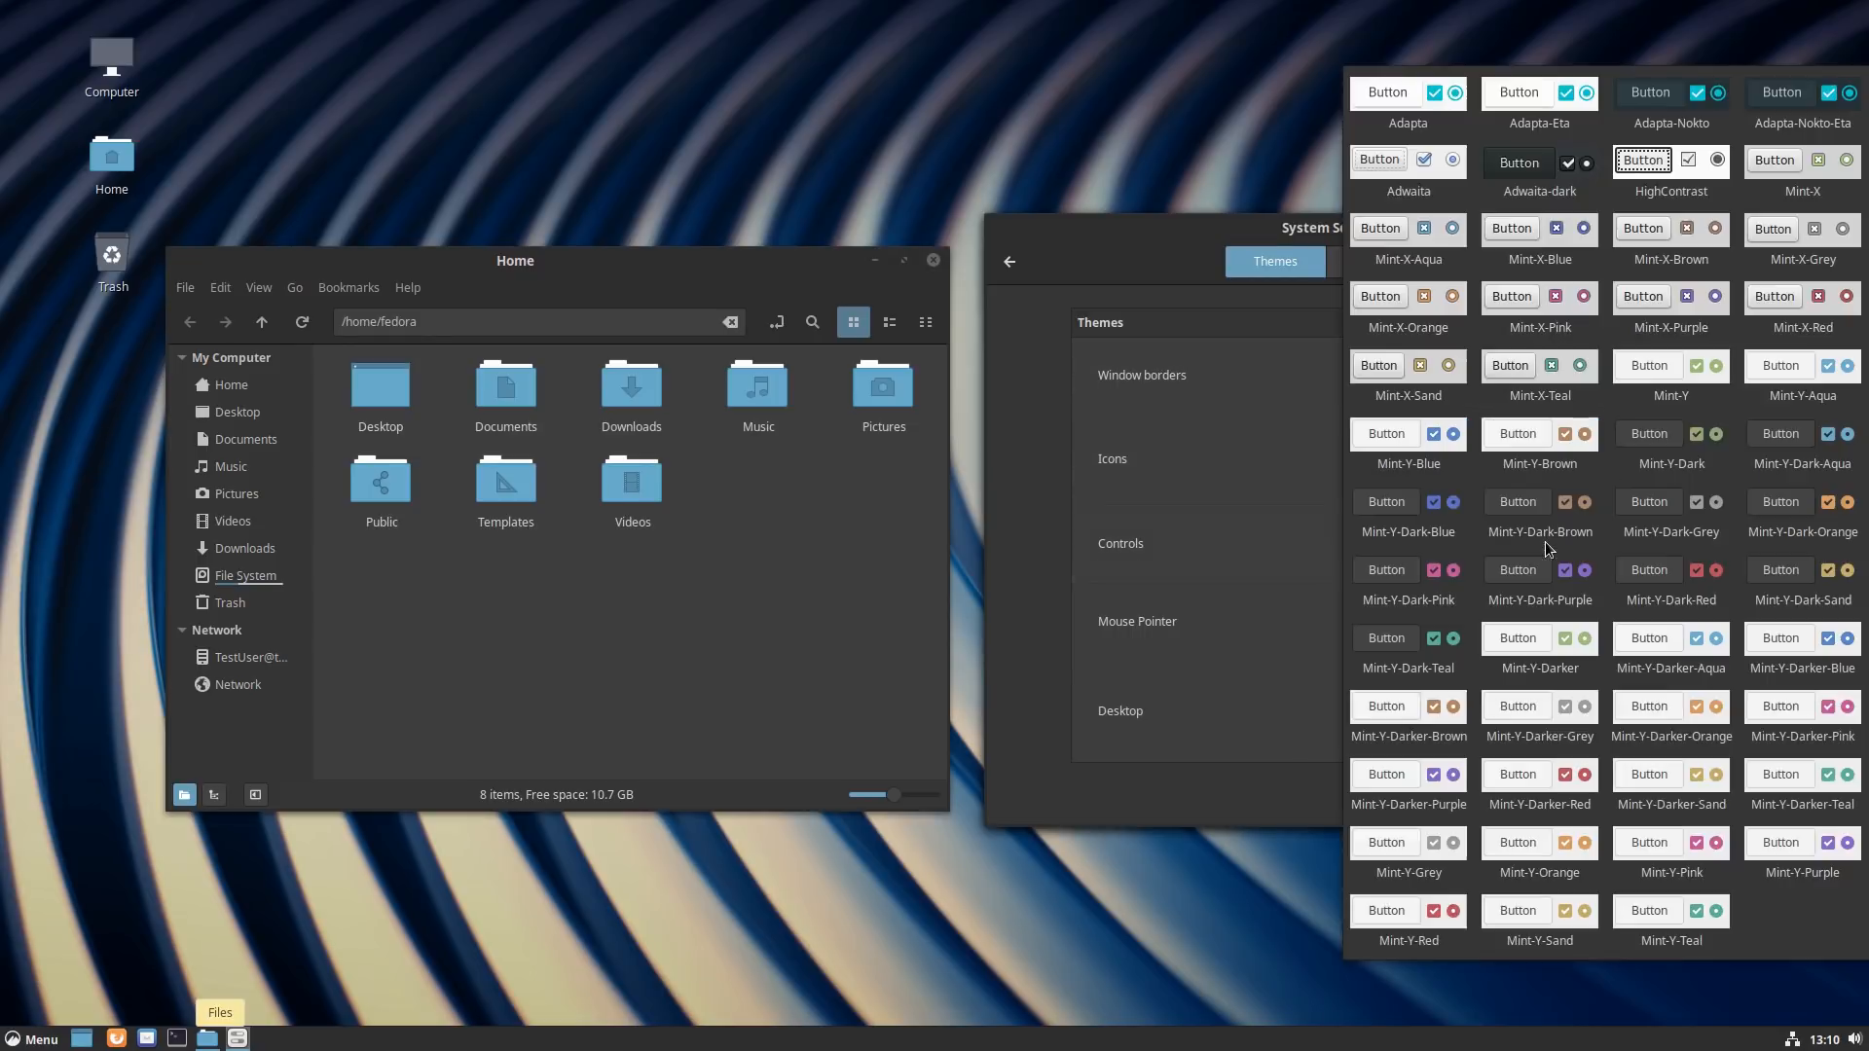
click(1670, 648)
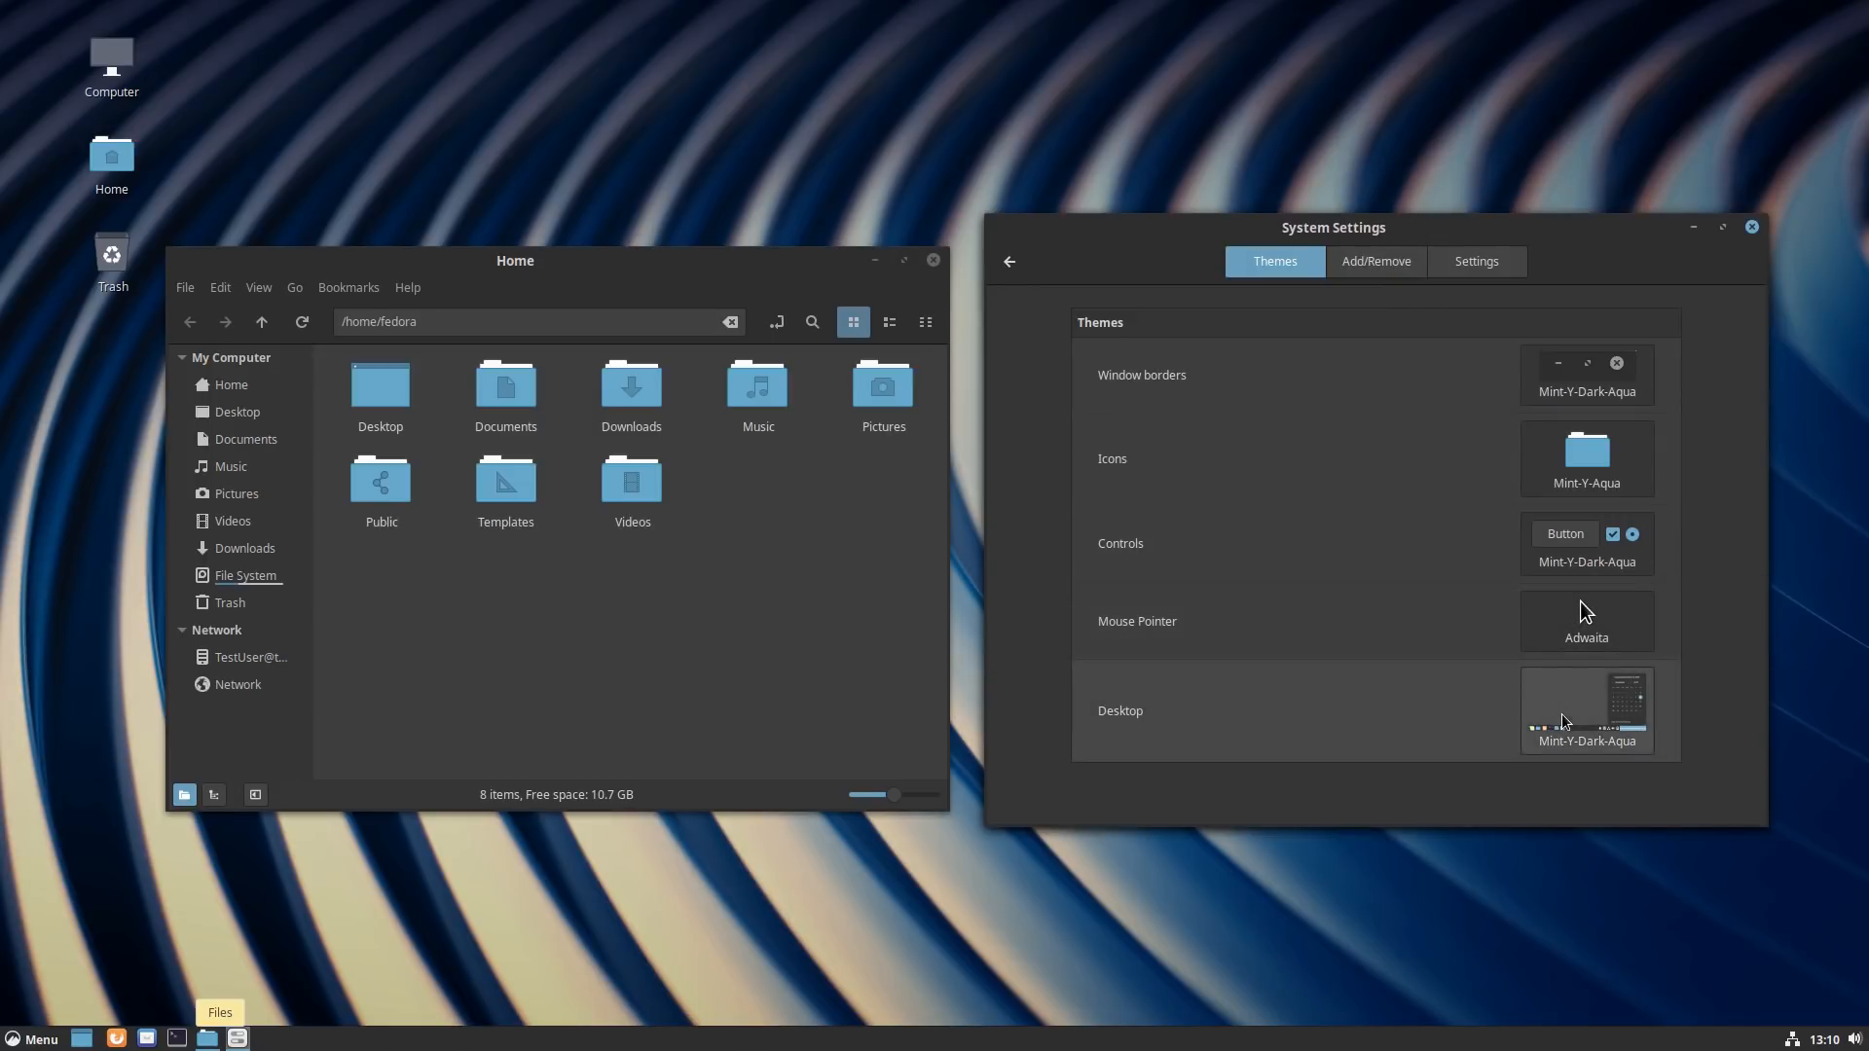
Step: Preview the desktop theme list, keep Mint-Y, then bring up System Info
click(1587, 711)
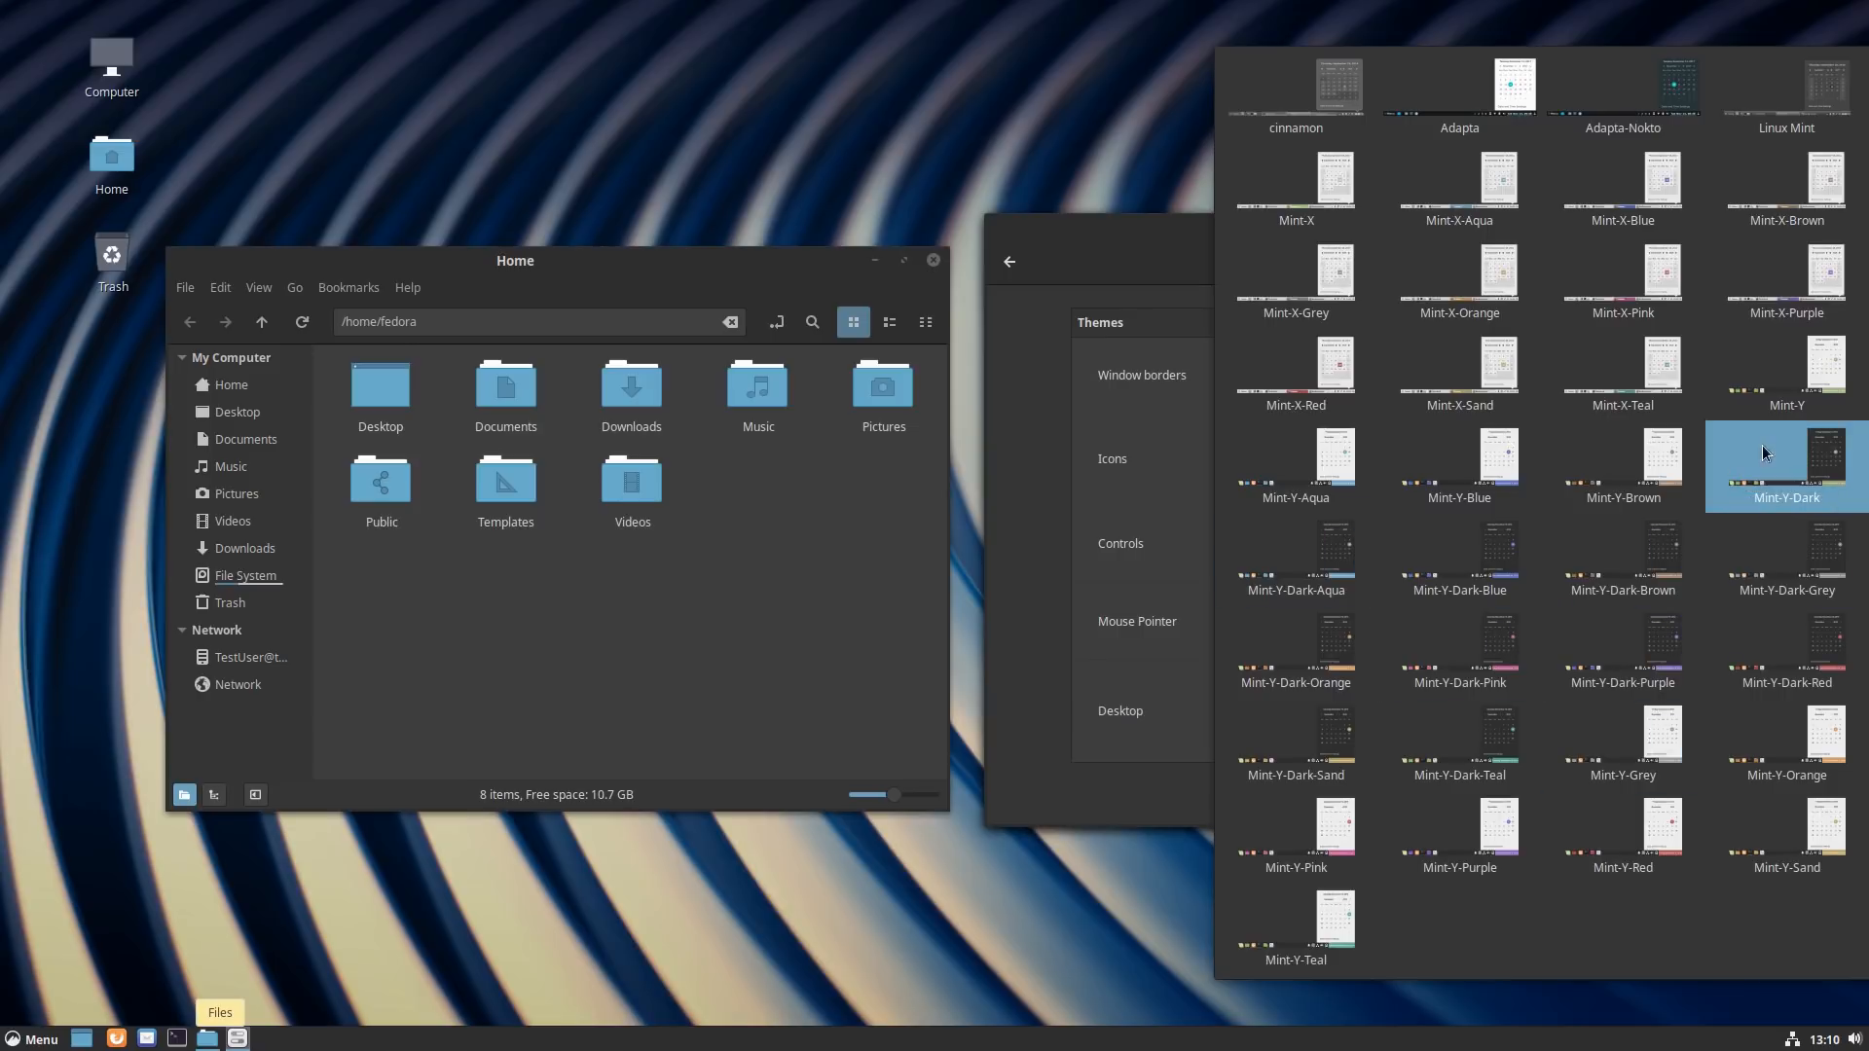
click(1459, 88)
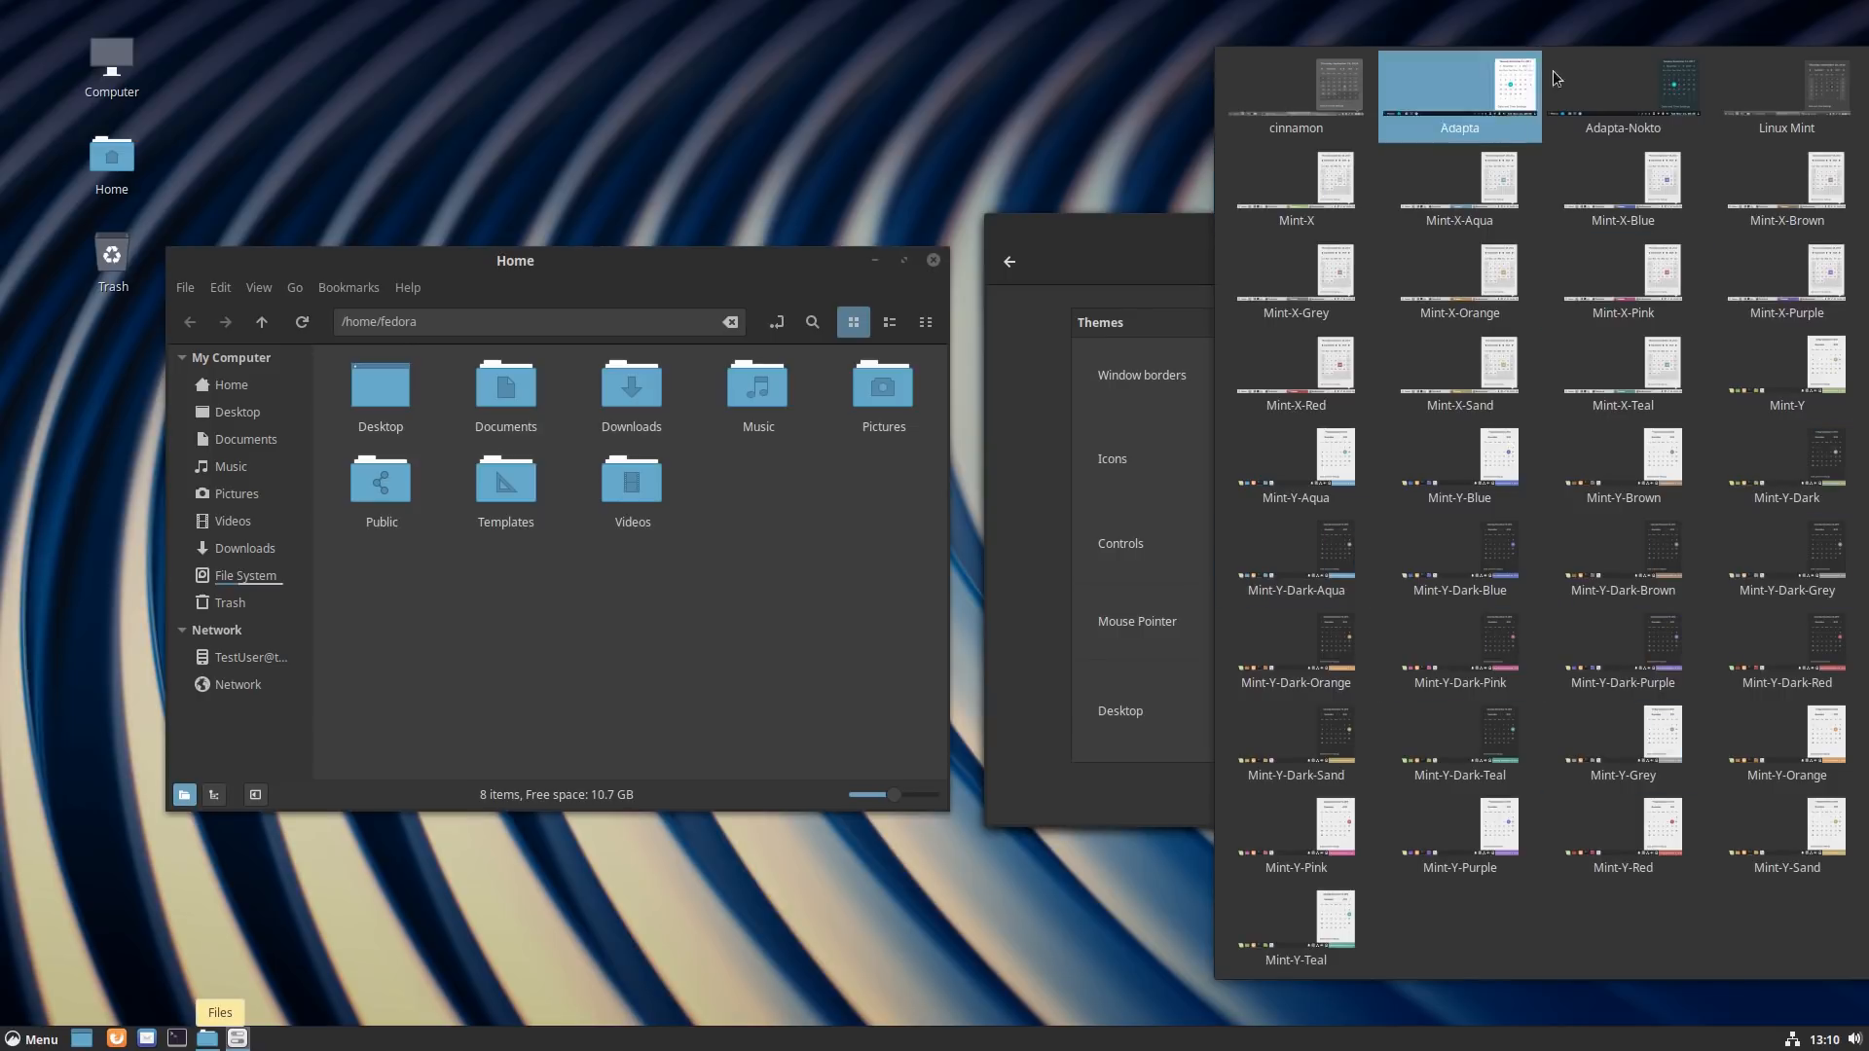
click(1787, 88)
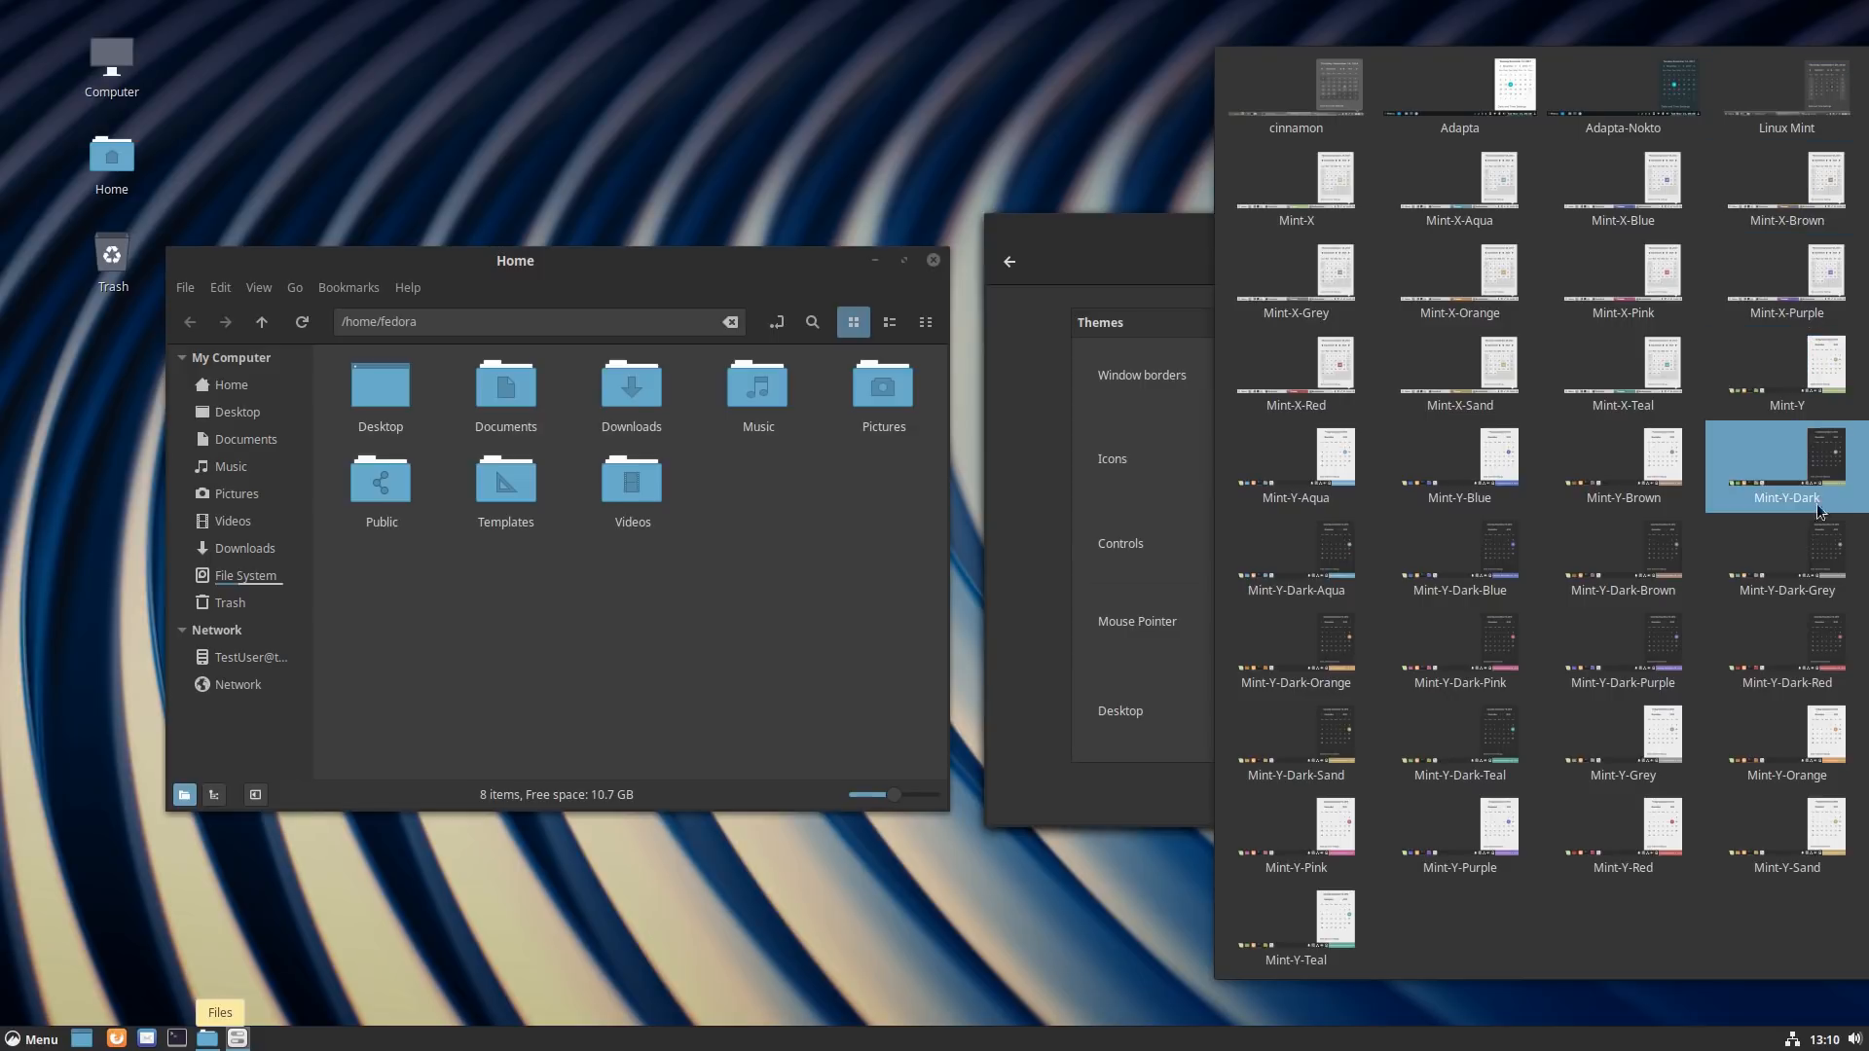
click(1295, 736)
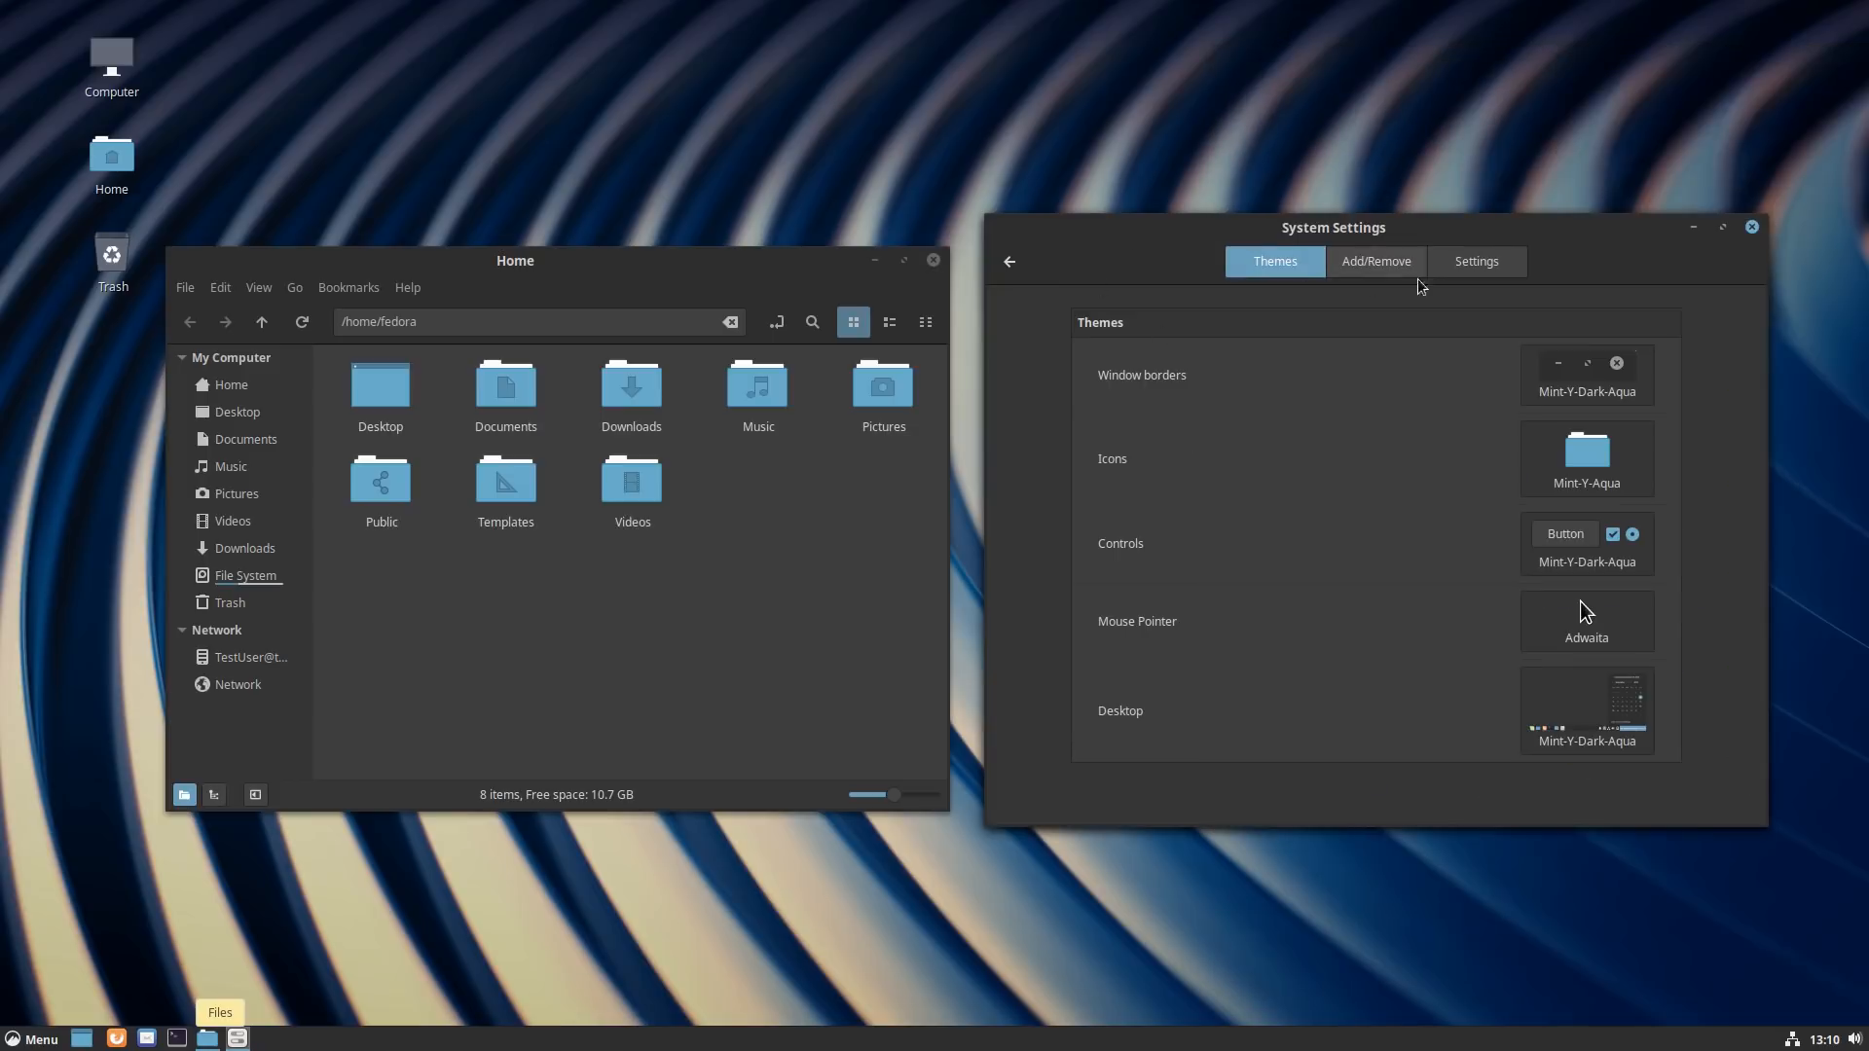
mouse_move(1560, 266)
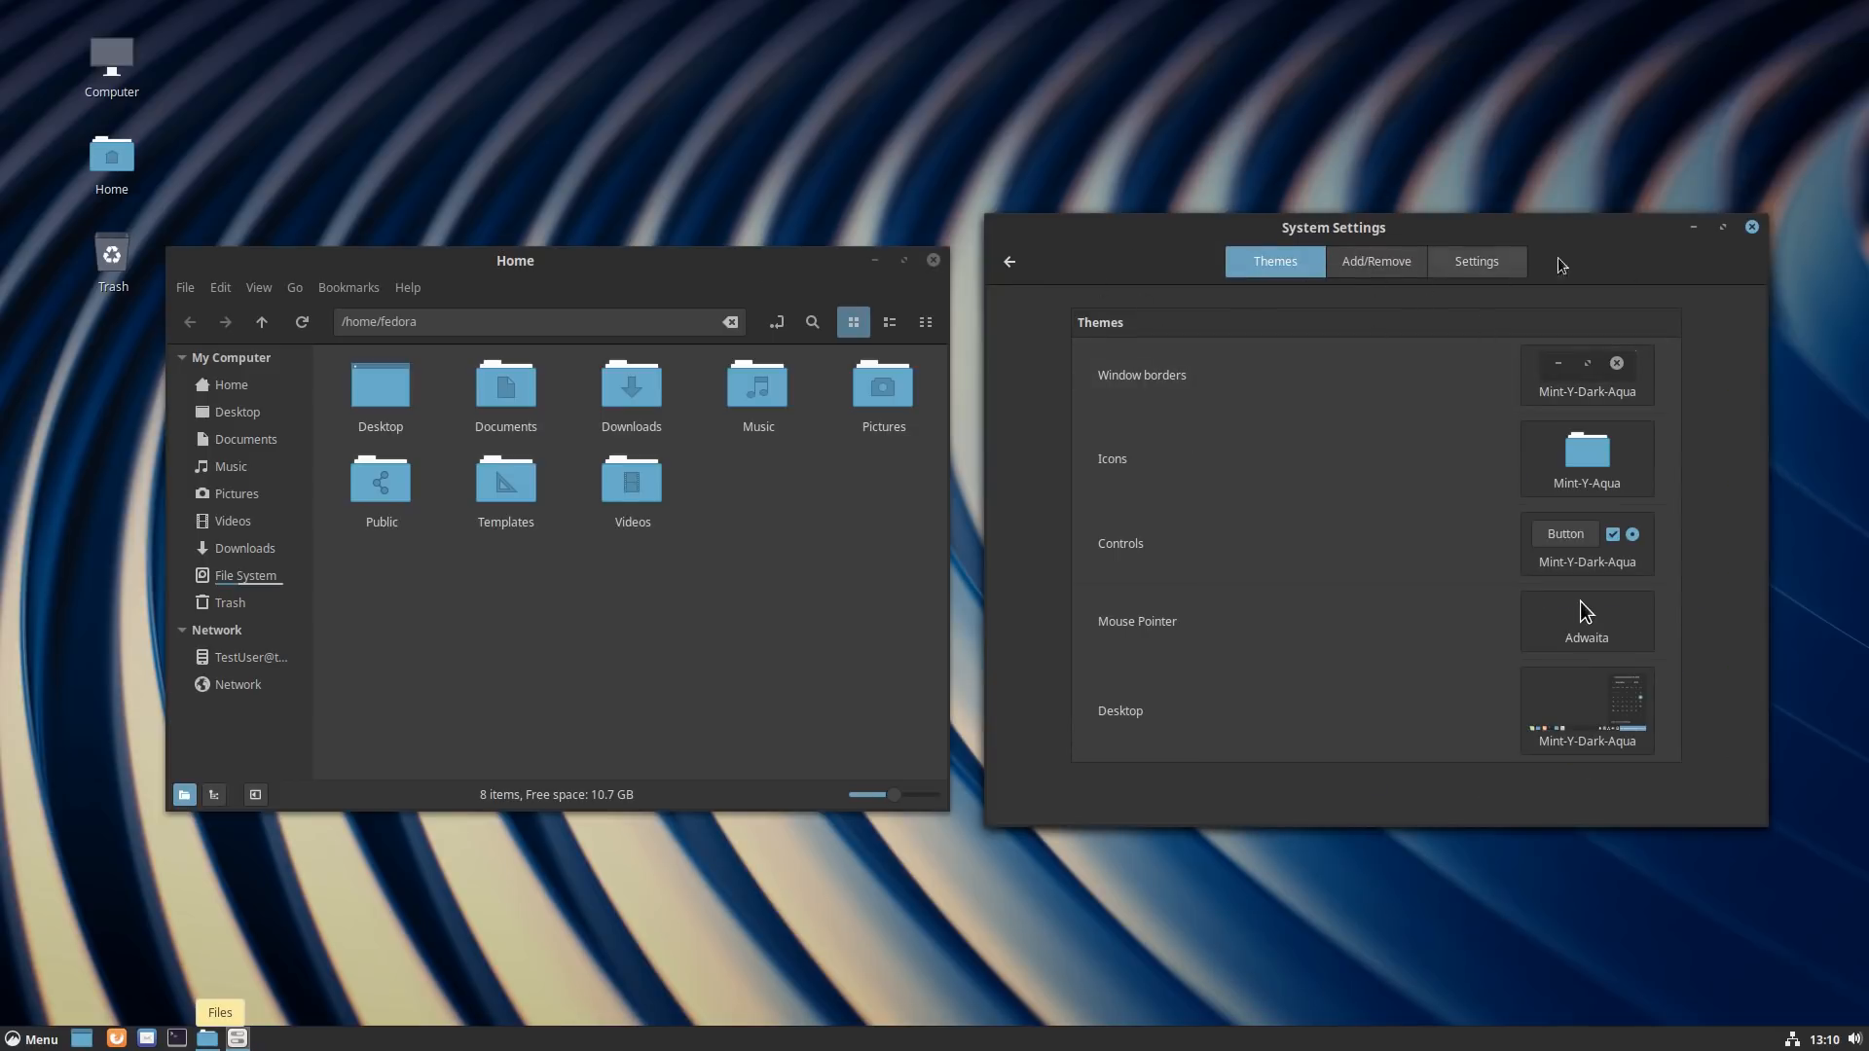
click(1751, 227)
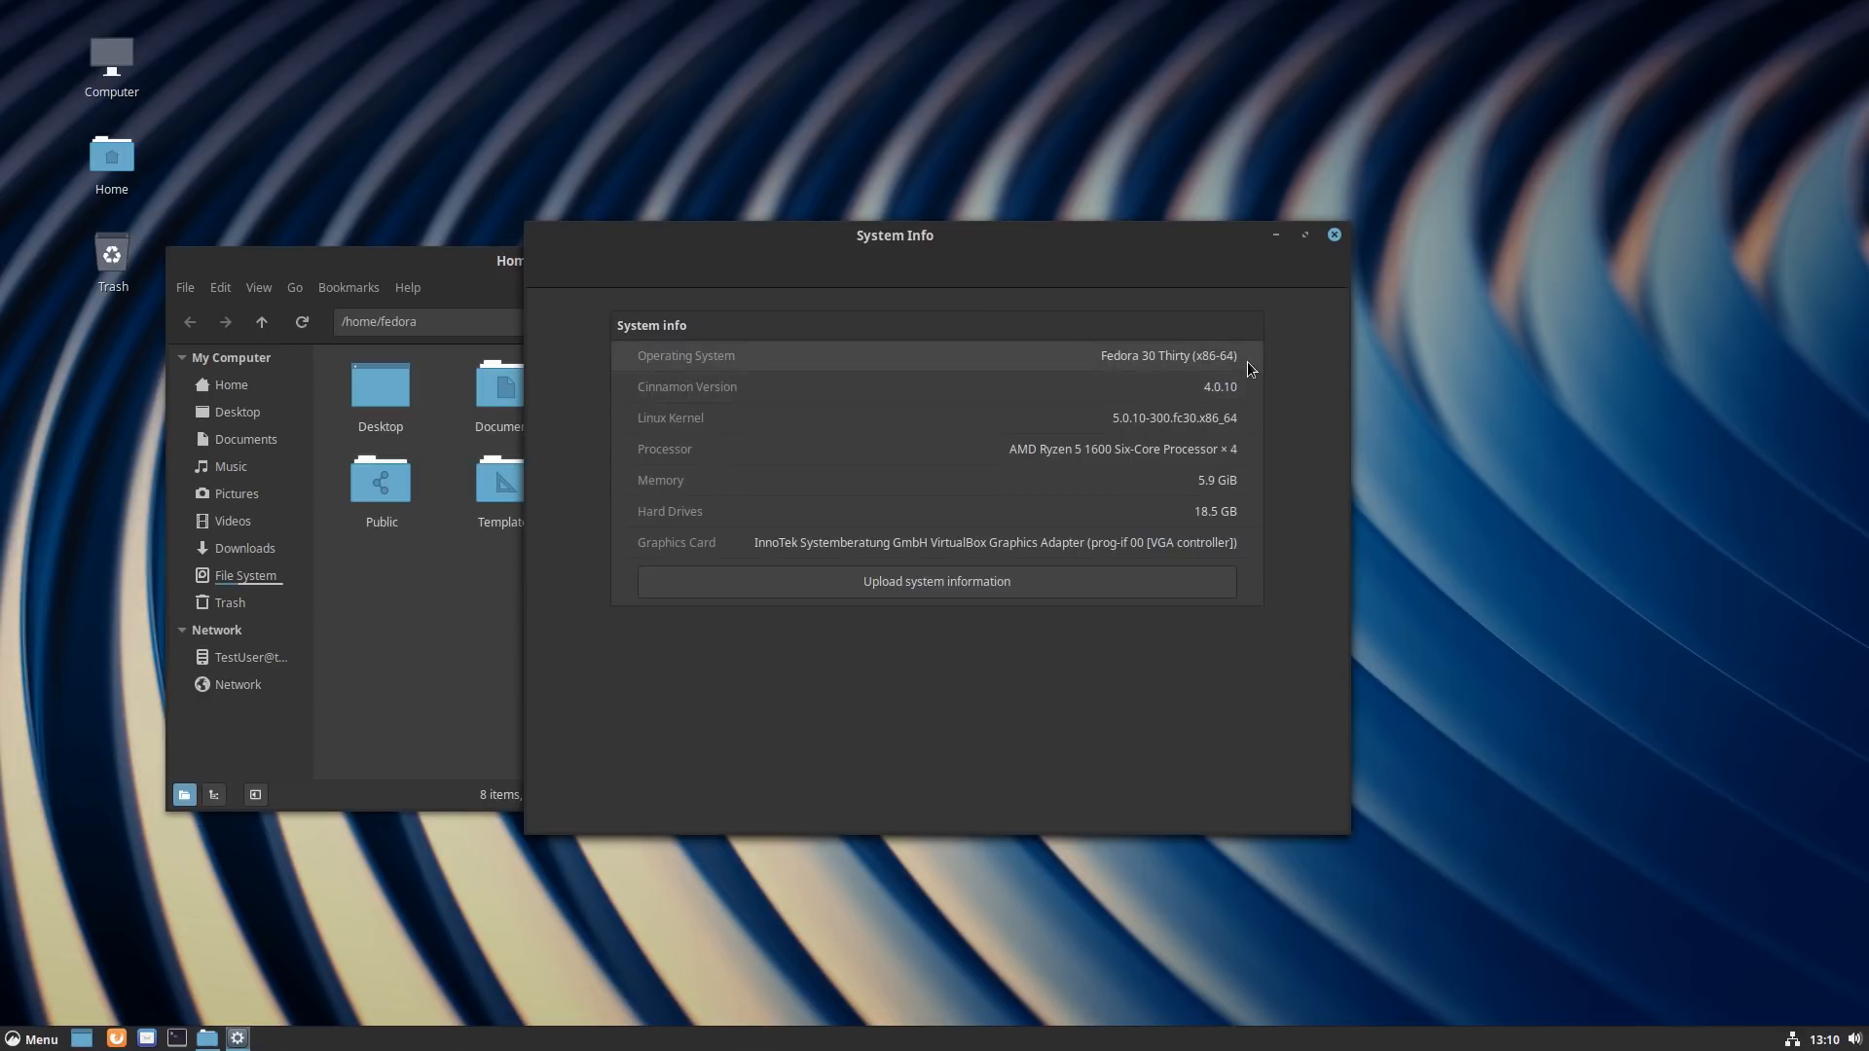
mouse_move(1187, 374)
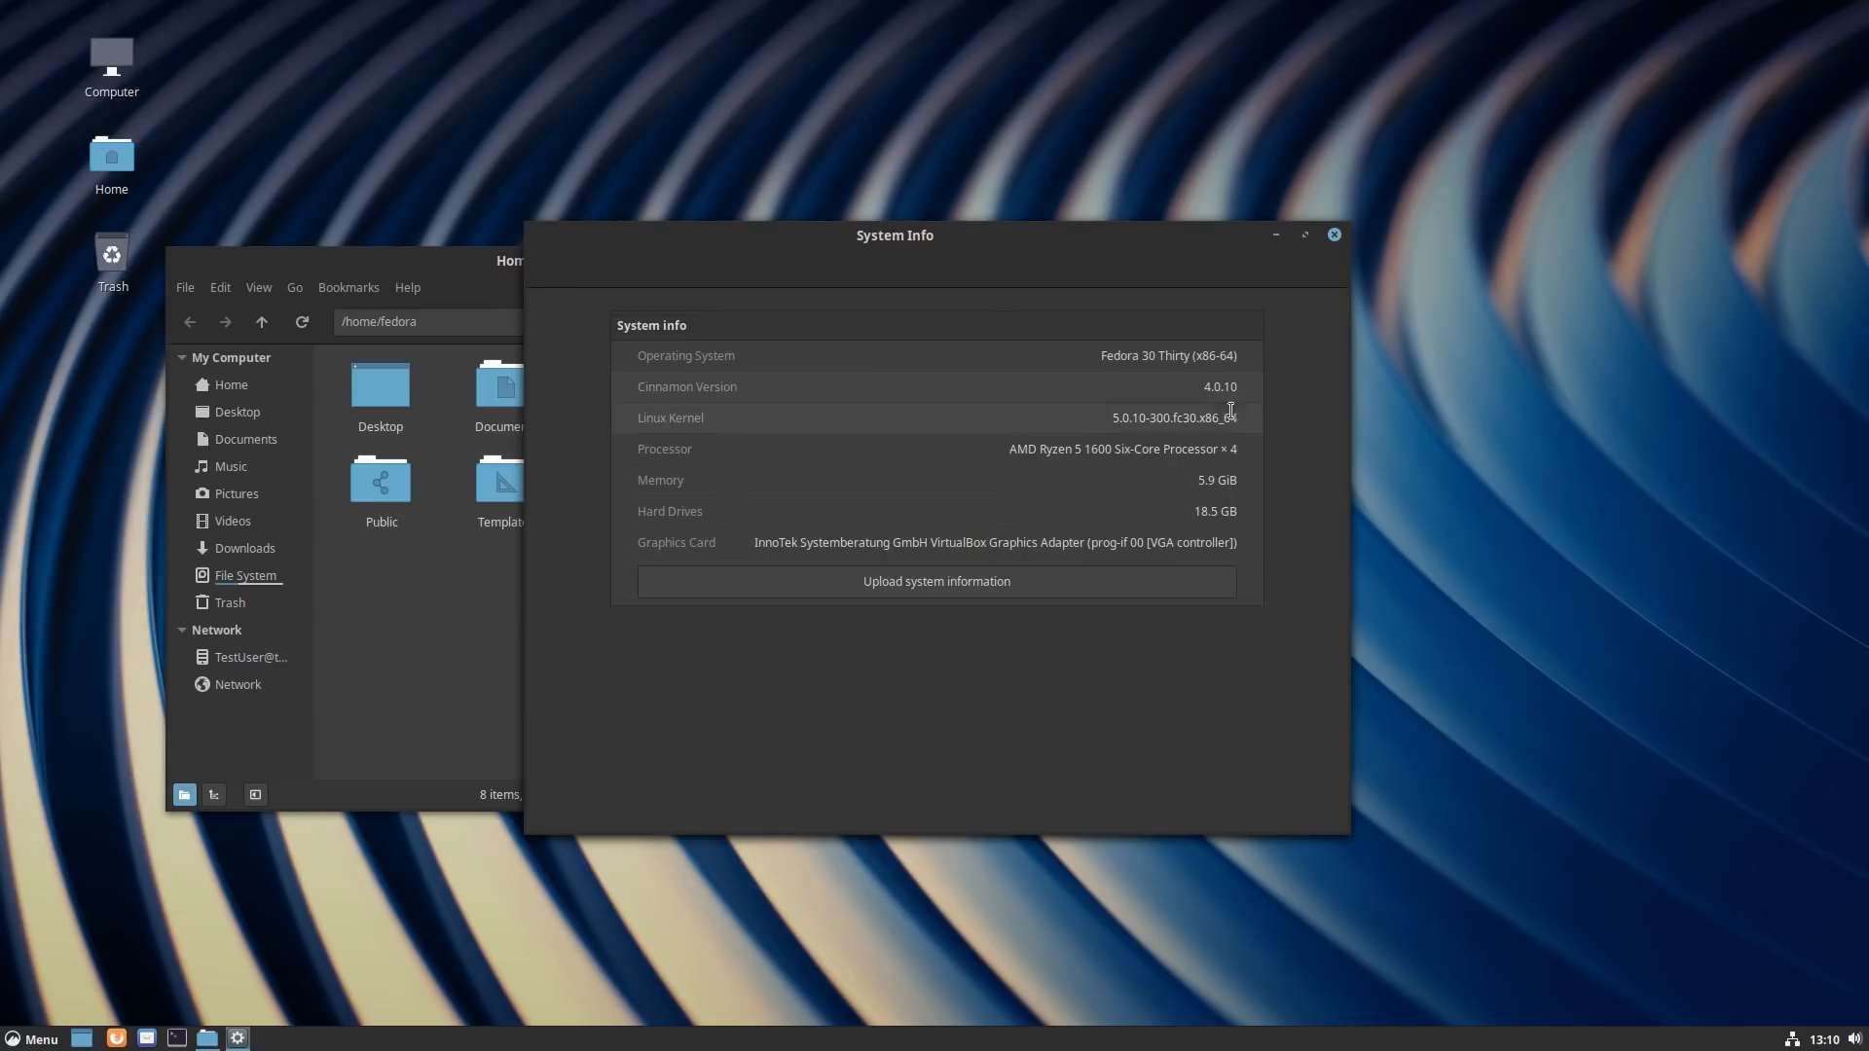
mouse_move(1155, 445)
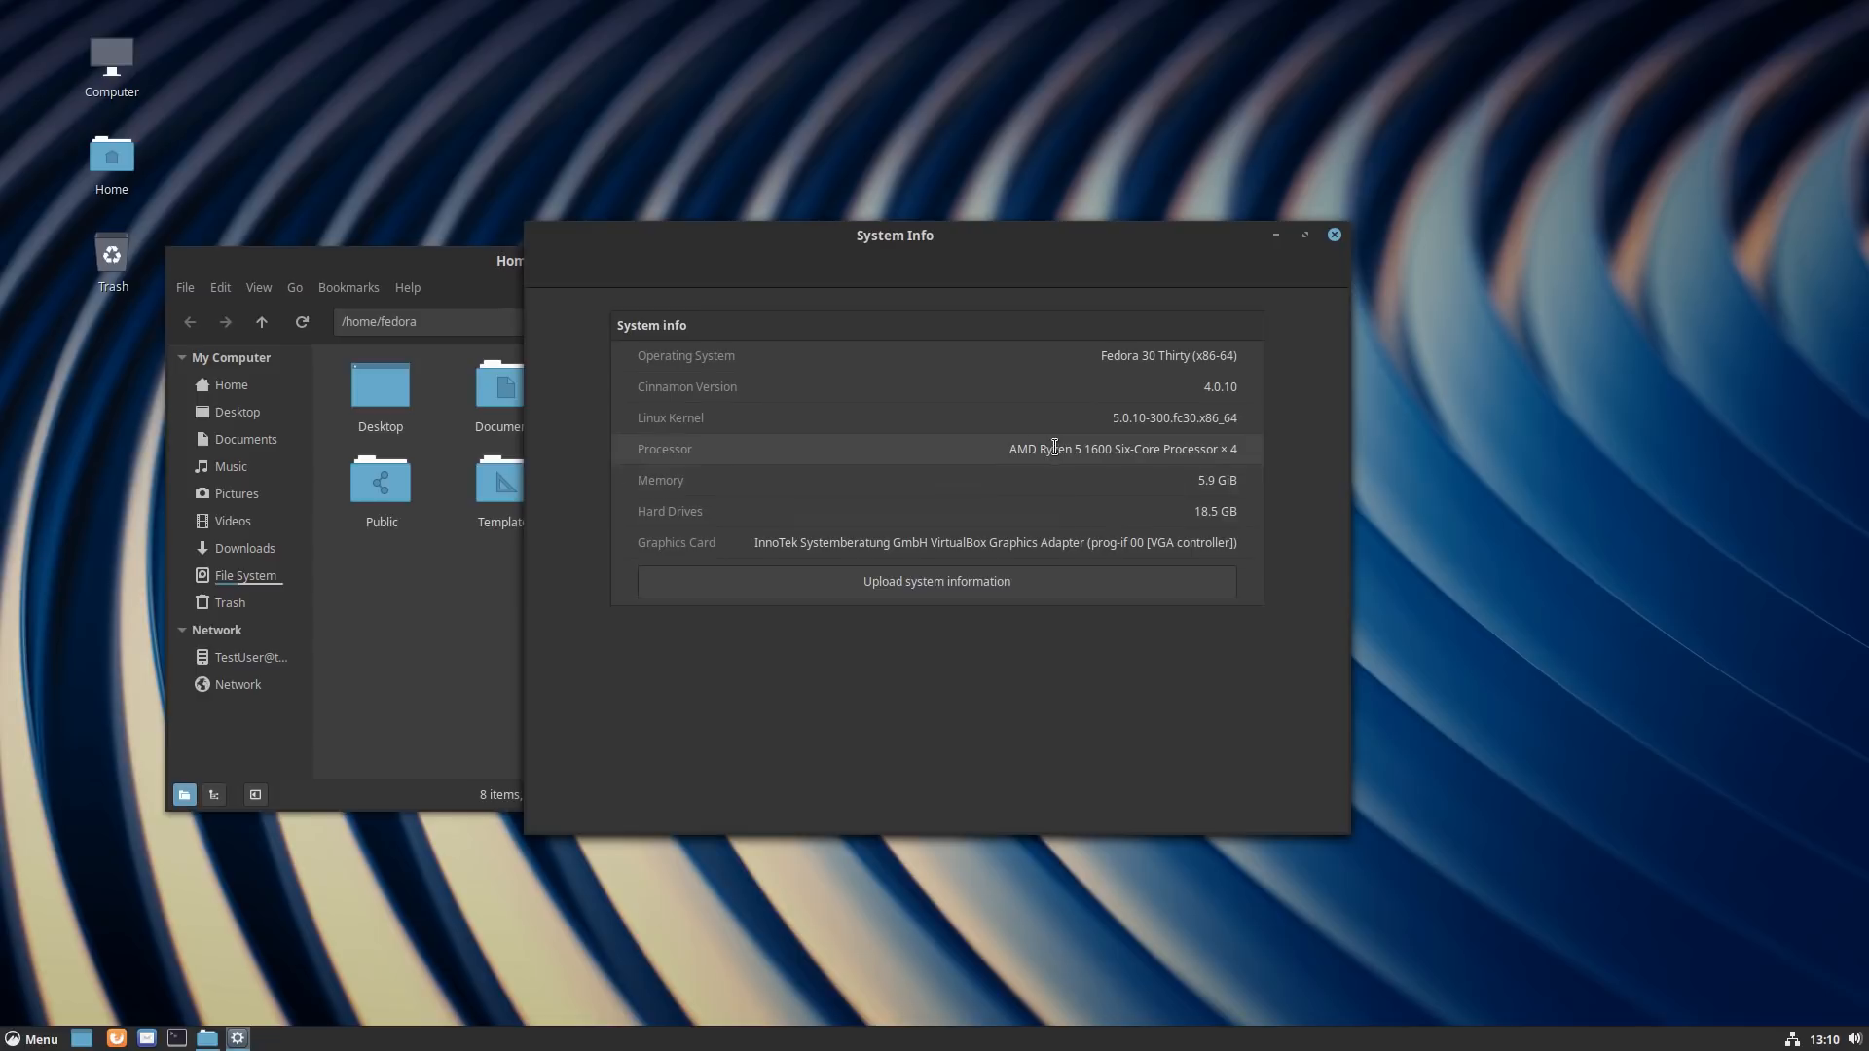
mouse_move(1443, 394)
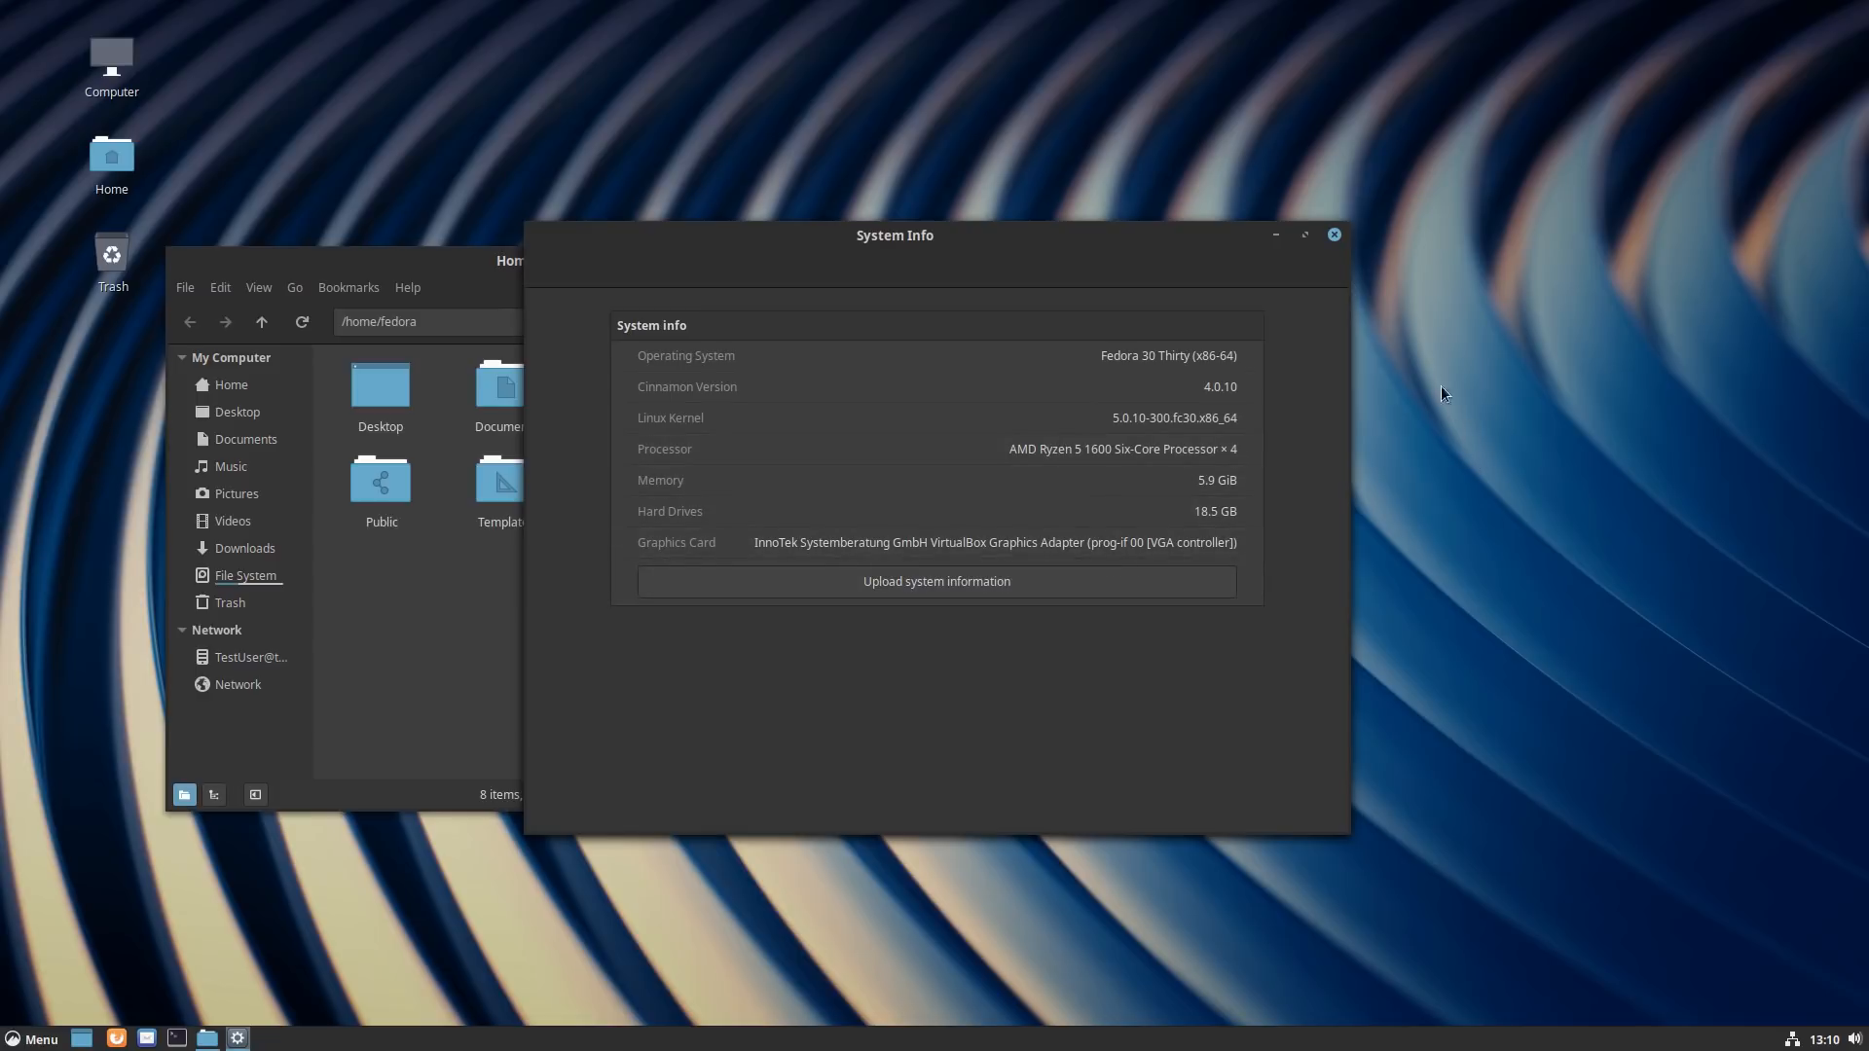
Step: Close the System Info window after reading the Fedora 30 details
click(1335, 234)
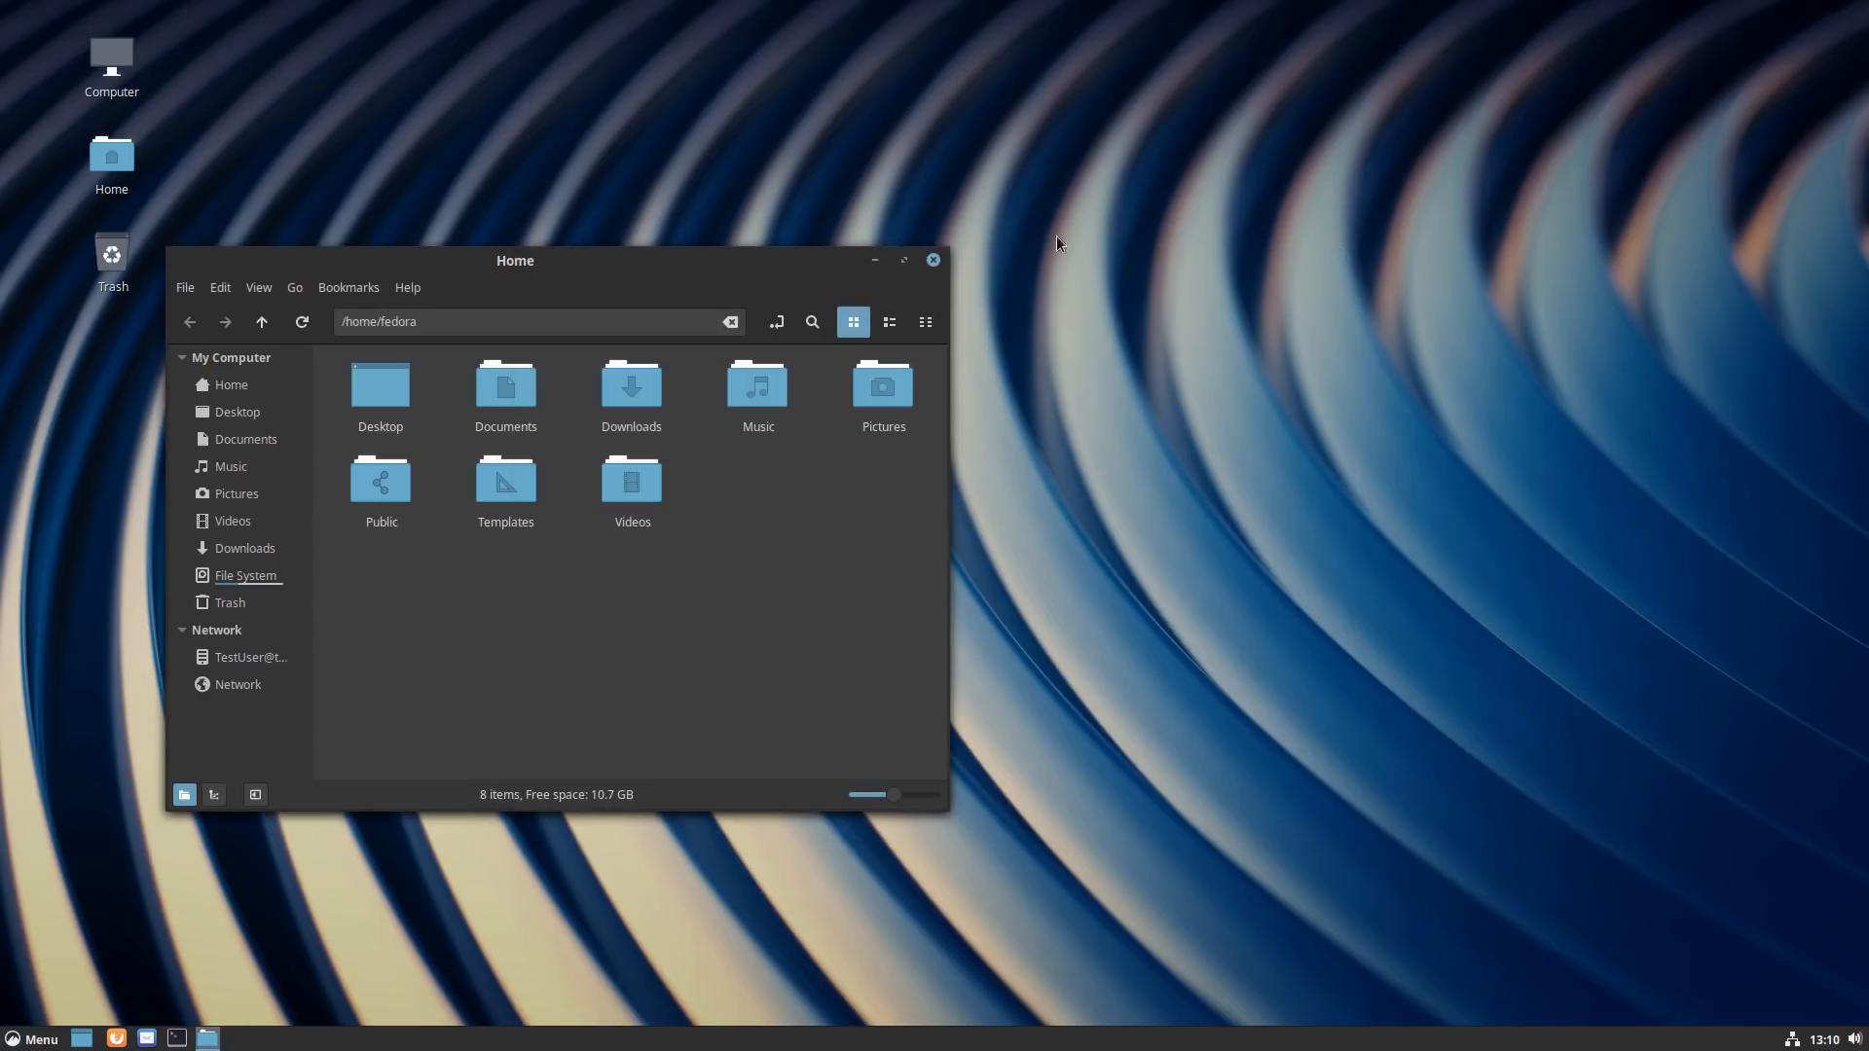
Step: Drag the Home window toward the centre and up-right, then close it
drag(515, 260, 880, 261)
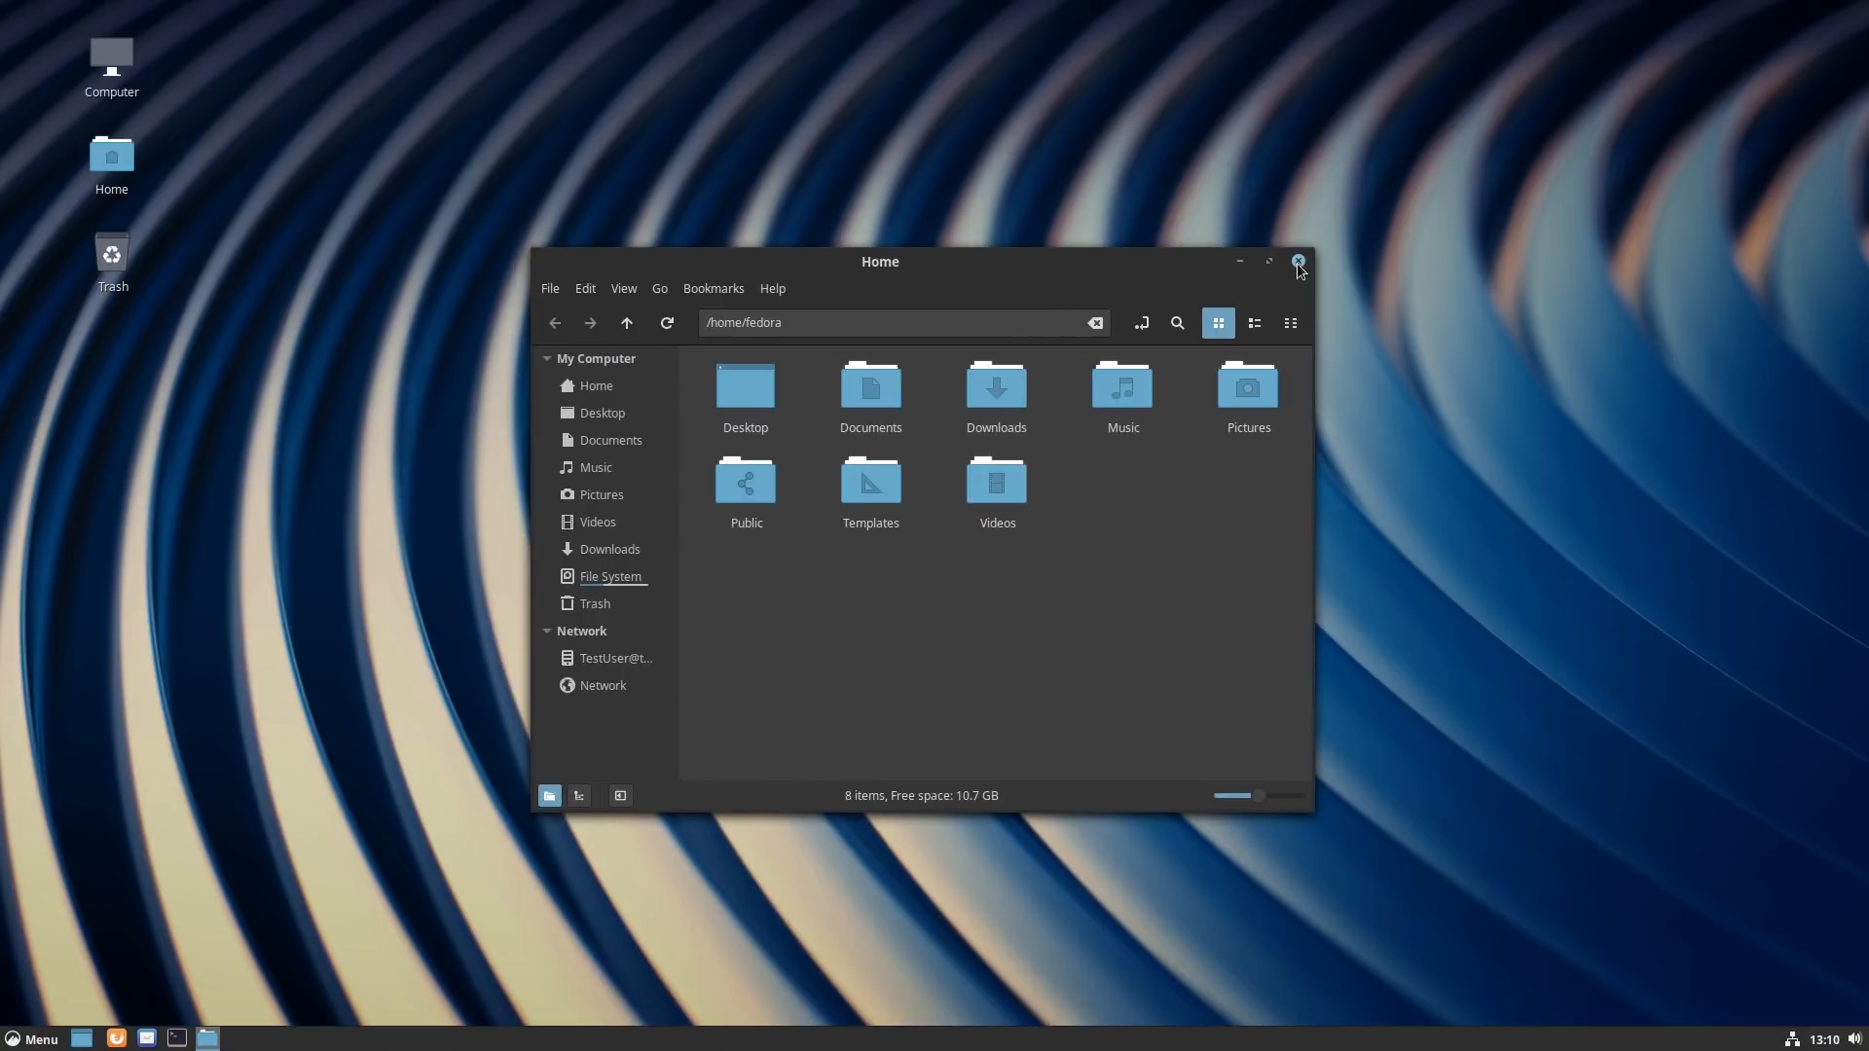
click(1298, 261)
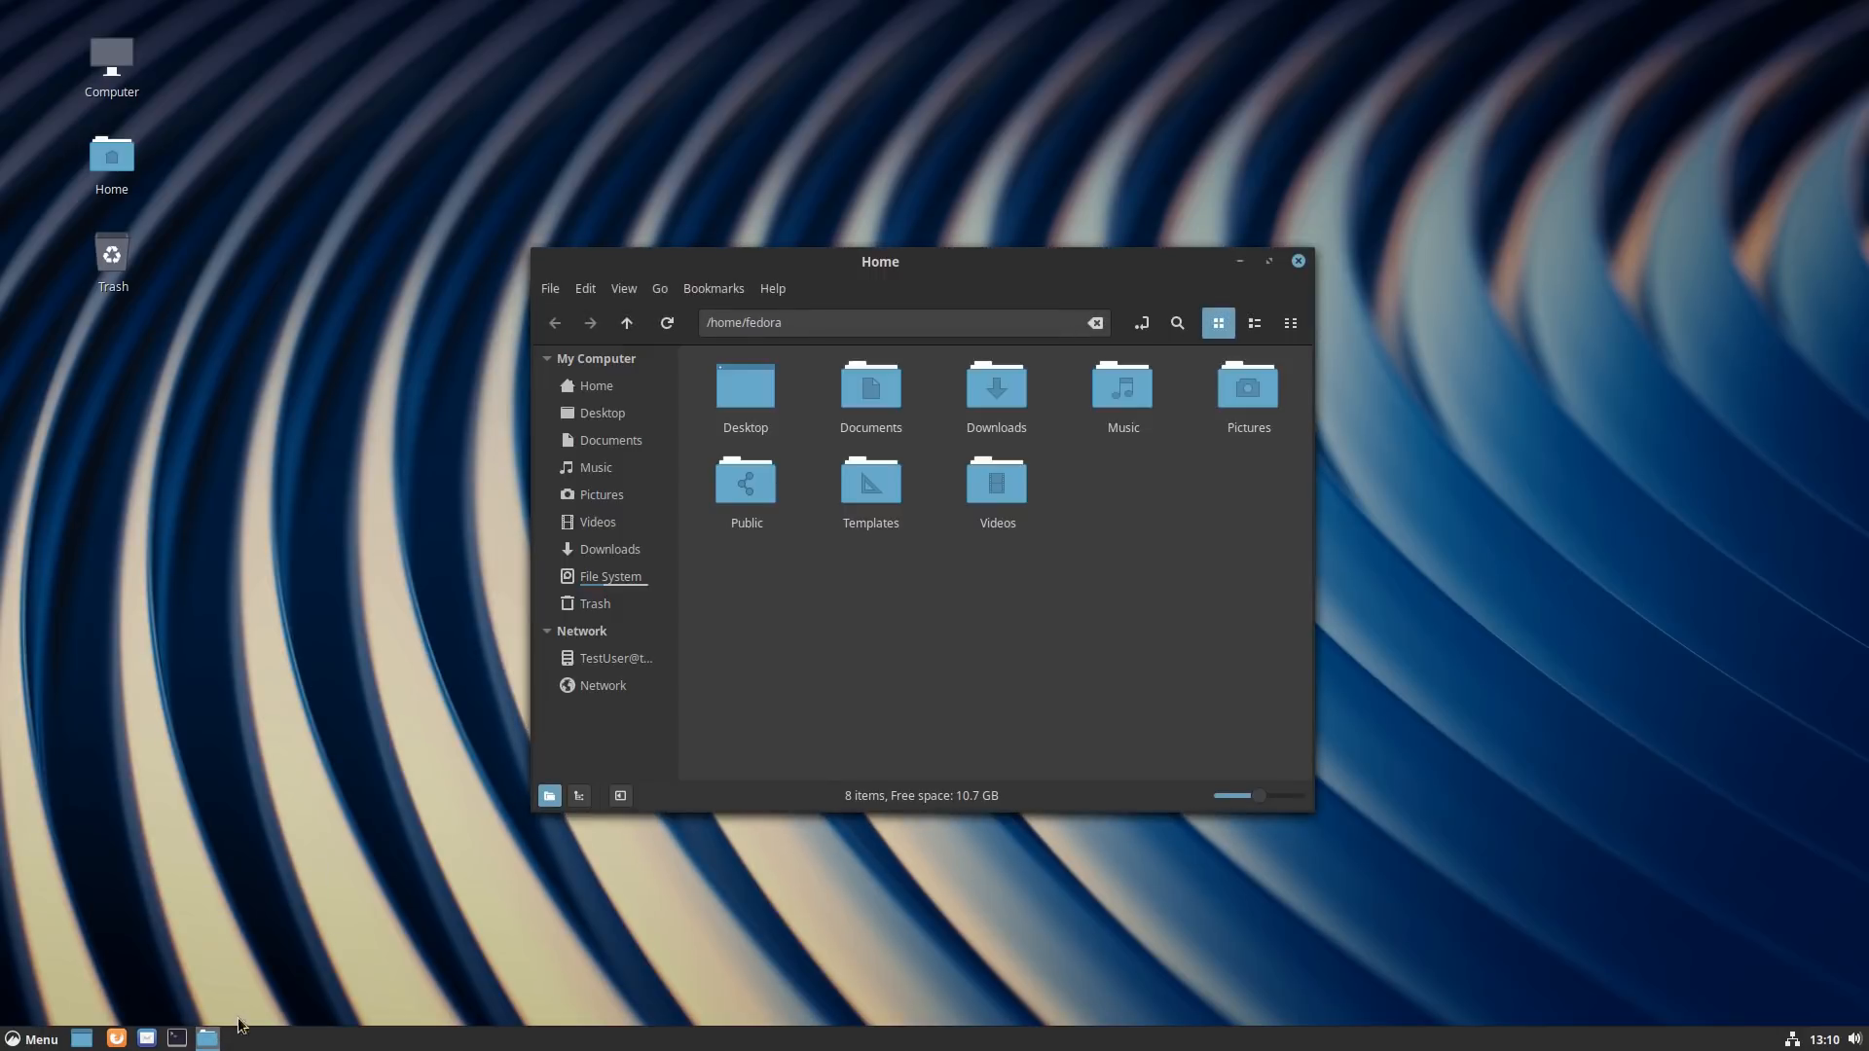
drag(880, 261, 1046, 218)
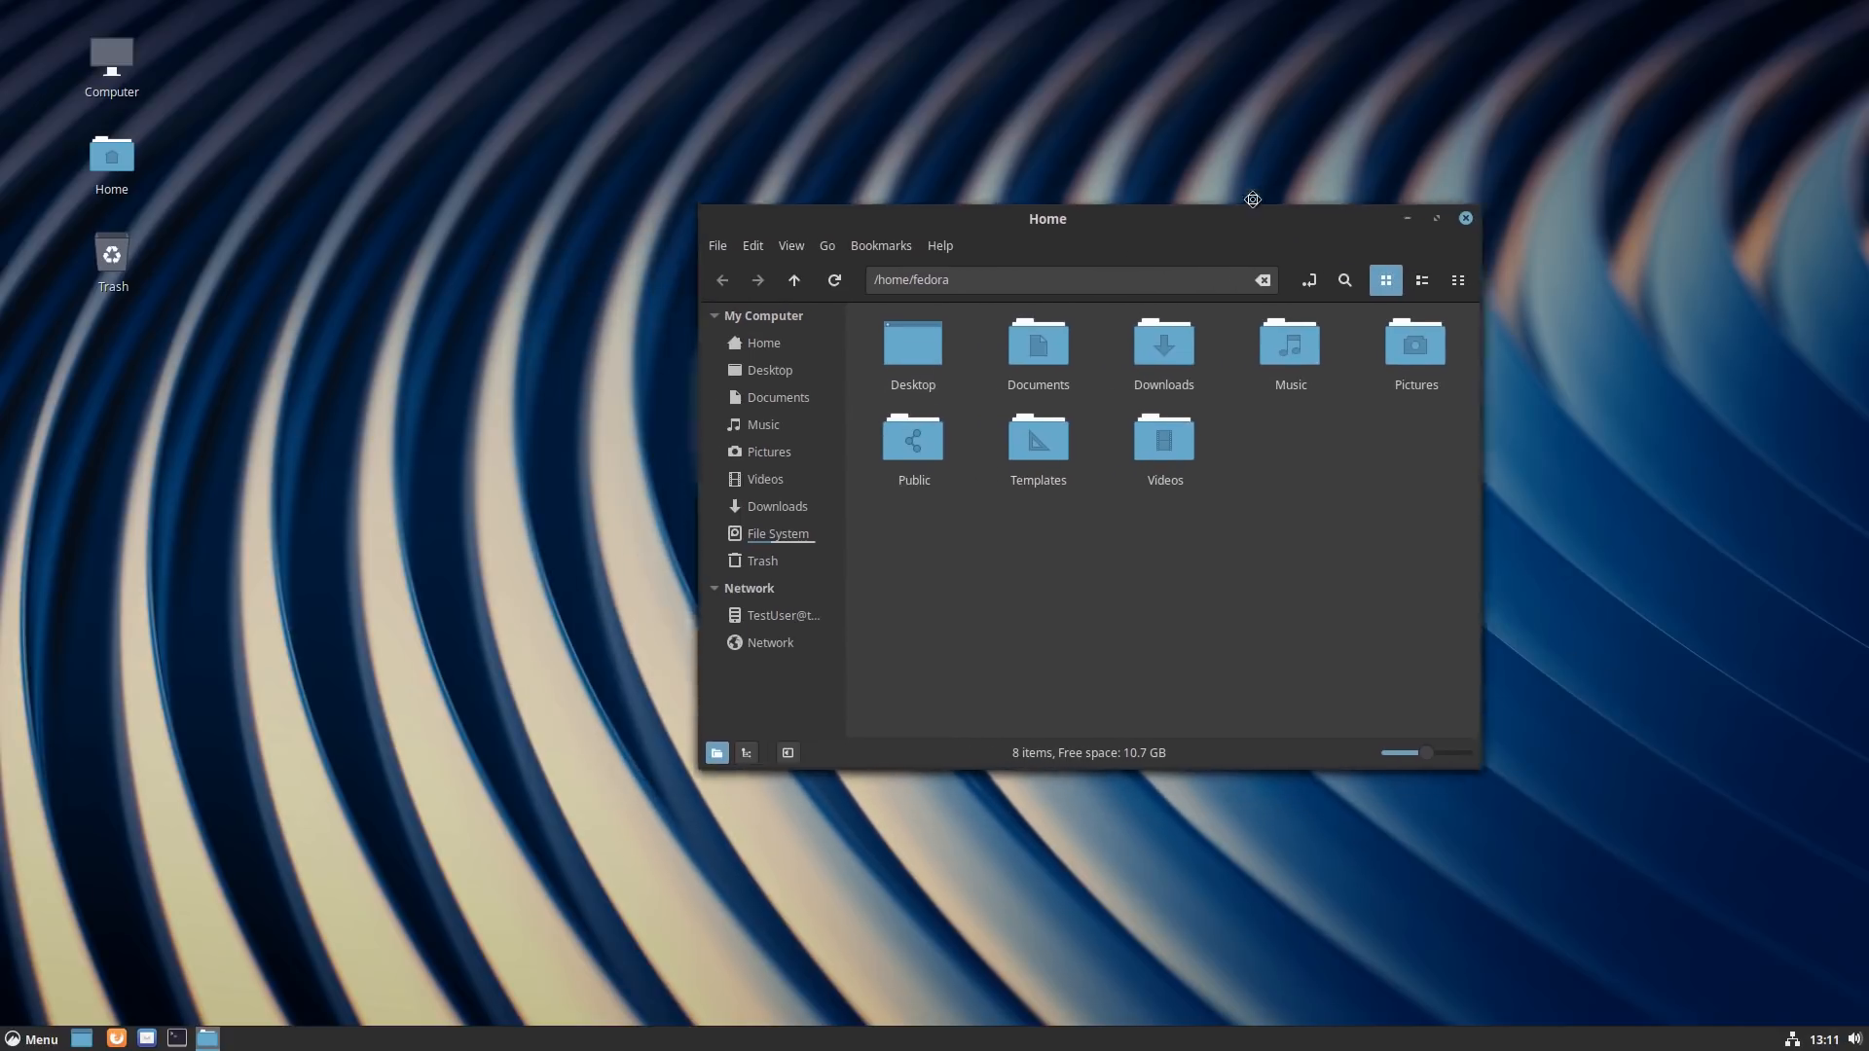
drag(1046, 218, 1153, 189)
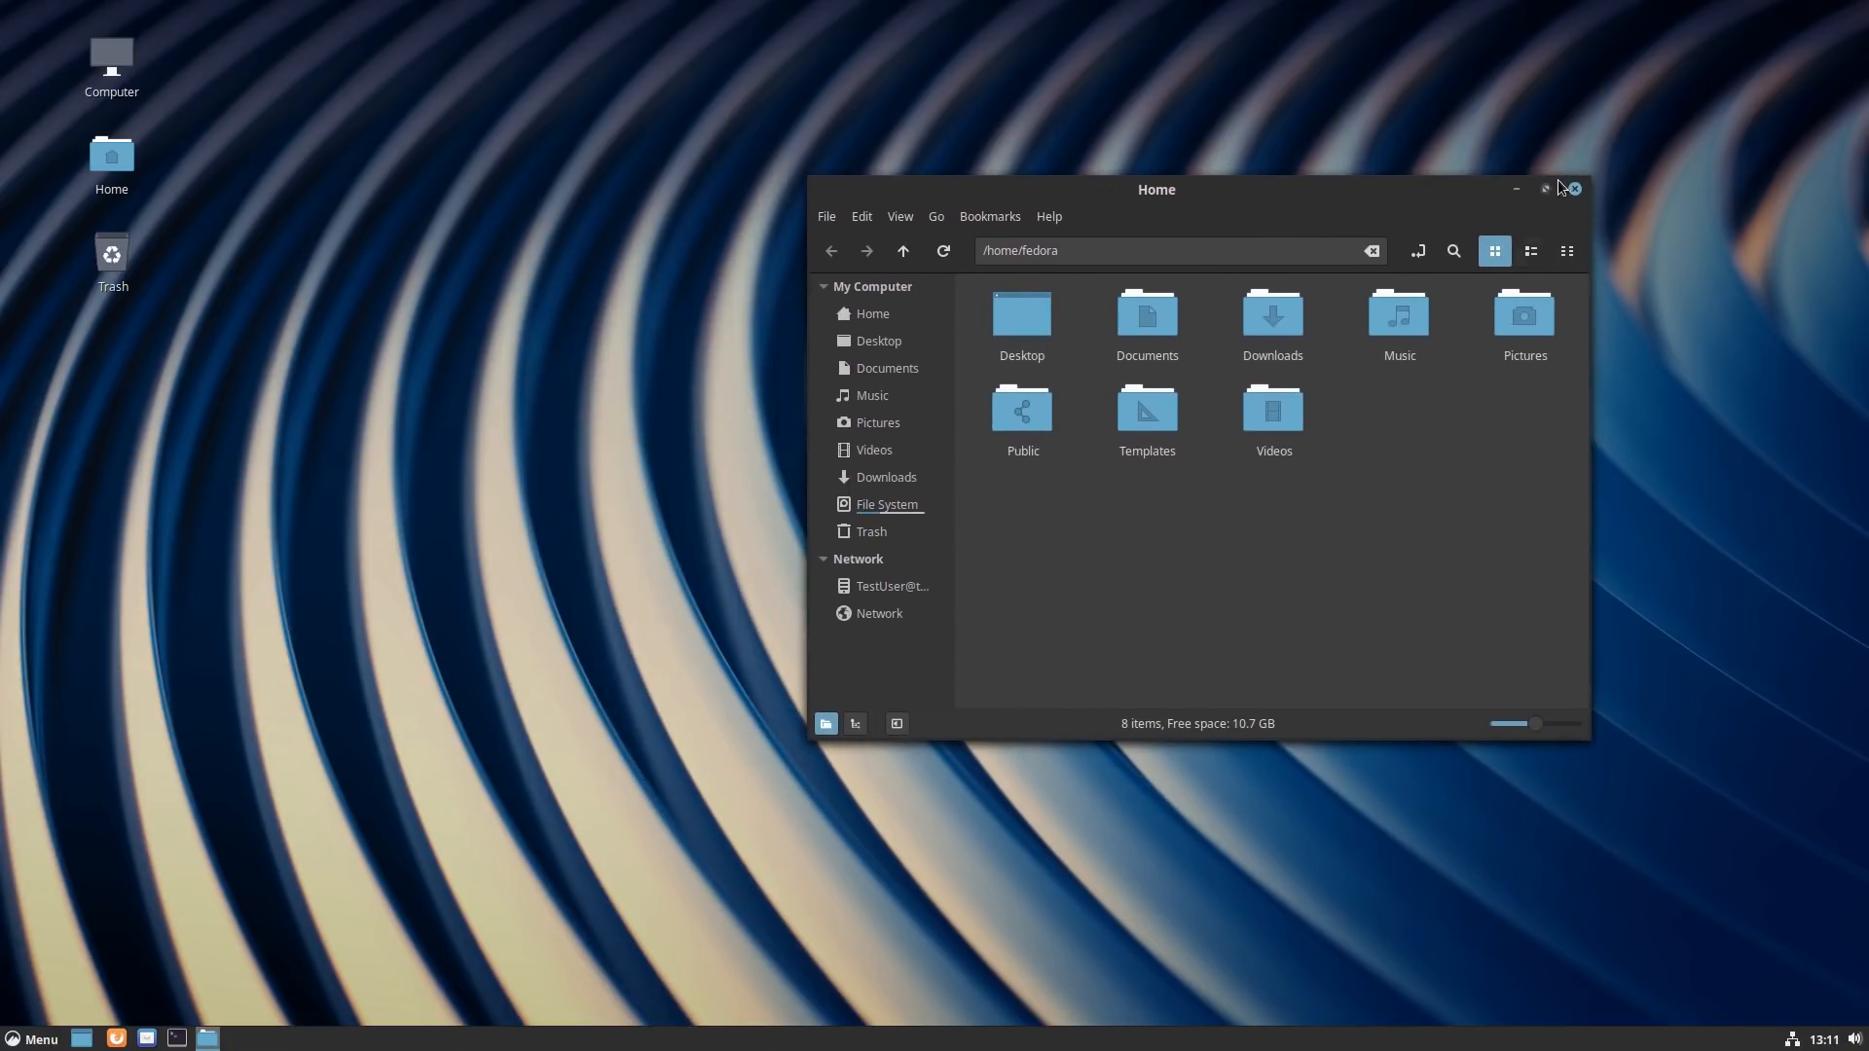
click(33, 1038)
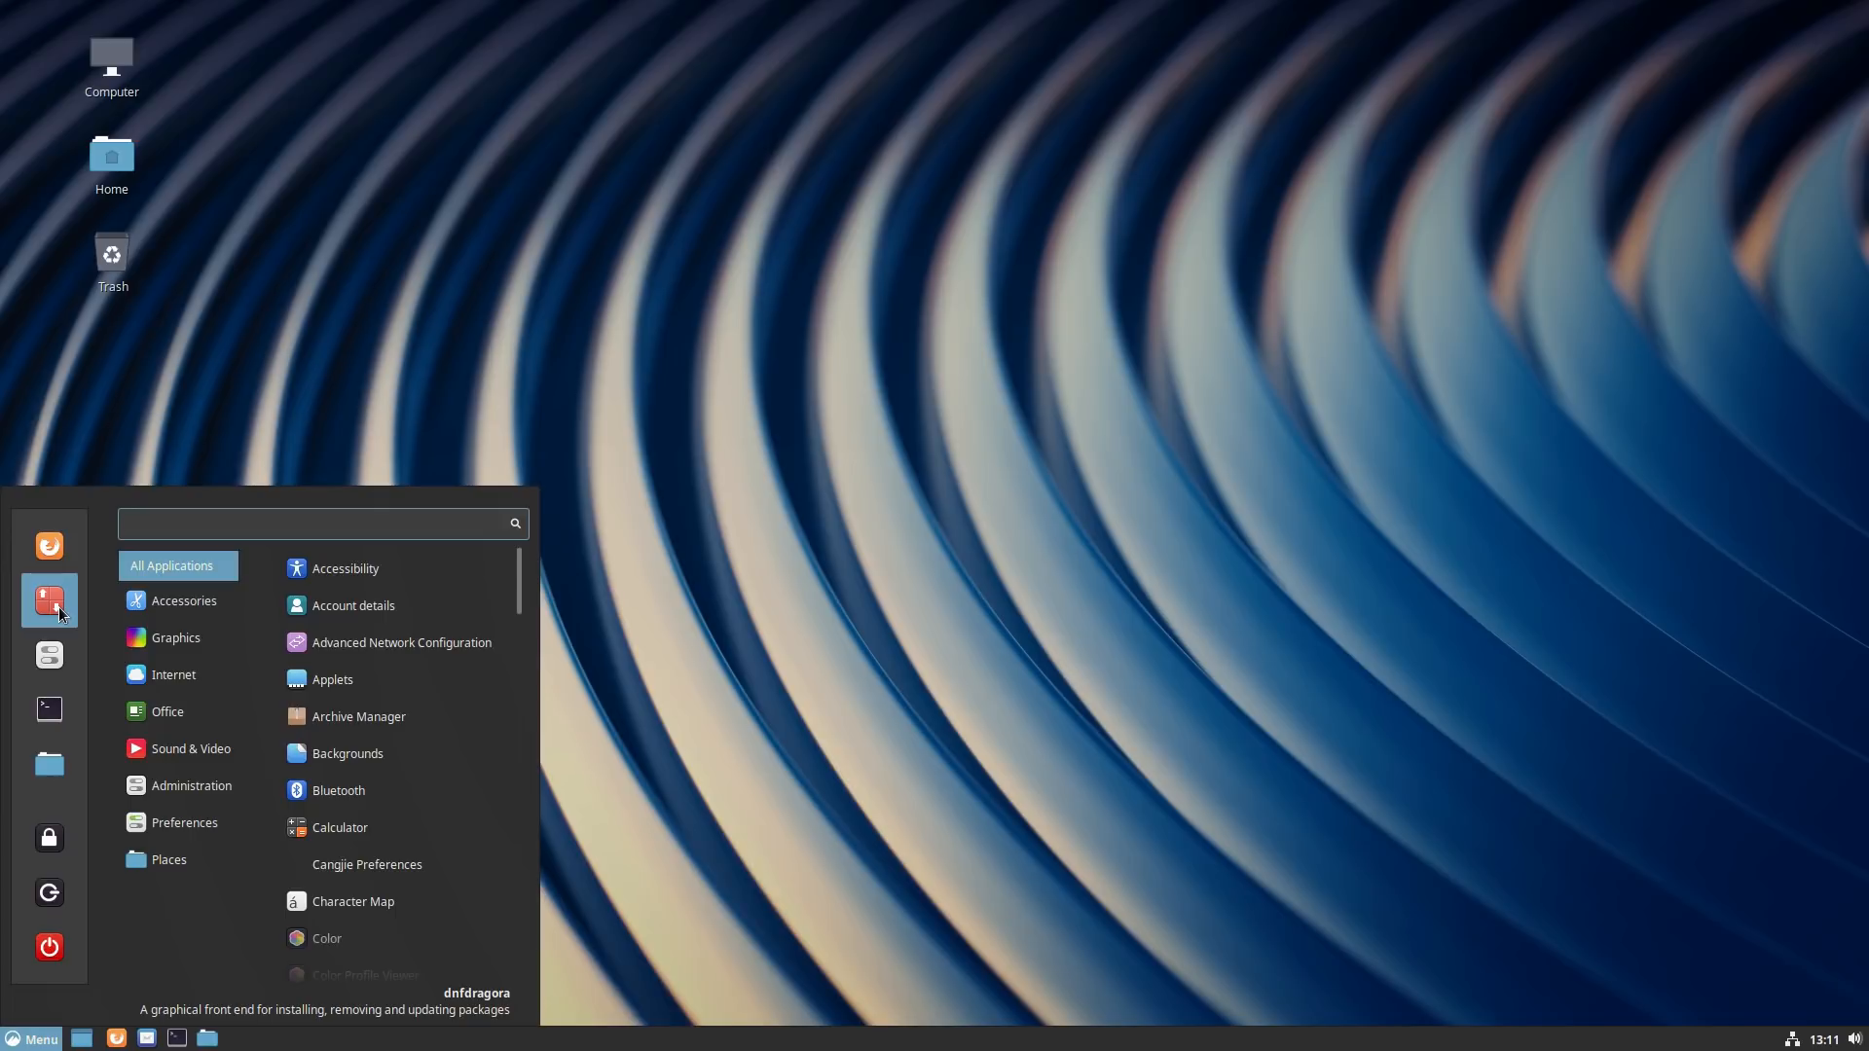
Step: Browse the Internet, Office, Preferences, Accessories and Graphics categories, then dismiss the Menu
click(312, 524)
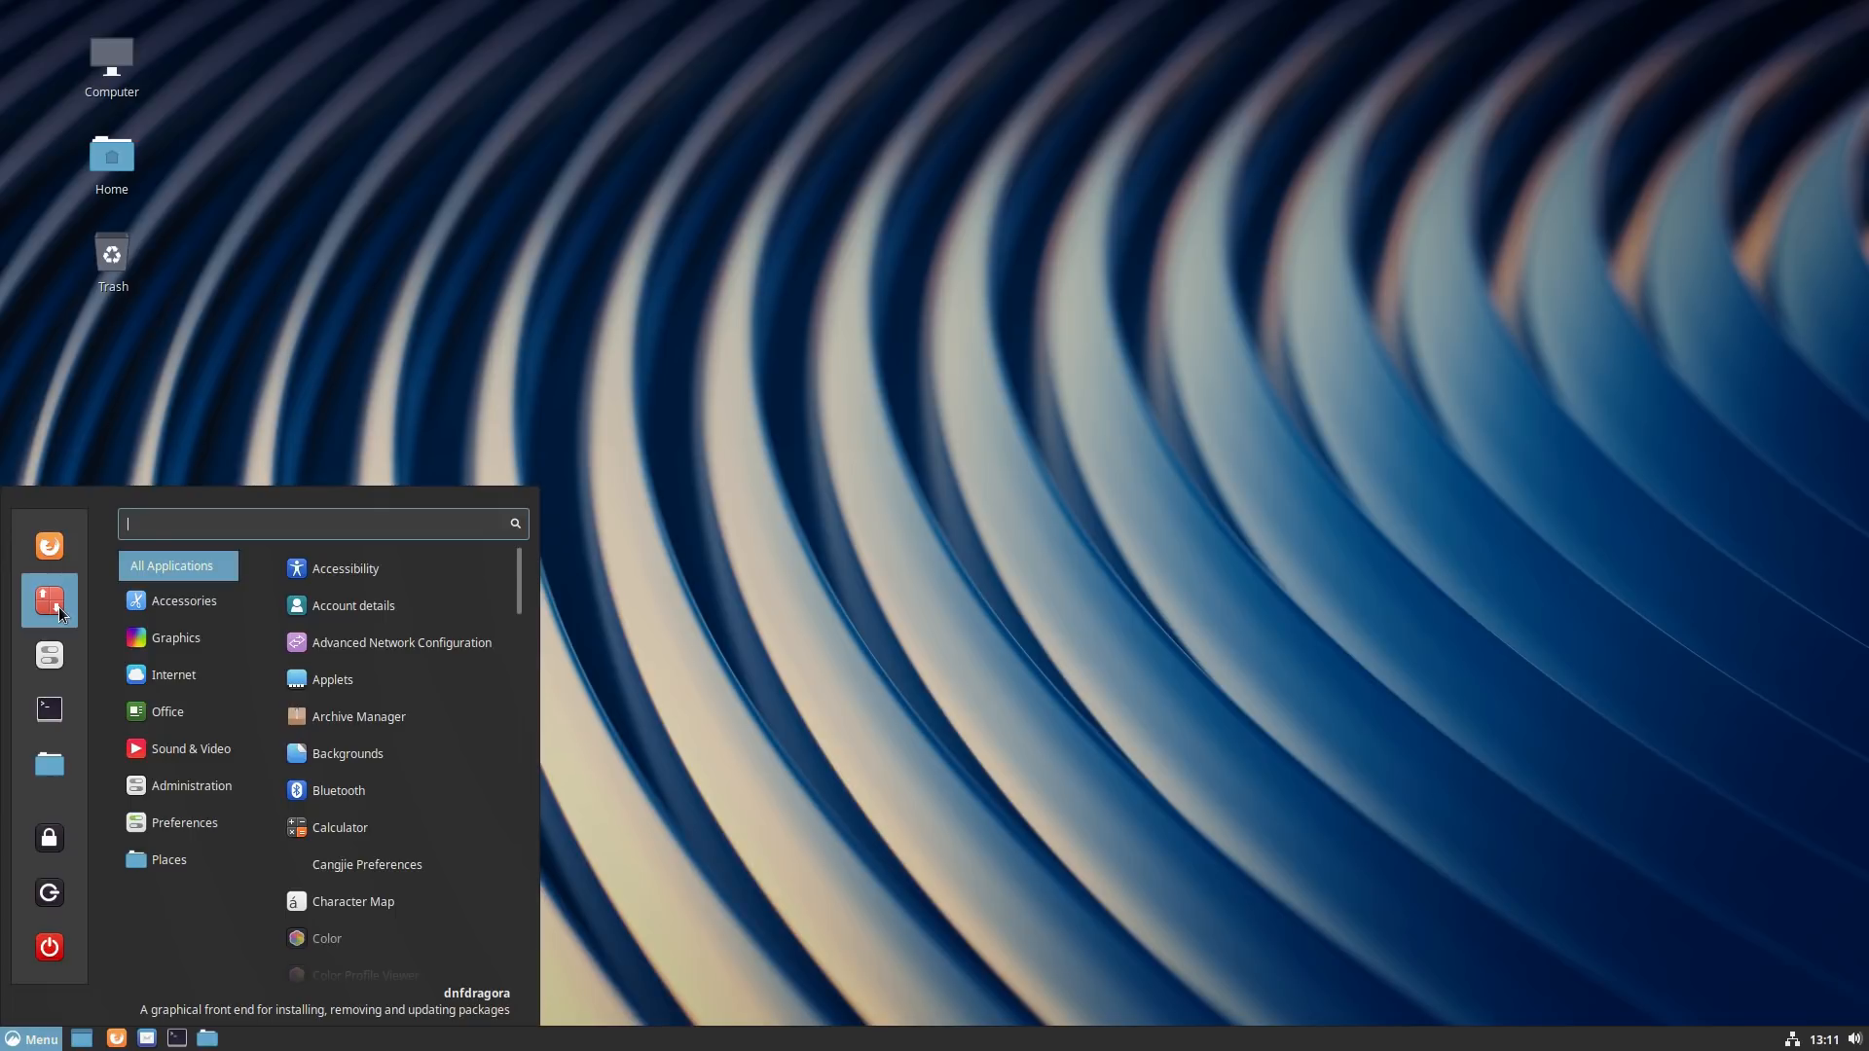
click(176, 637)
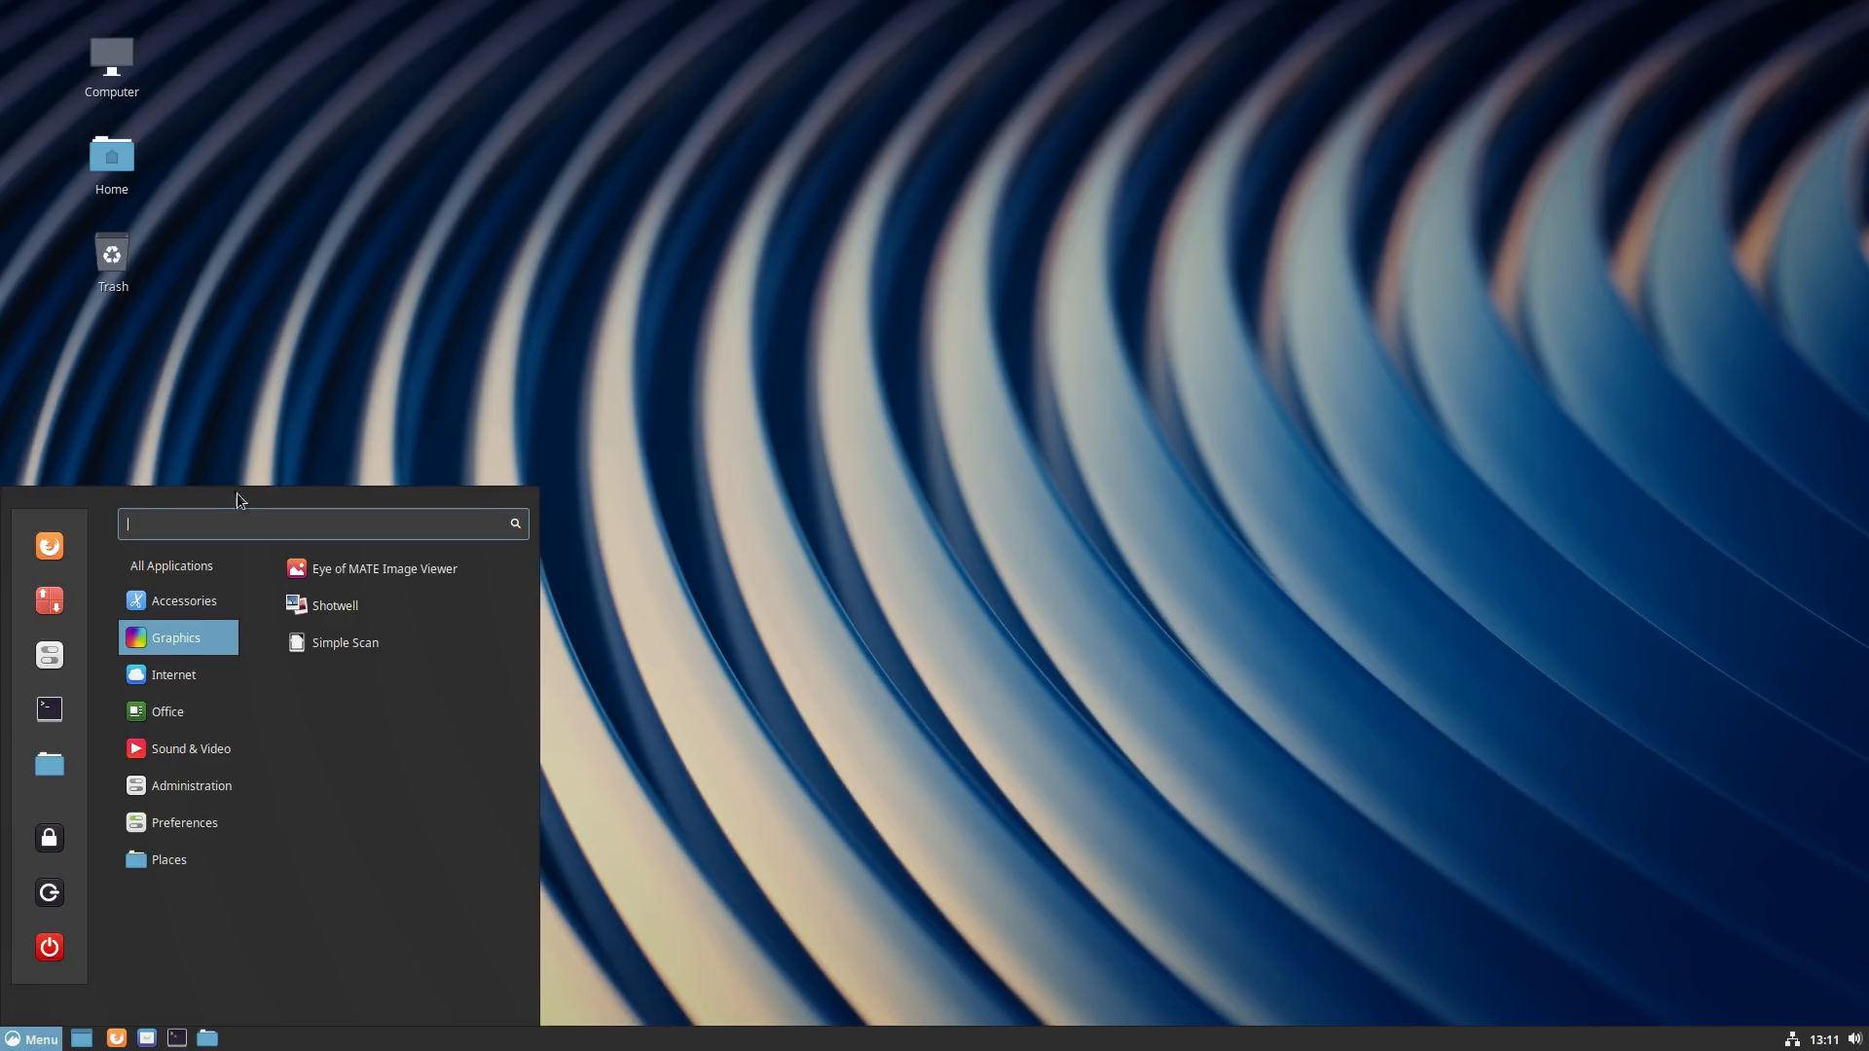
click(191, 749)
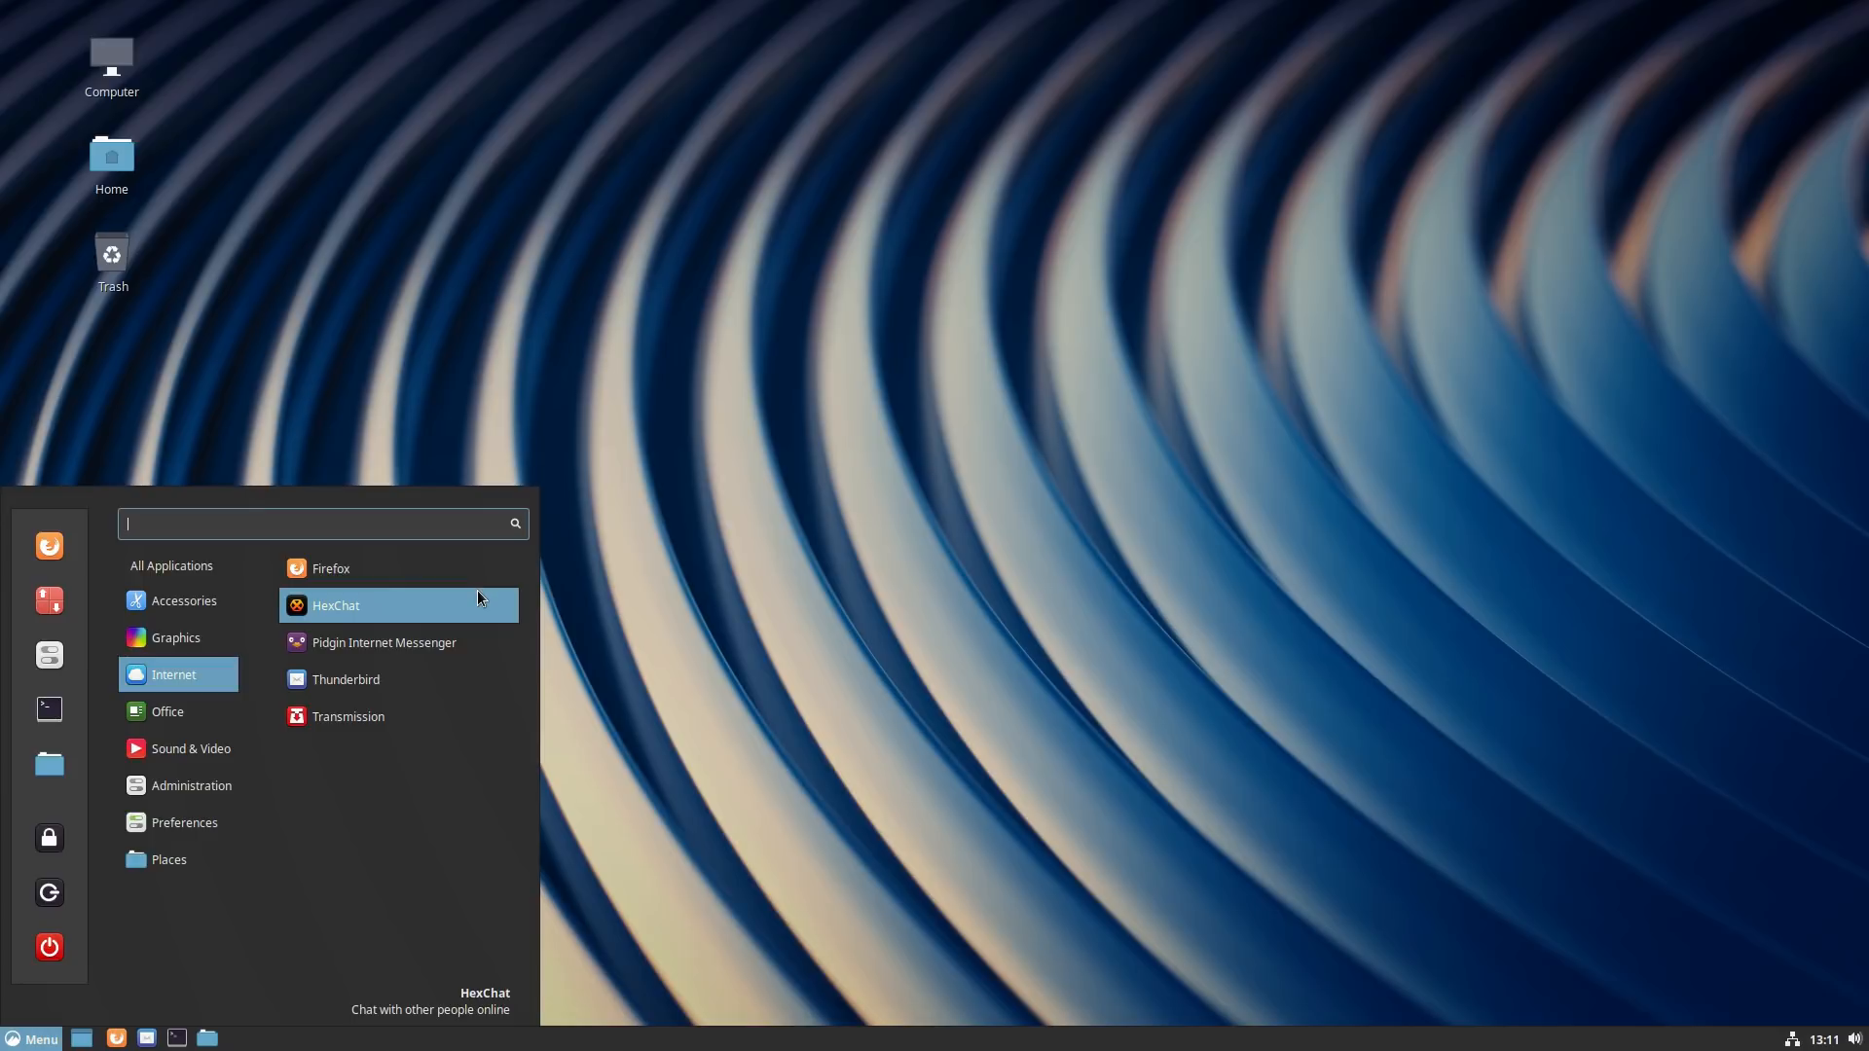
mouse_move(258, 608)
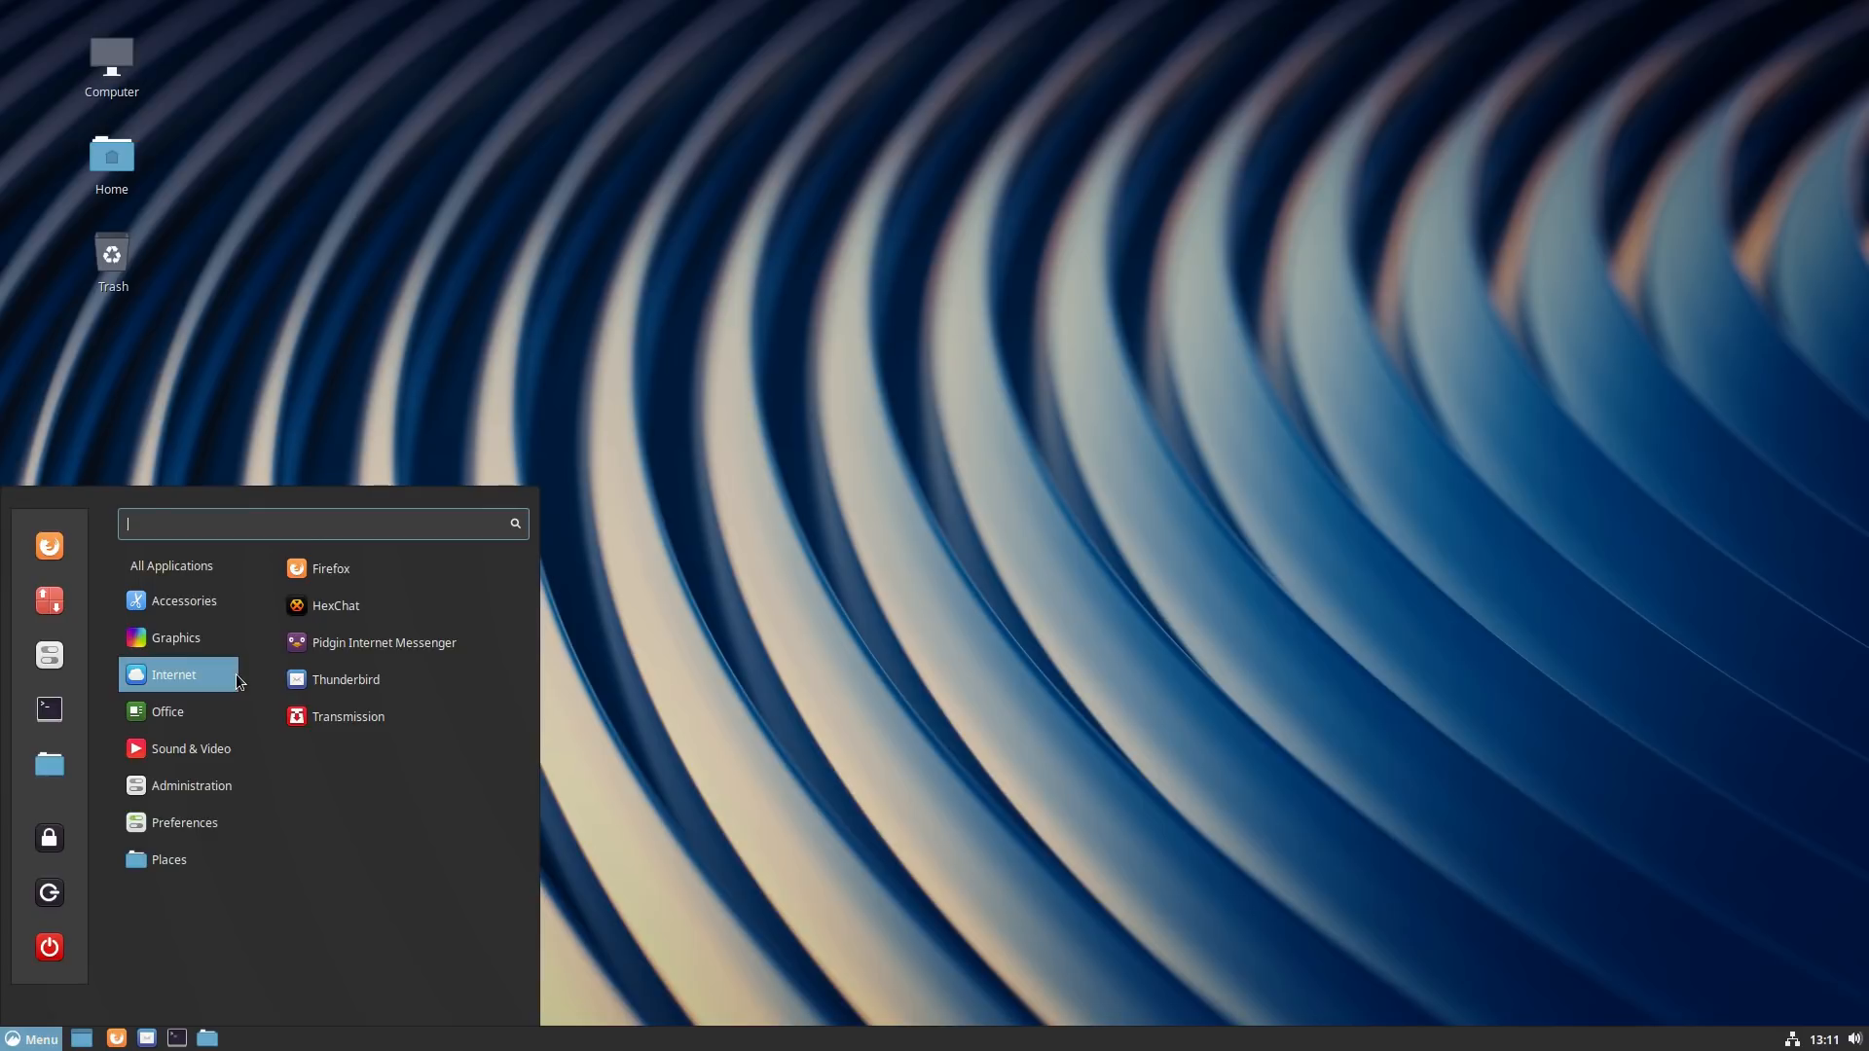
mouse_move(160, 718)
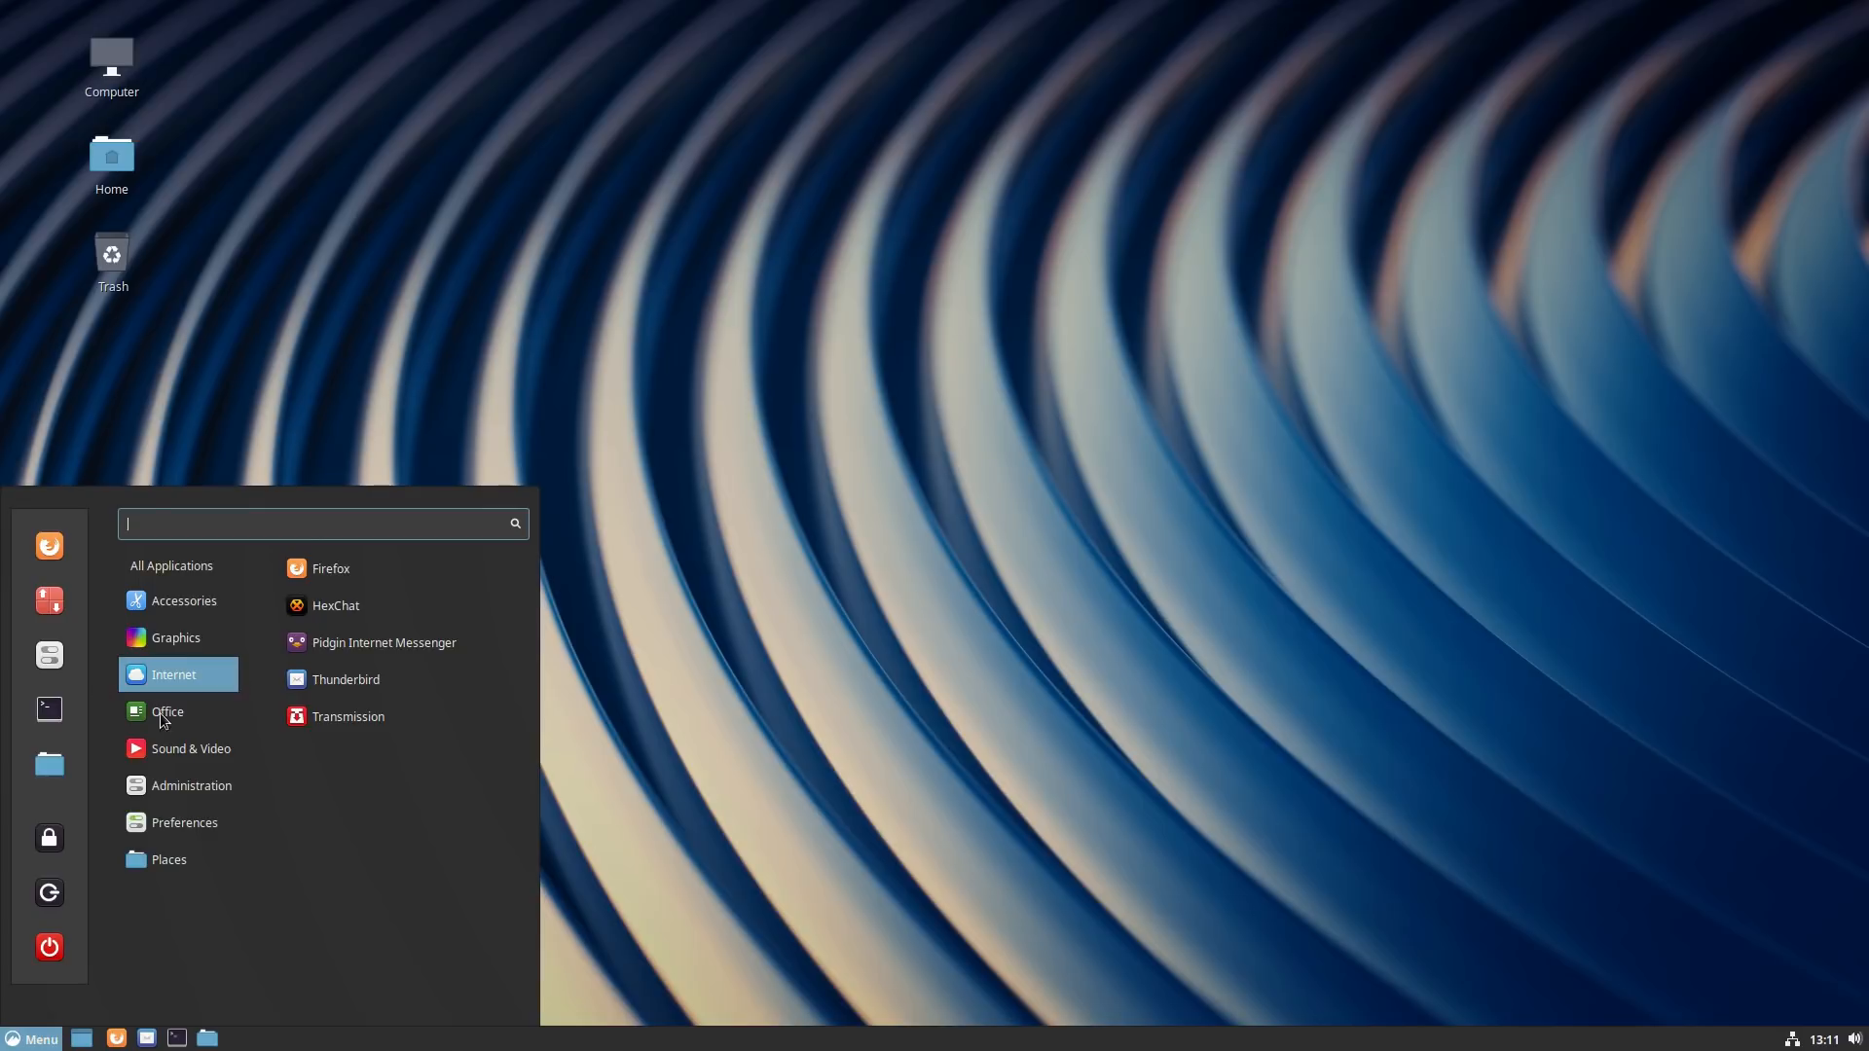
click(191, 749)
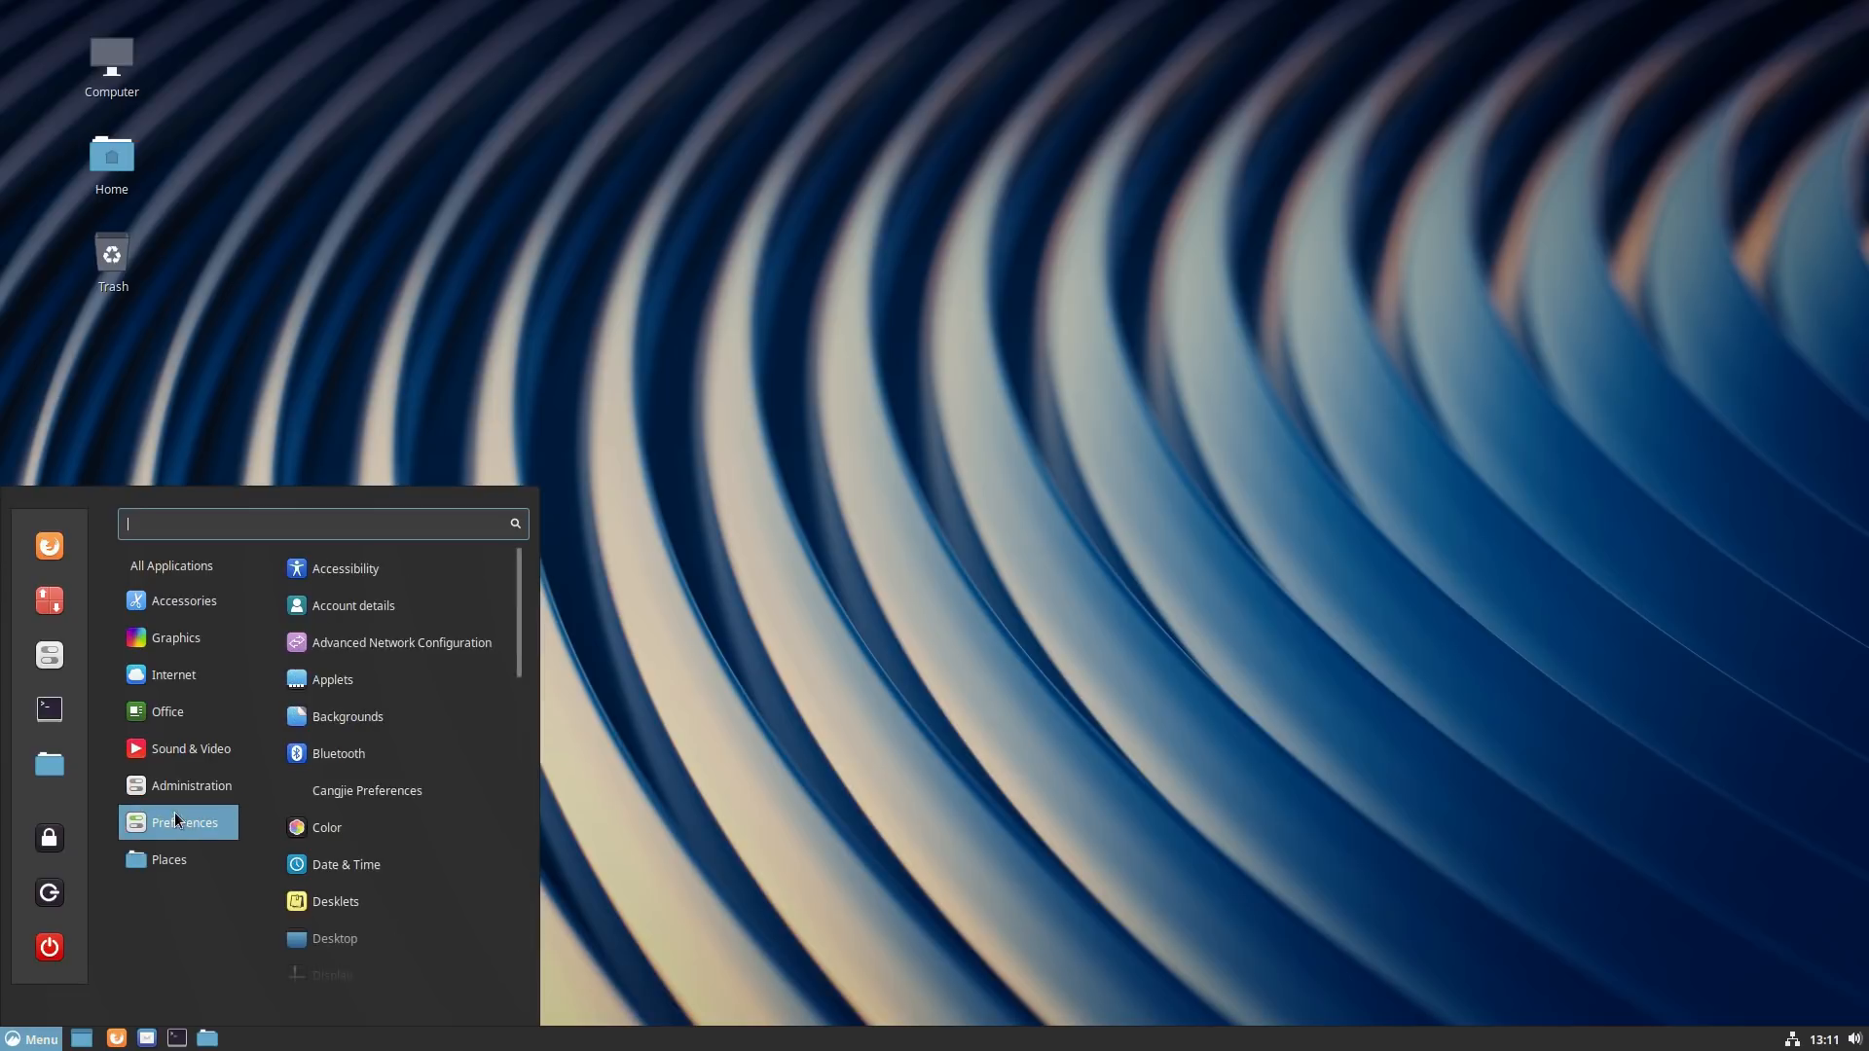
click(190, 786)
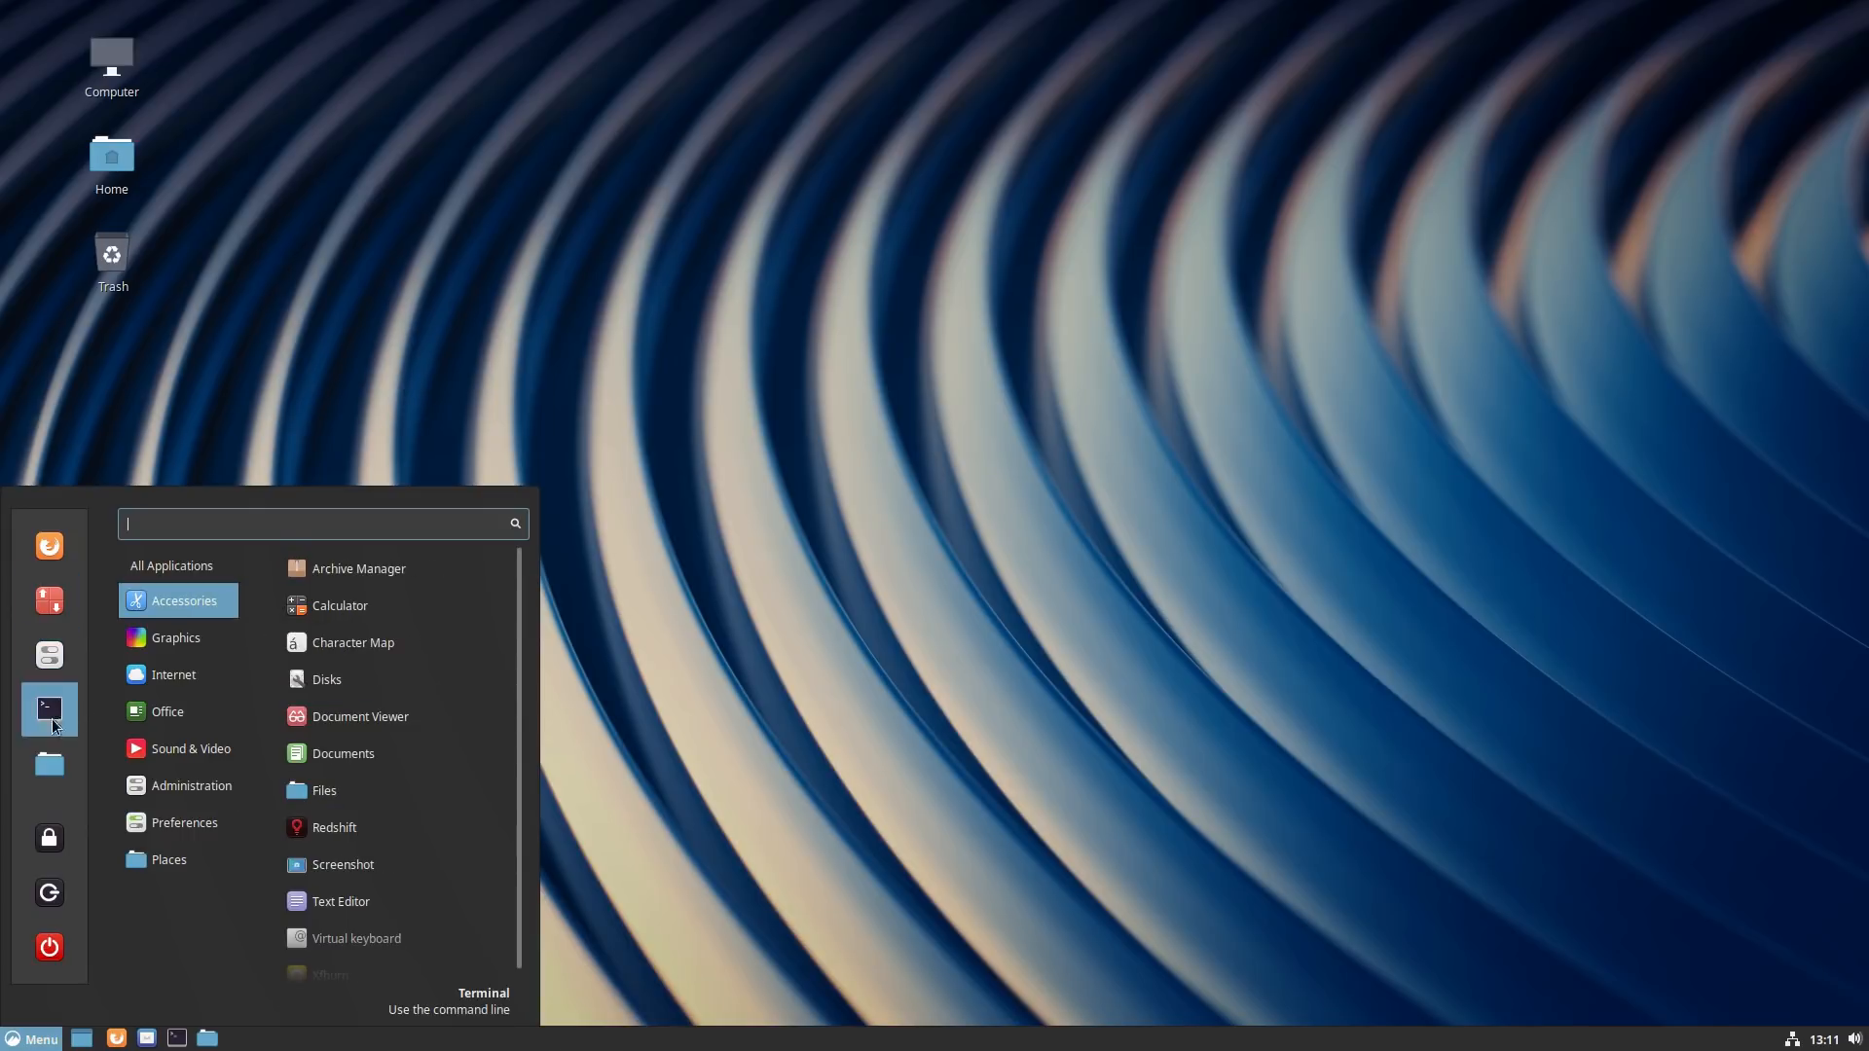
click(185, 823)
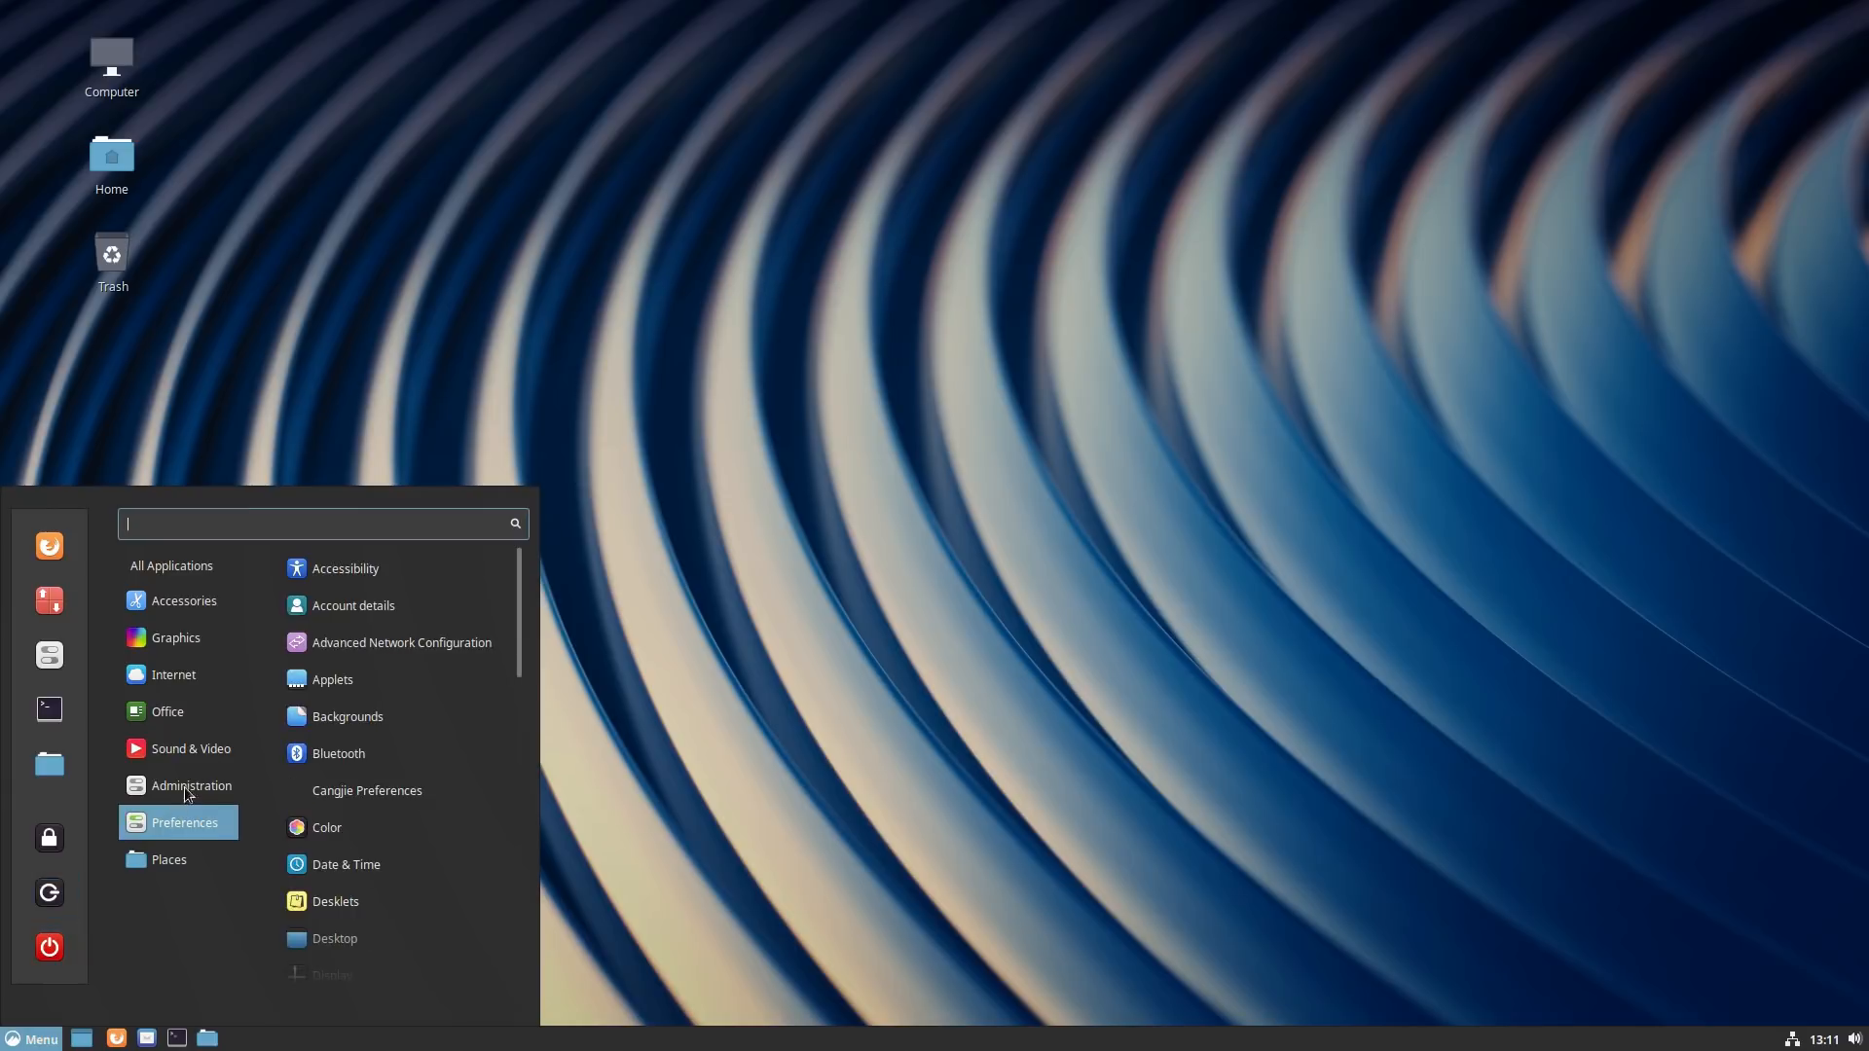
mouse_move(333, 680)
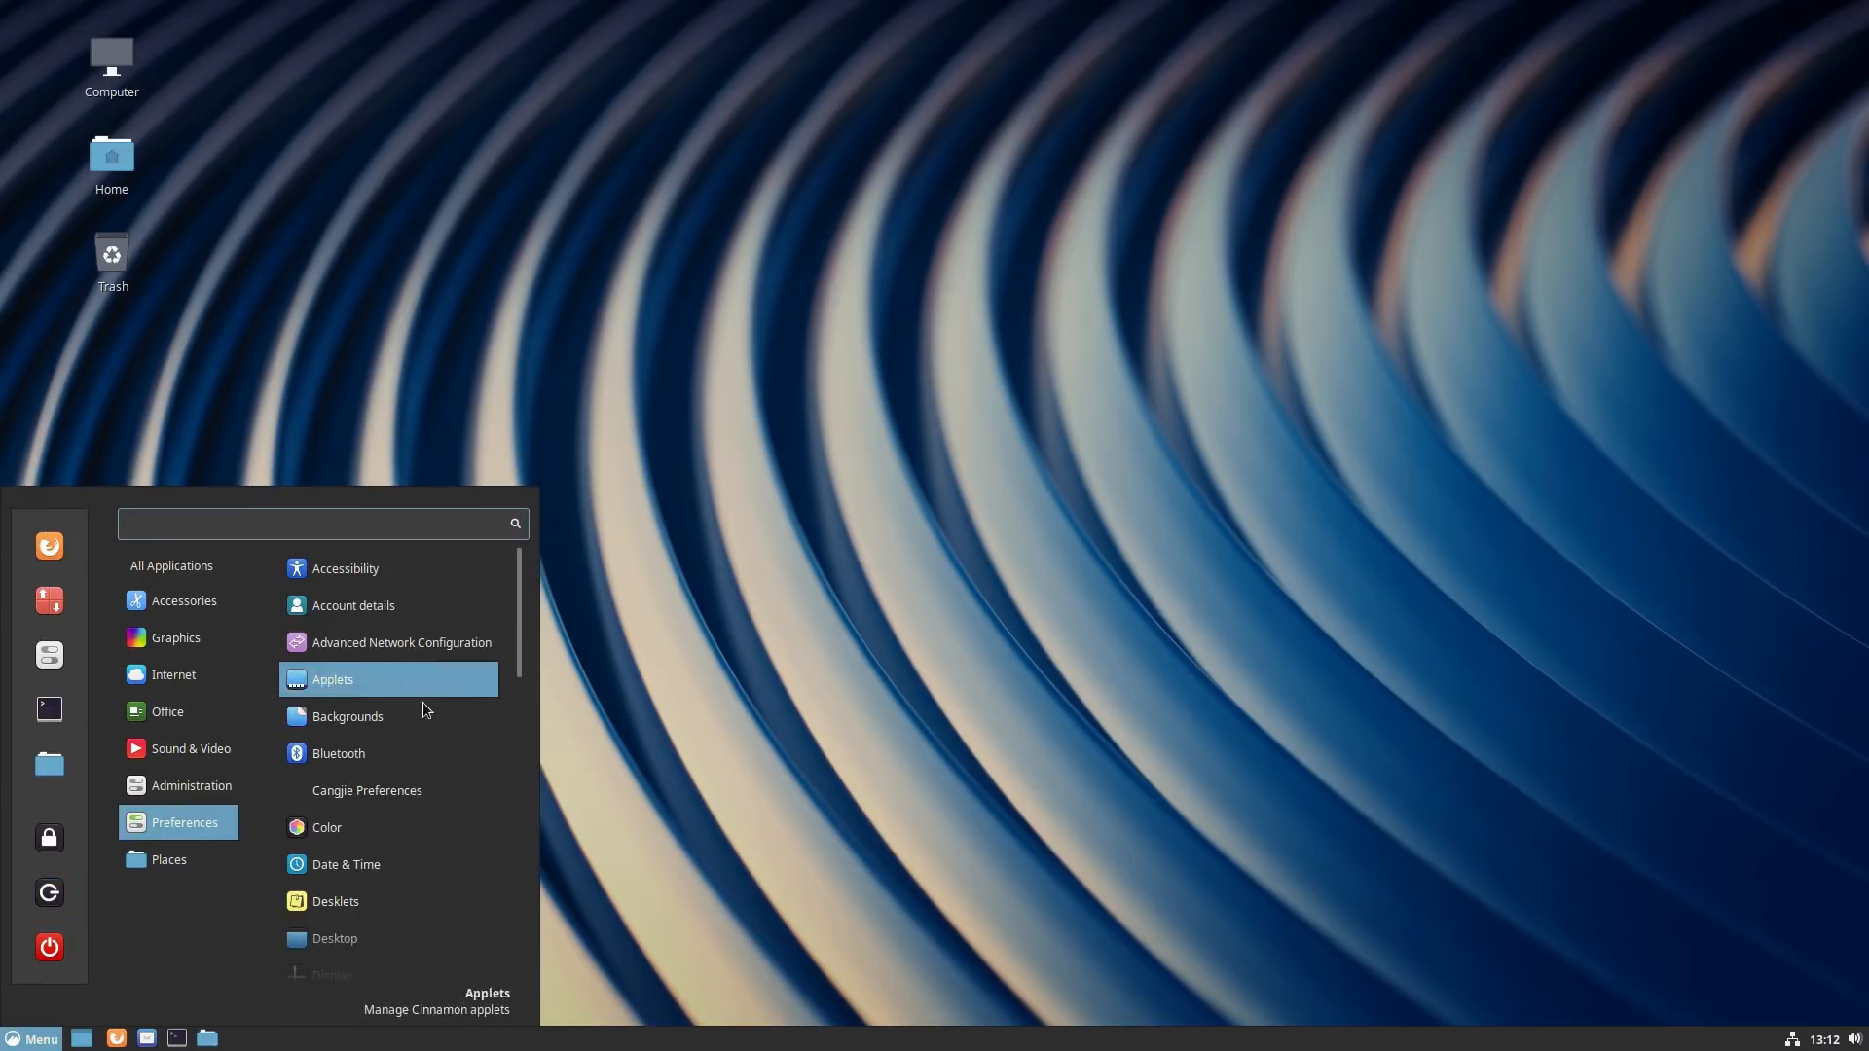
click(175, 637)
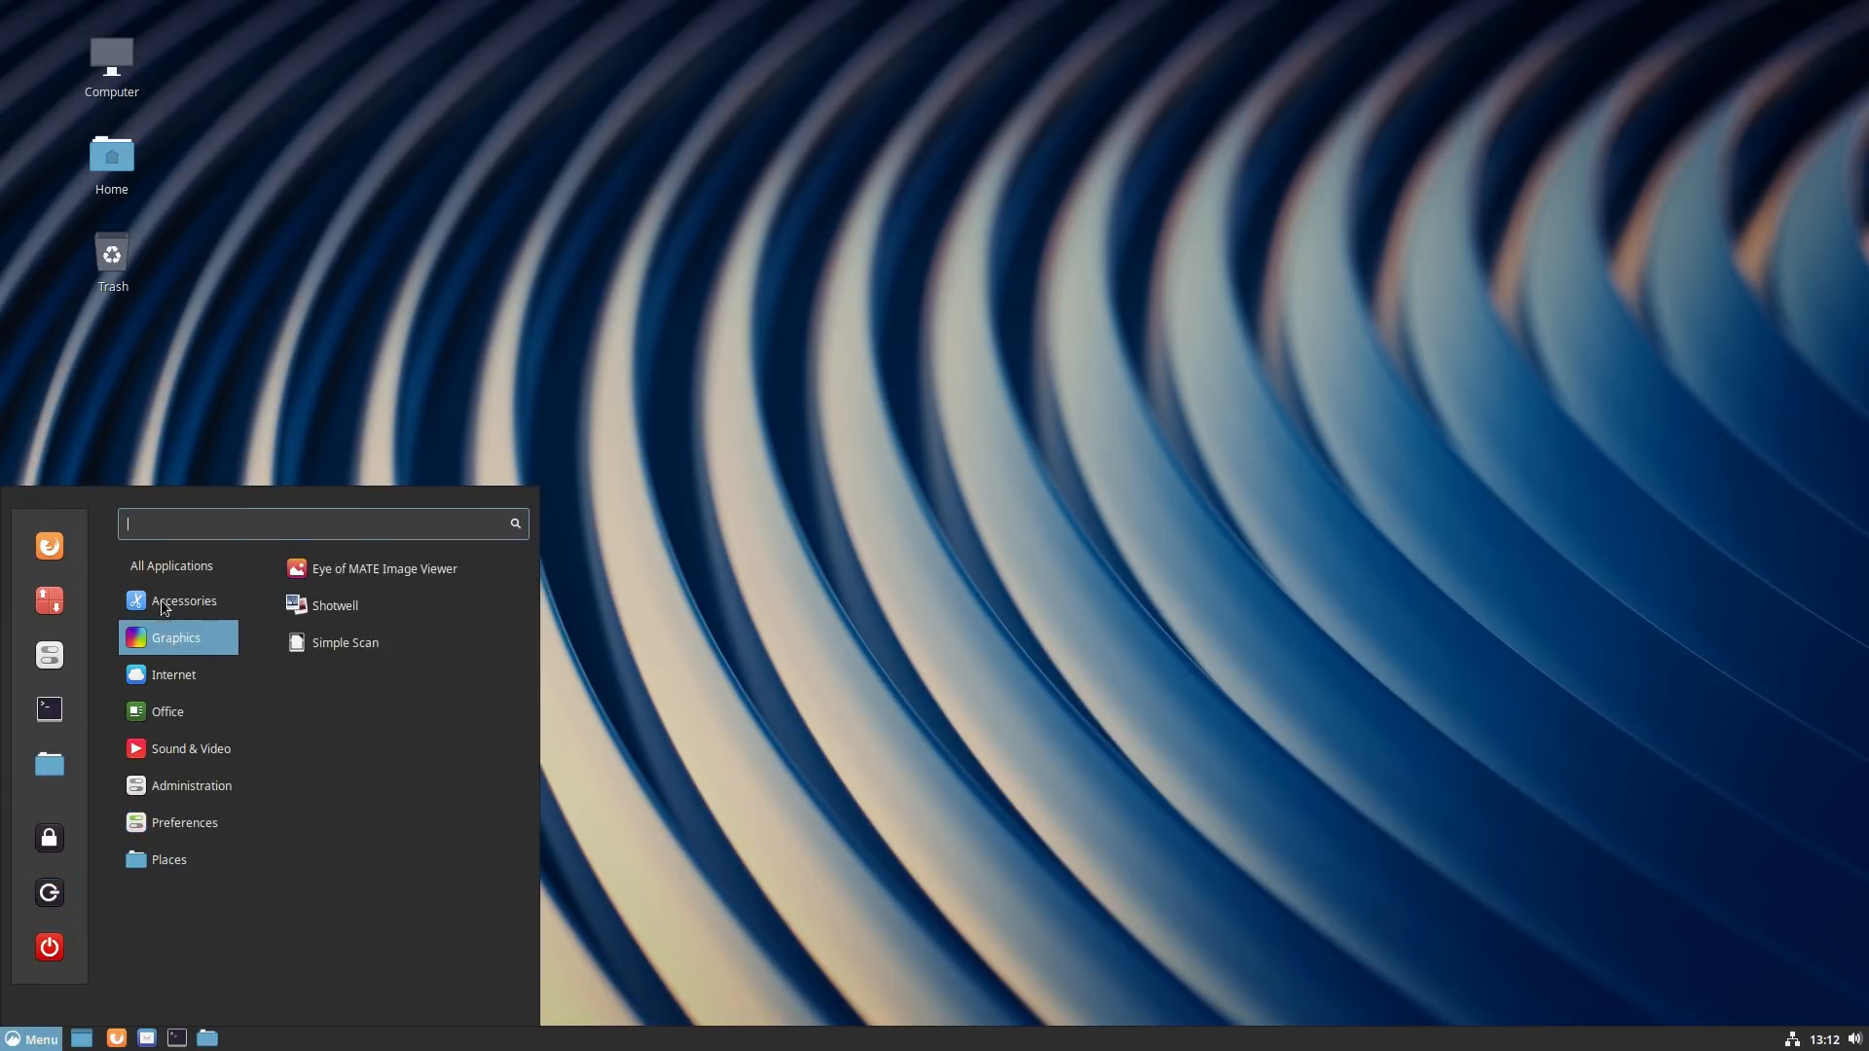
click(183, 600)
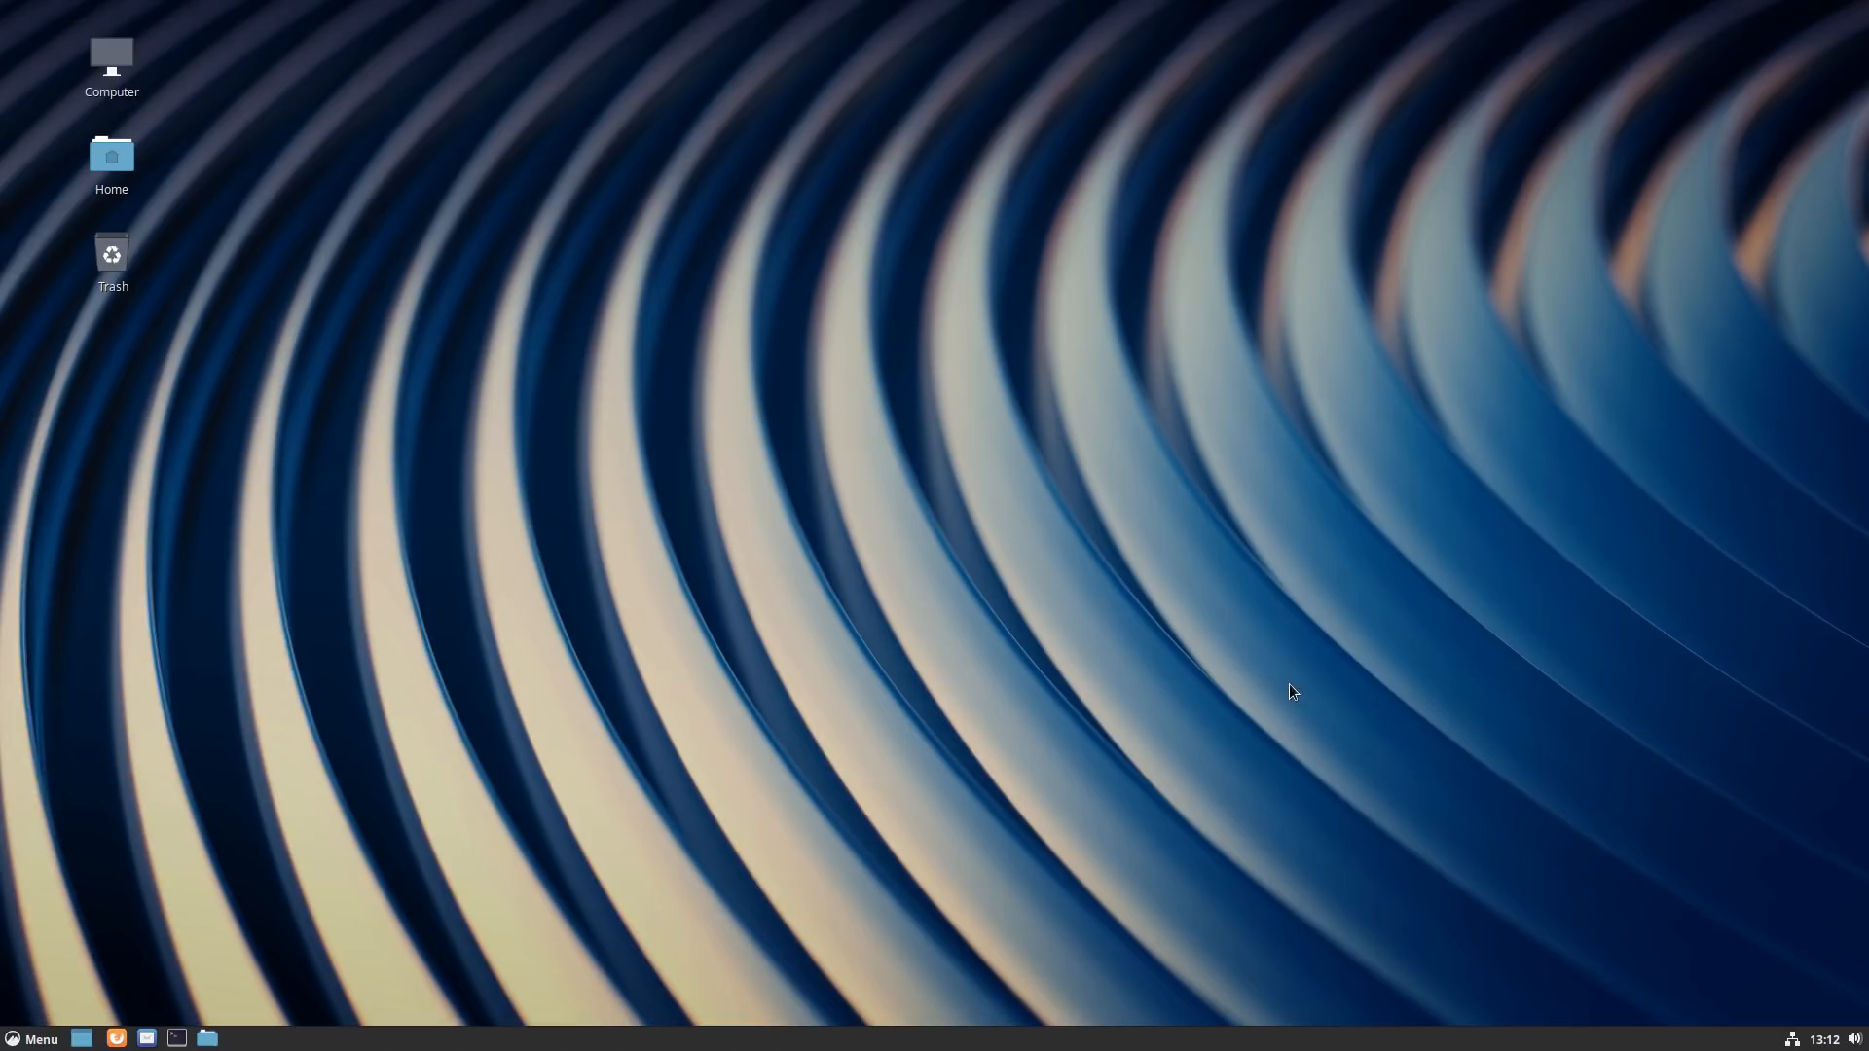
mouse_move(1129, 664)
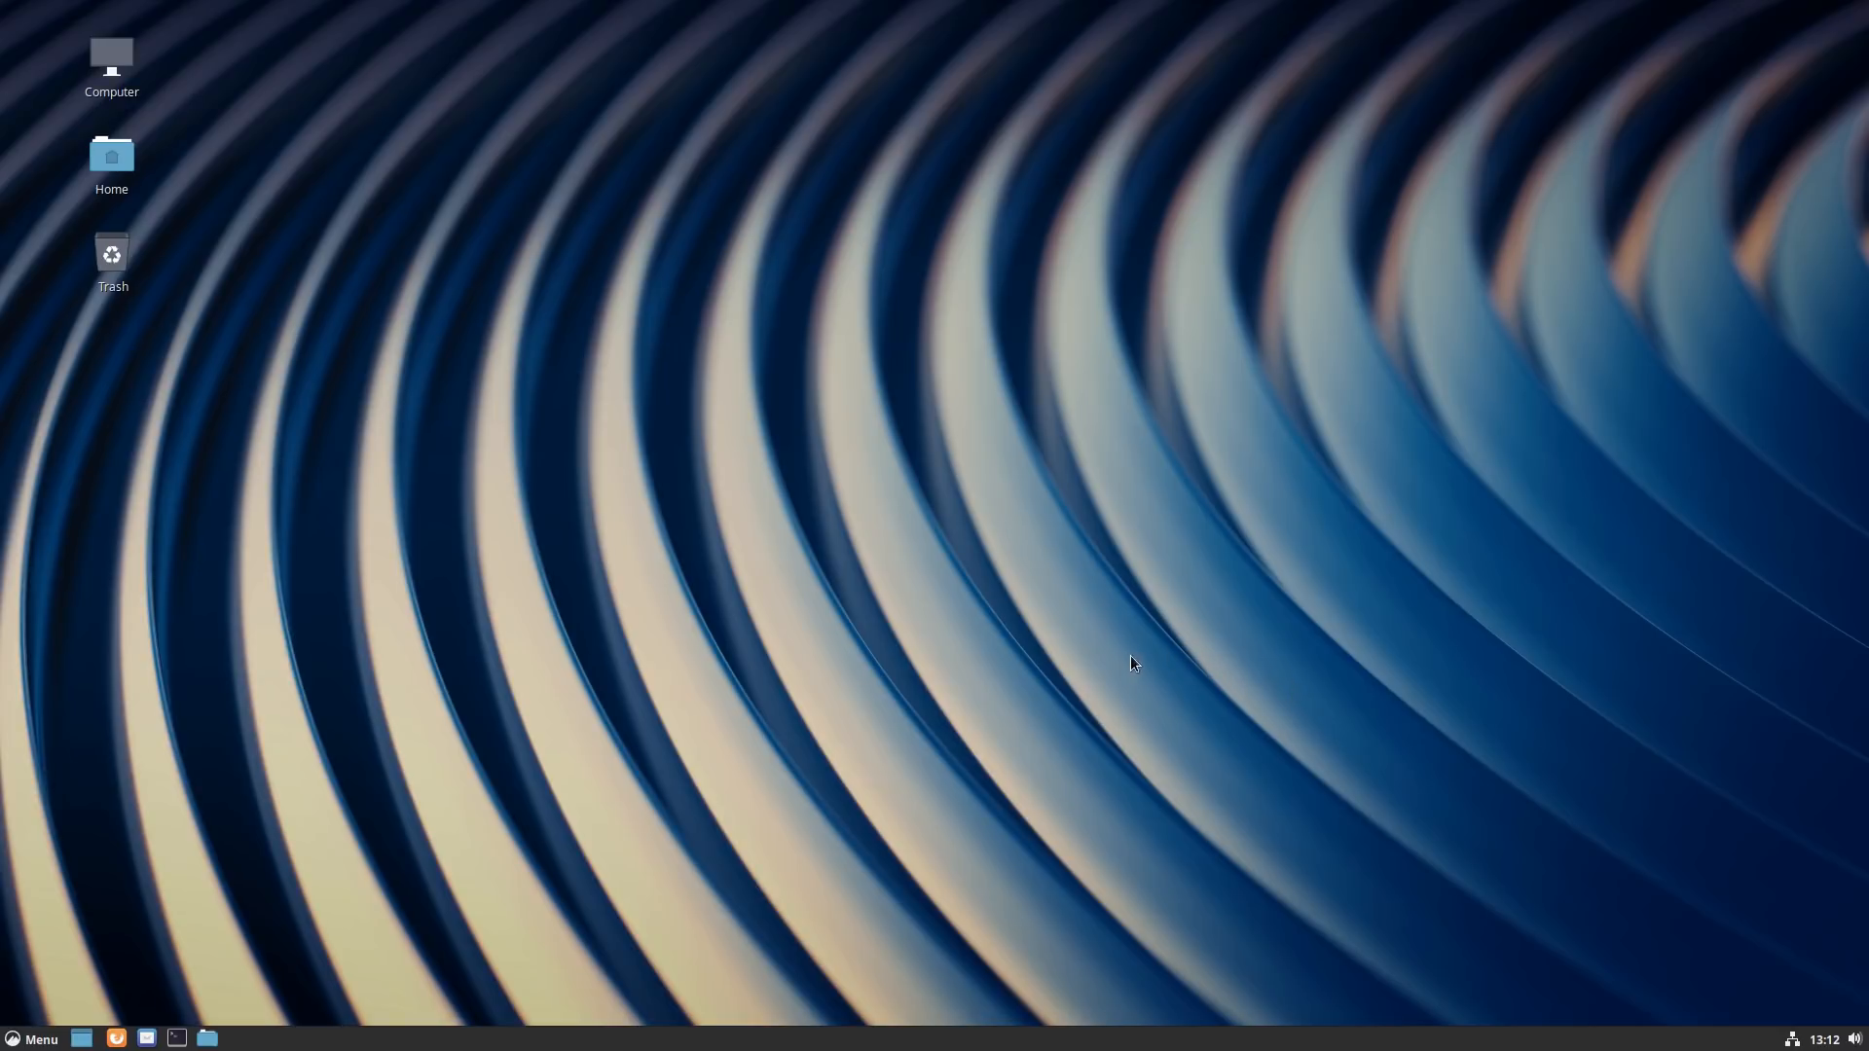
mouse_move(1129, 647)
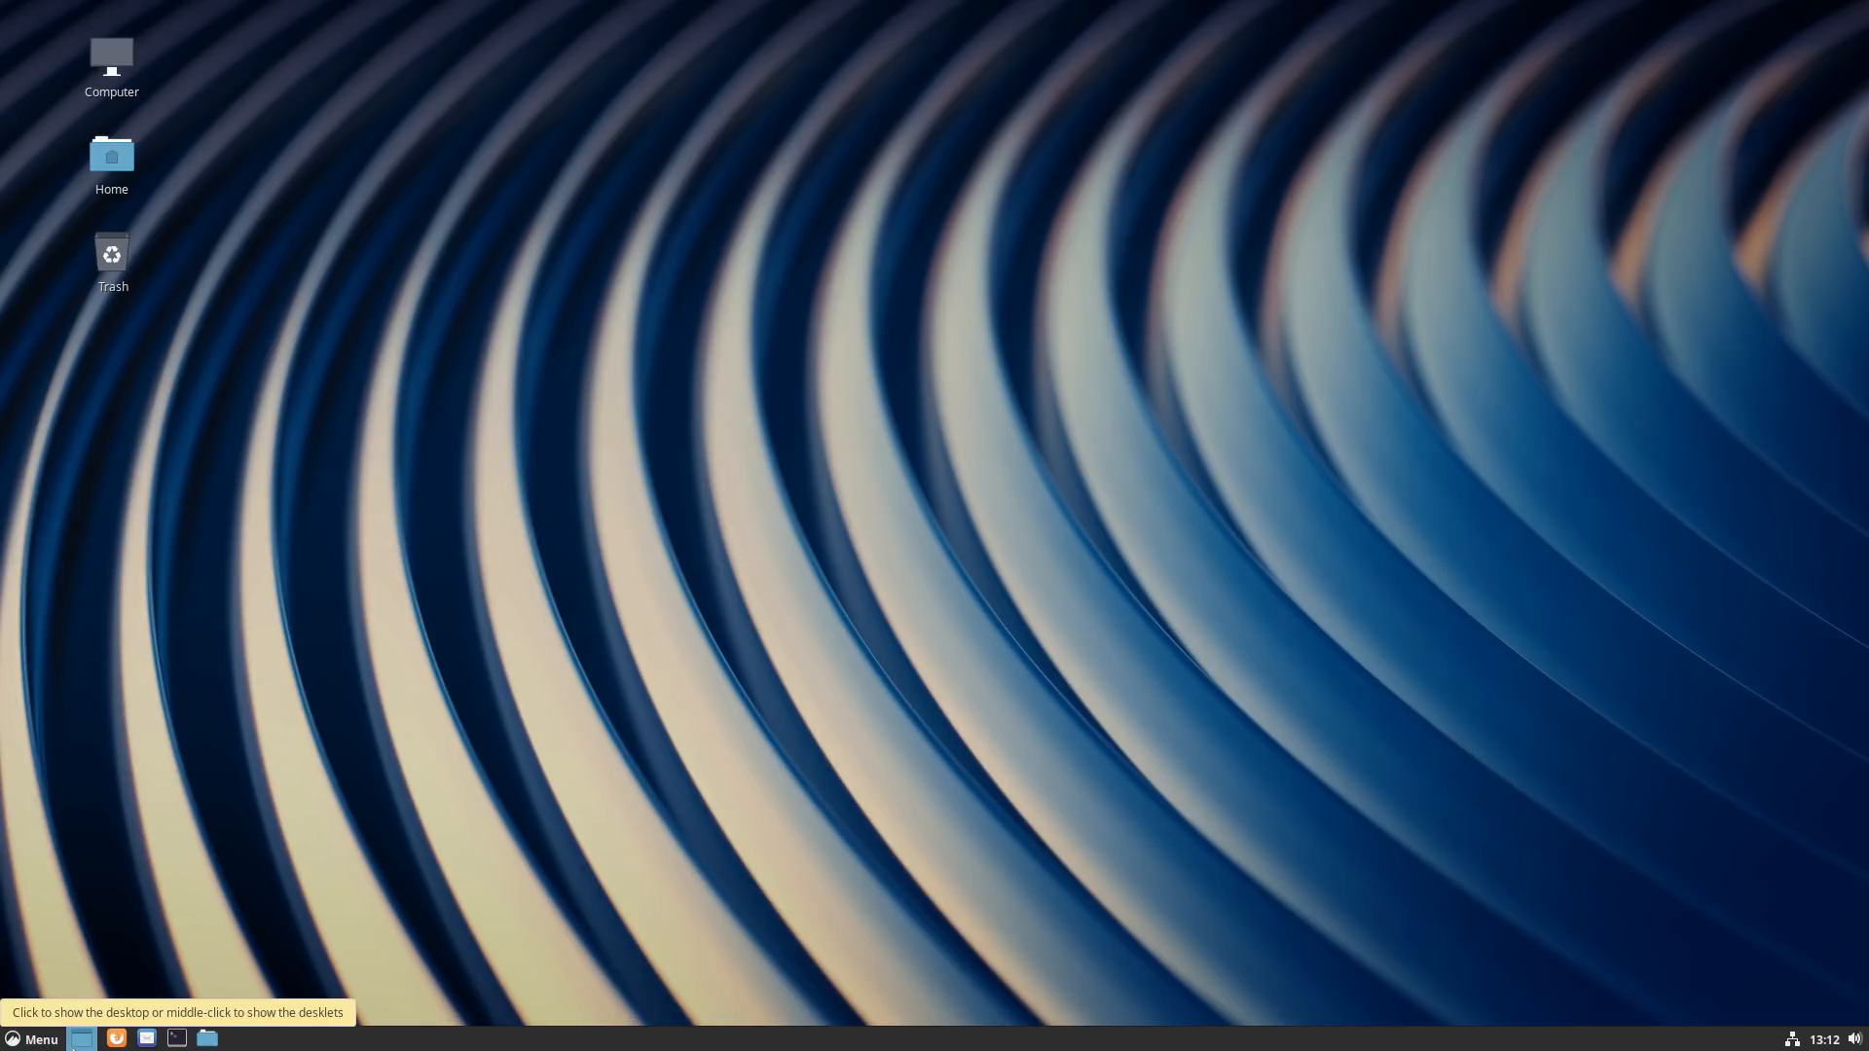
mouse_move(407, 848)
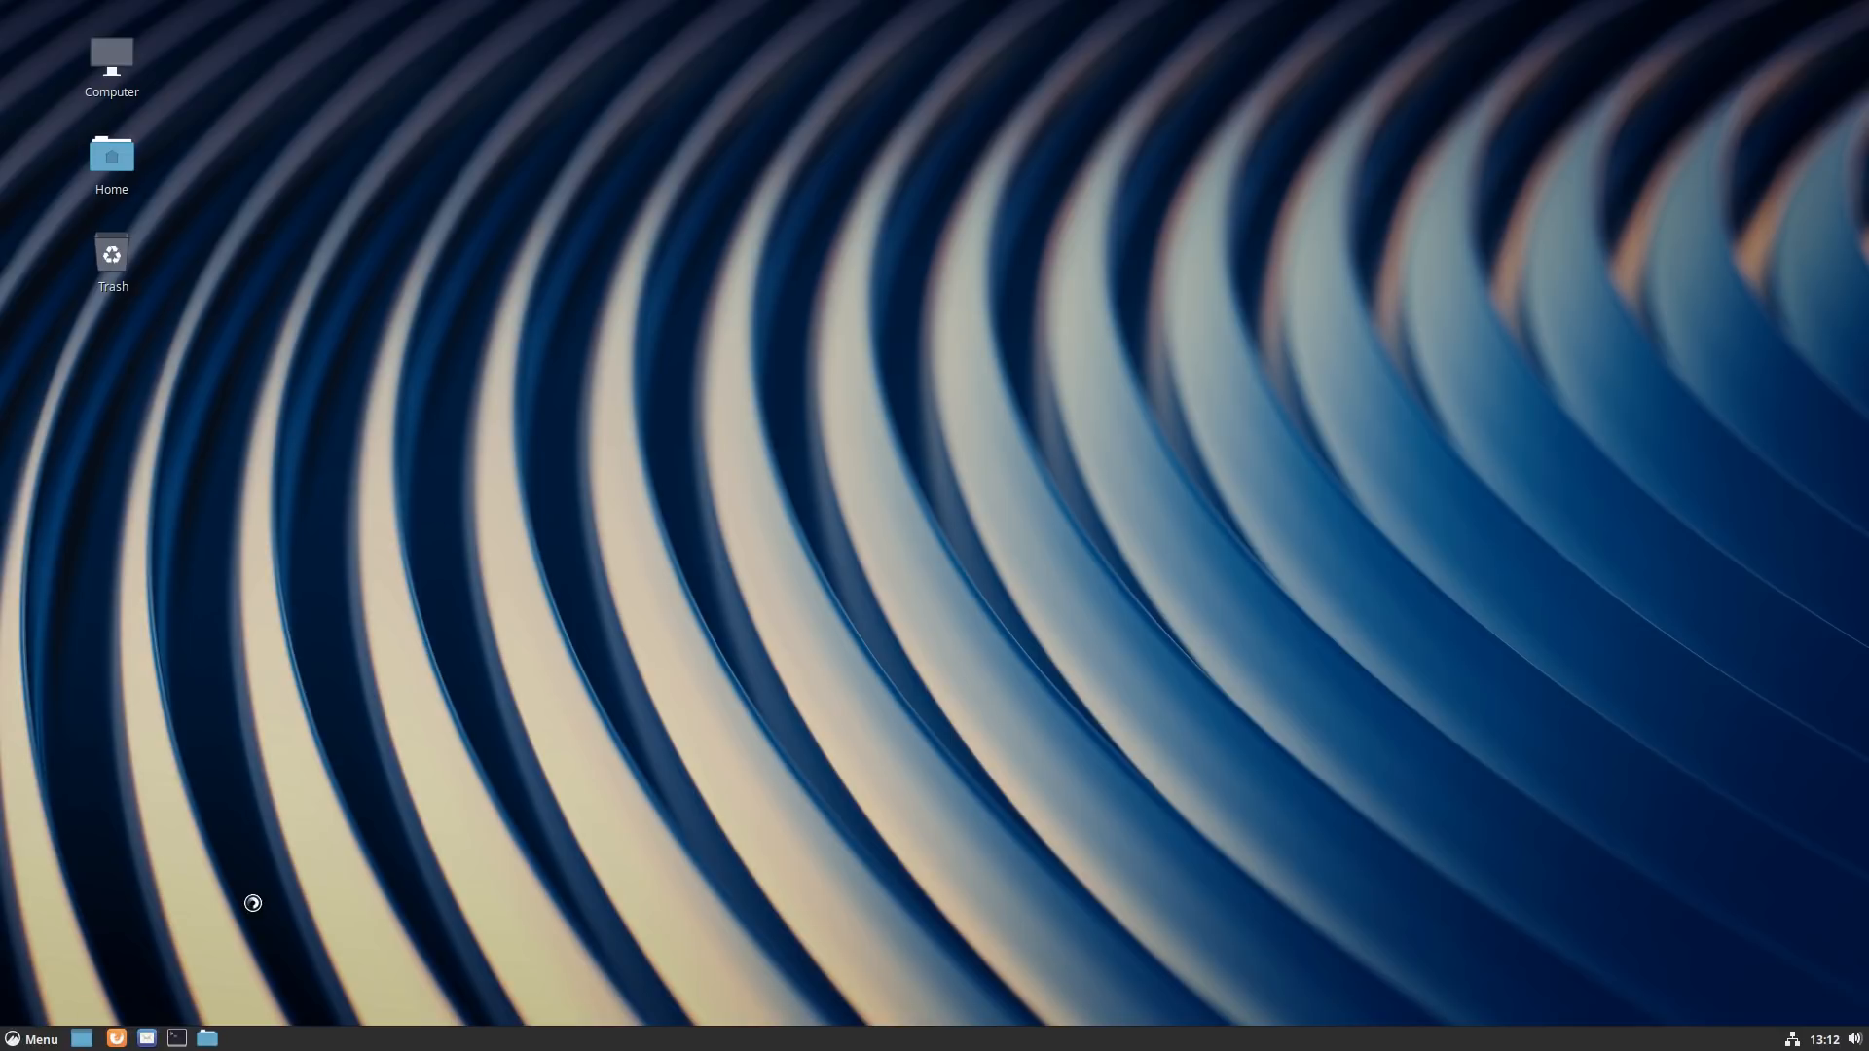
mouse_move(383, 638)
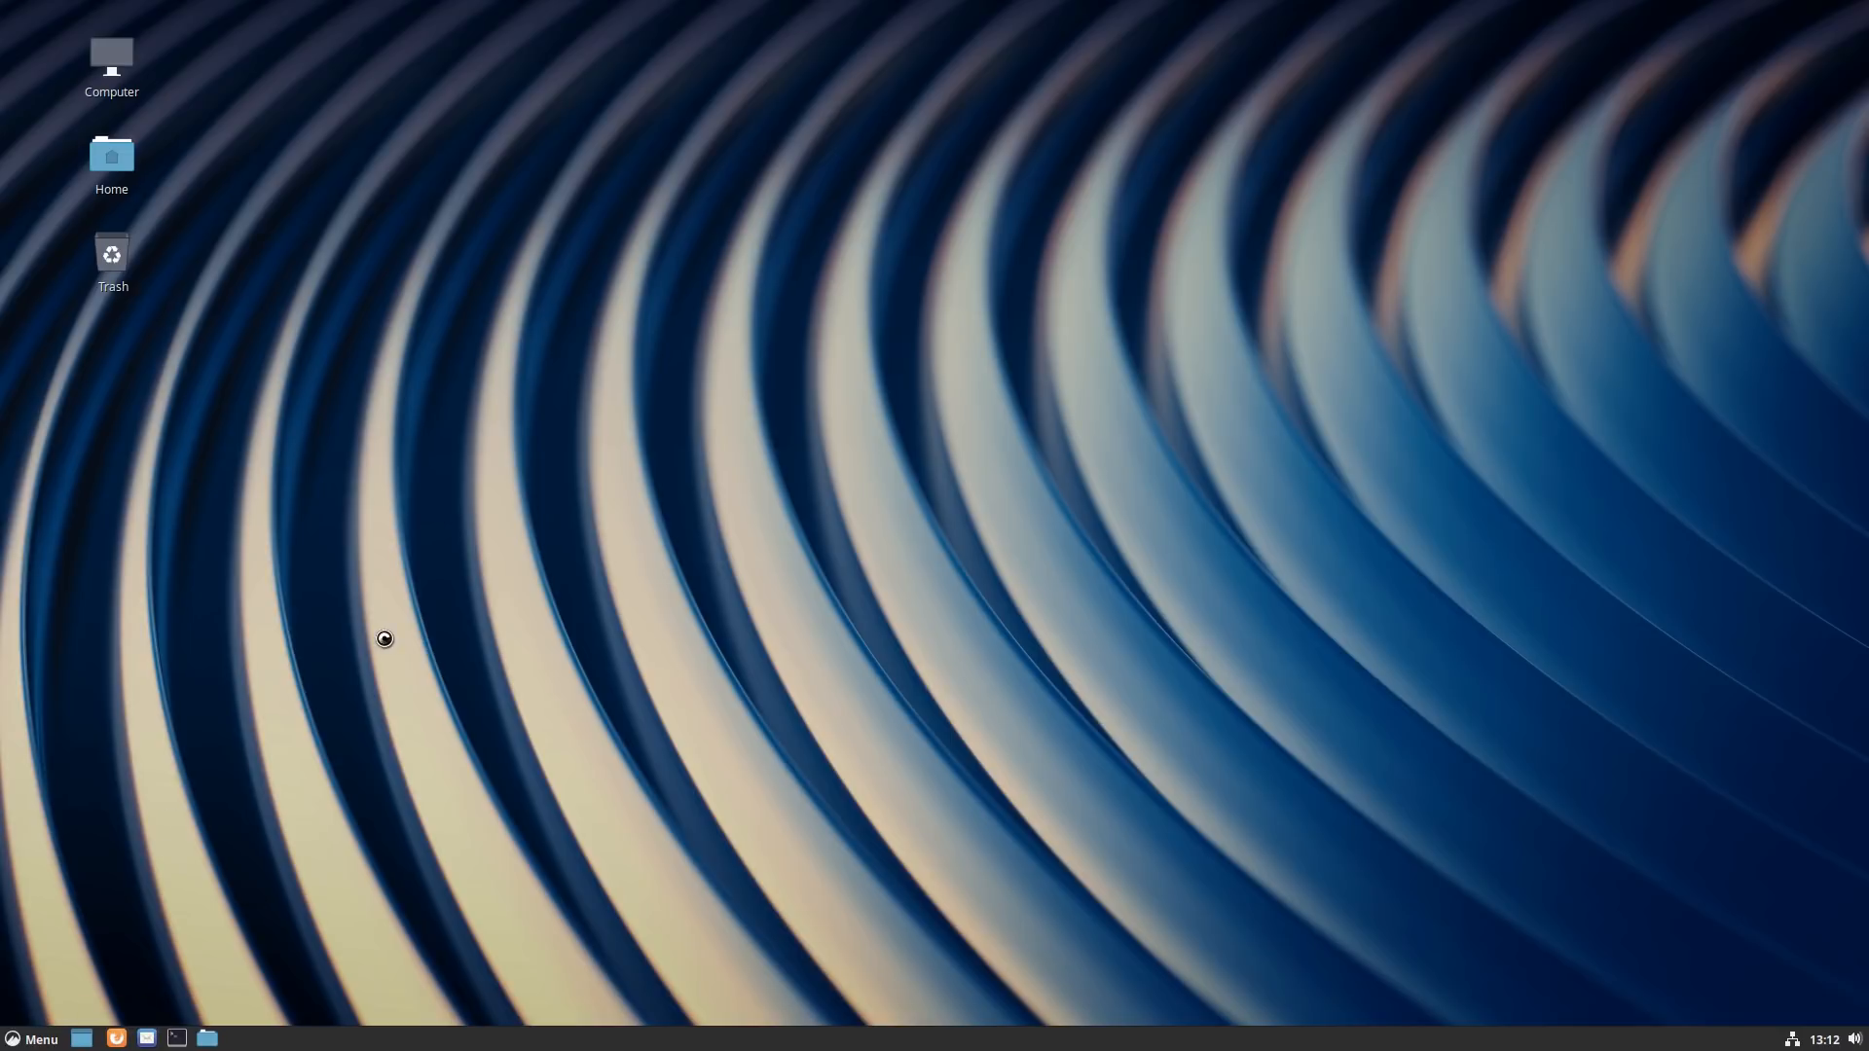
mouse_move(693, 297)
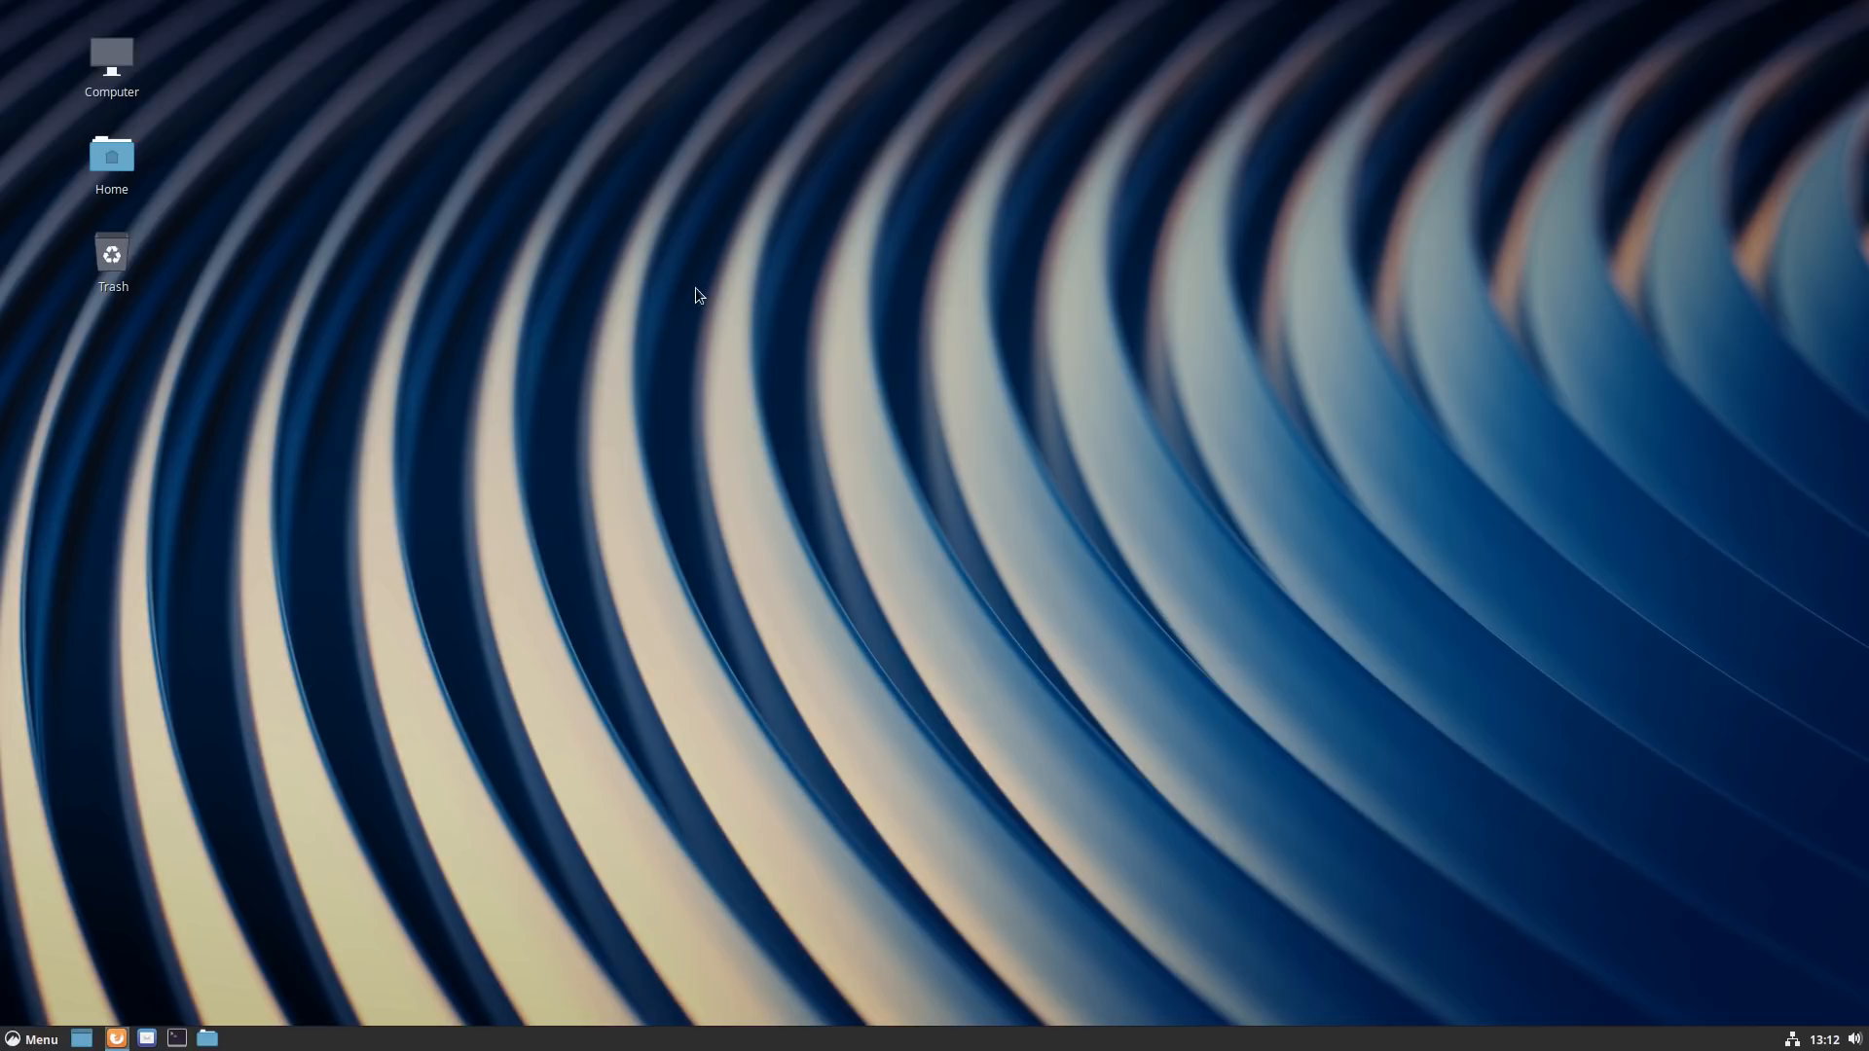
click(115, 1038)
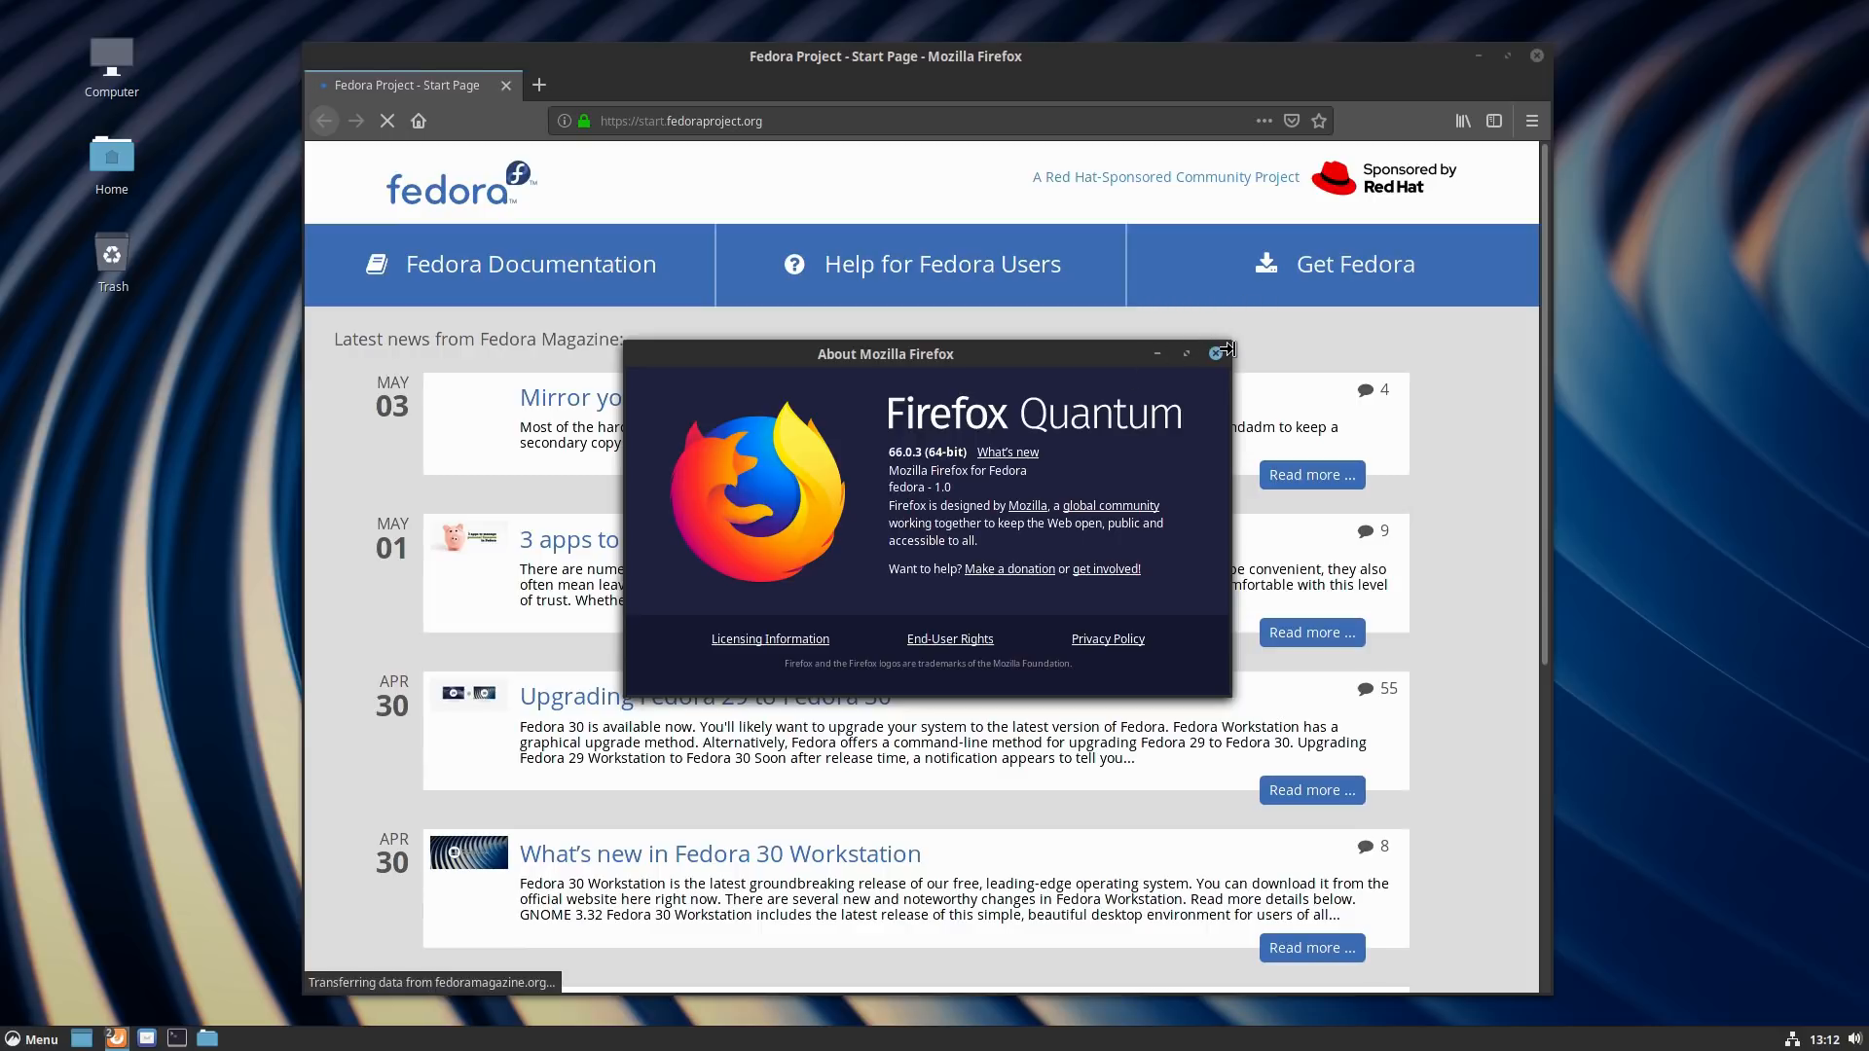
click(1216, 352)
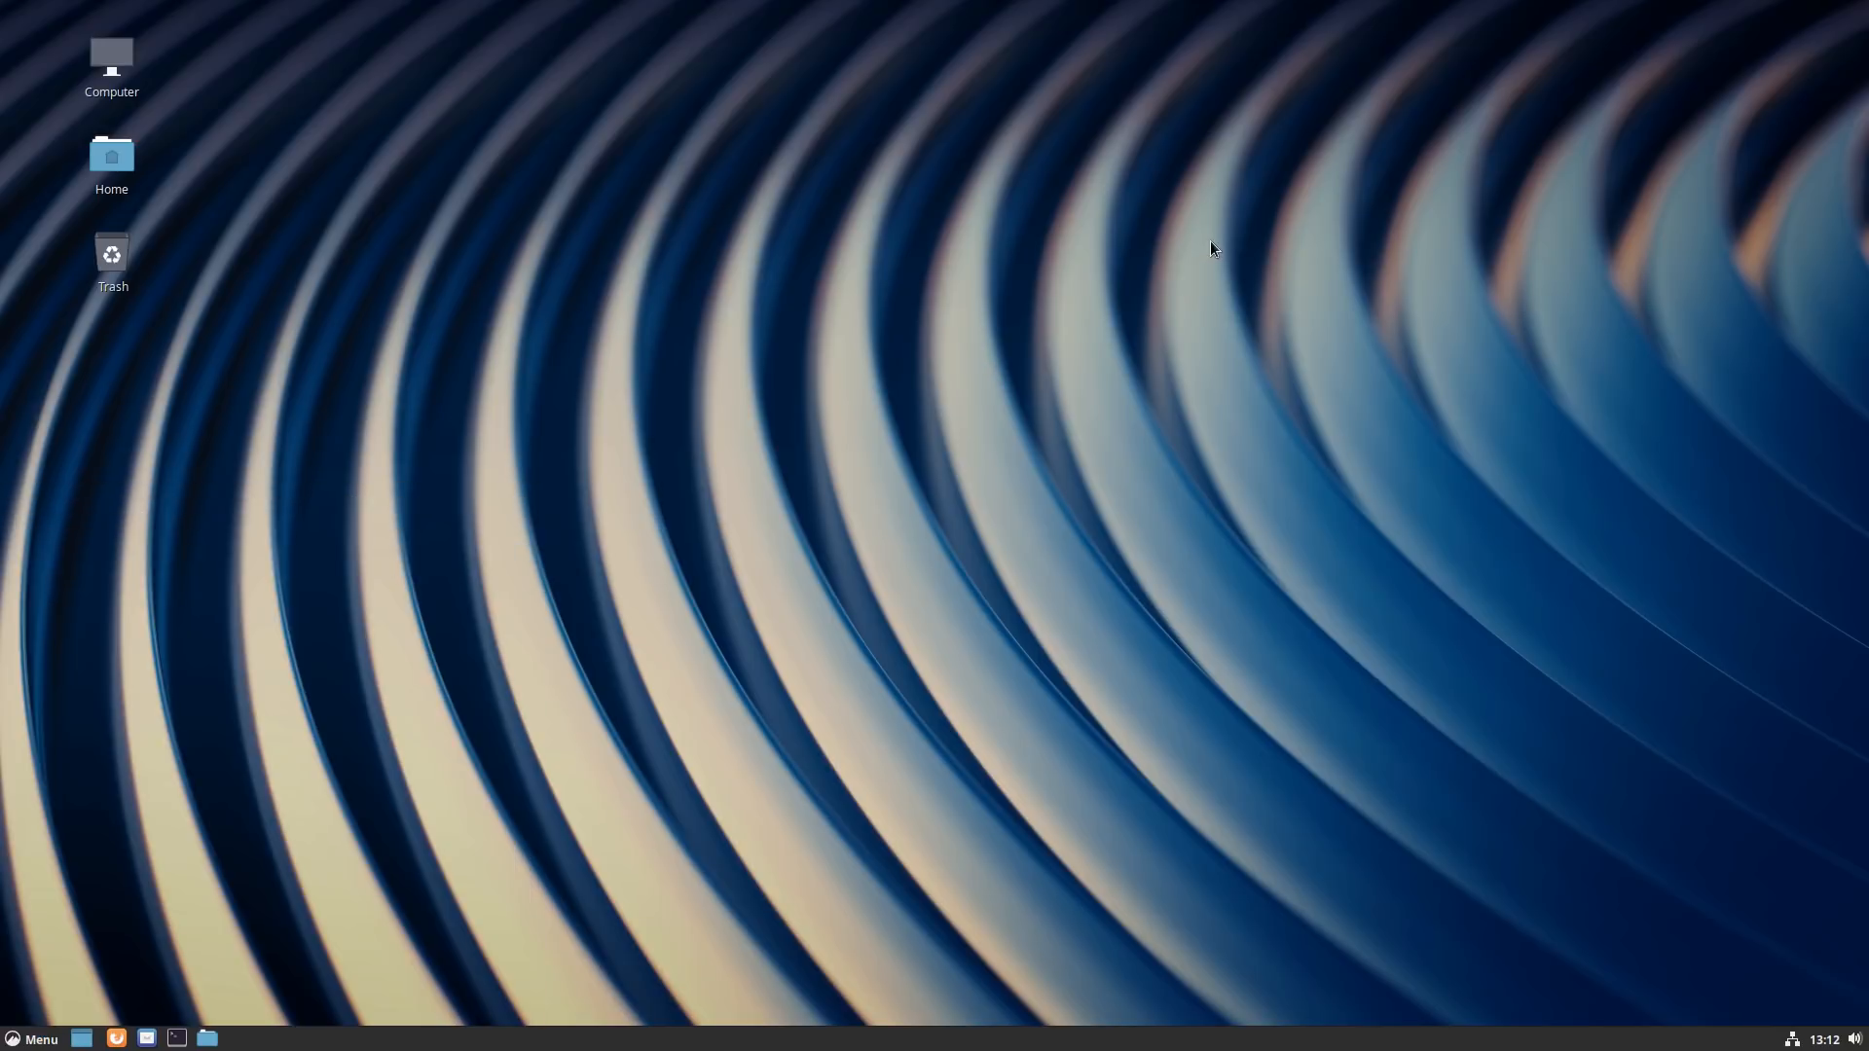
mouse_move(1152, 413)
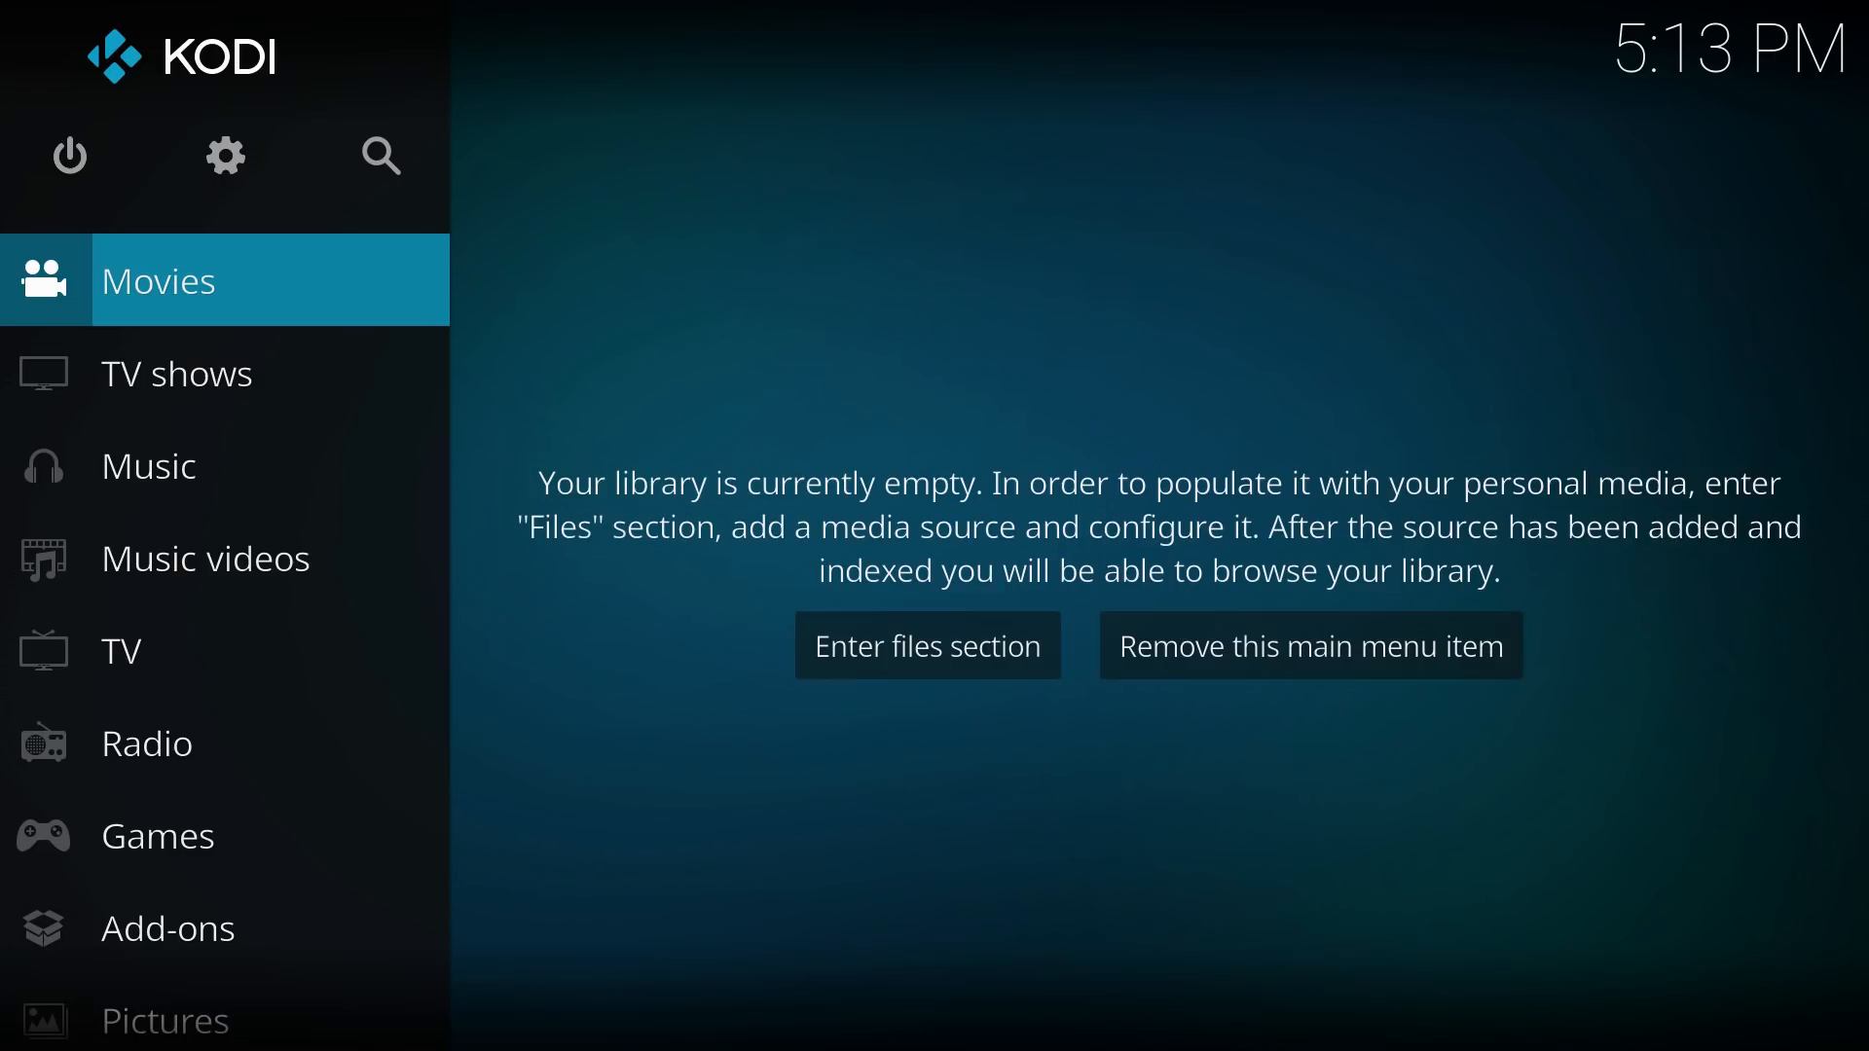
mouse_move(939, 410)
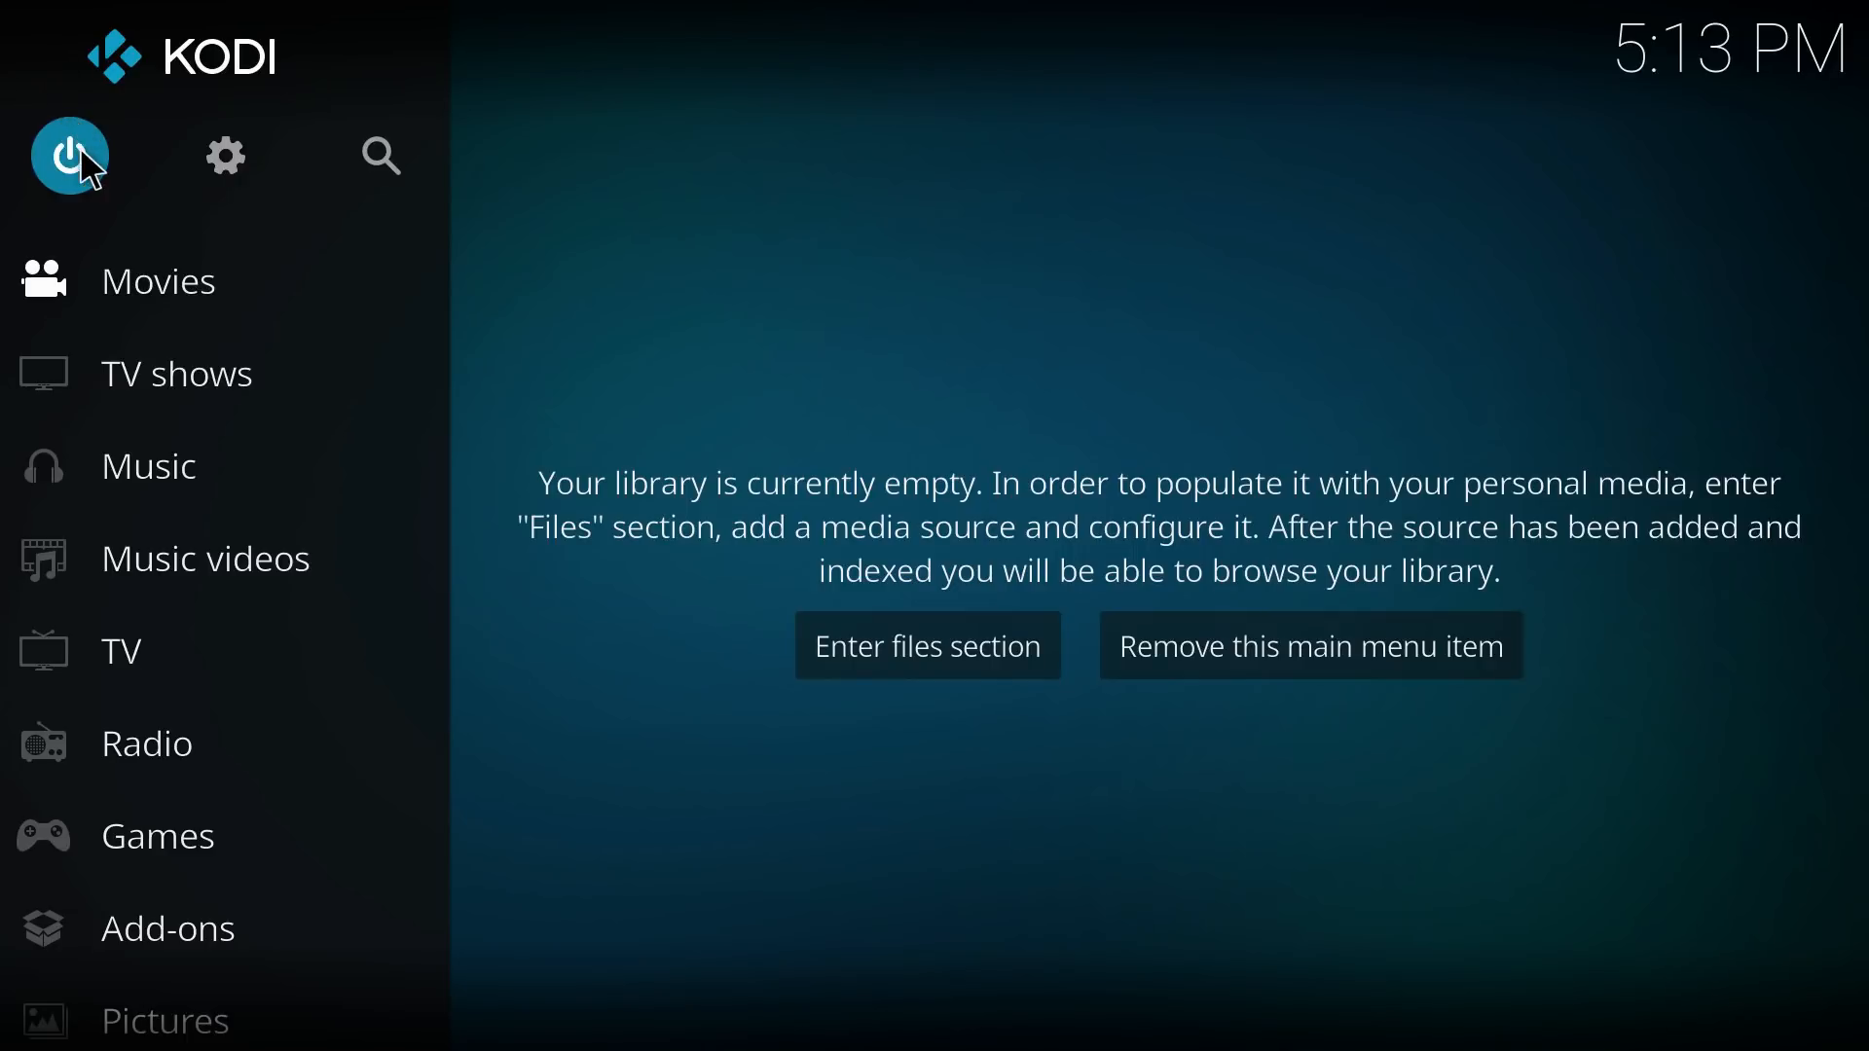
Step: Quit Kodi using the Exit option in its Power Options dialog
click(69, 155)
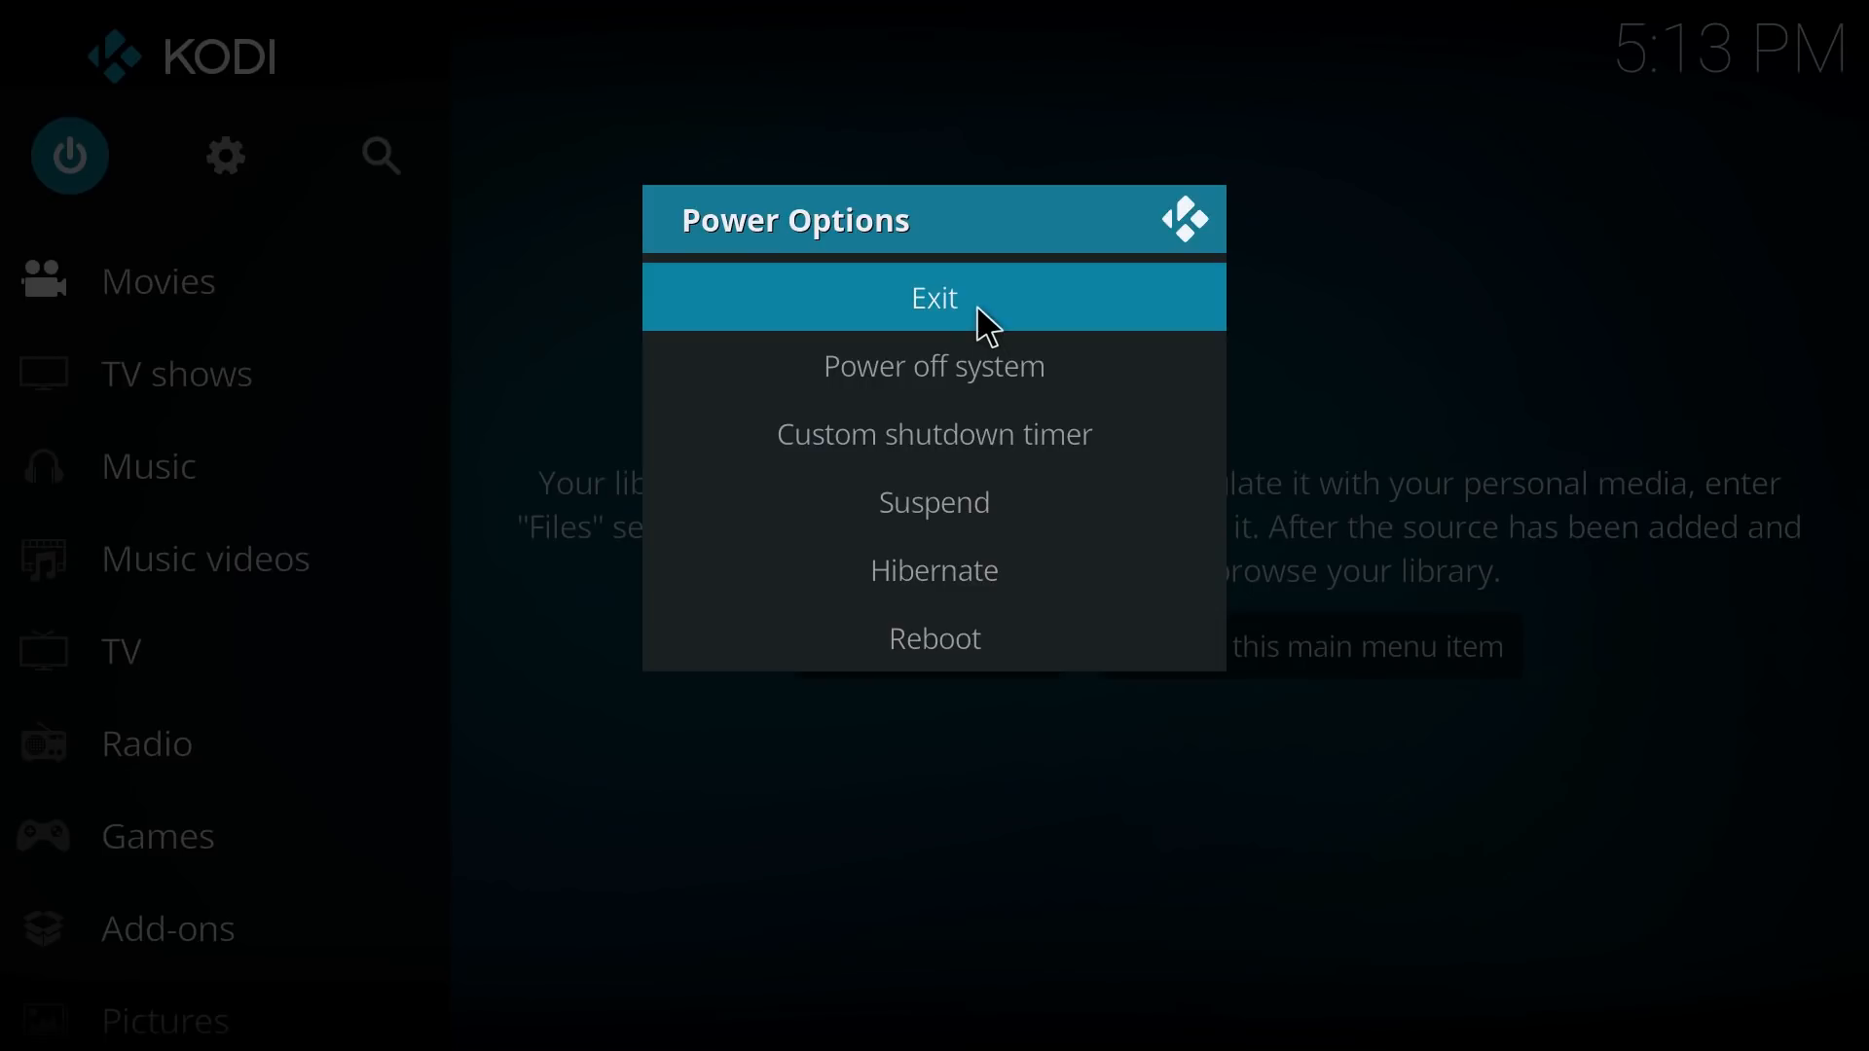
click(934, 298)
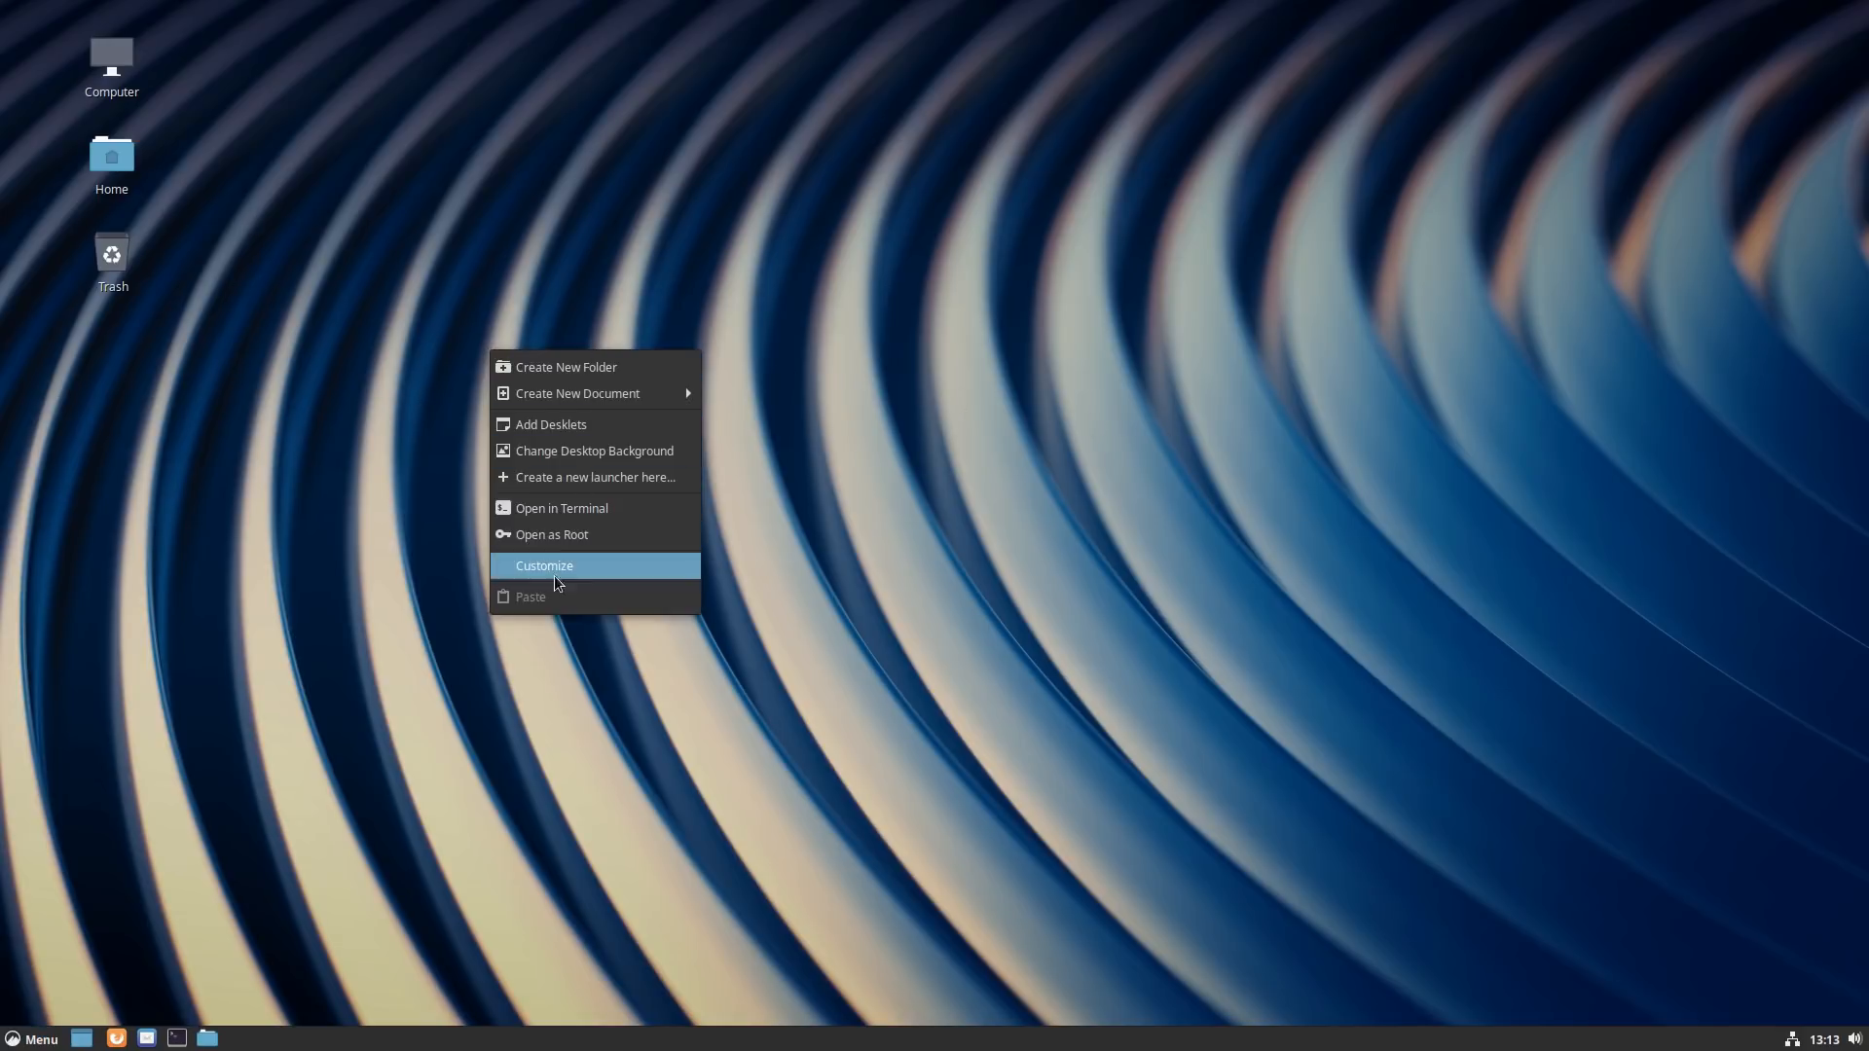
mouse_move(698, 416)
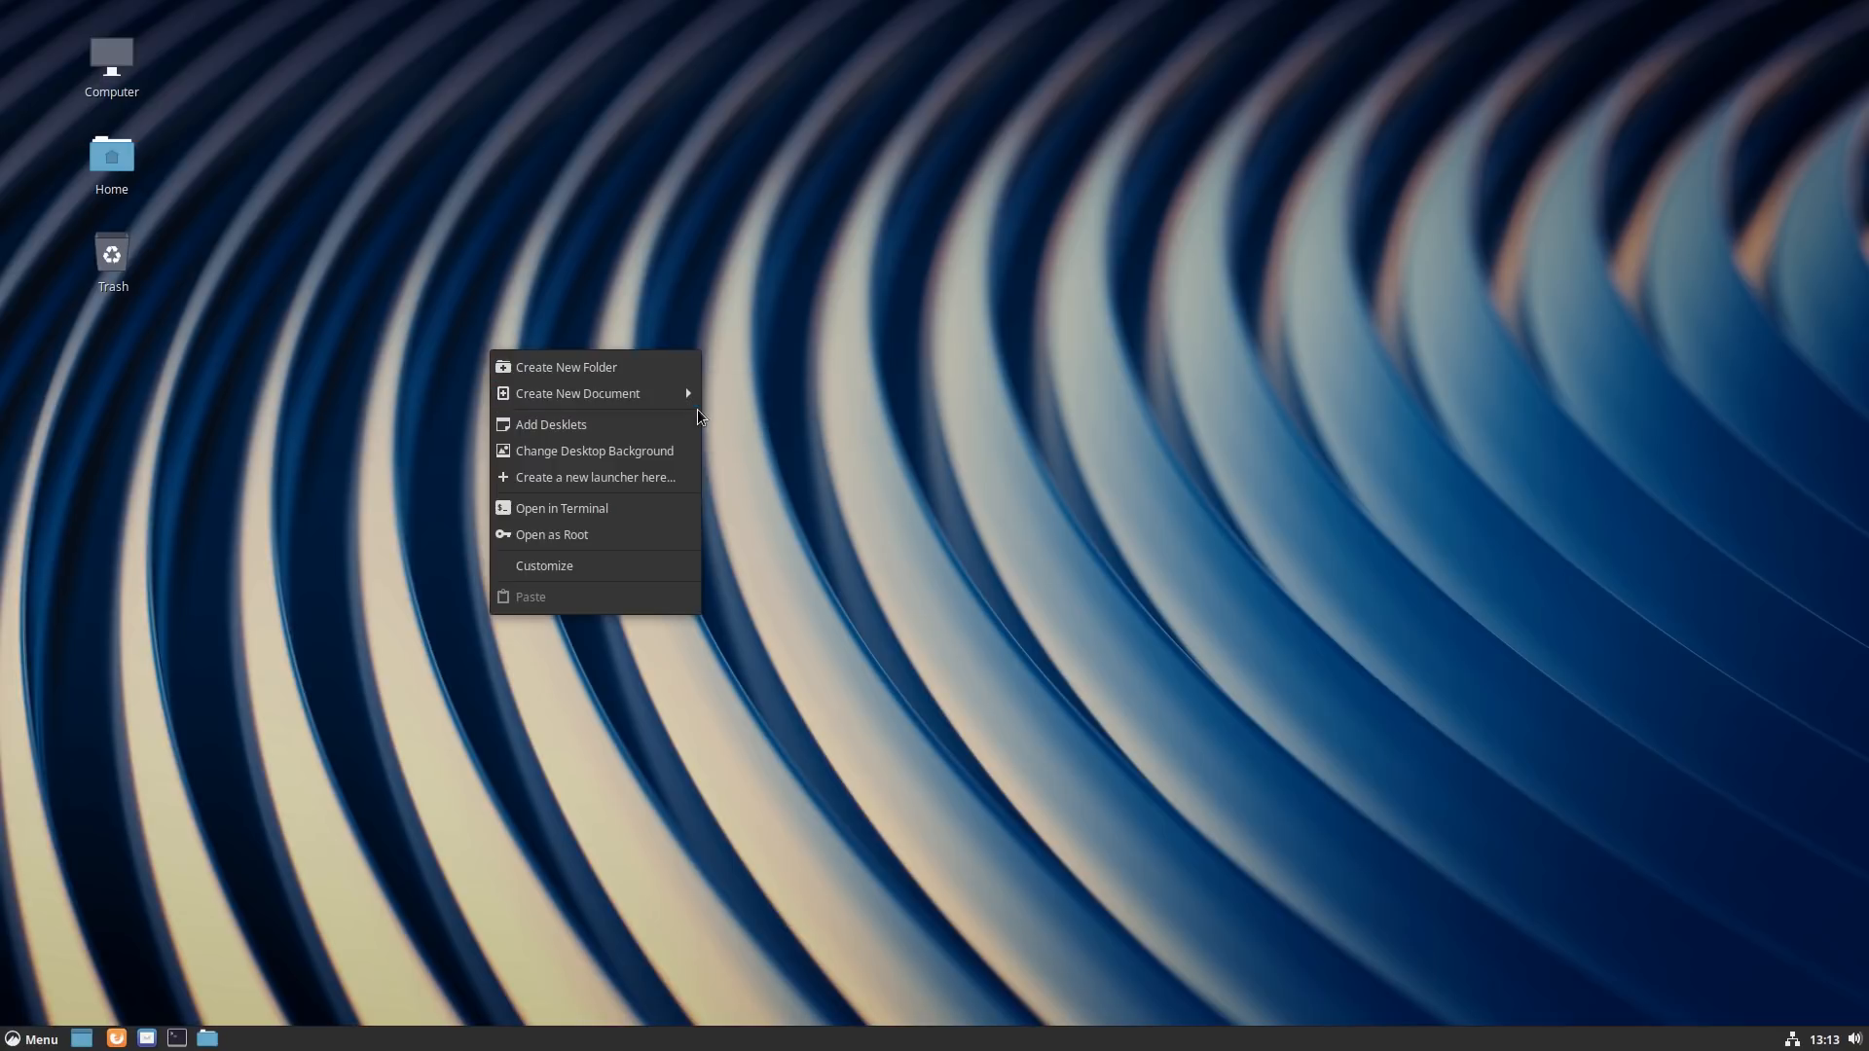
click(1336, 545)
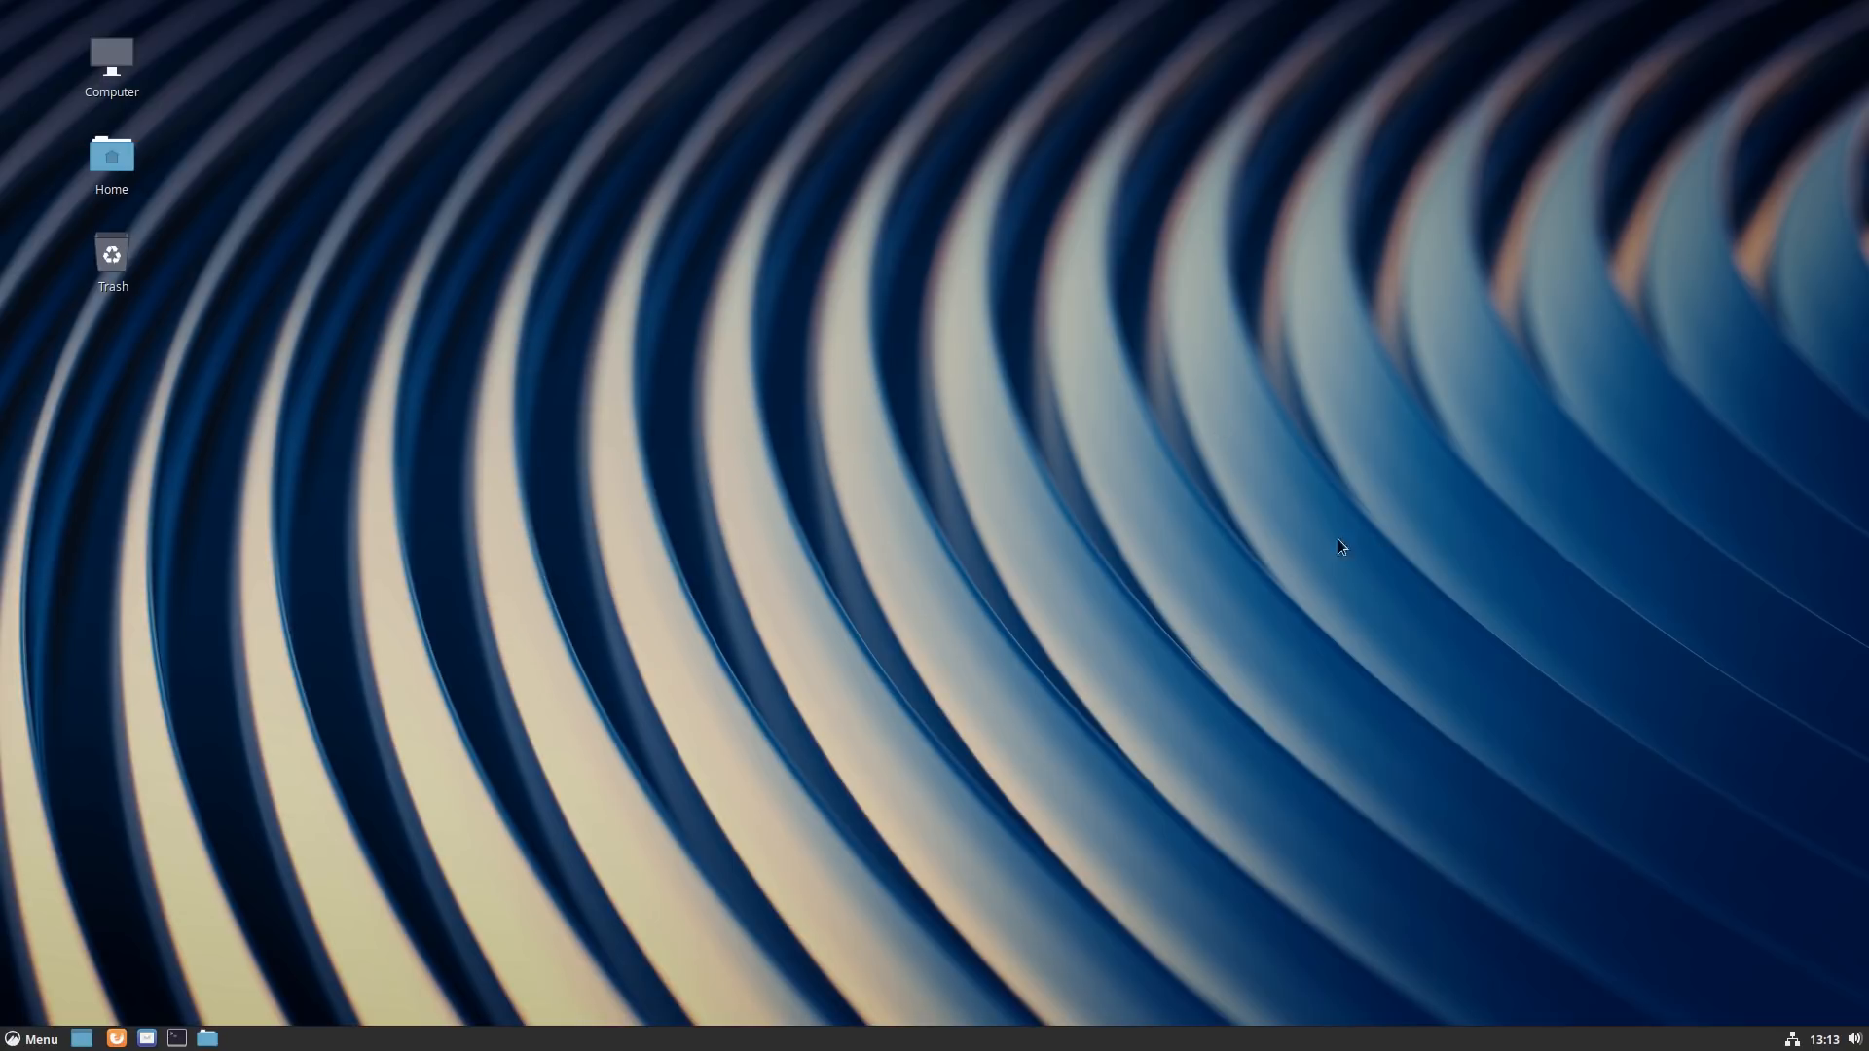
mouse_move(1288, 567)
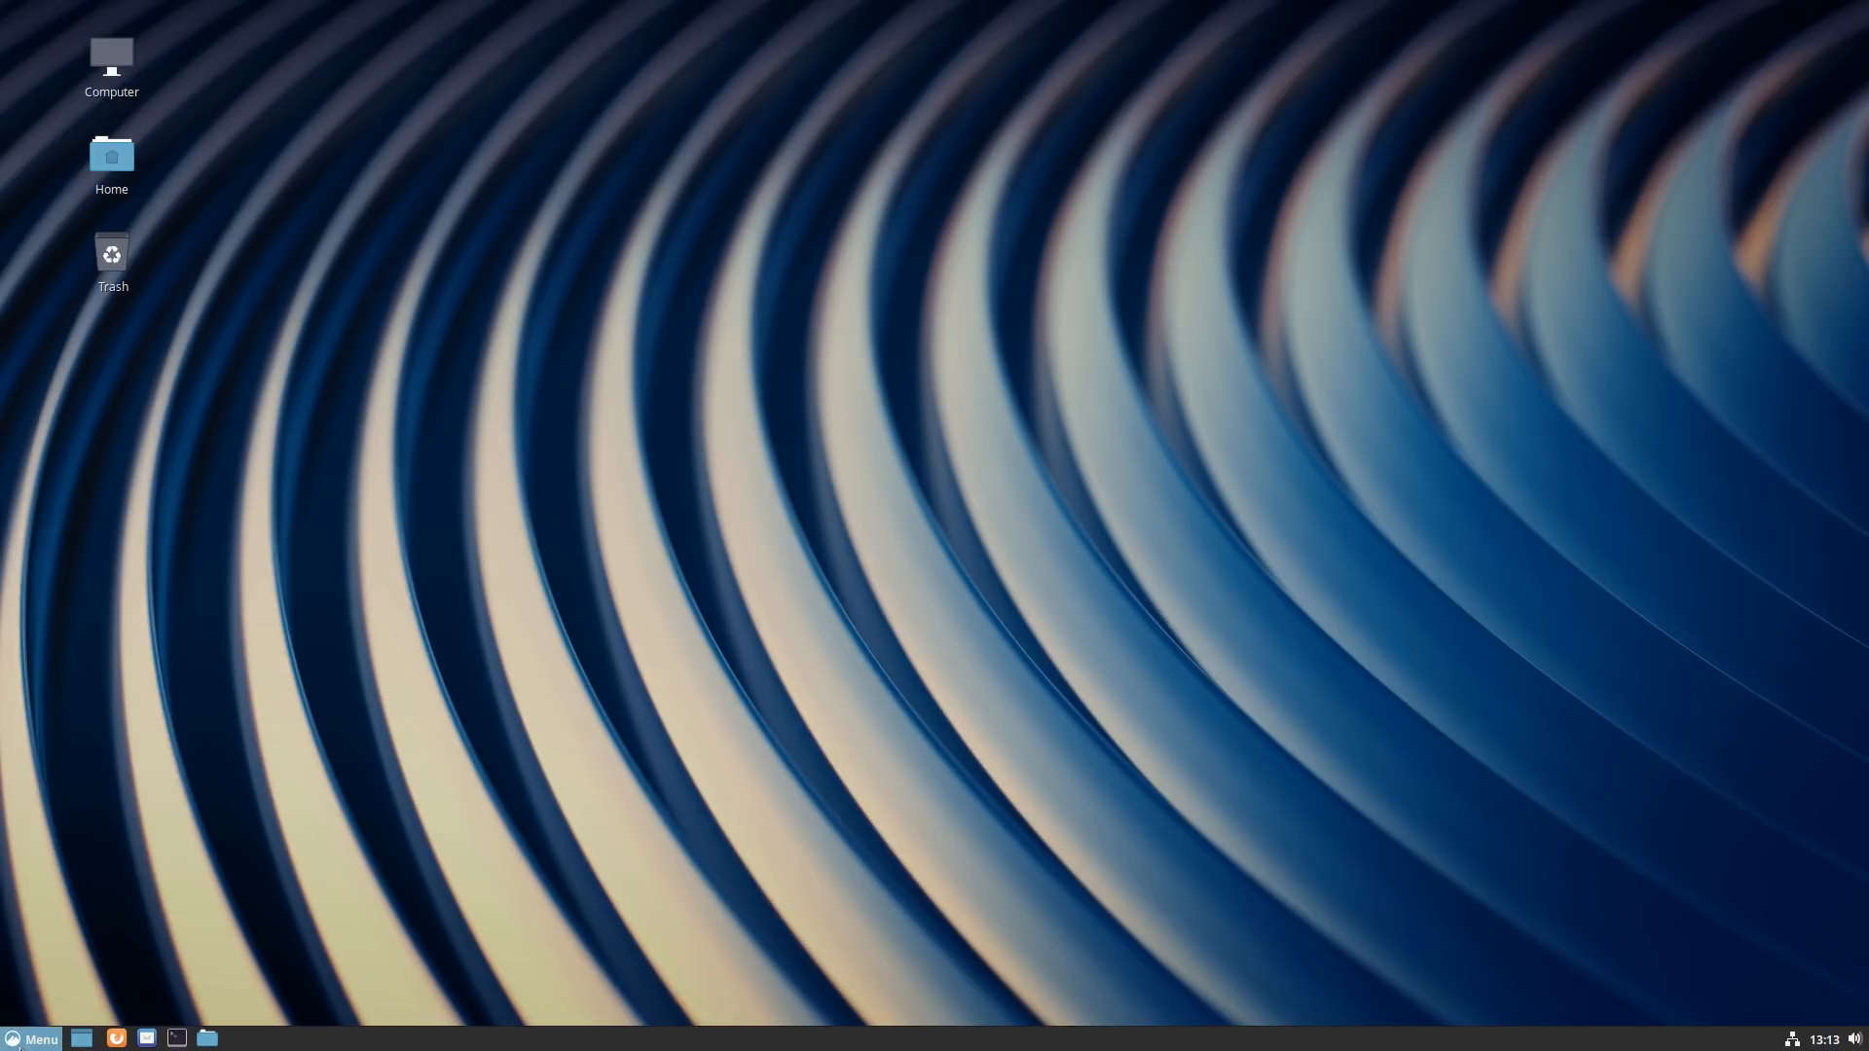
Step: Browse the Accessories and Administration menu categories, then launch System Settings
click(32, 1040)
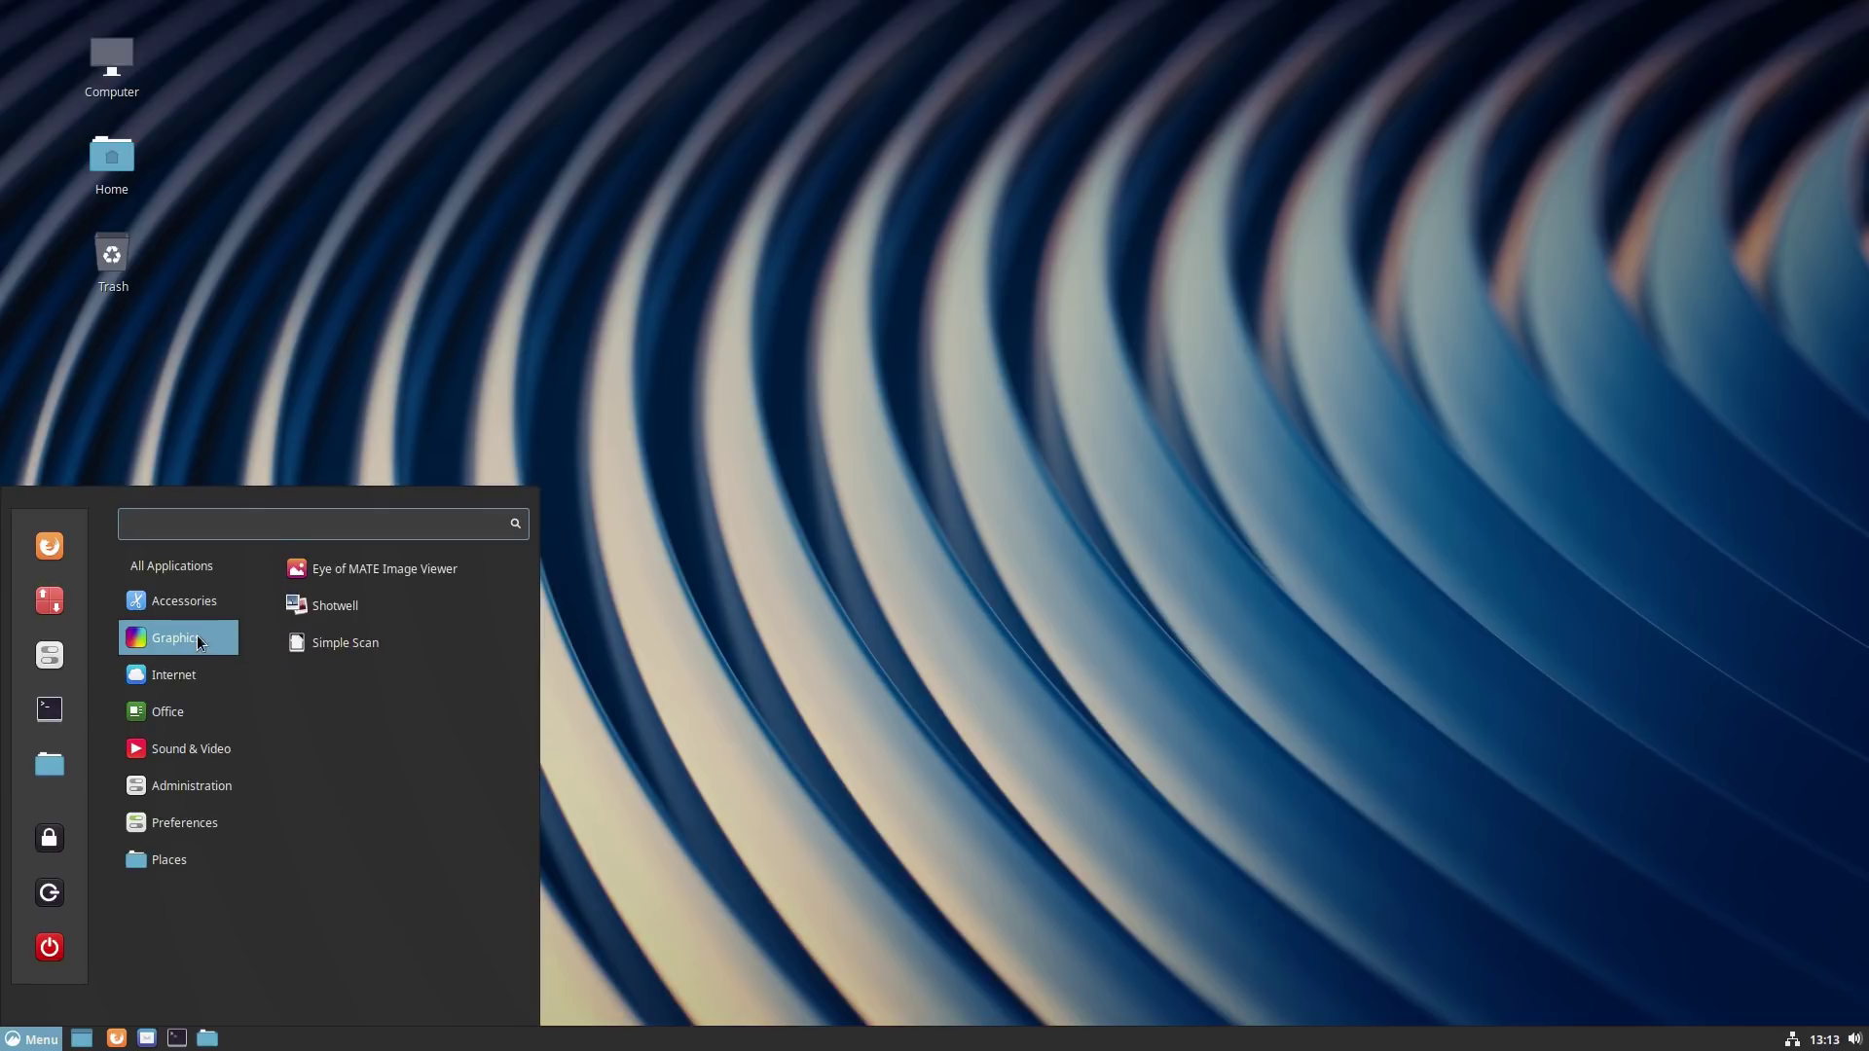
click(184, 601)
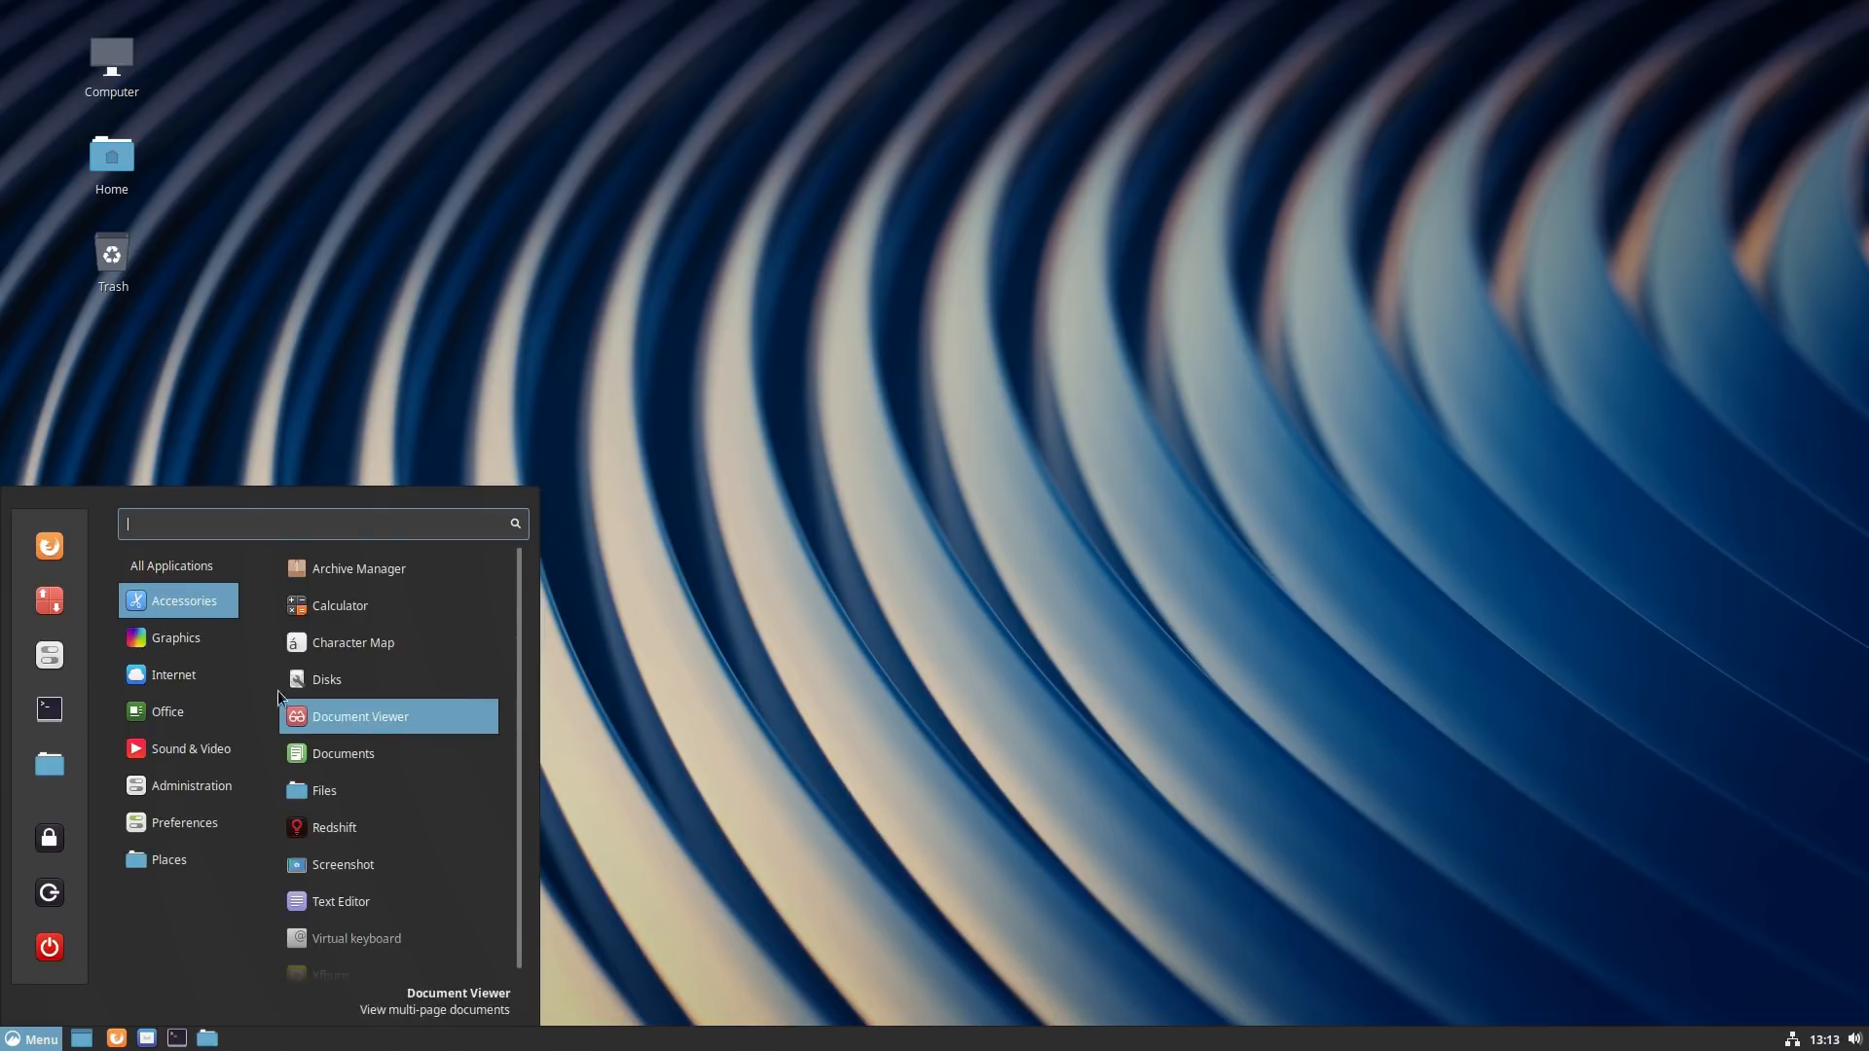
click(191, 786)
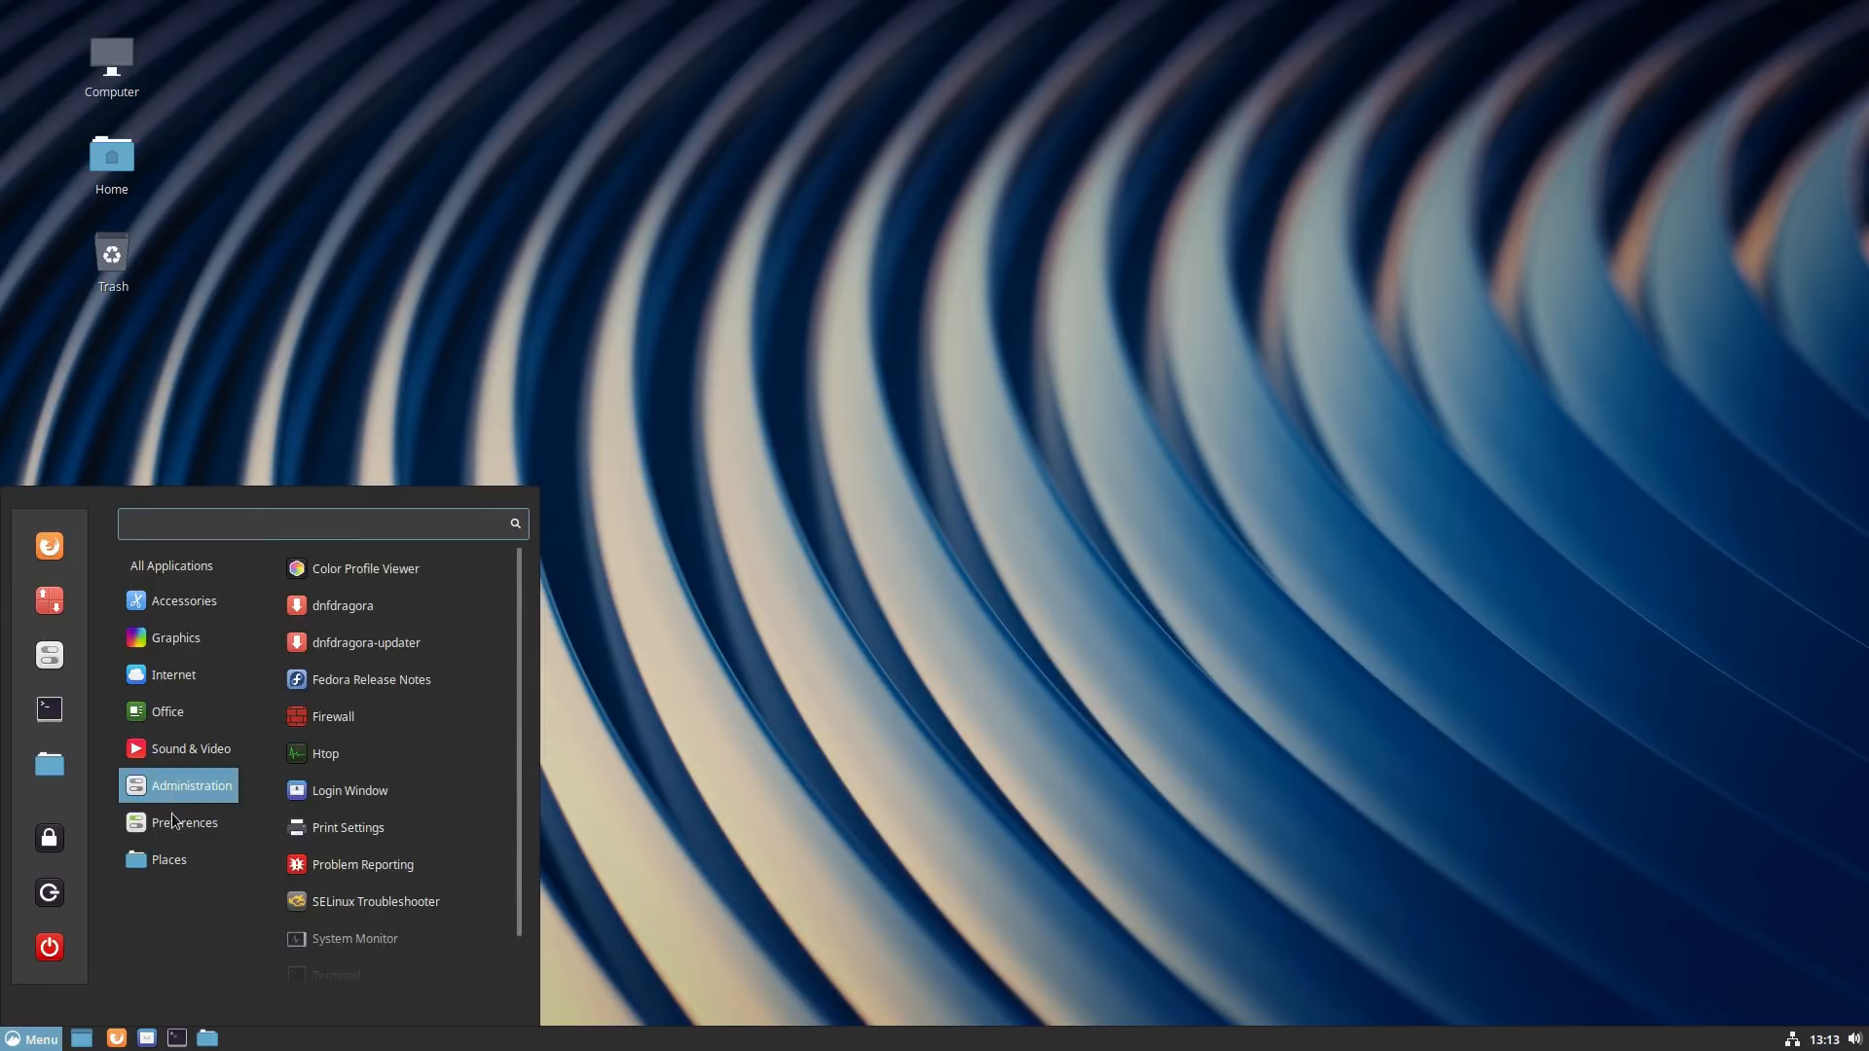
click(190, 749)
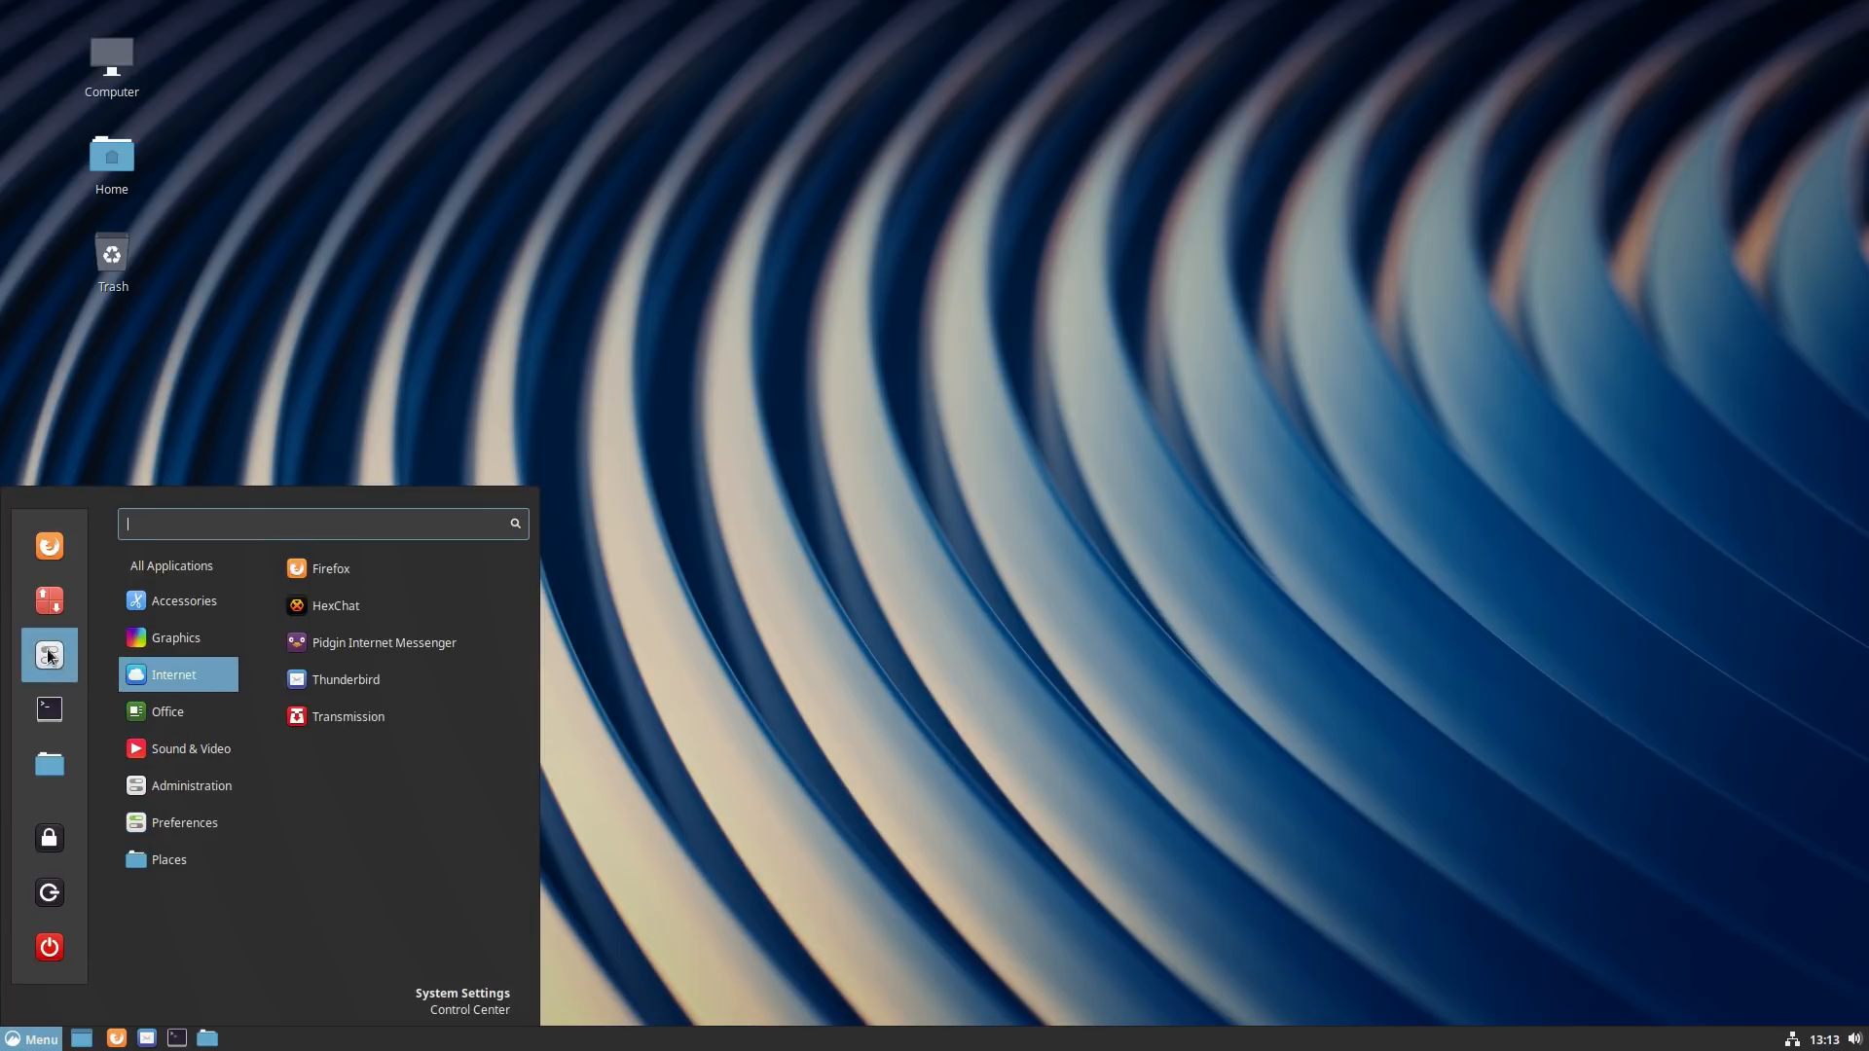
mouse_move(77, 750)
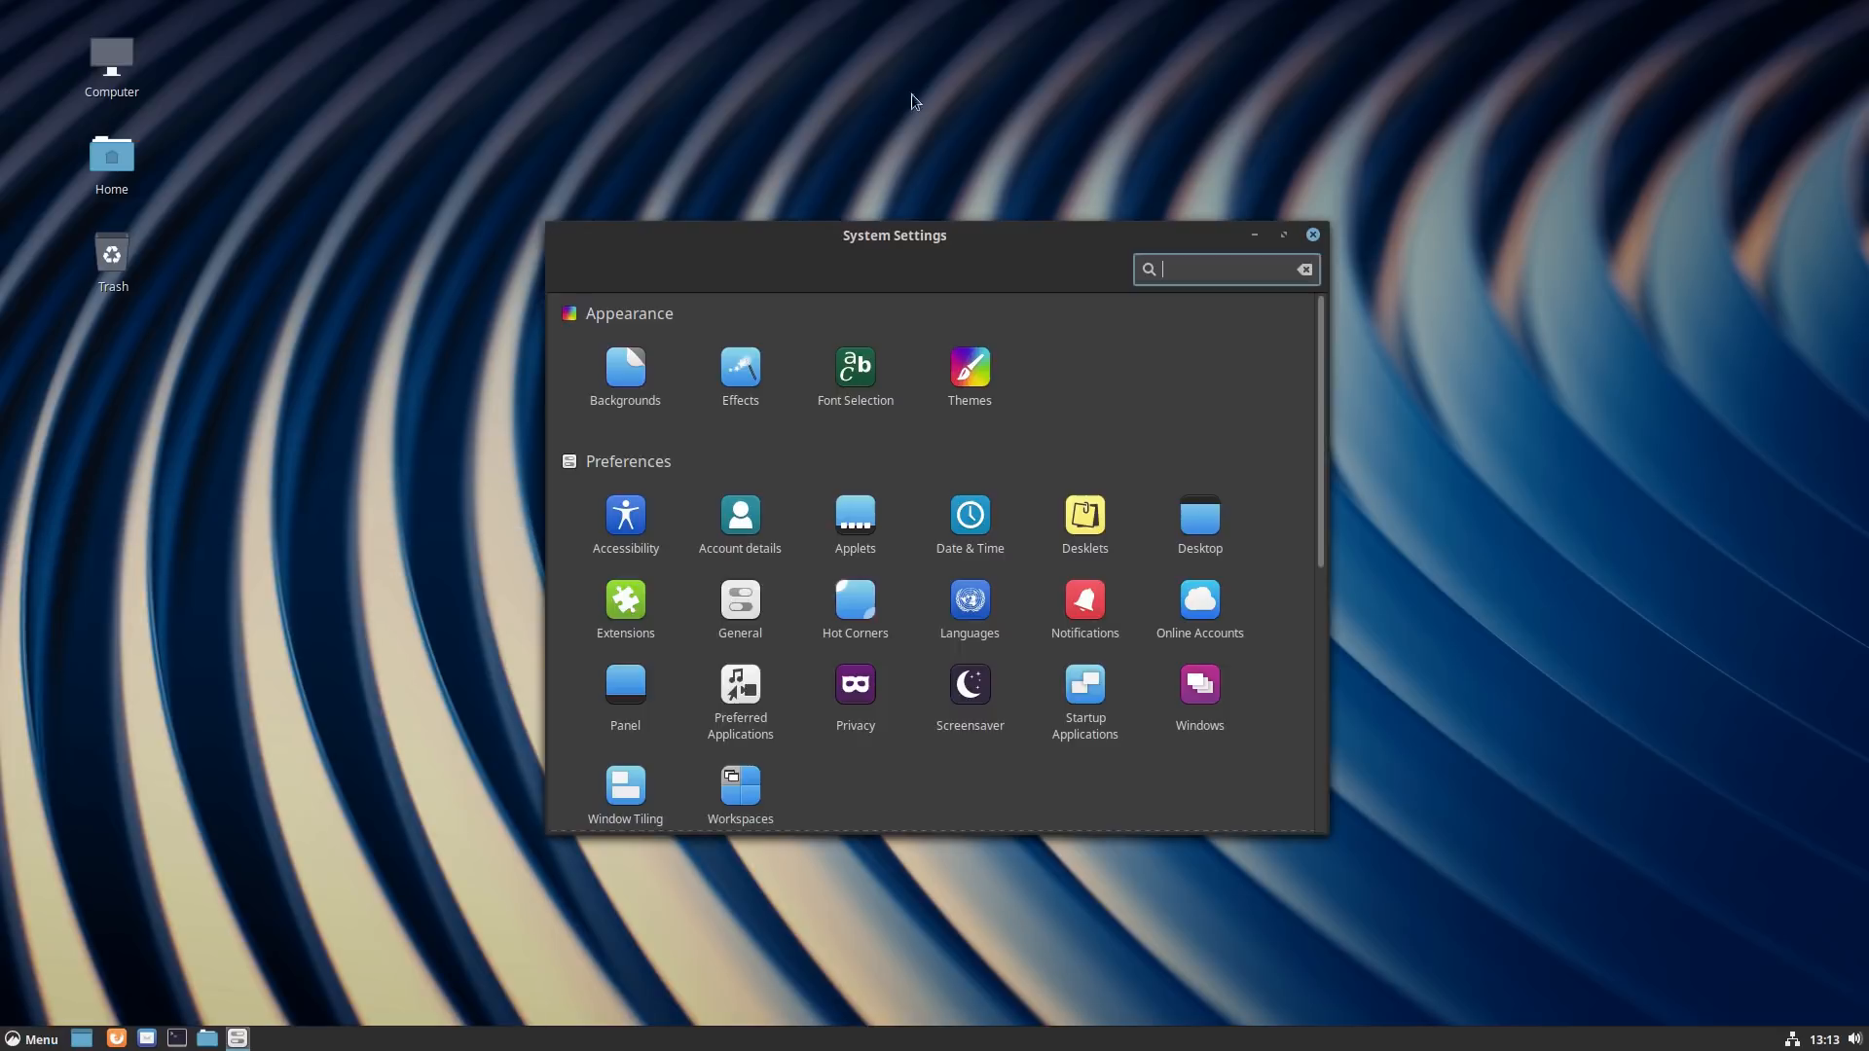
Step: In Online Accounts, check the Nextcloud account's Calendar, Contacts and Files switches twice
drag(892, 235, 1147, 267)
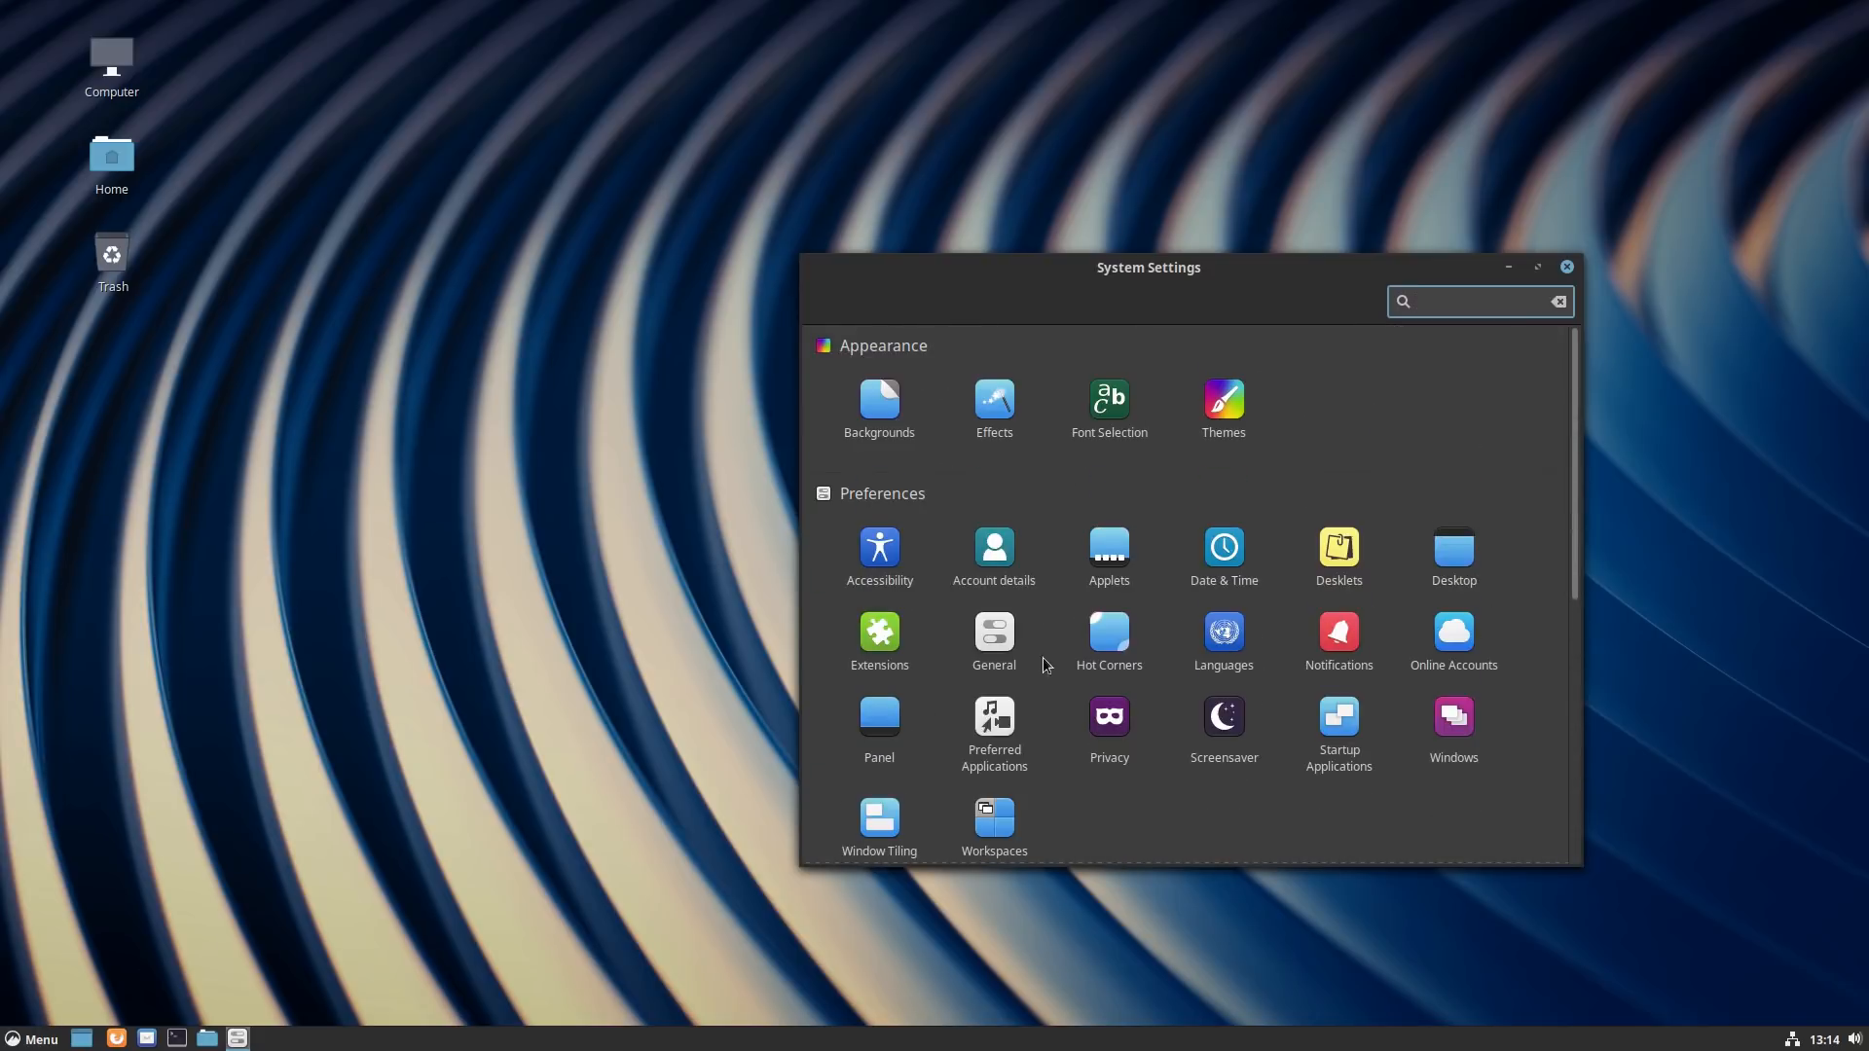
click(1454, 631)
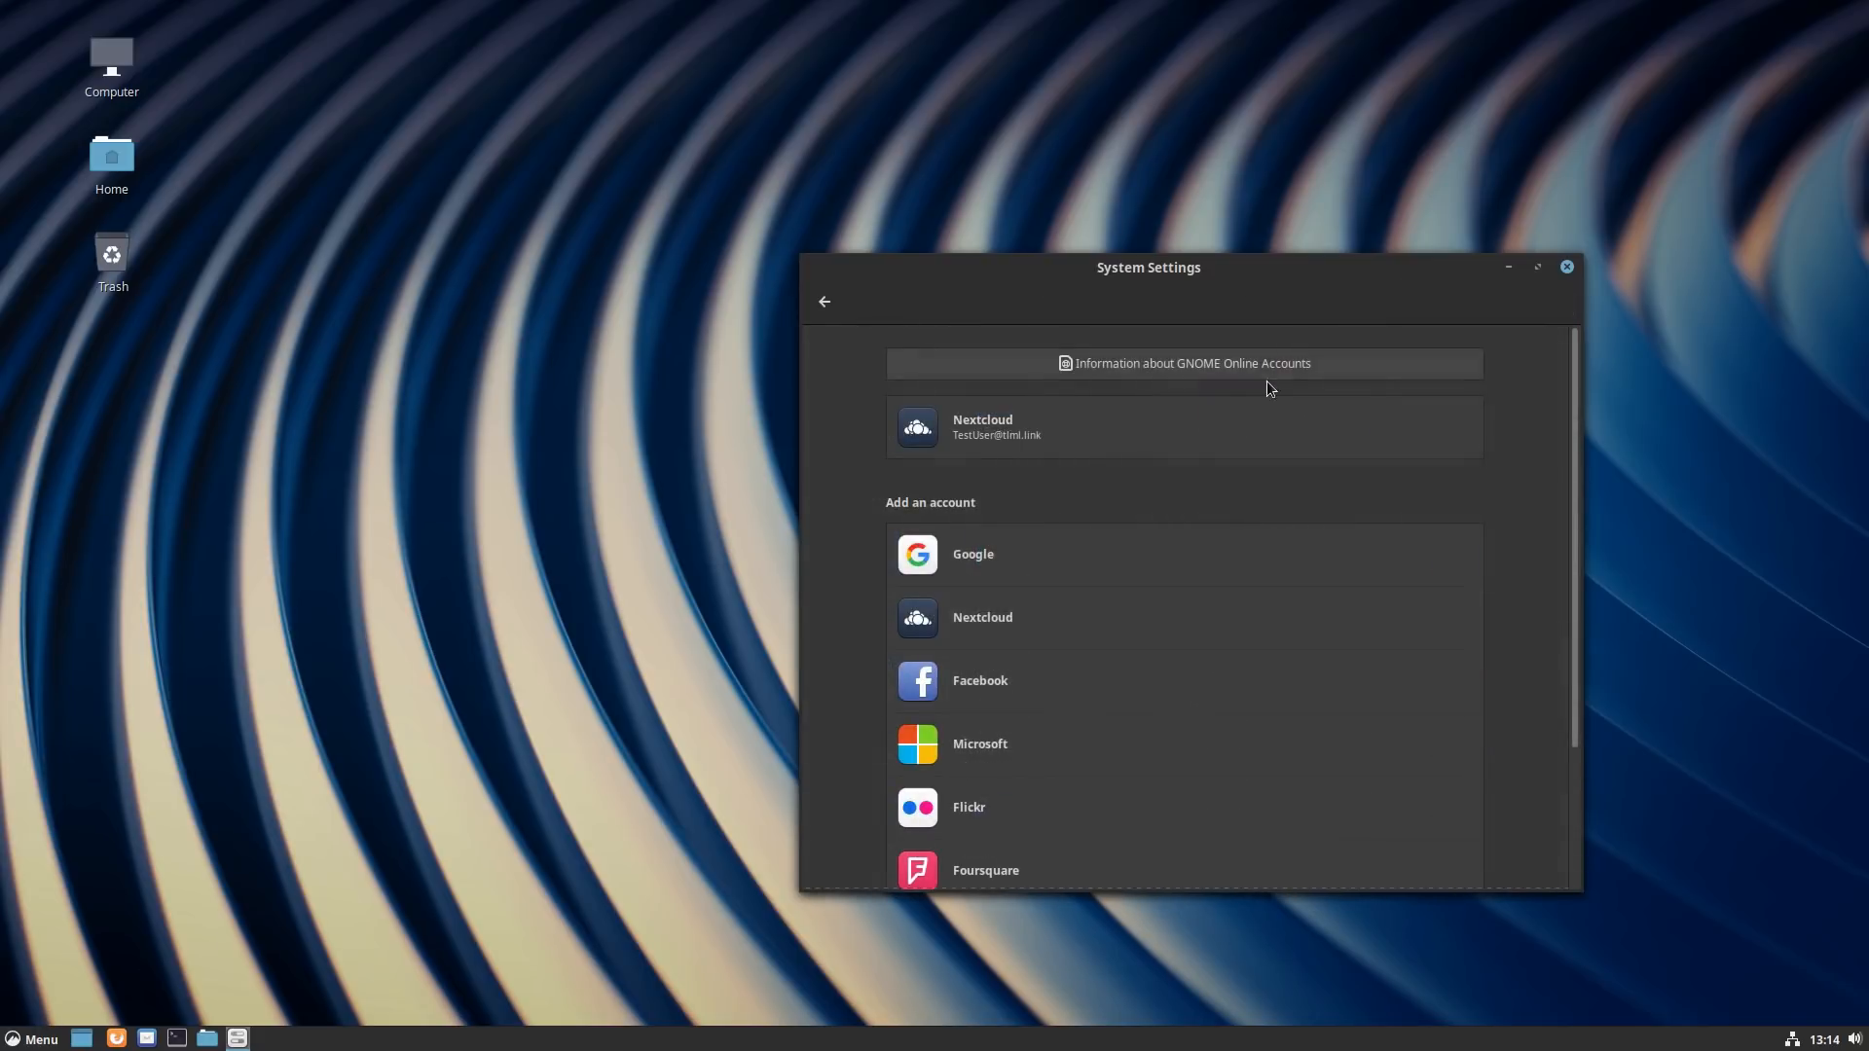
click(982, 427)
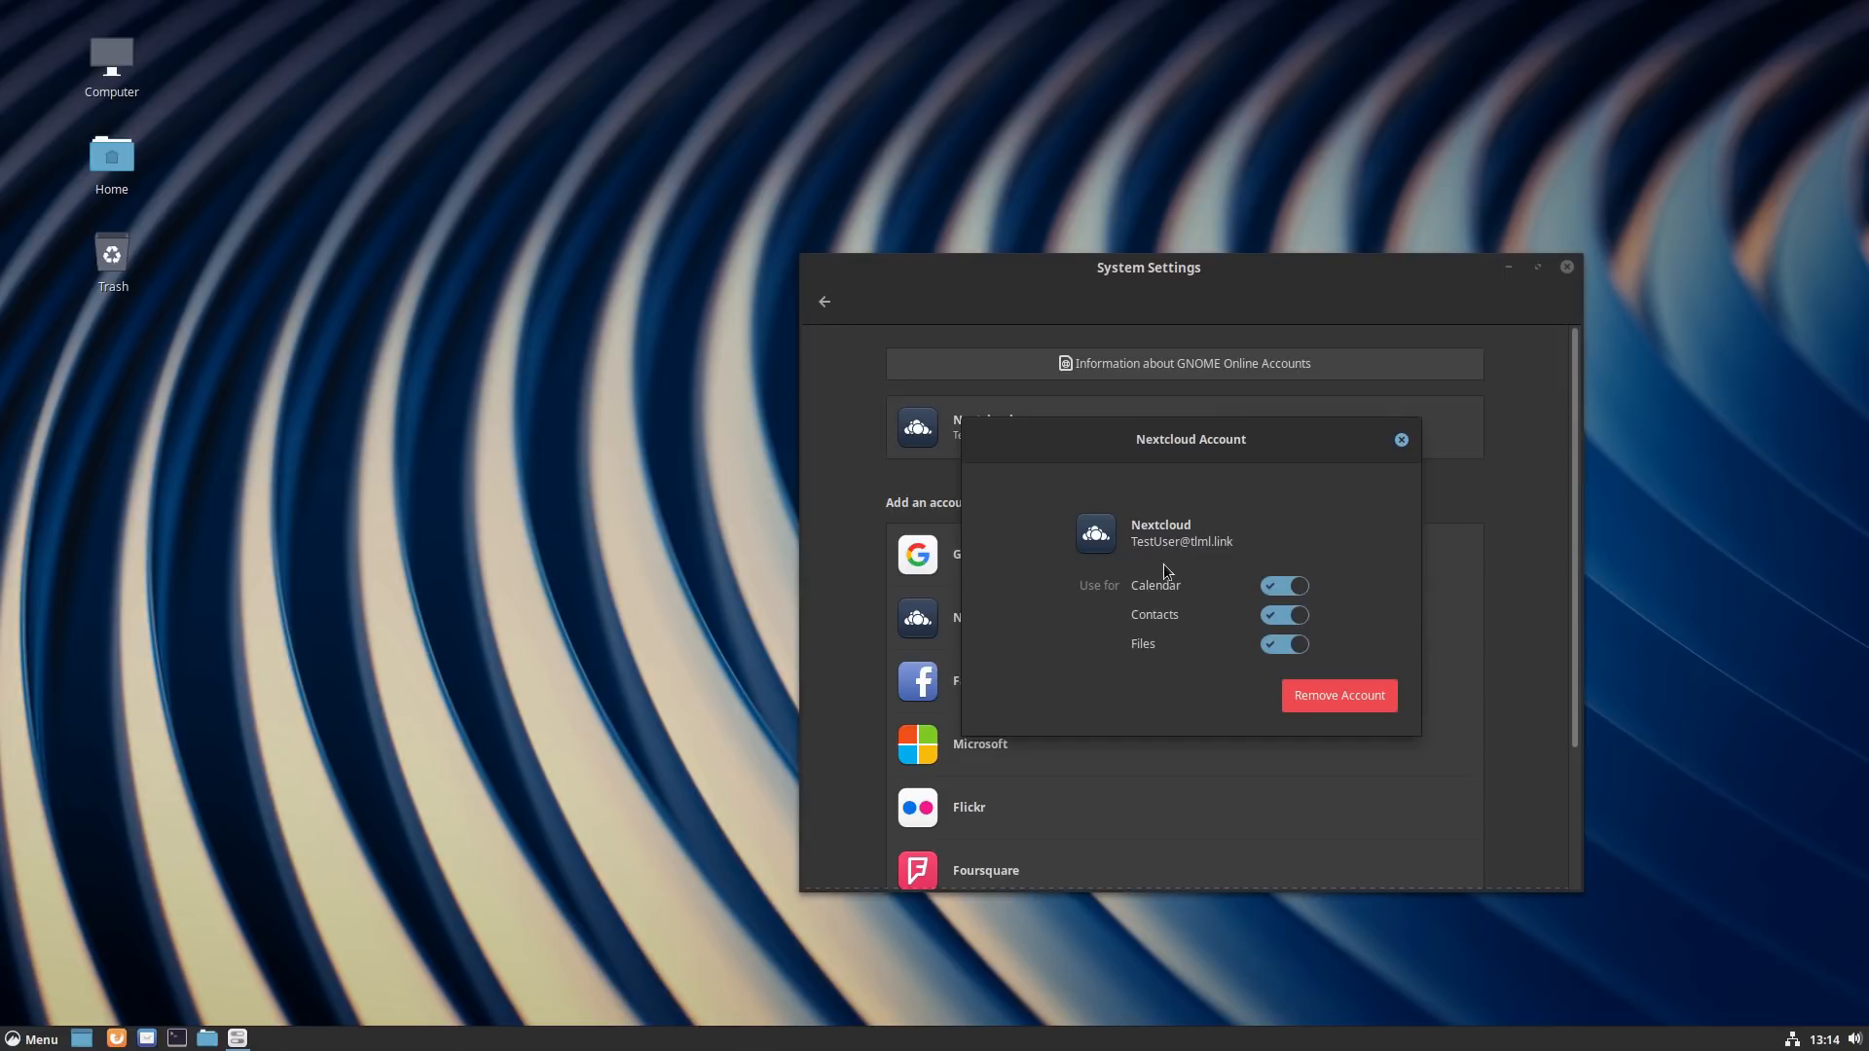
mouse_move(1219, 508)
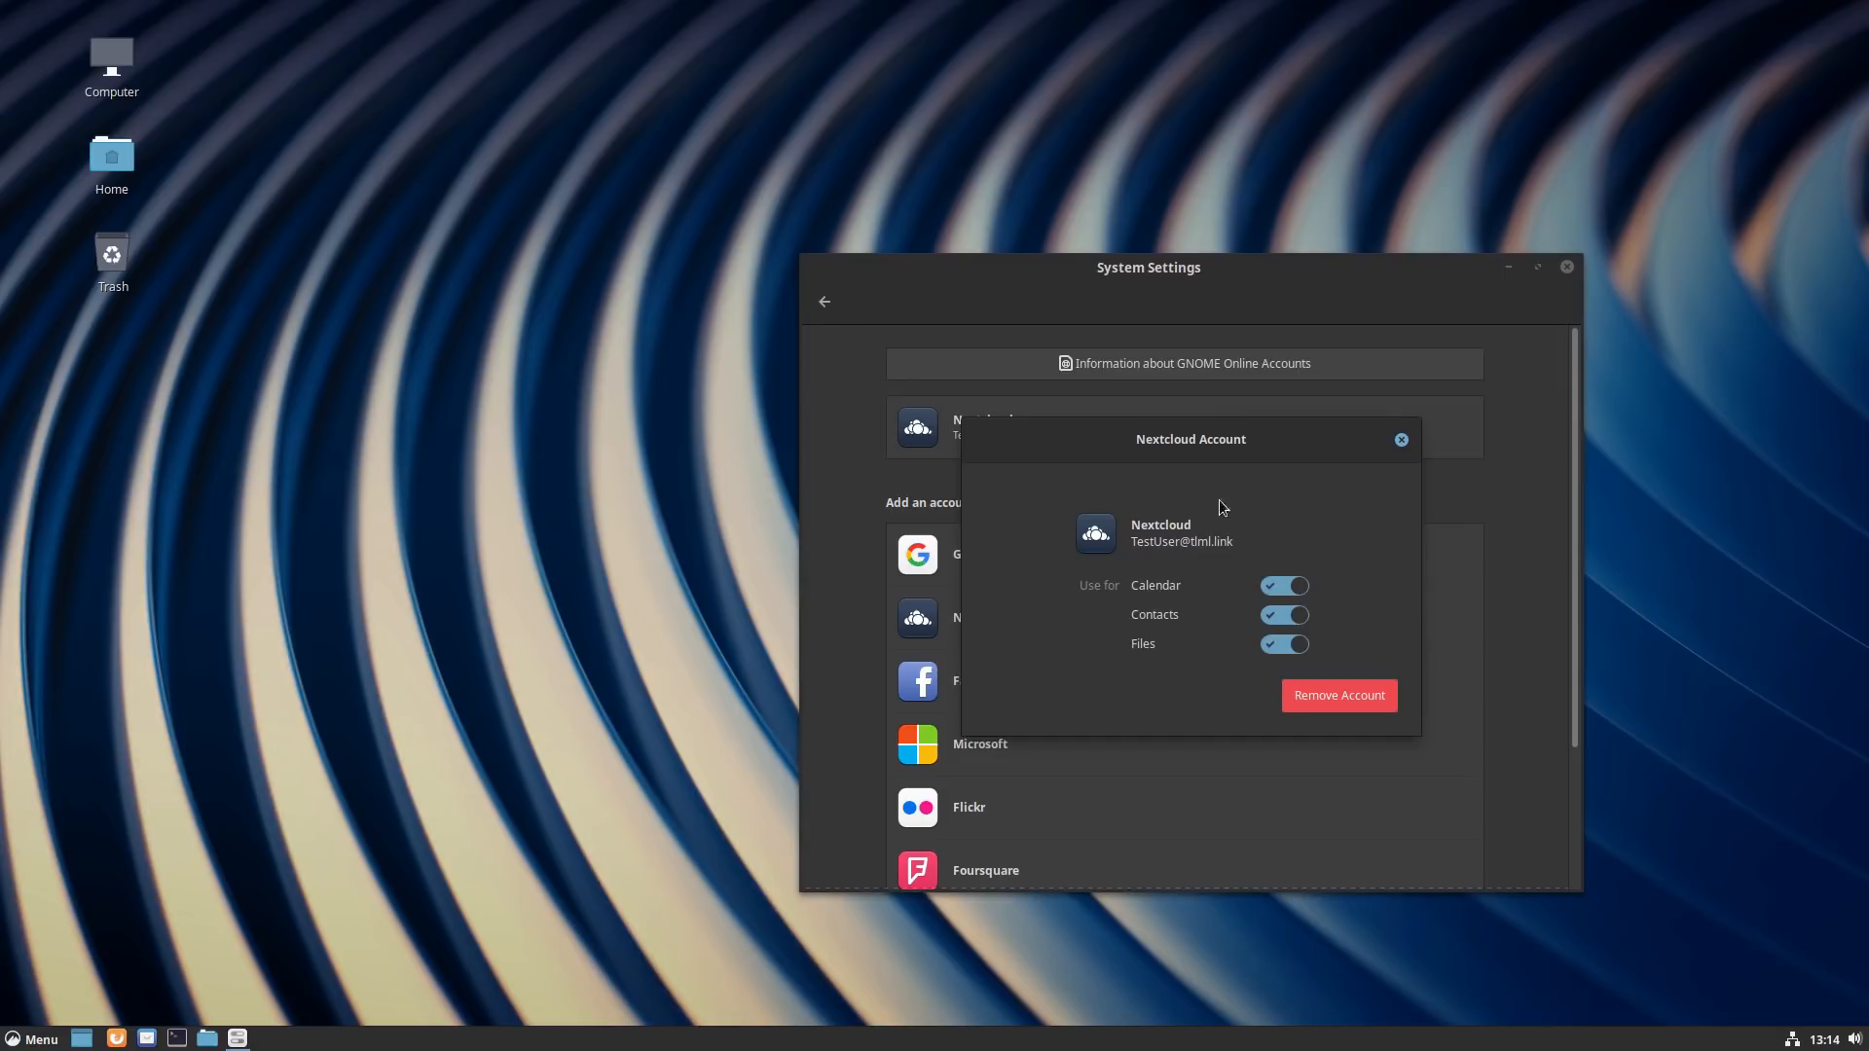
mouse_move(1173, 564)
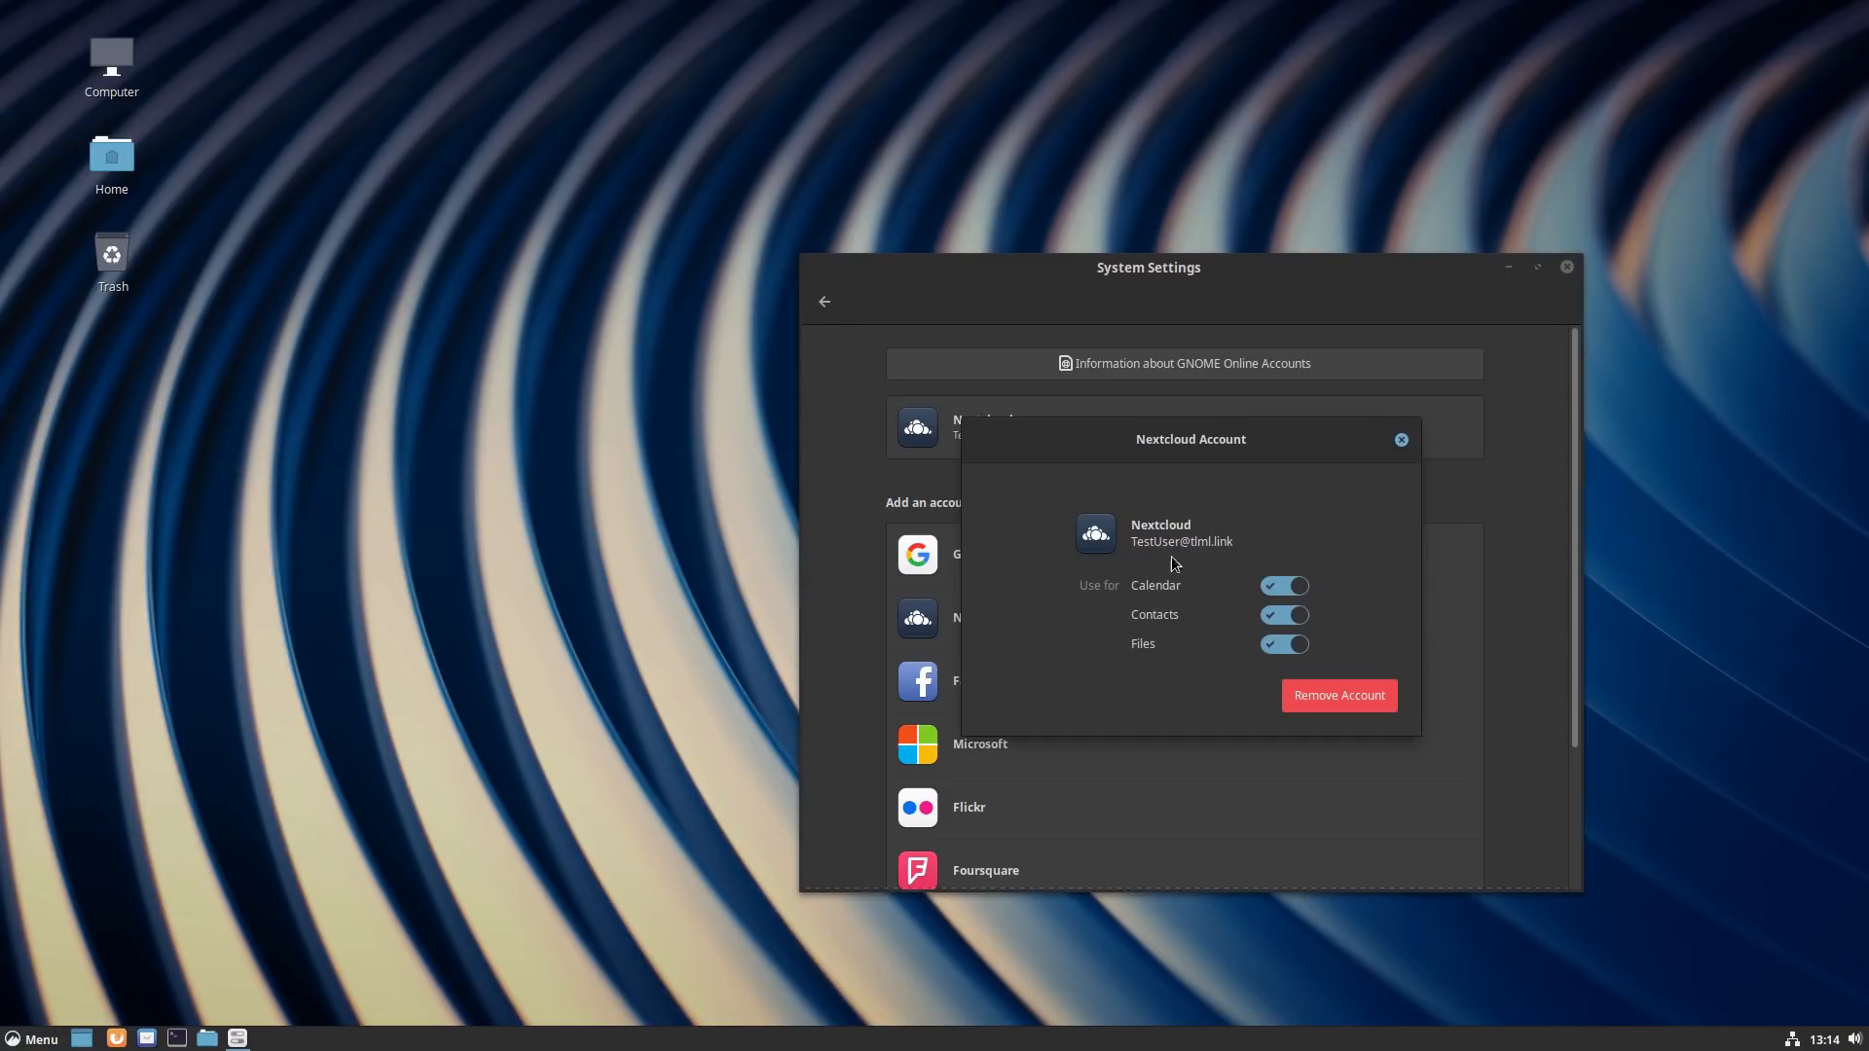
mouse_move(1158, 673)
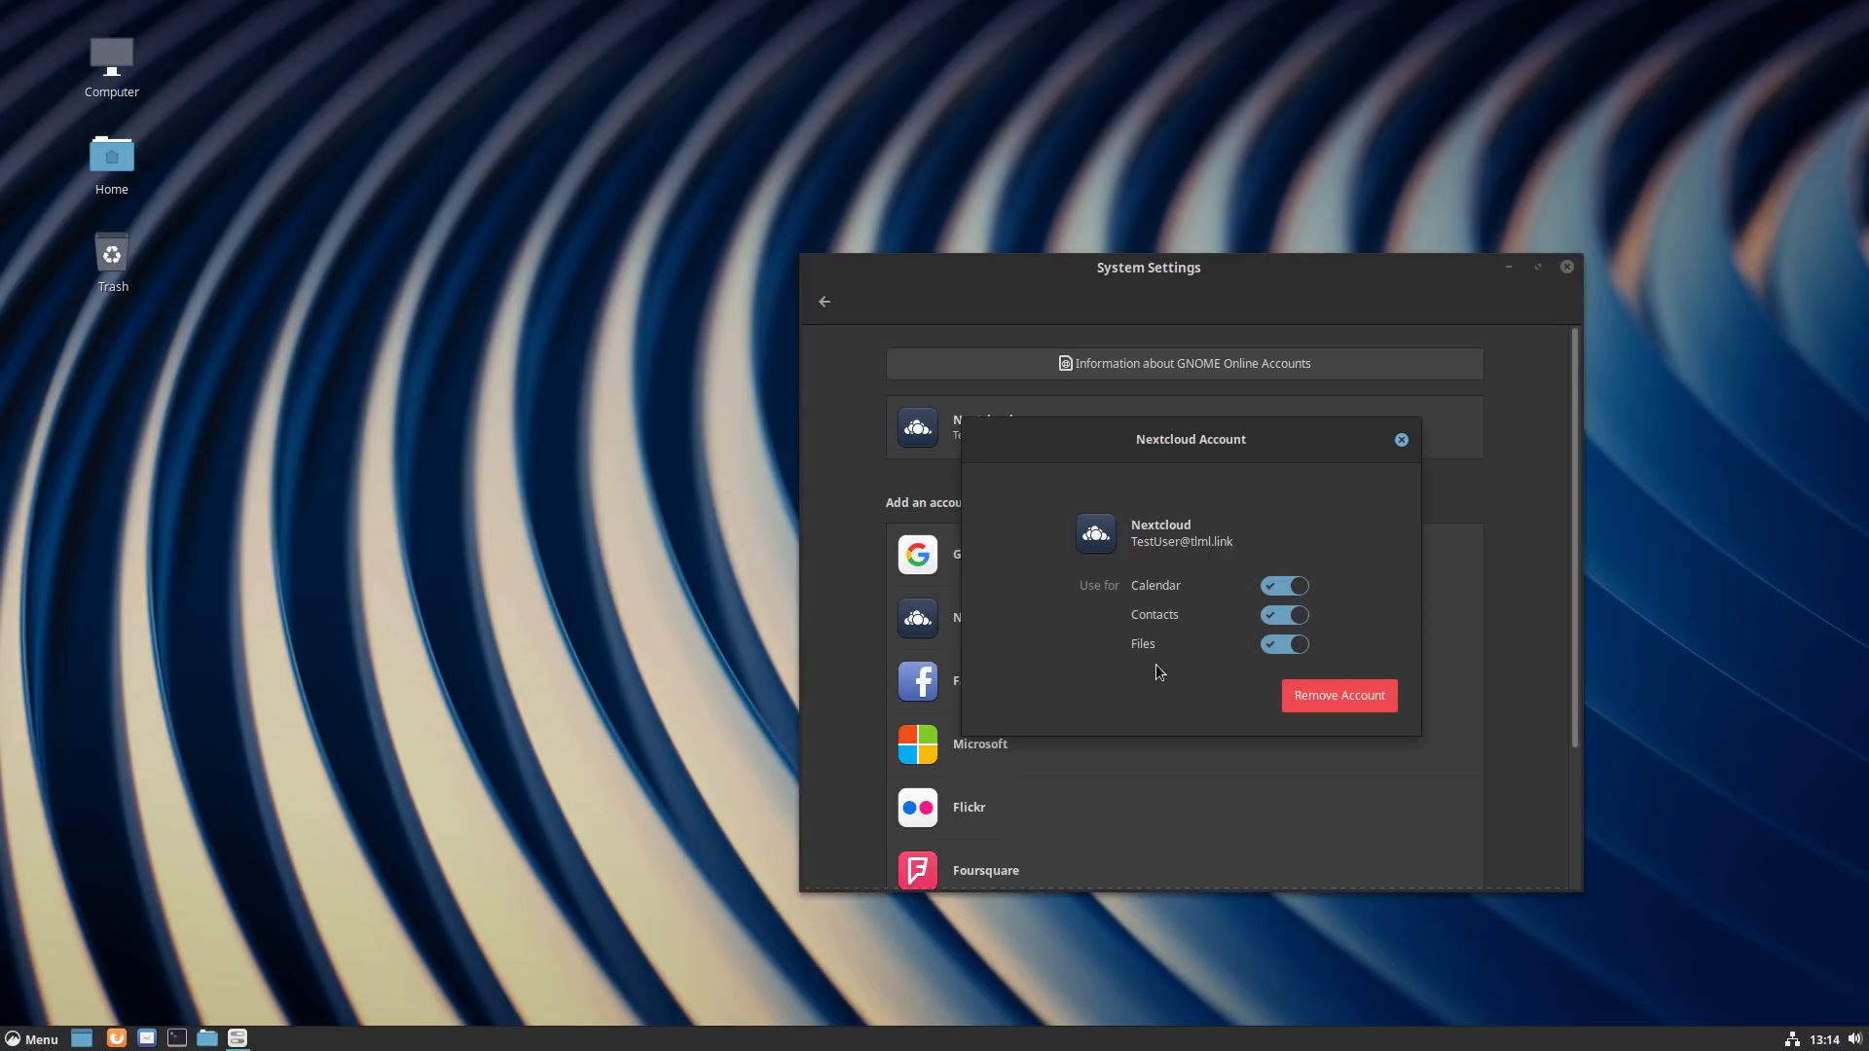
mouse_move(1347, 568)
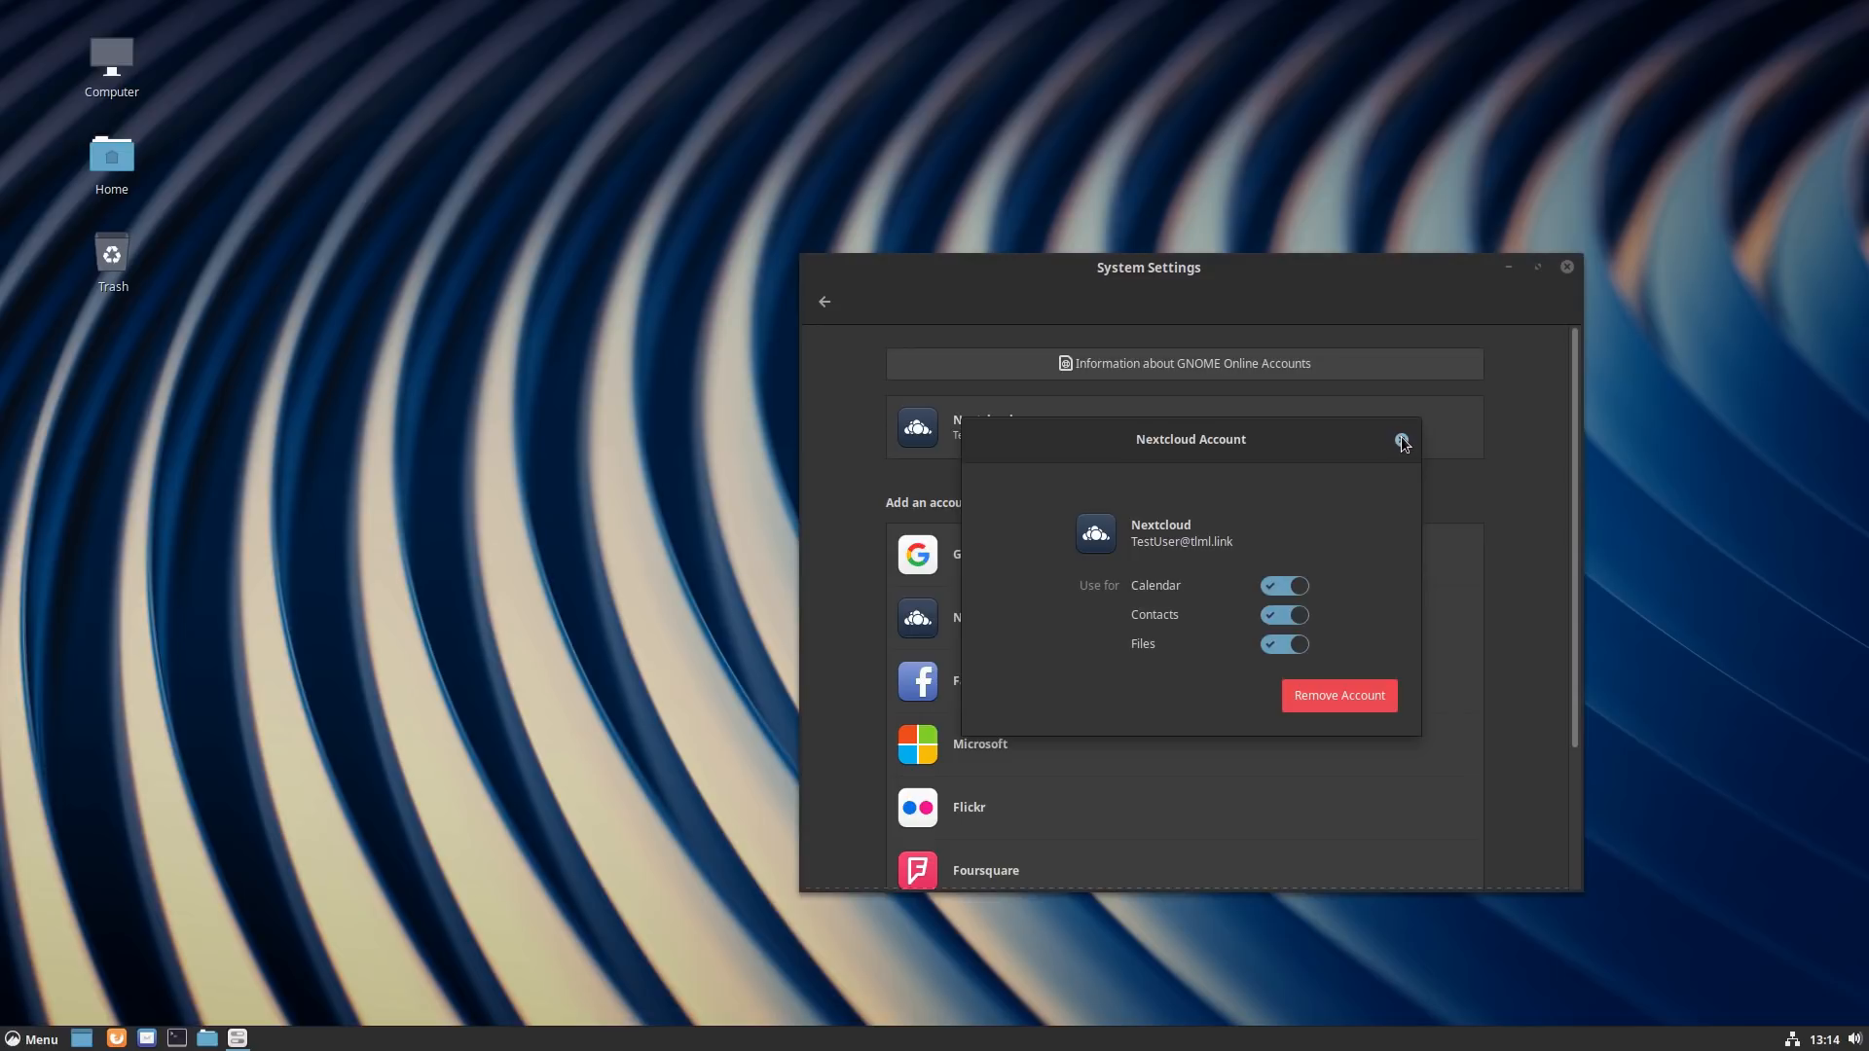
click(1402, 440)
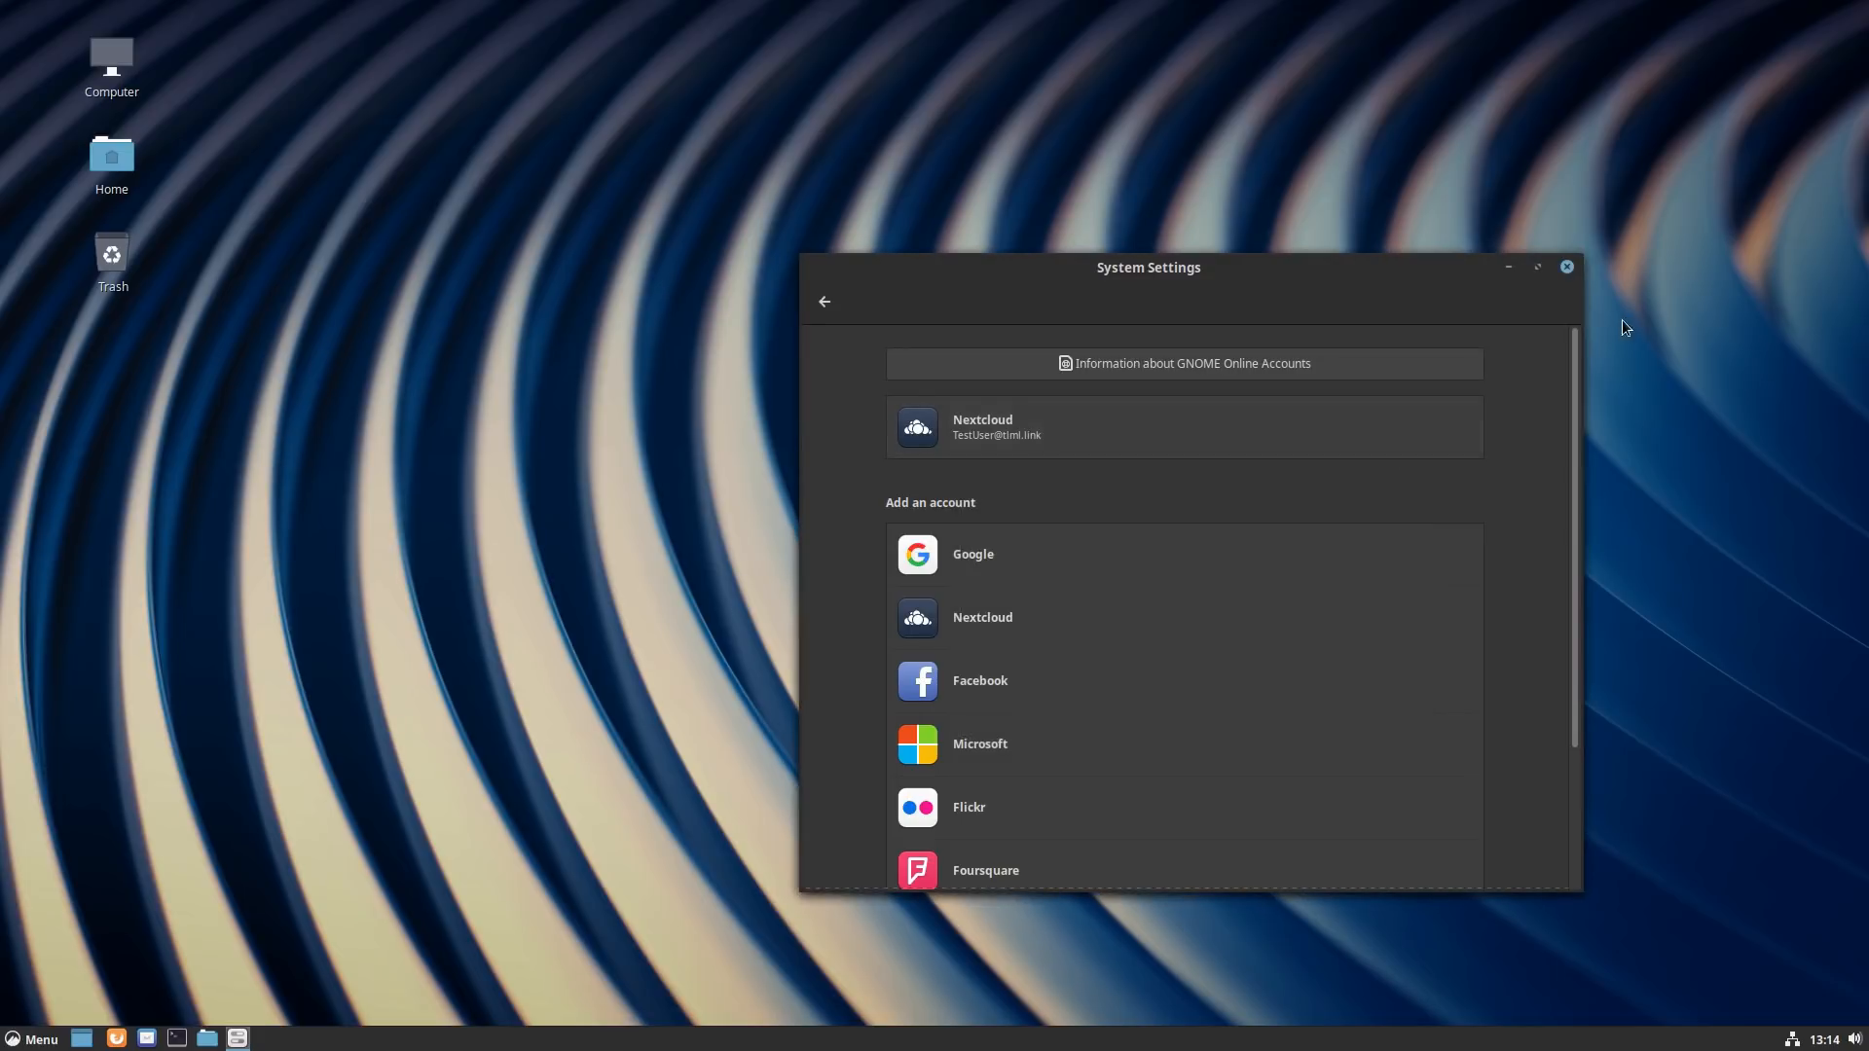
mouse_move(1567, 268)
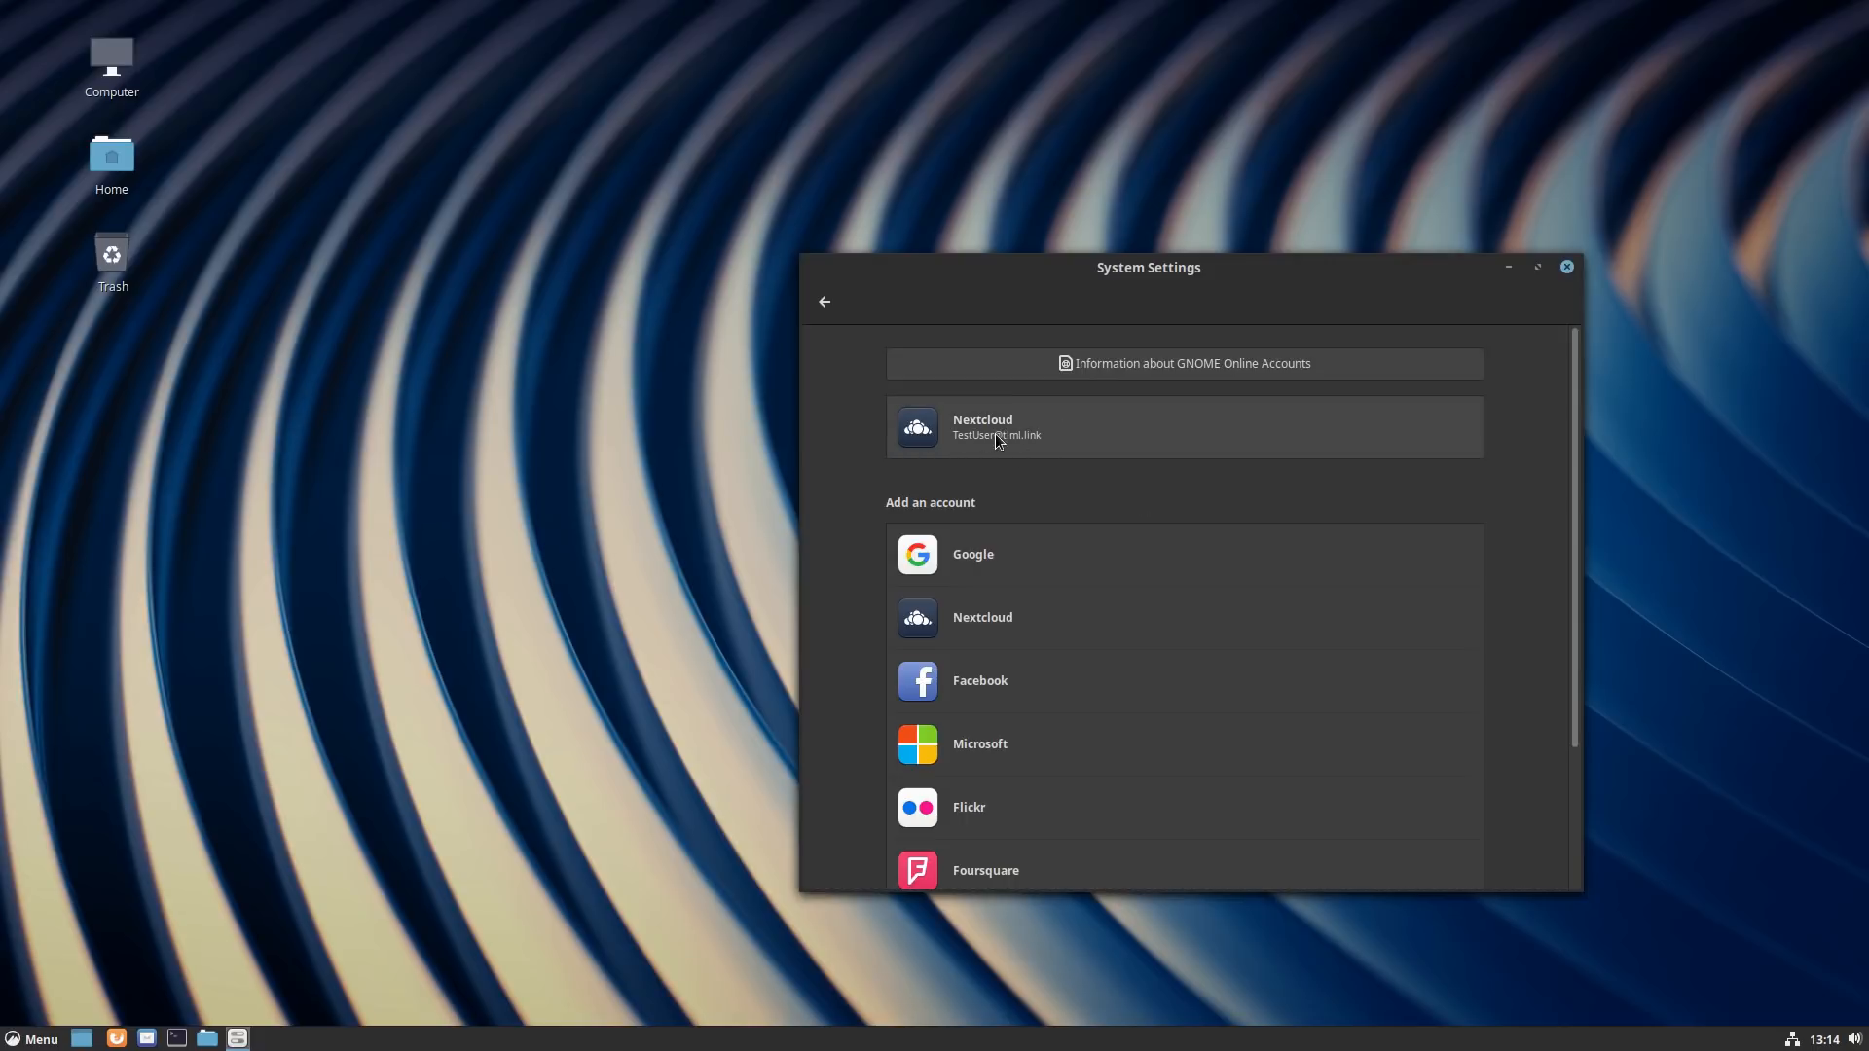
click(997, 428)
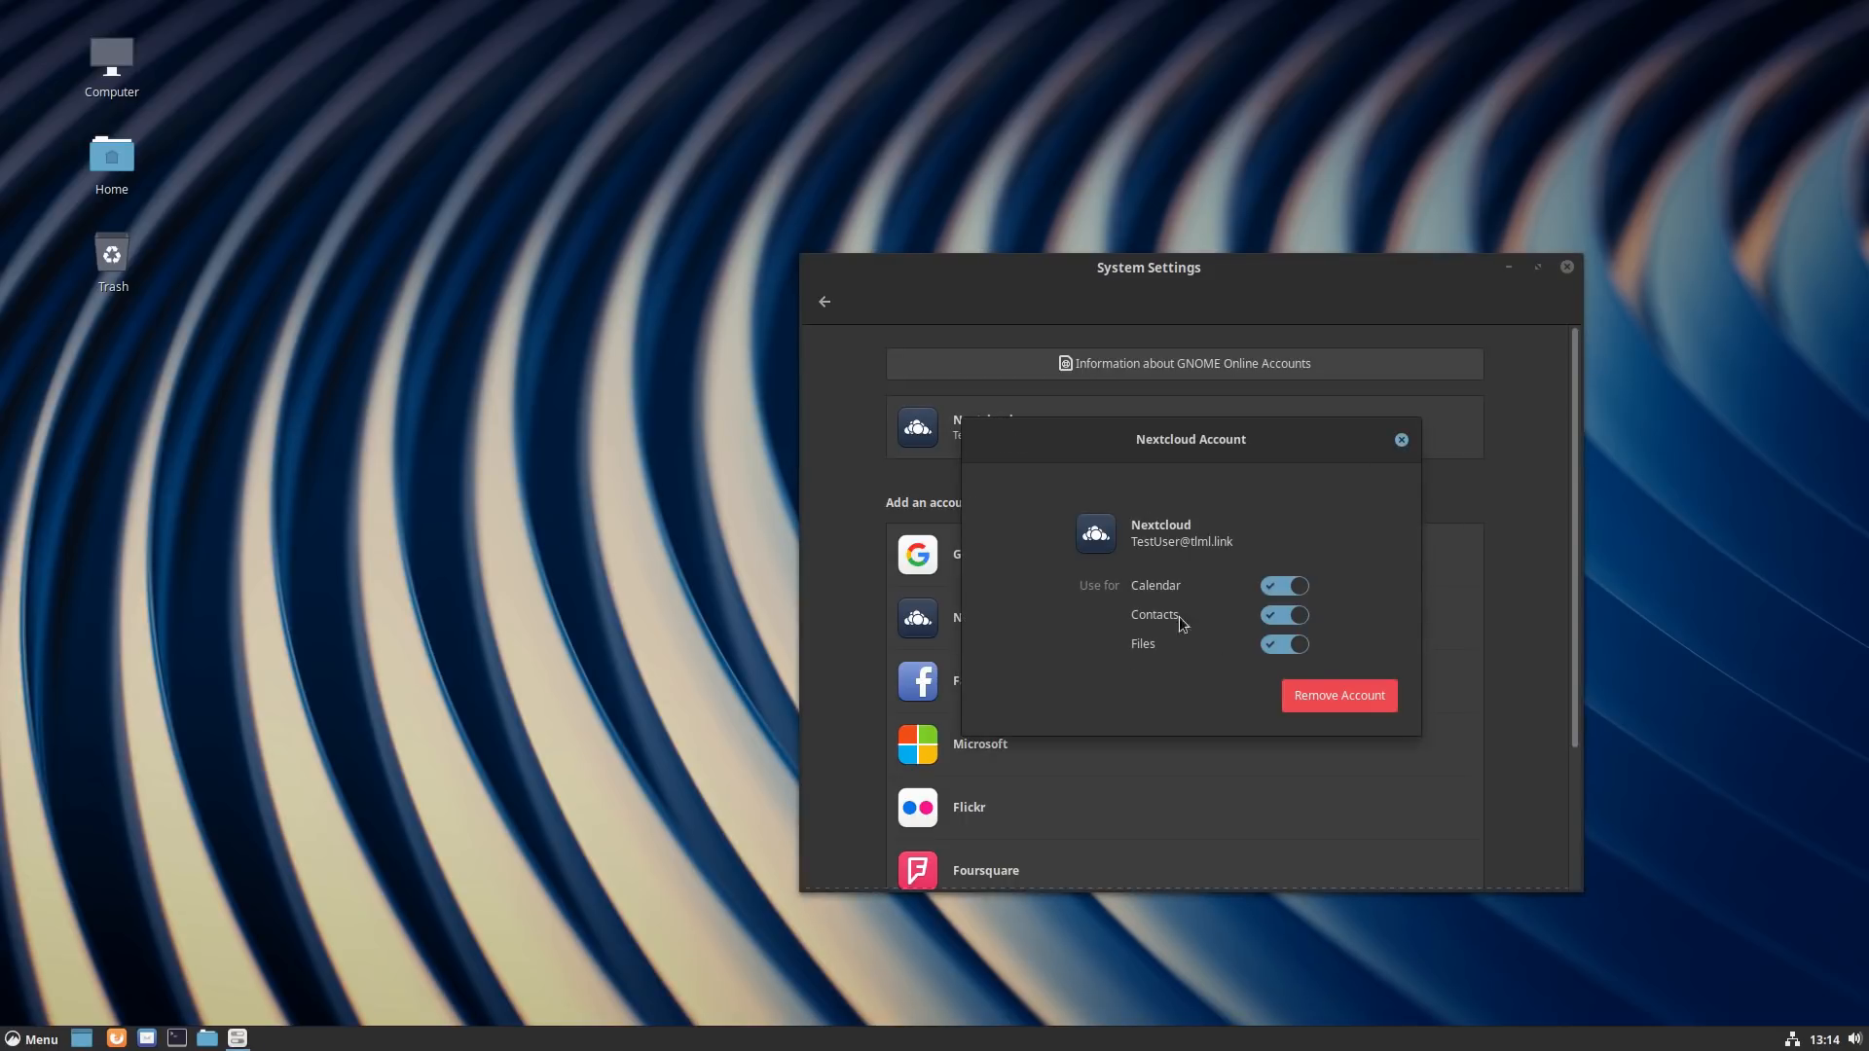
mouse_move(1136, 497)
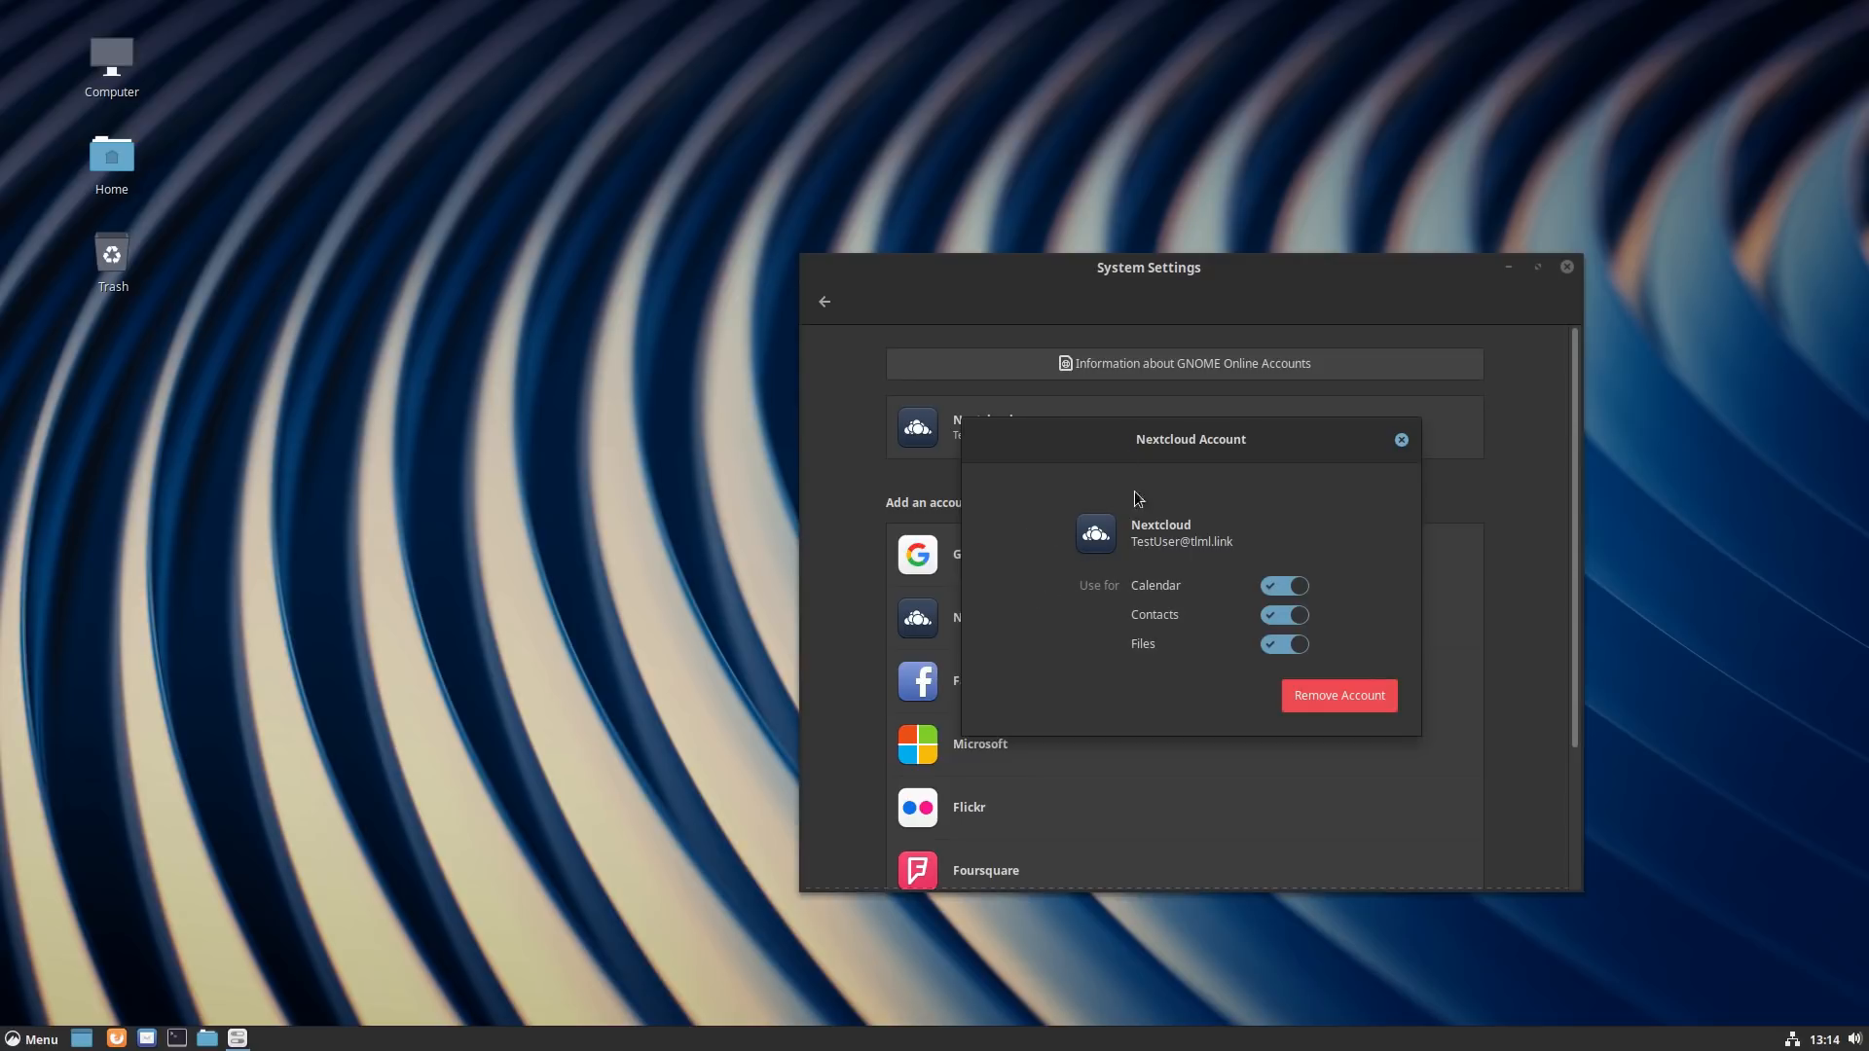
mouse_move(1109, 518)
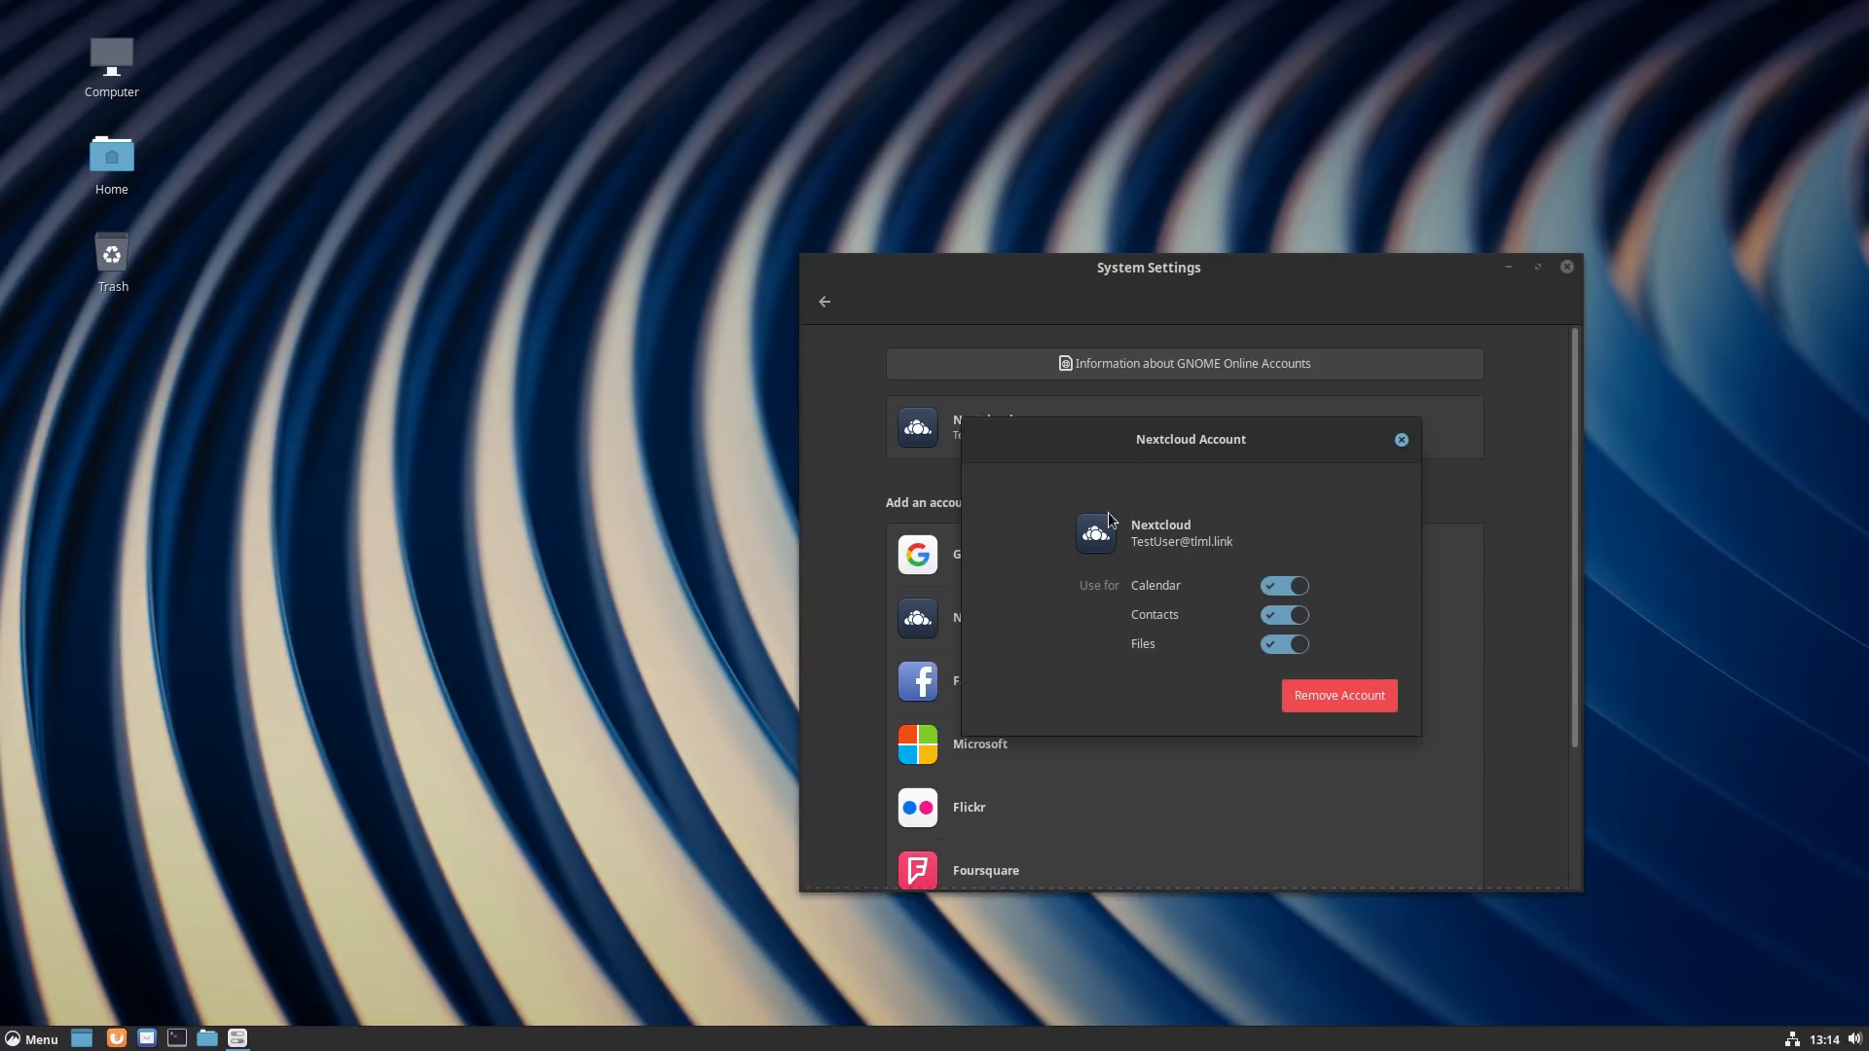
mouse_move(1399, 442)
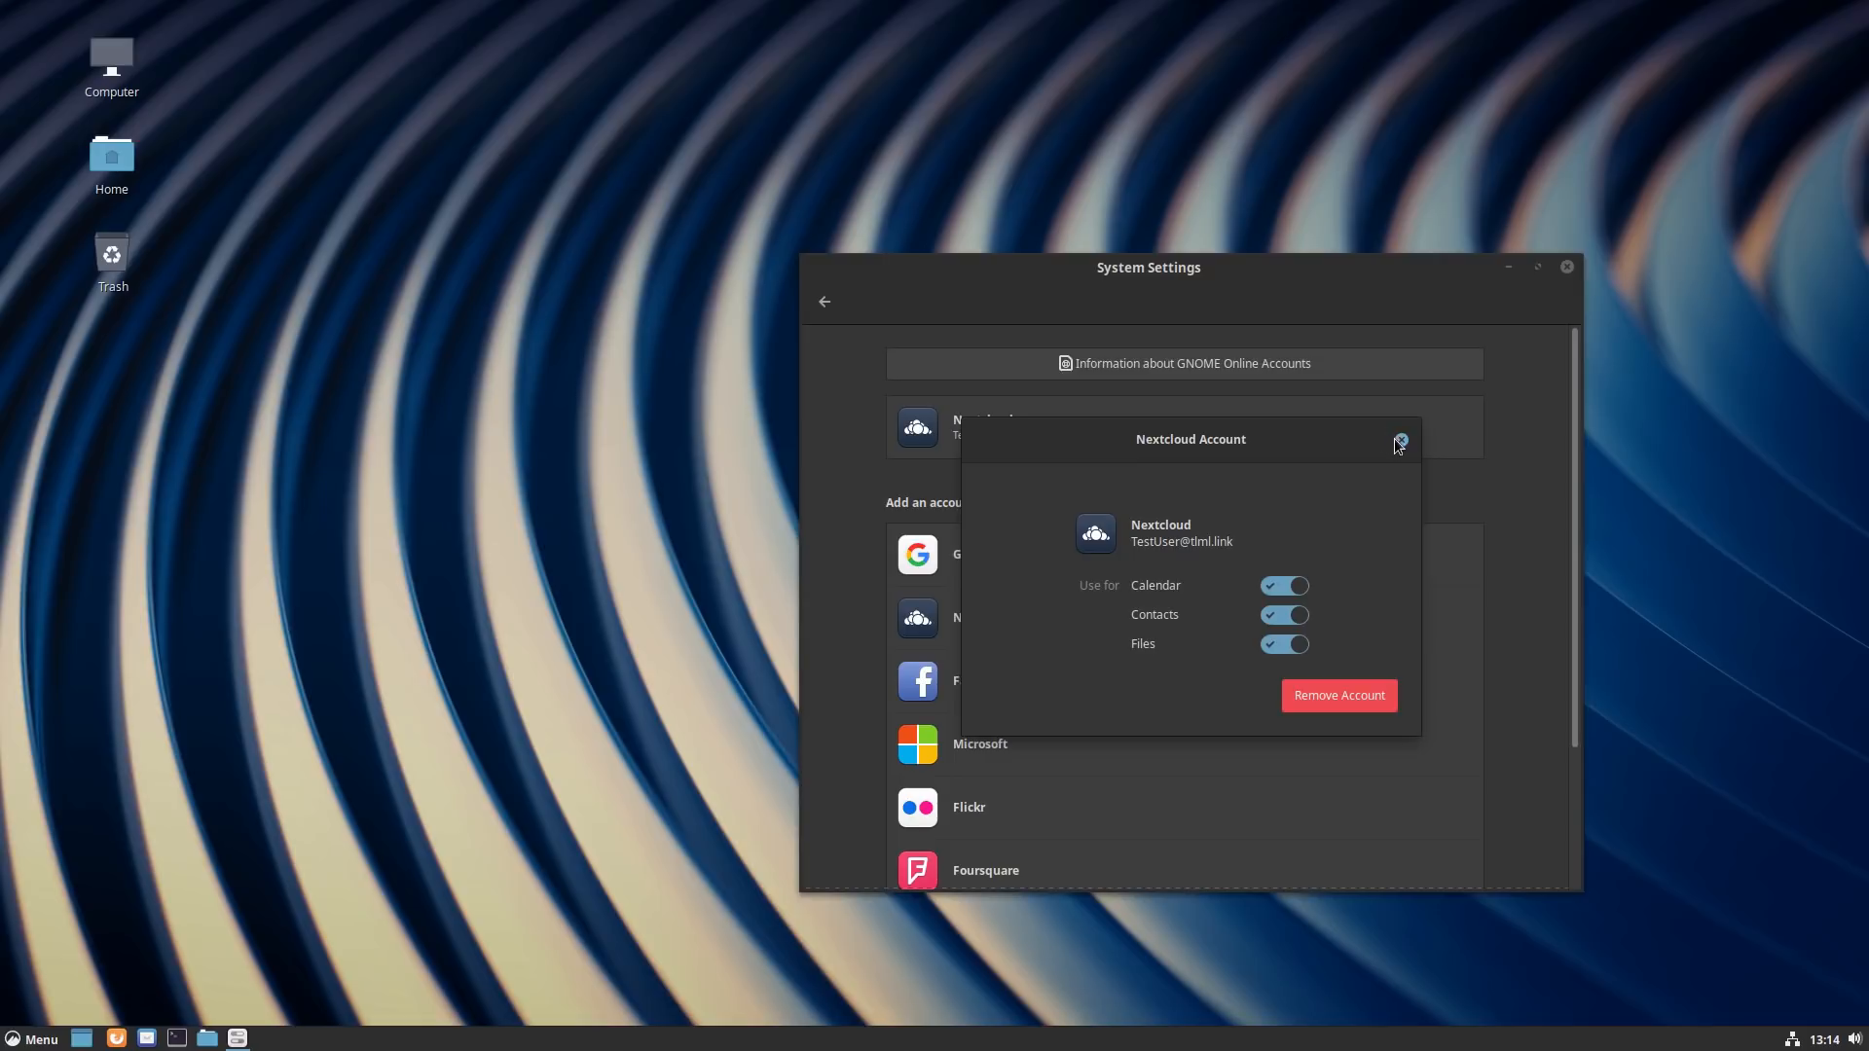
click(1400, 439)
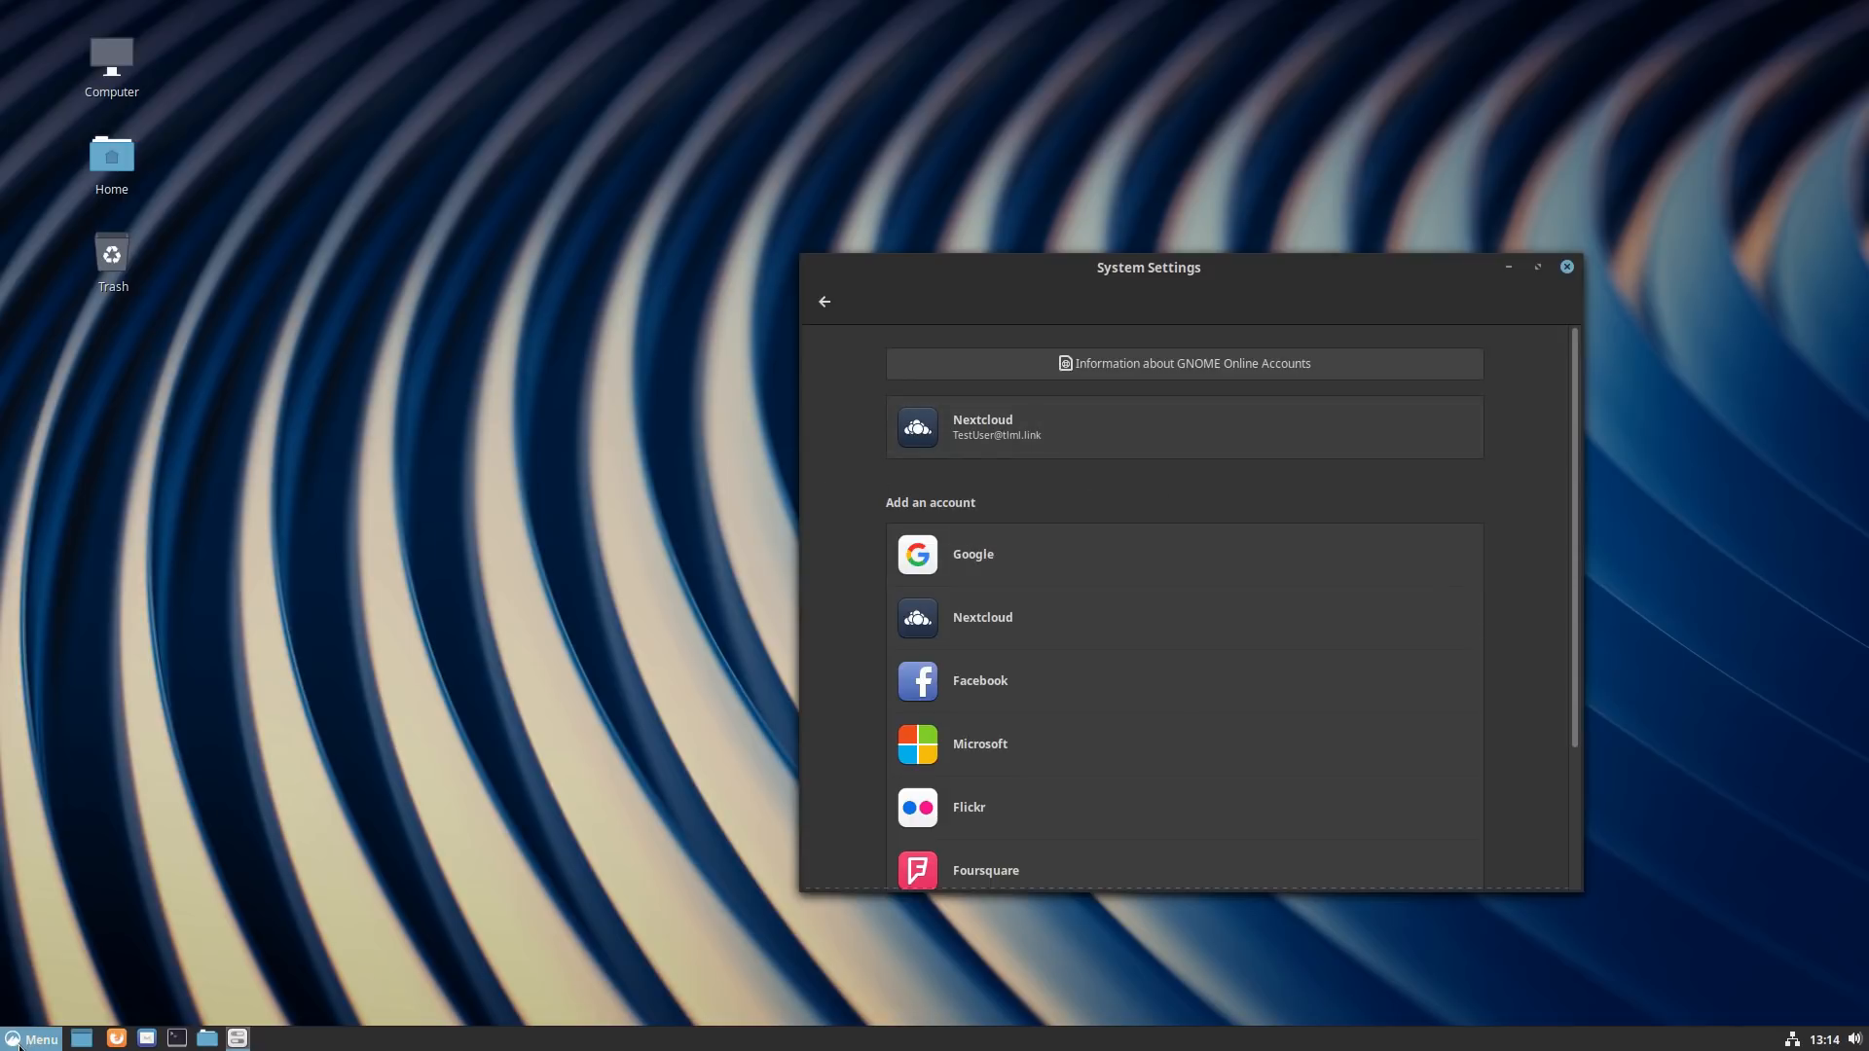
click(37, 1039)
text(d)
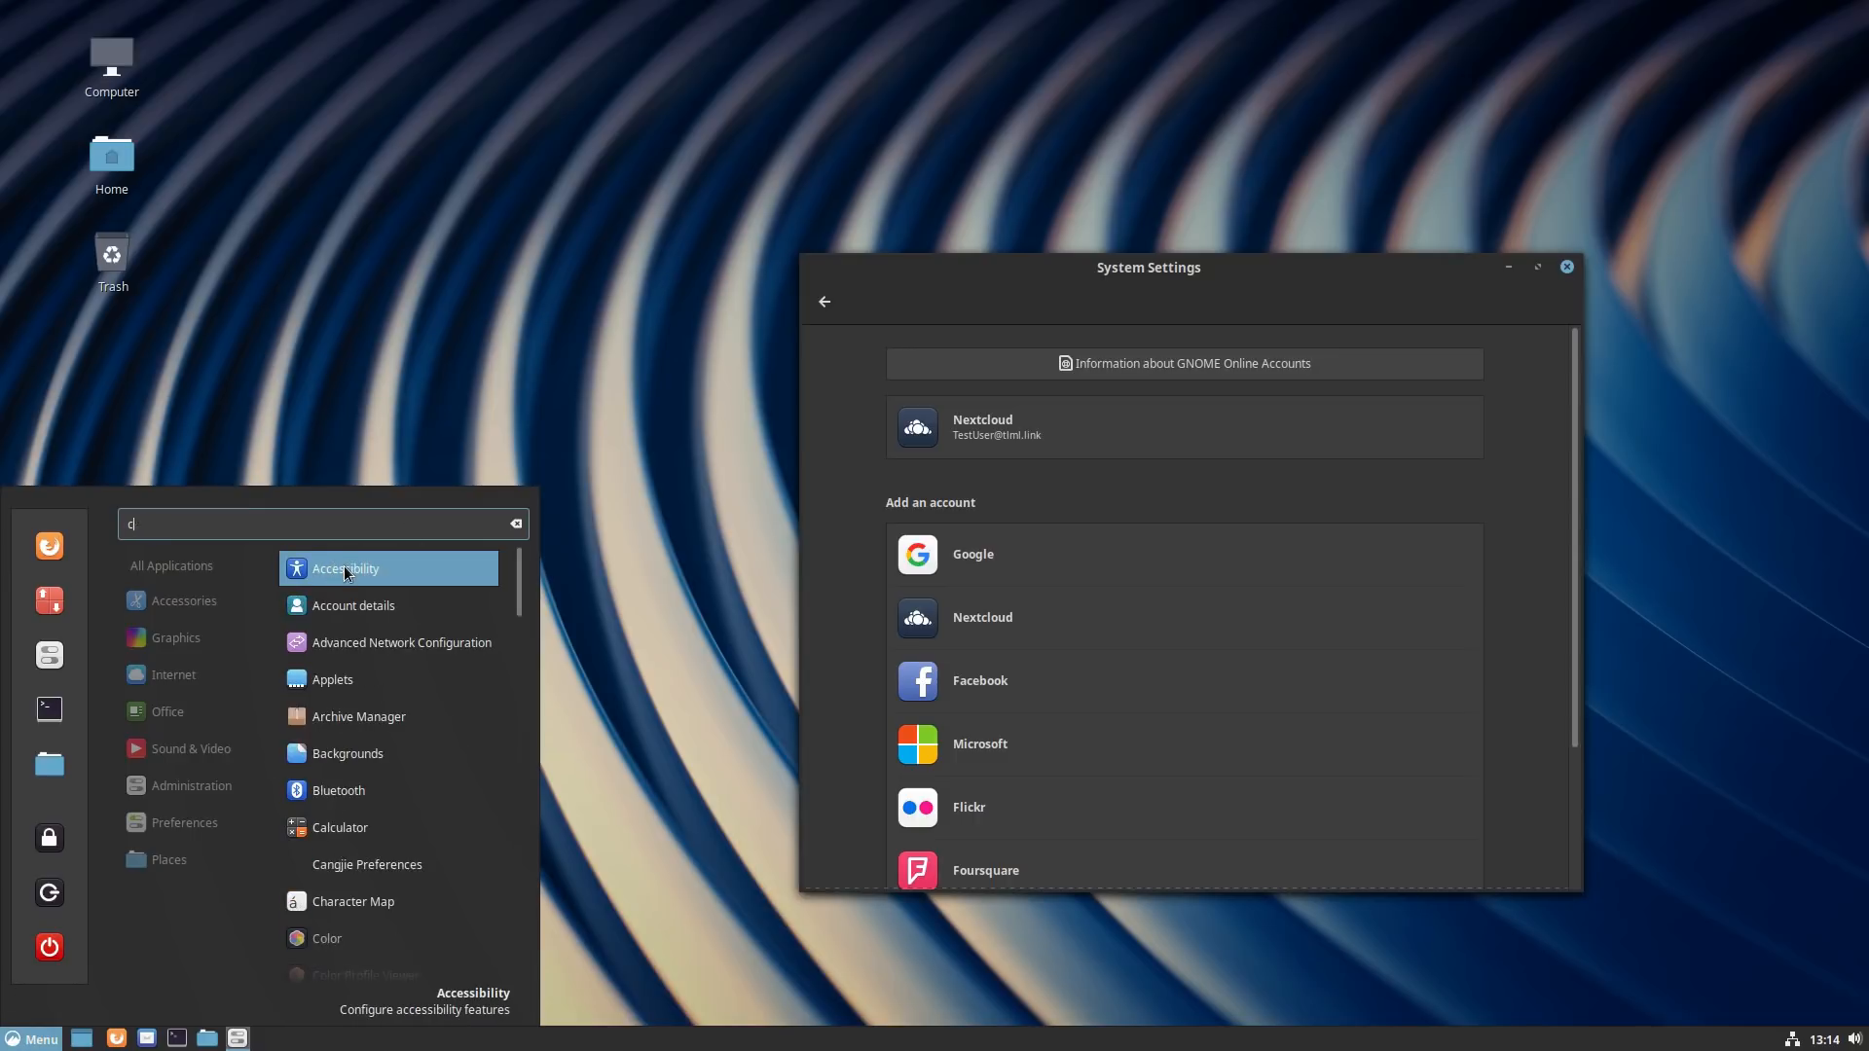
Step: Search 'cale' to launch Evolution, answer the default mail client prompt, and raise its window
text(cal)
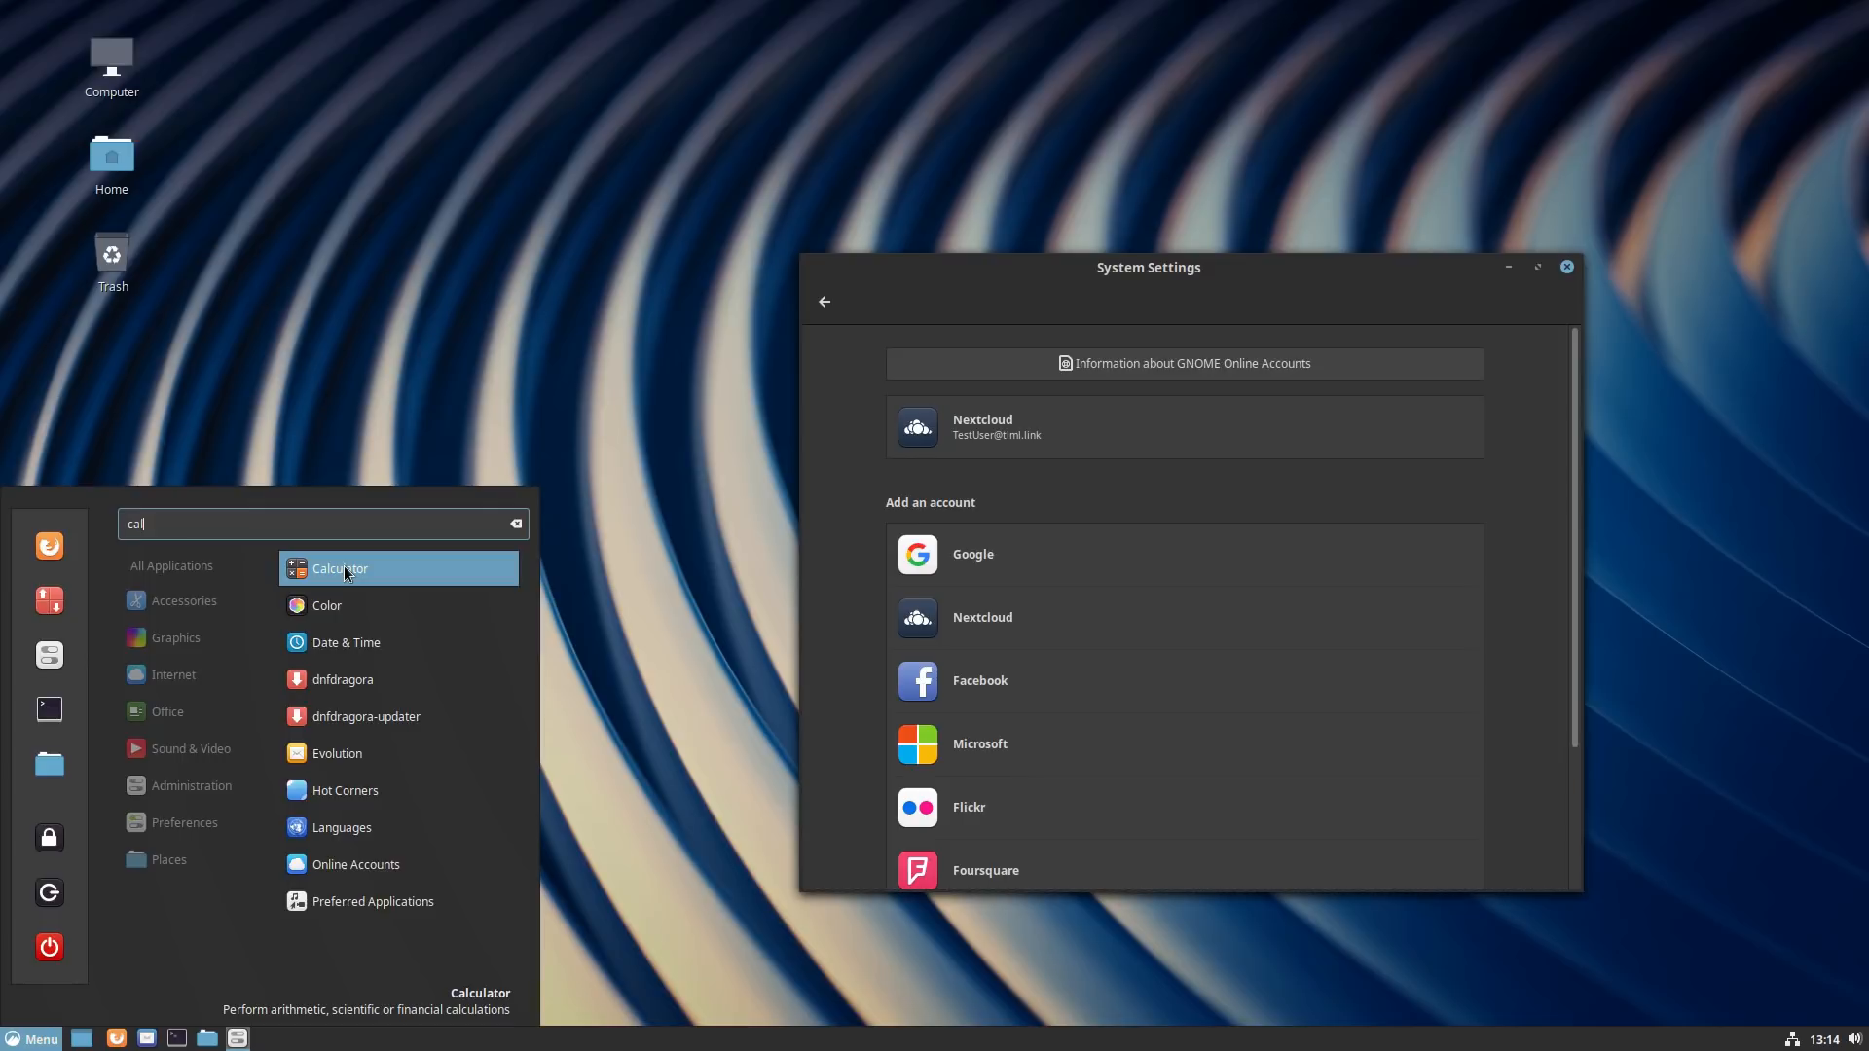
text(e)
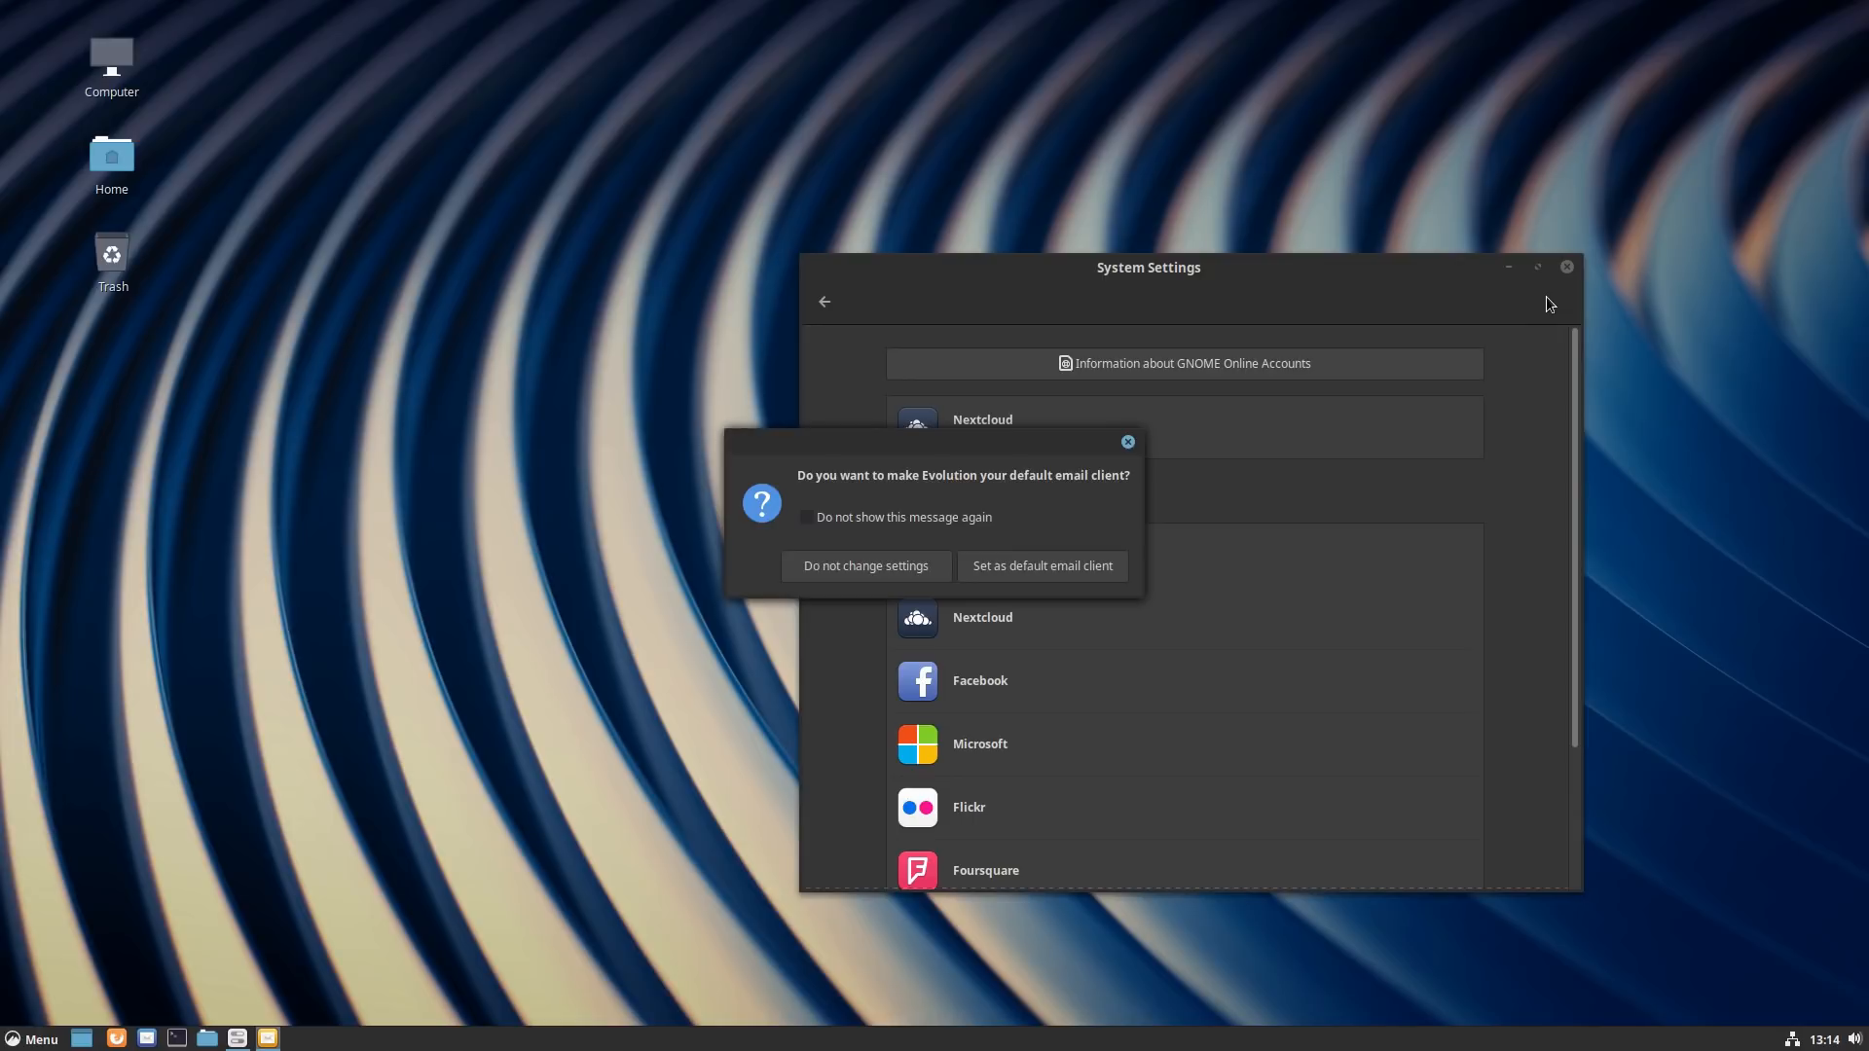
click(866, 565)
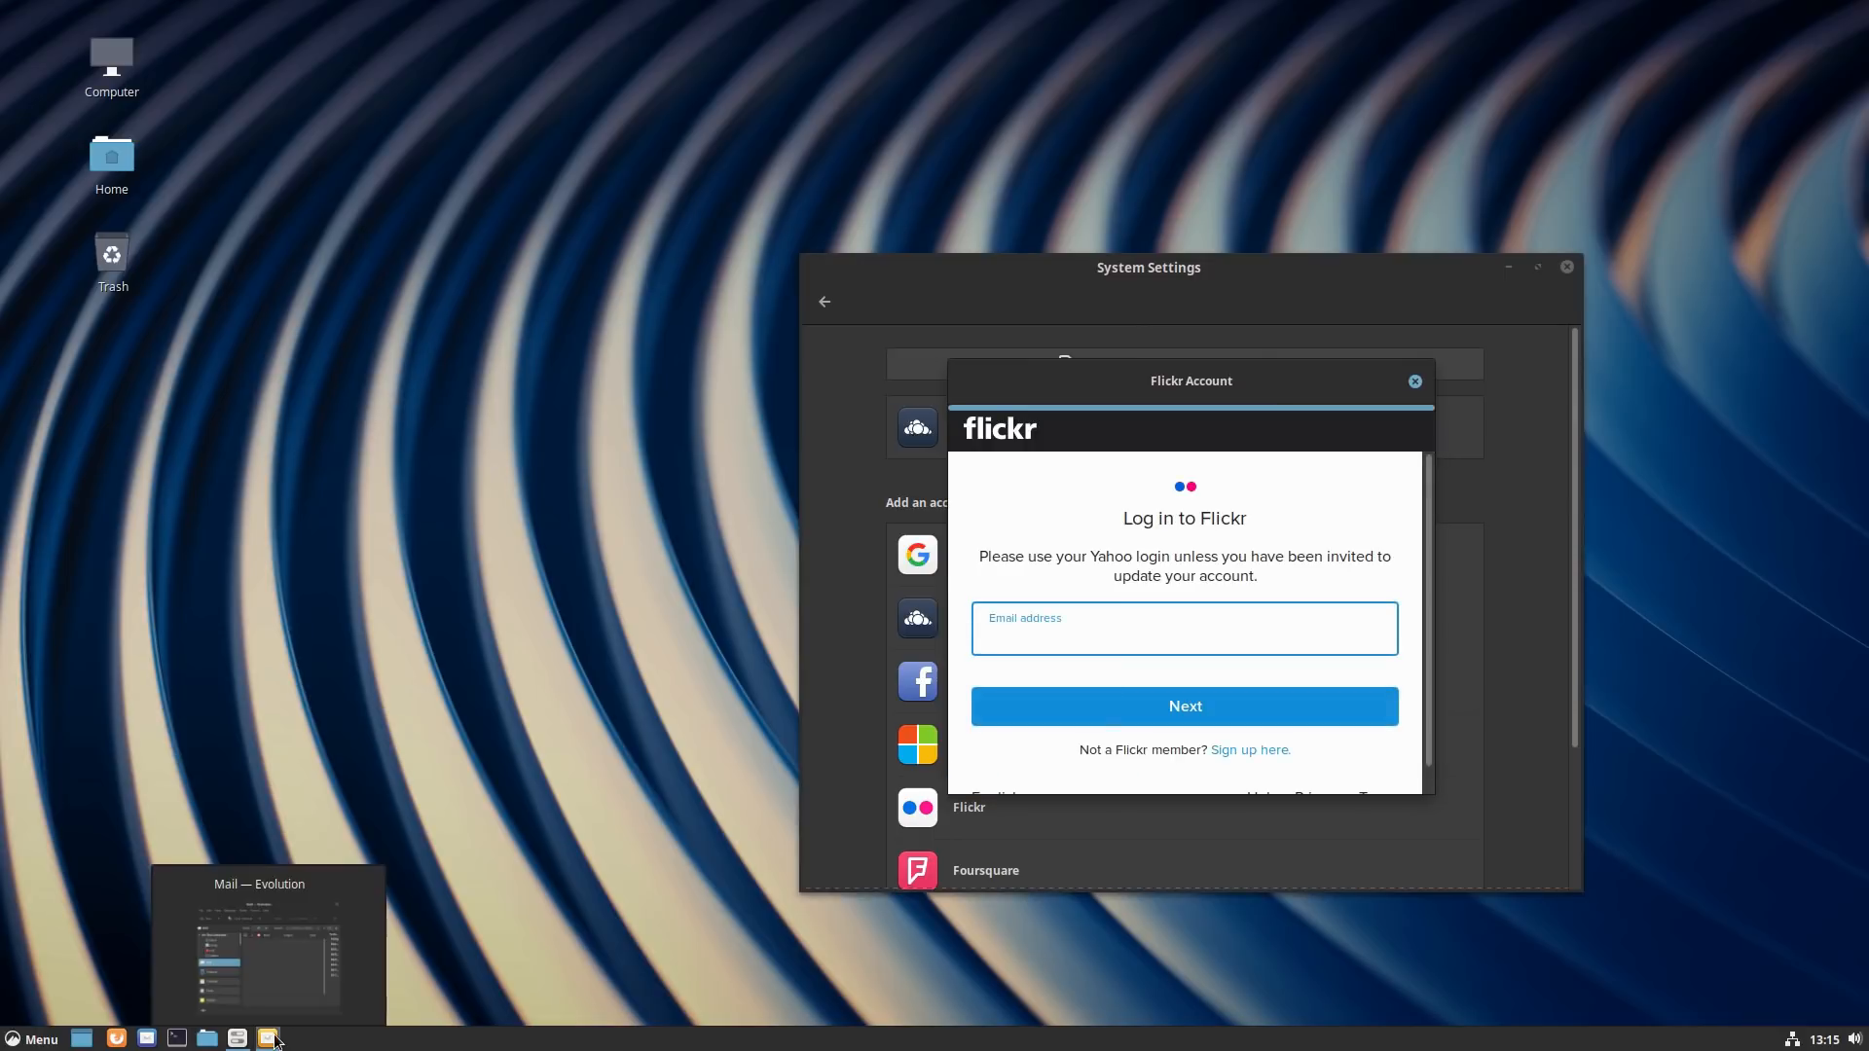
click(267, 1037)
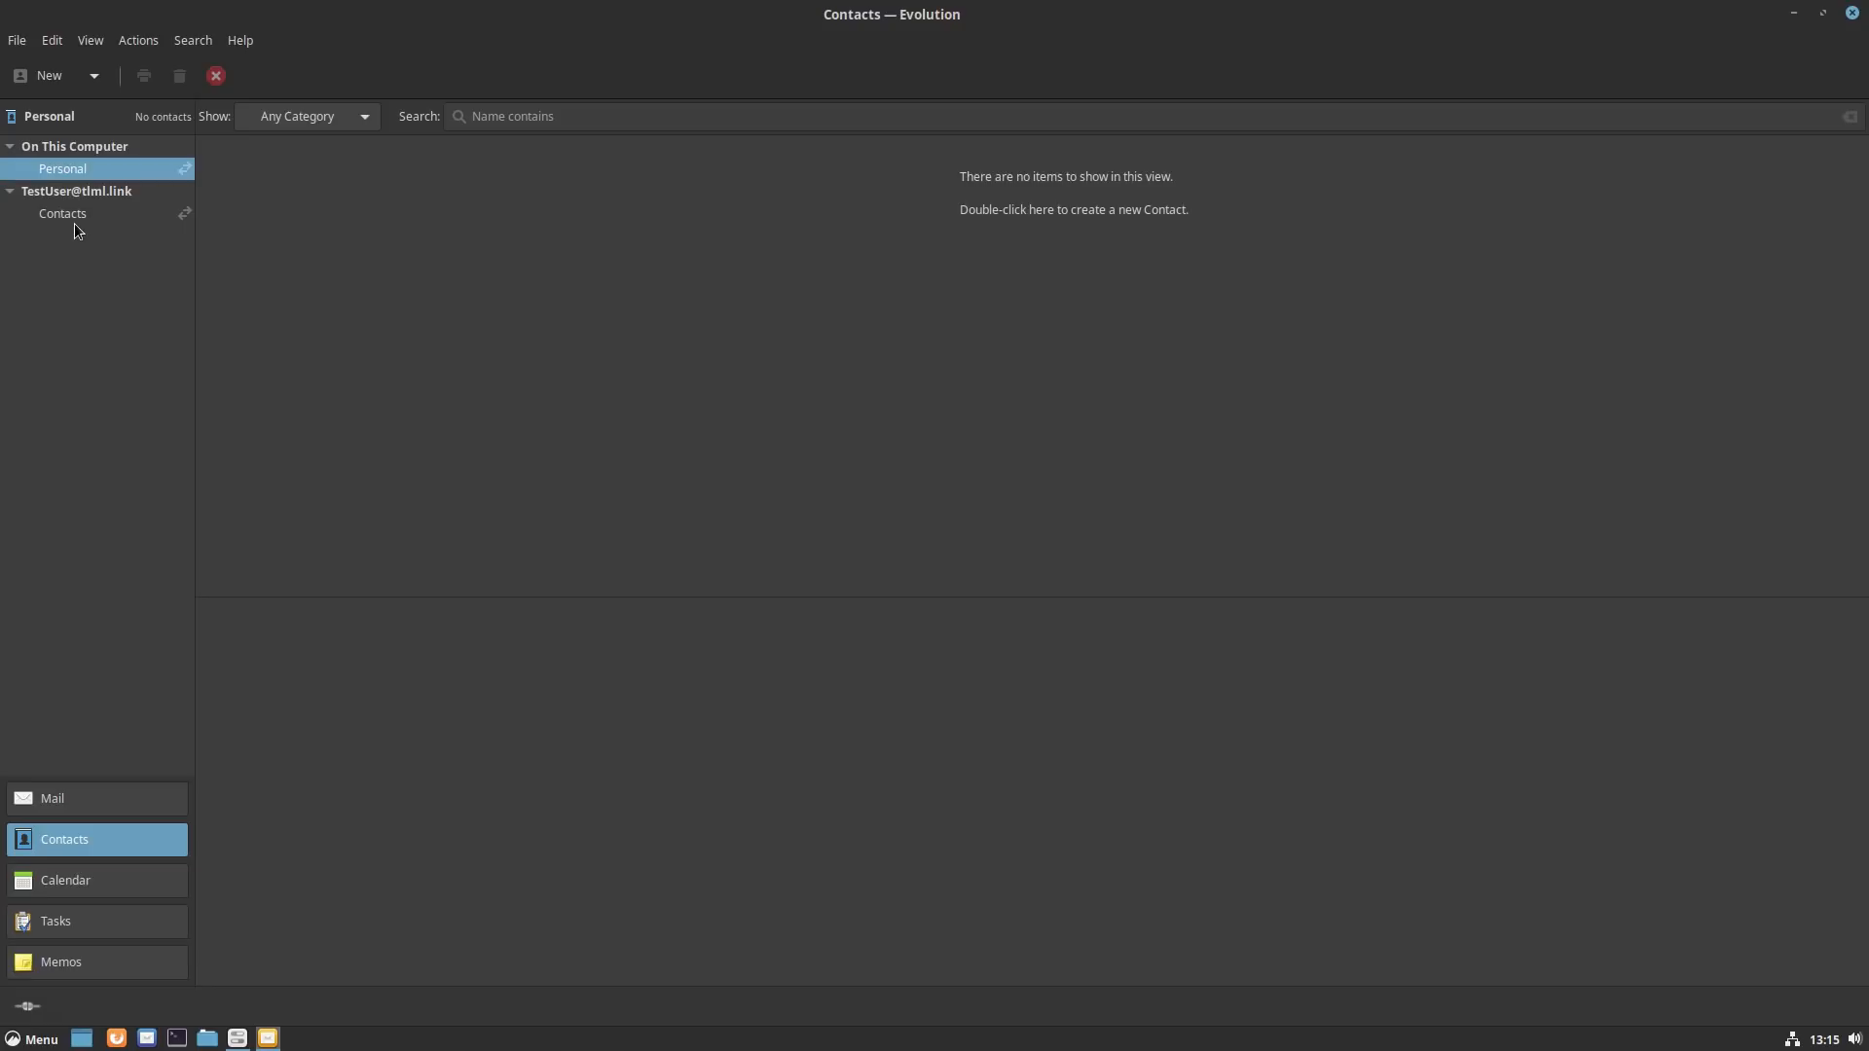
Step: Refresh the Nextcloud address book, view the calendar by week and month, then close Evolution
click(62, 213)
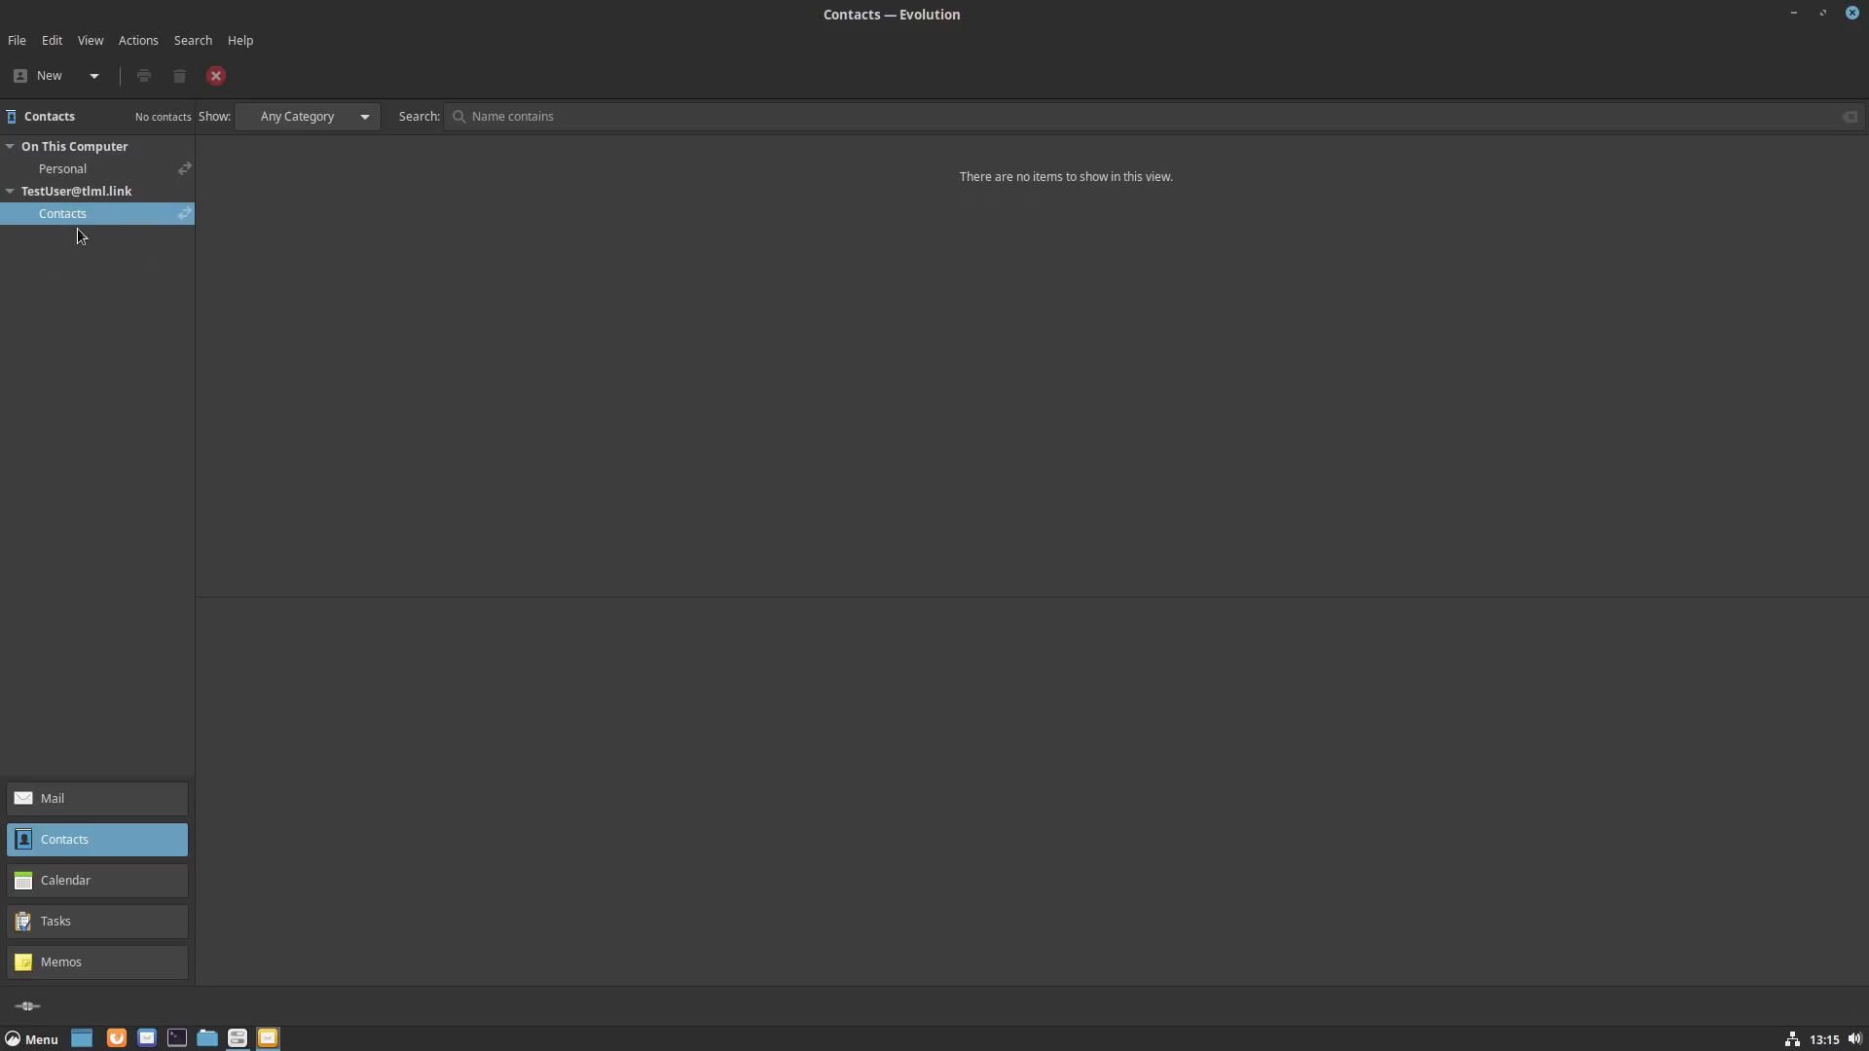
click(62, 213)
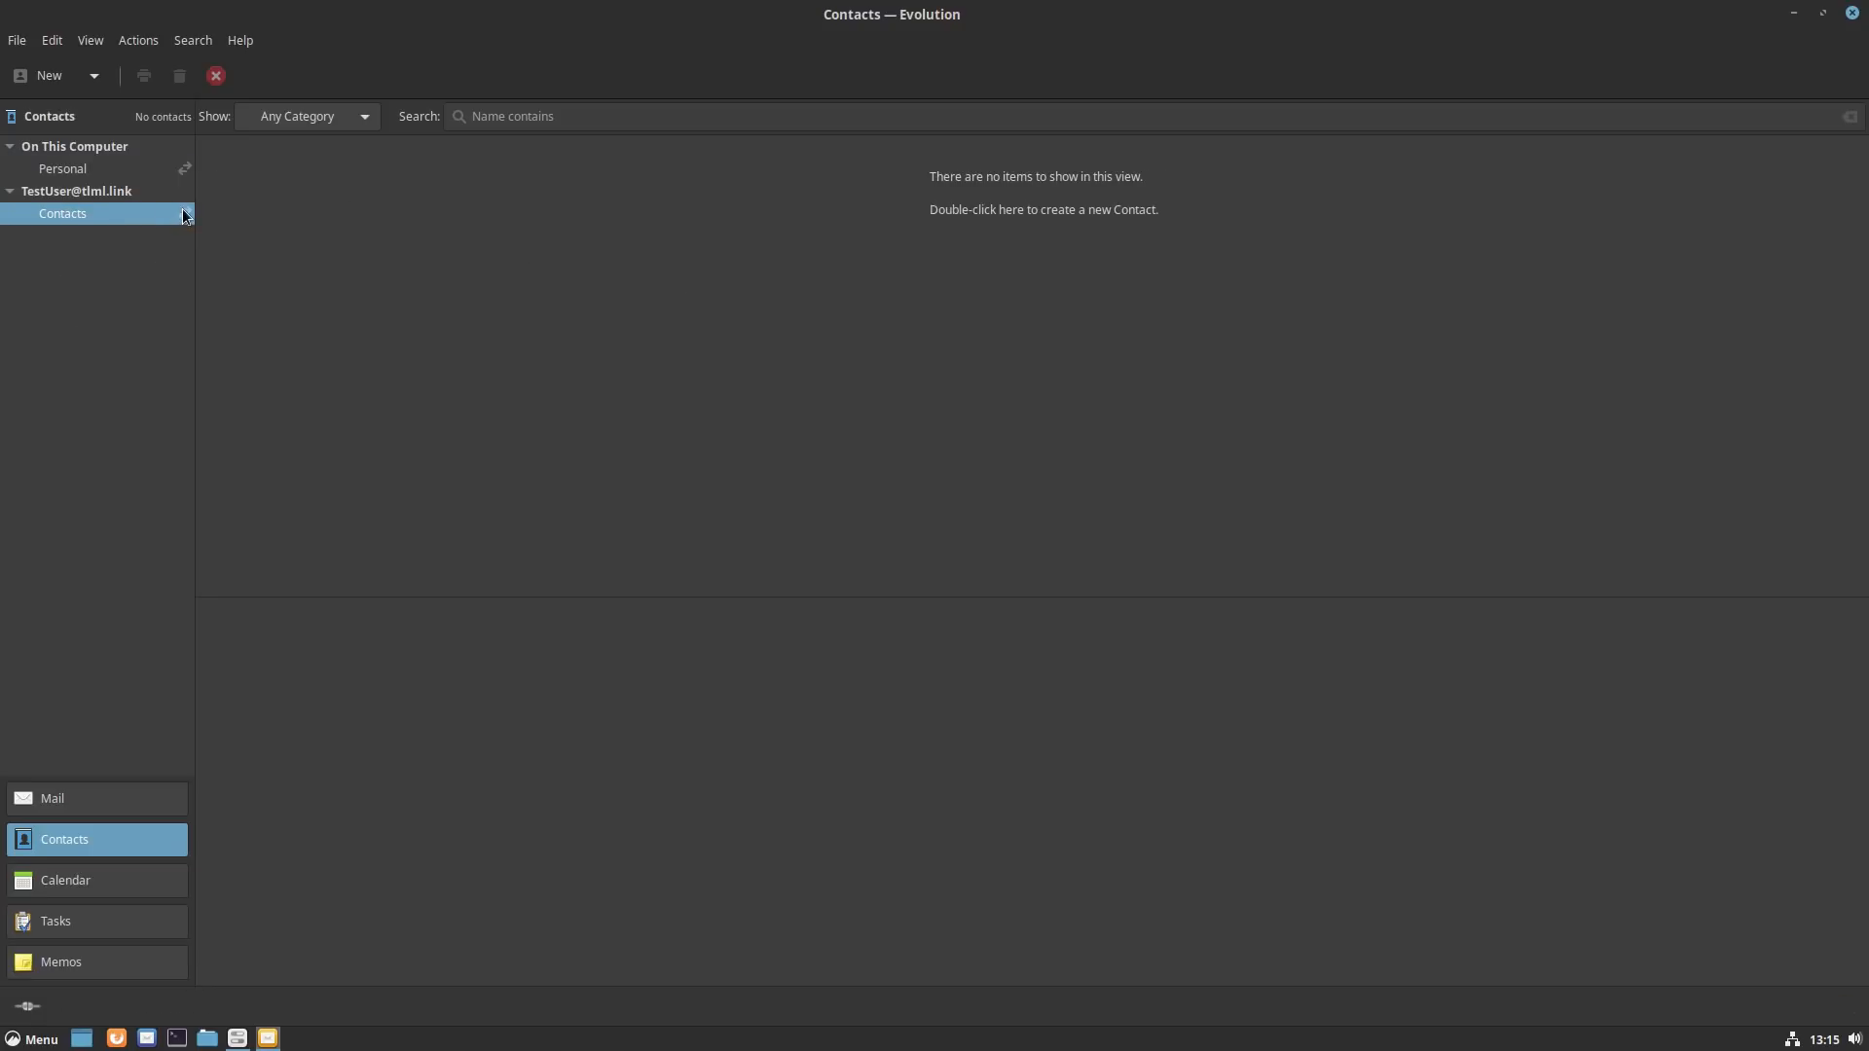
click(62, 214)
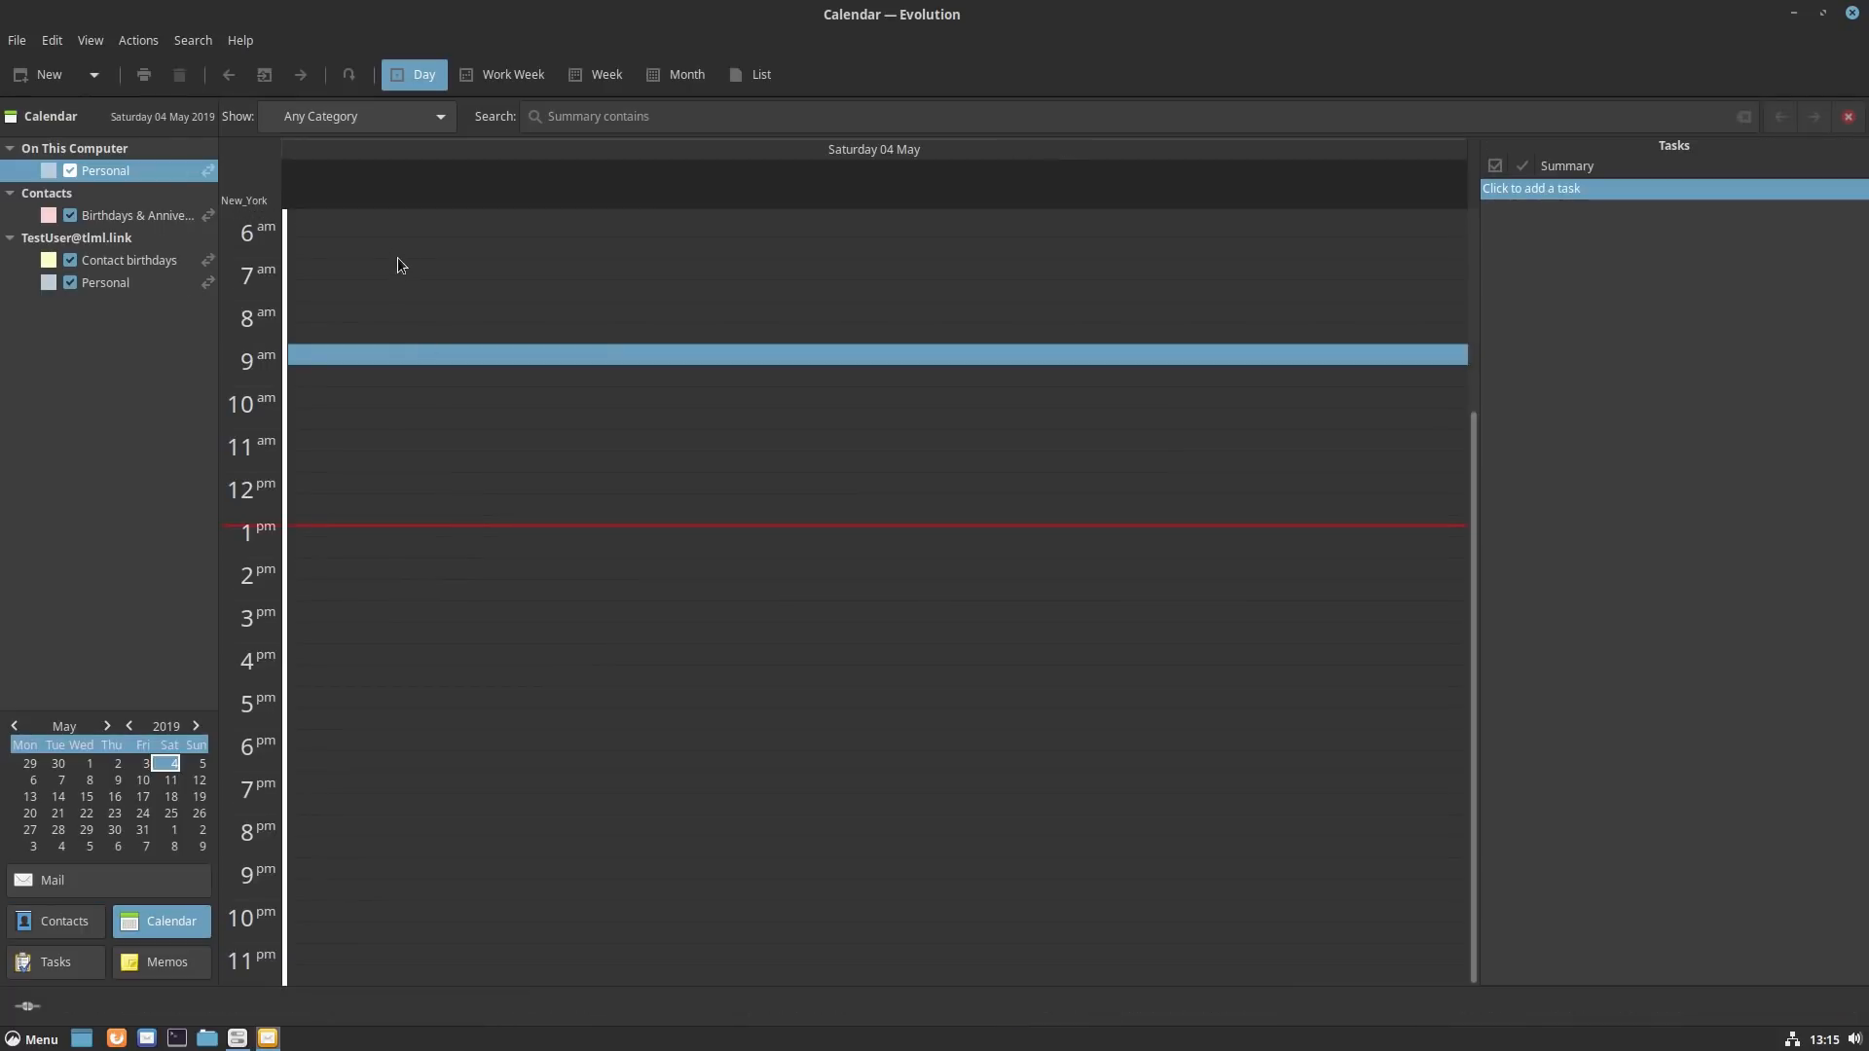
click(605, 74)
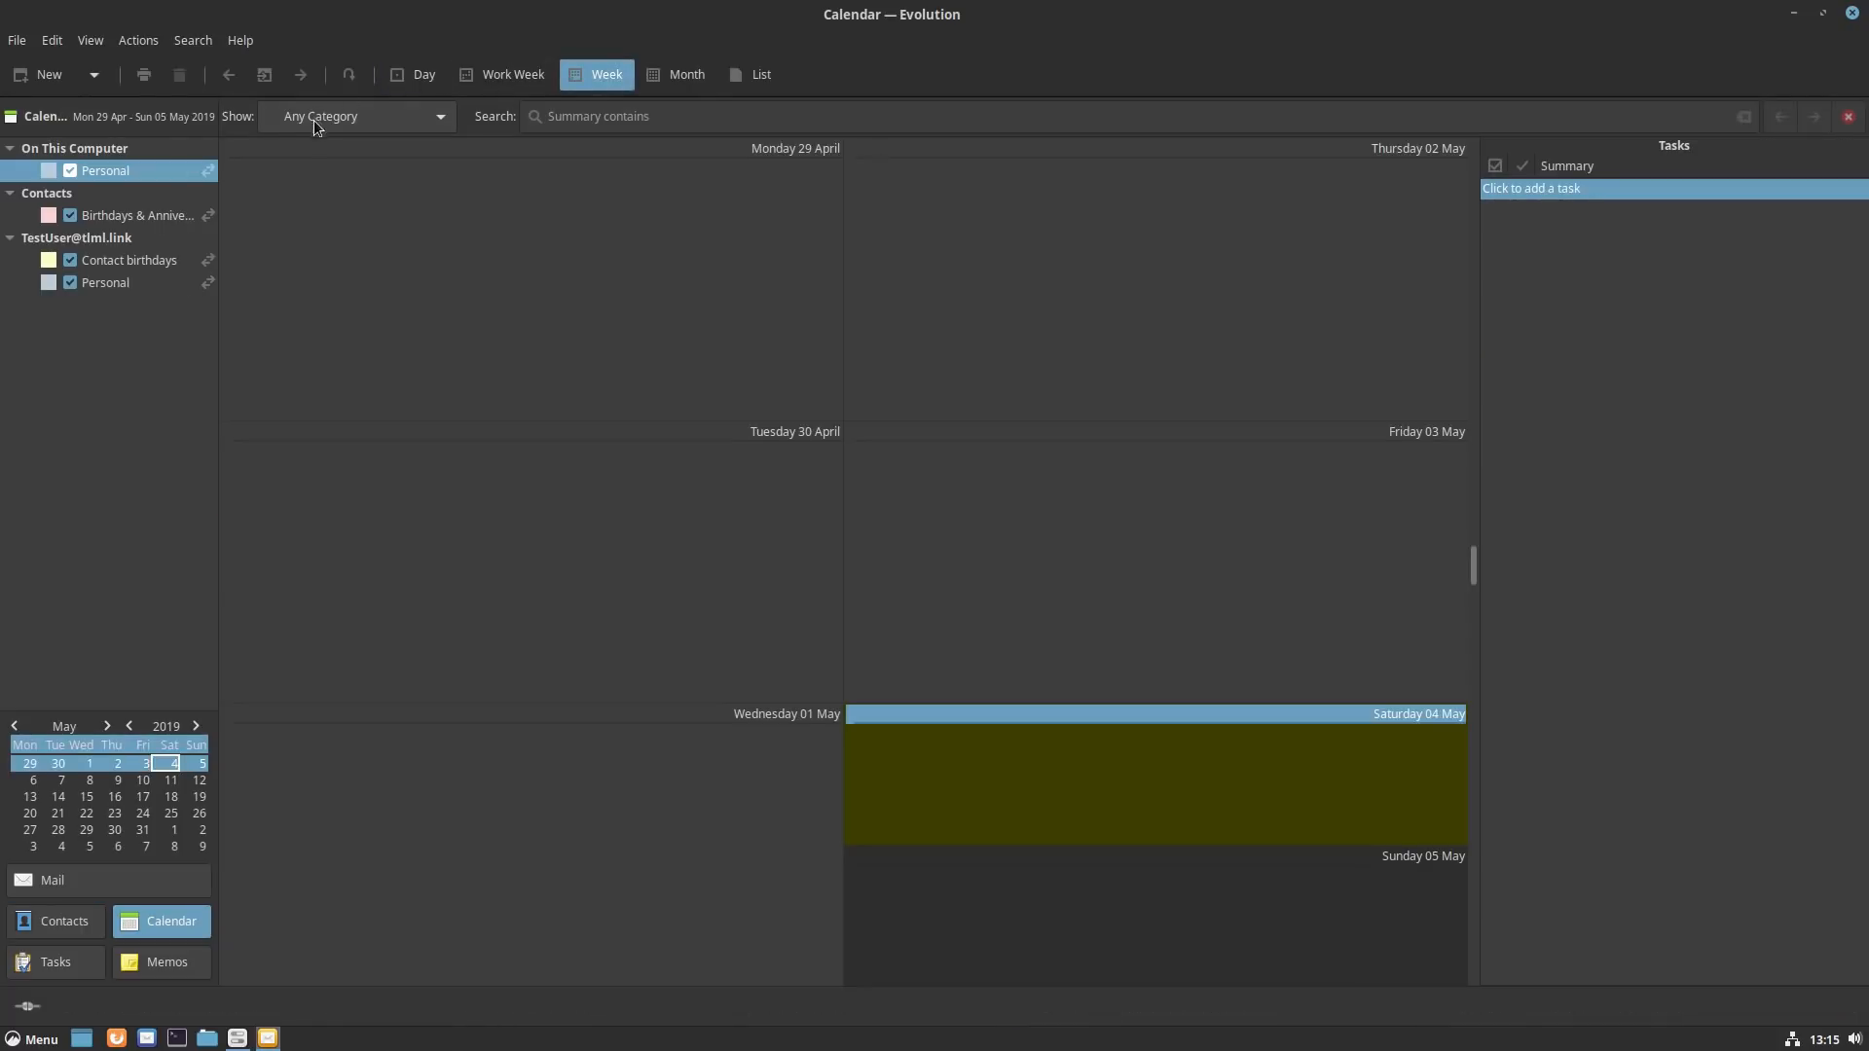
click(676, 74)
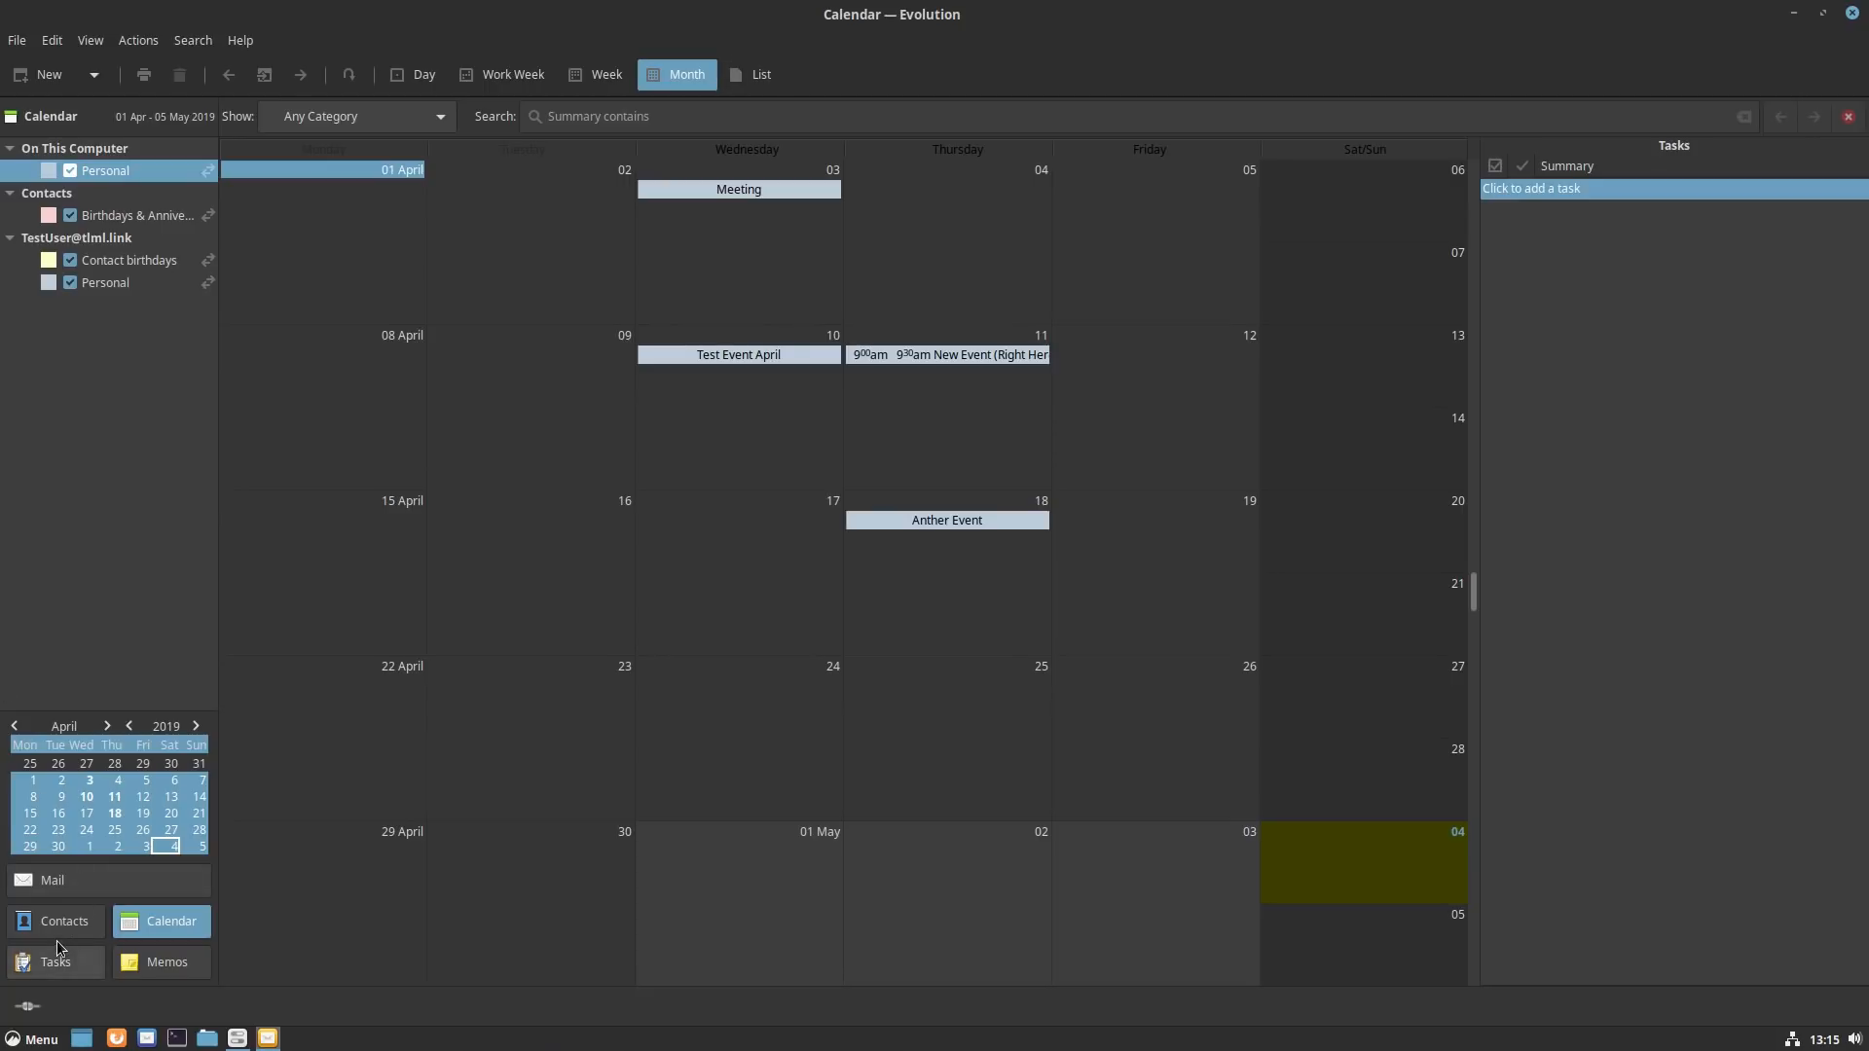
click(64, 921)
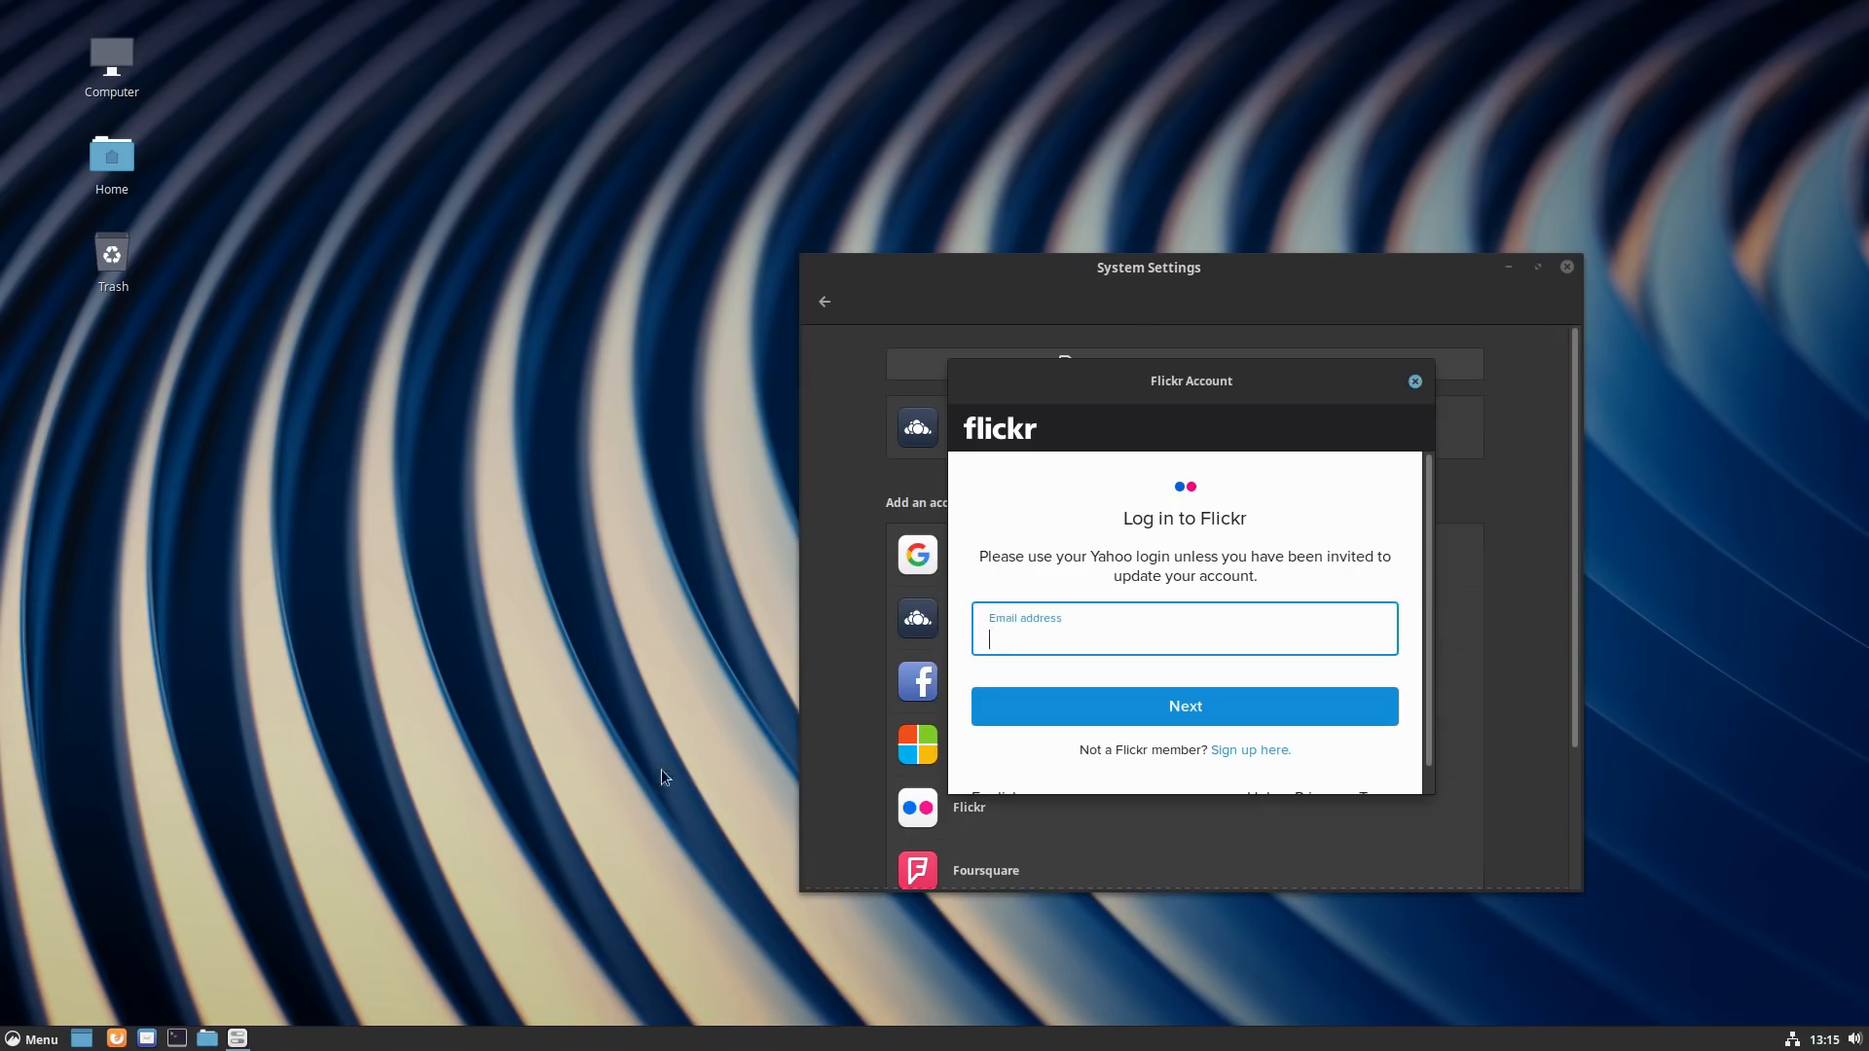
Step: Cancel the Flickr Account sign-in and close the System Settings window
click(1416, 381)
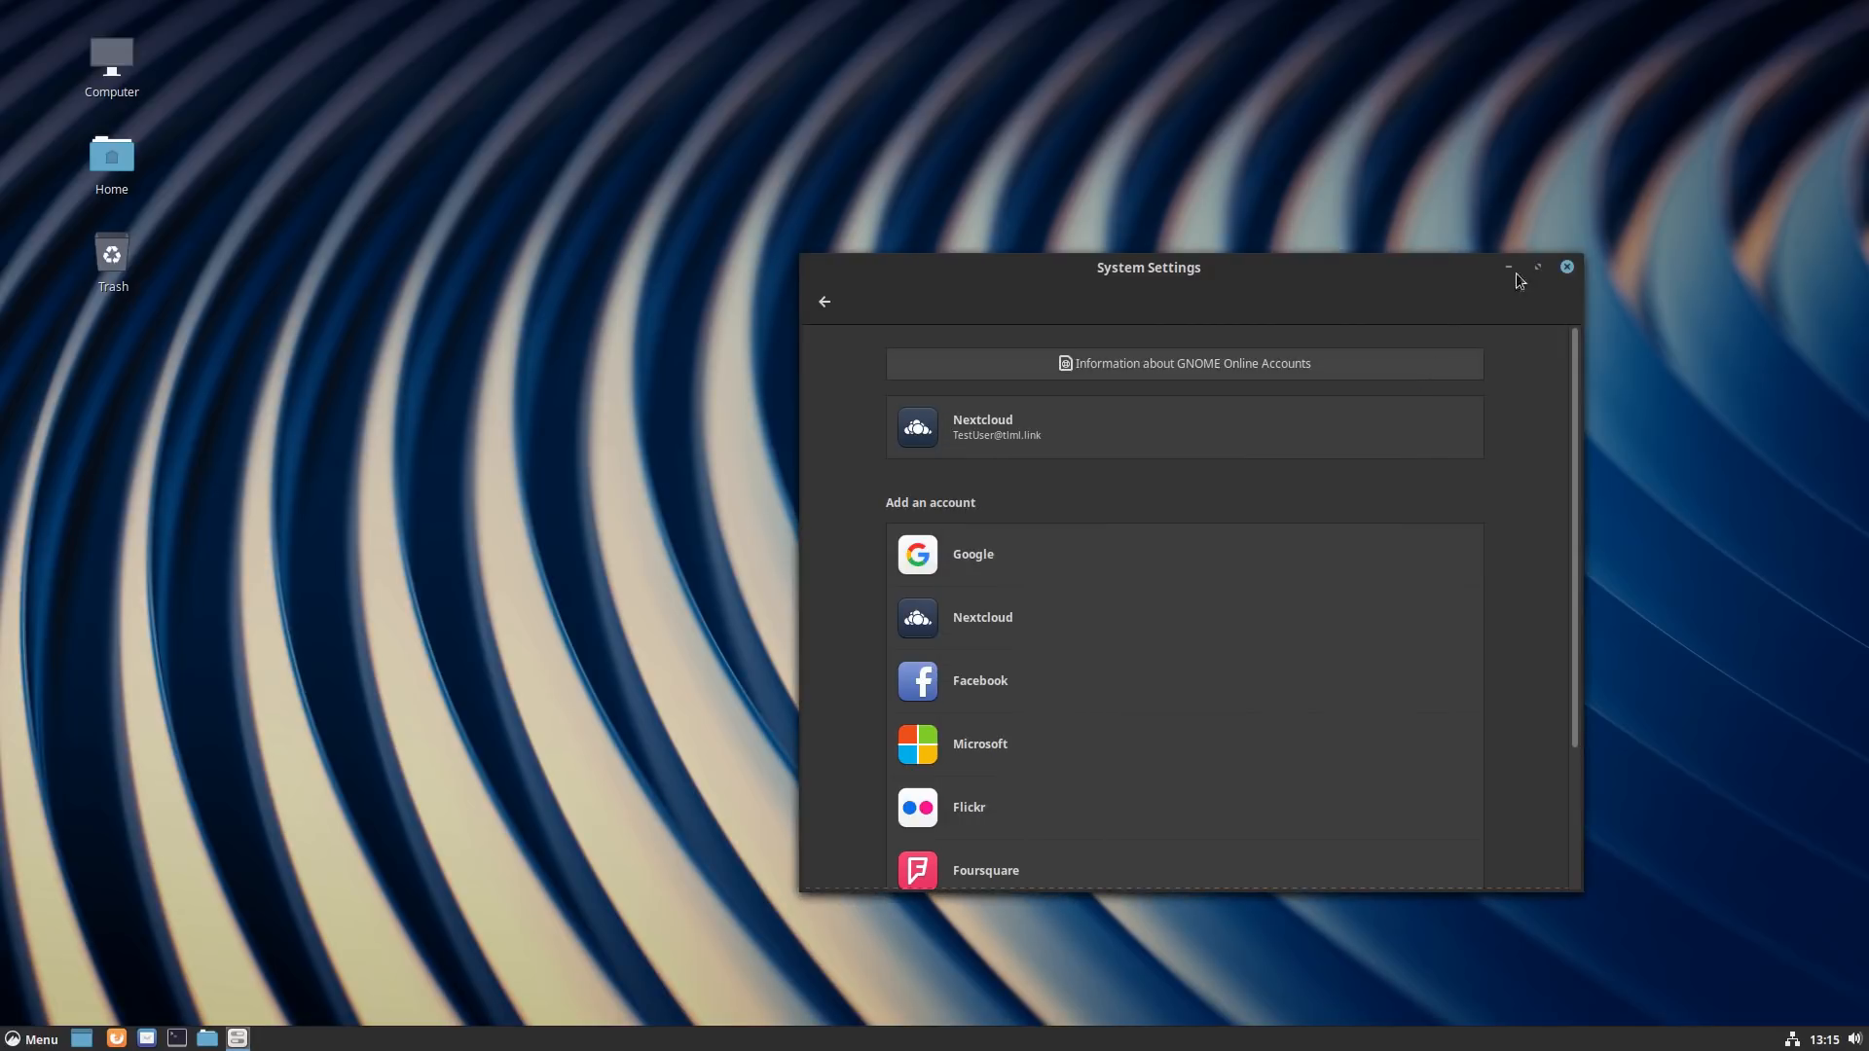
click(1567, 267)
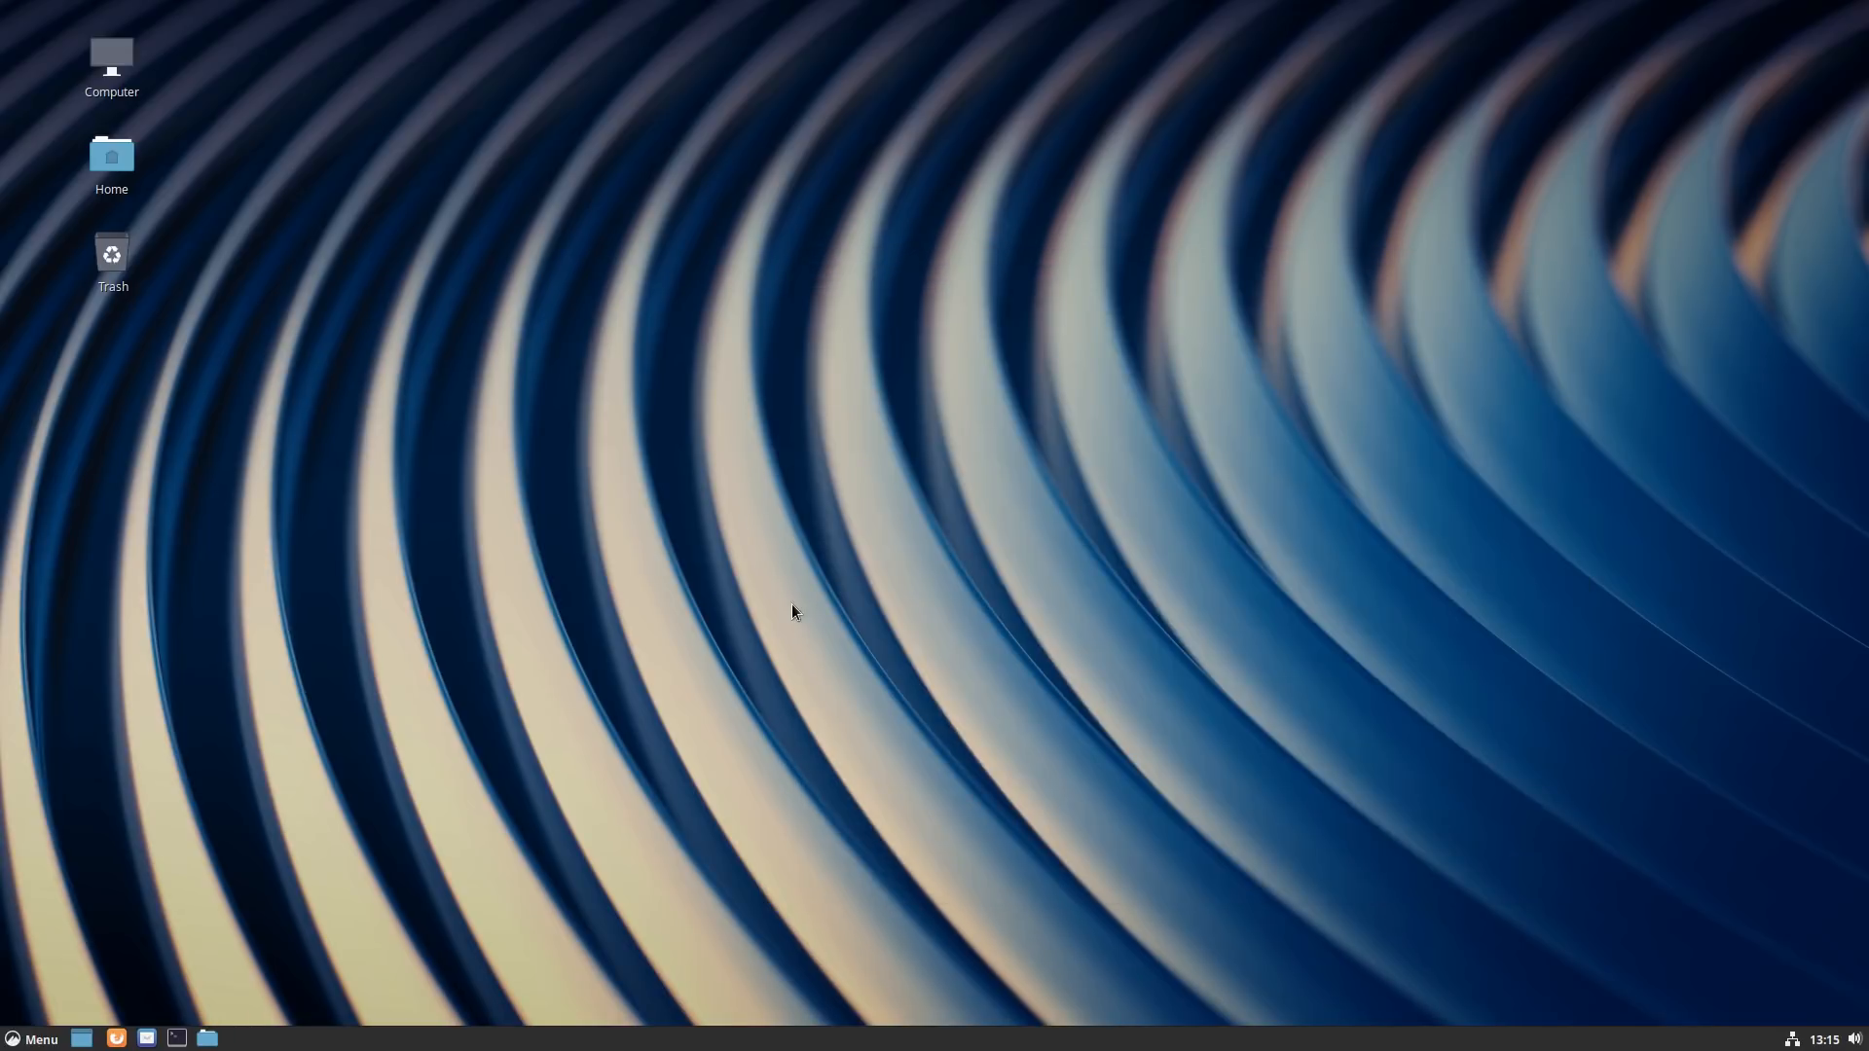
mouse_move(1206, 539)
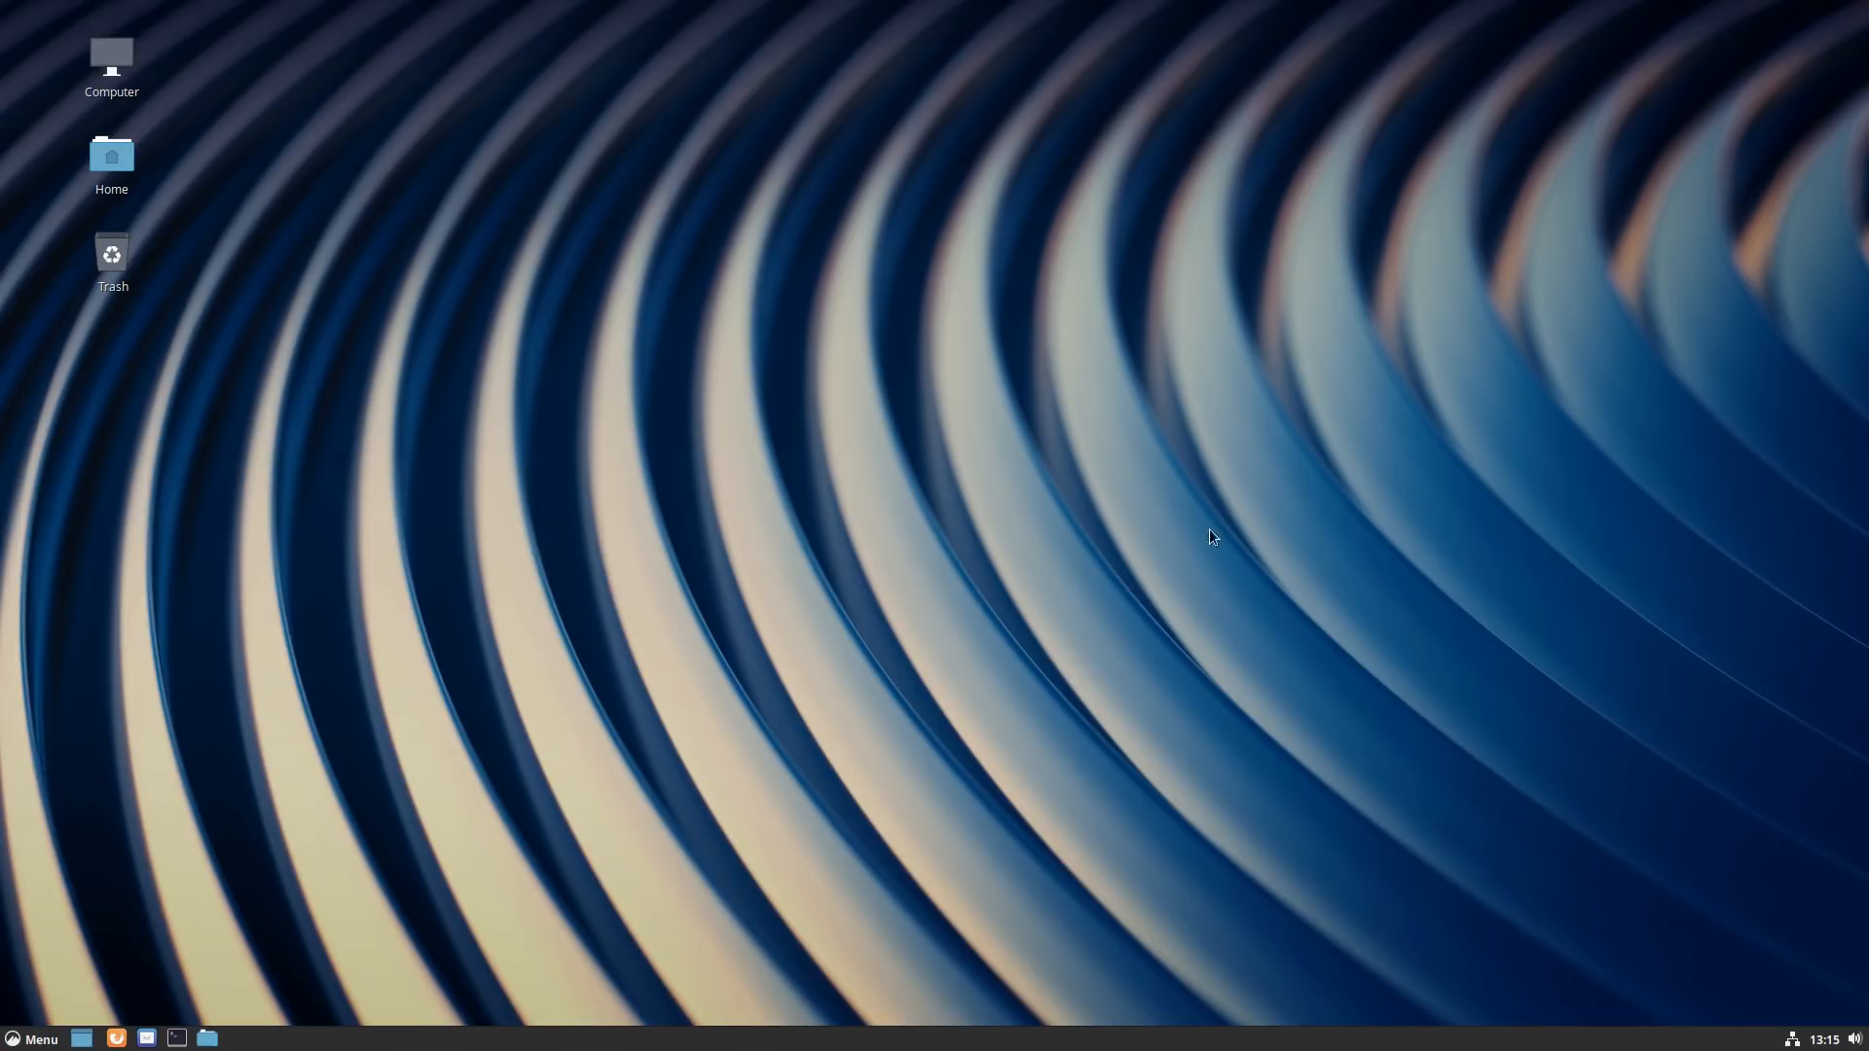
mouse_move(1275, 485)
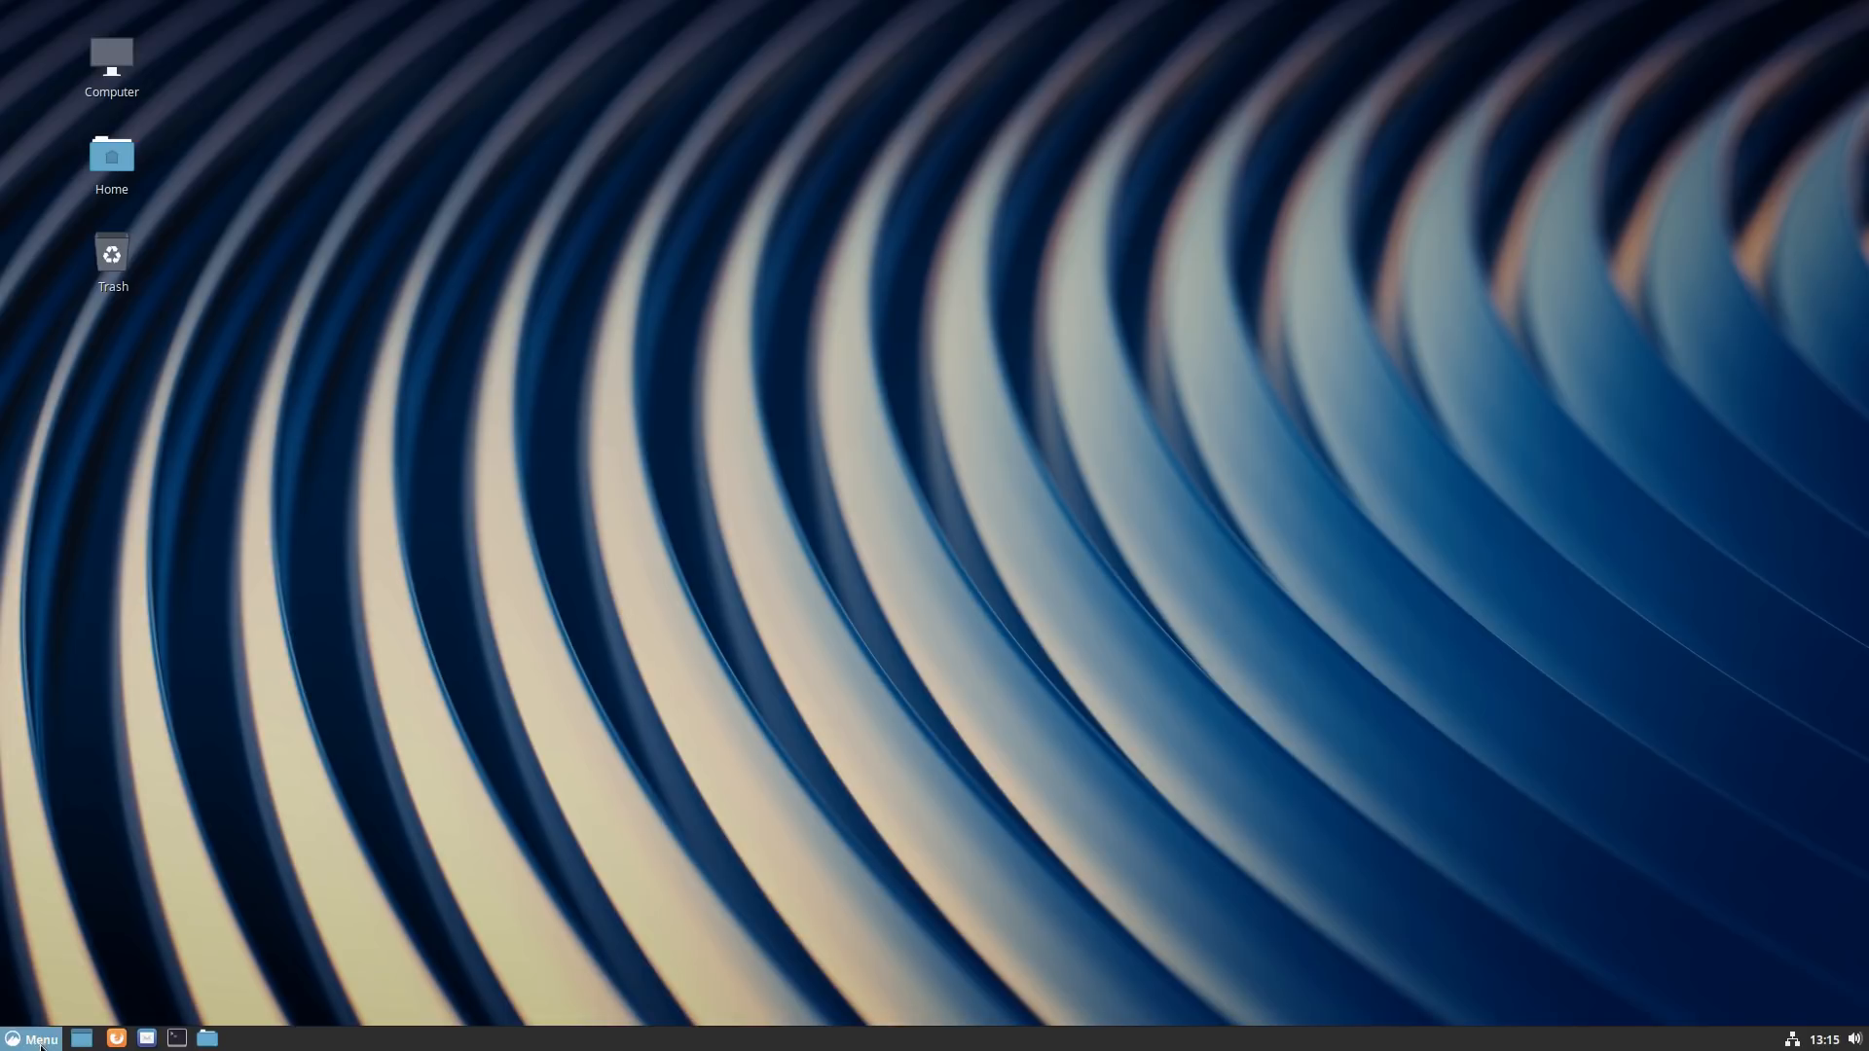
click(33, 1039)
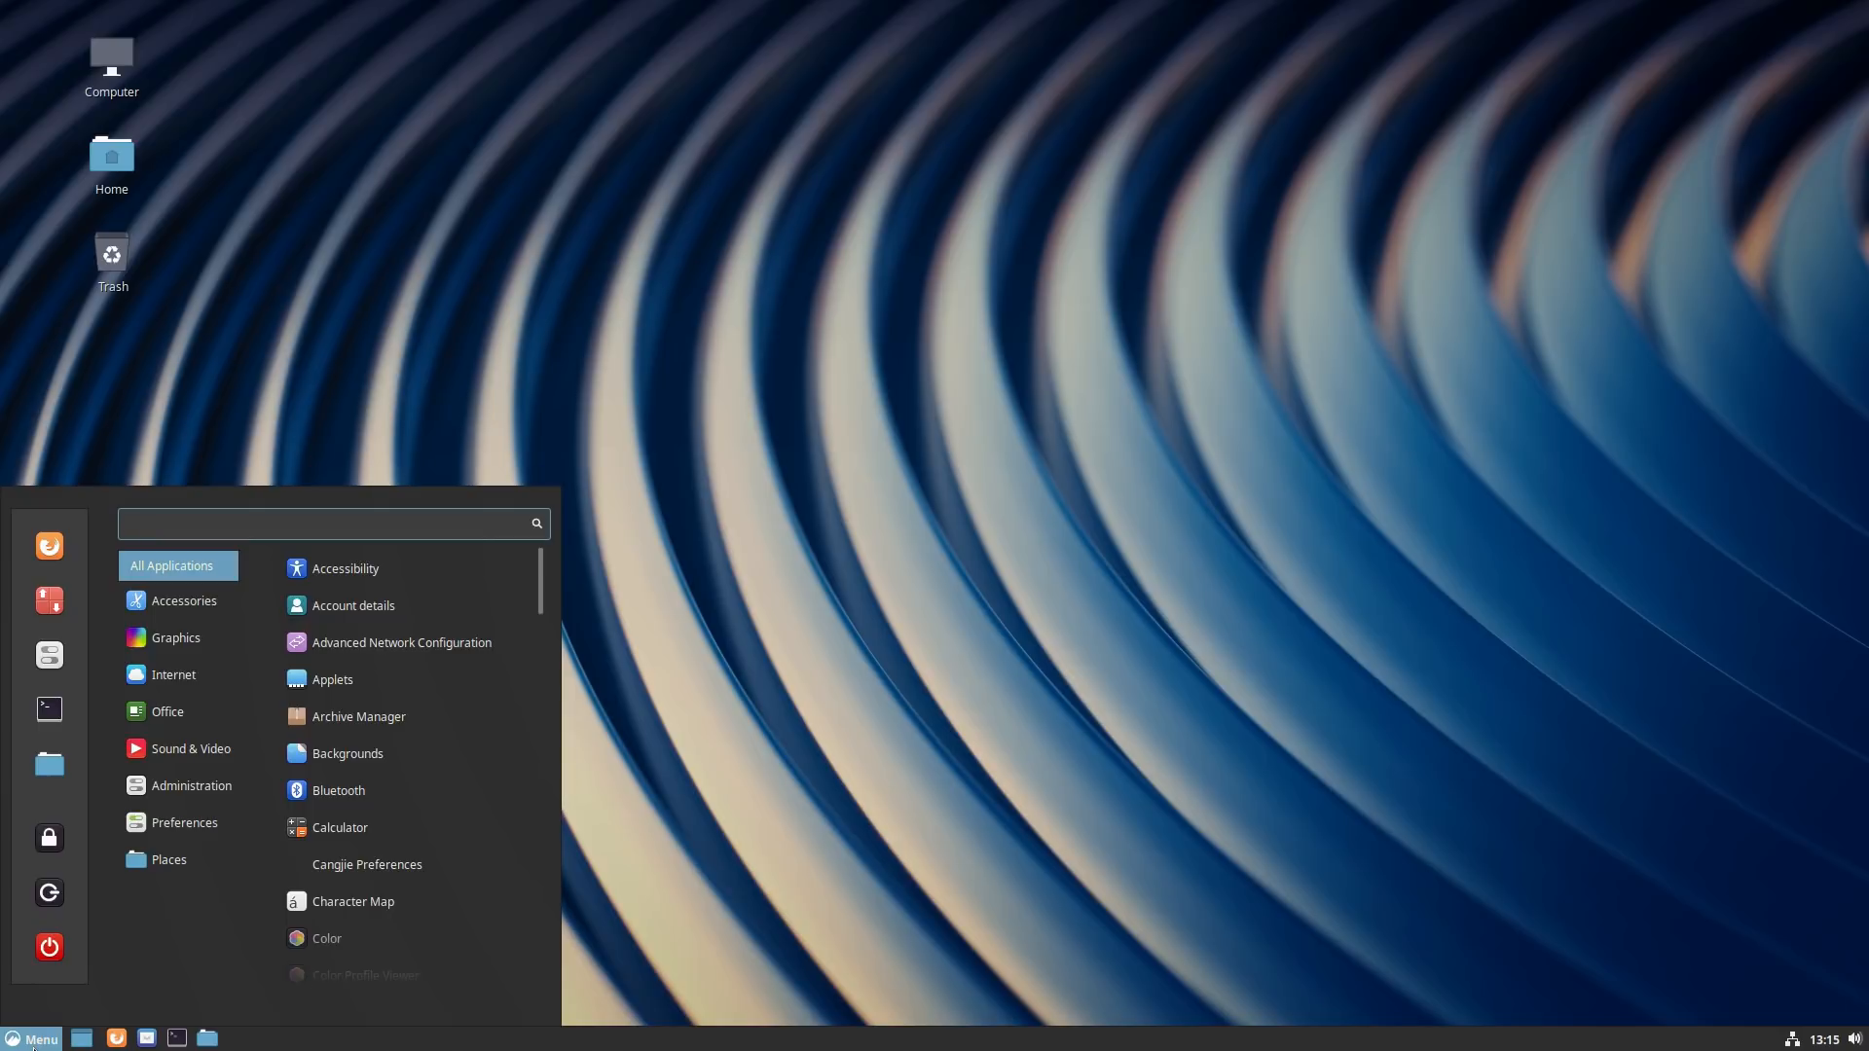
Step: Look through the Internet and Accessories menu categories without launching anything
click(326, 524)
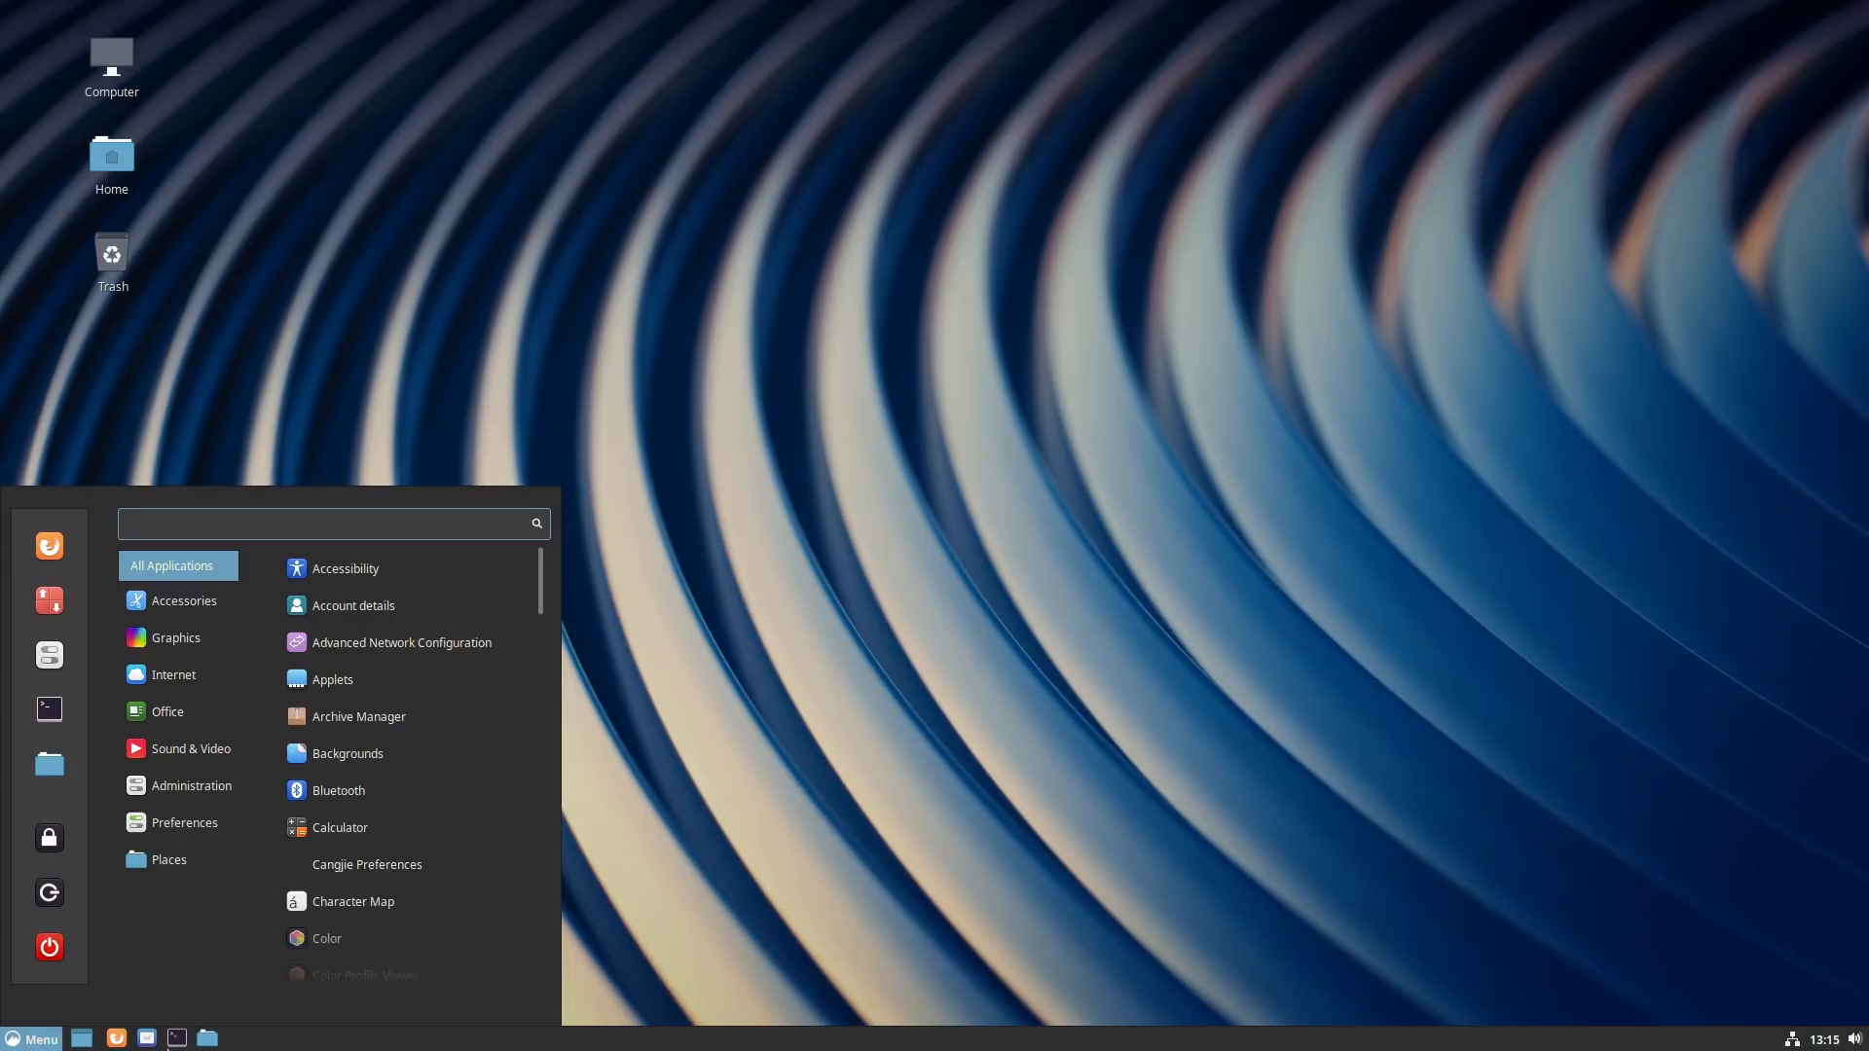
click(174, 675)
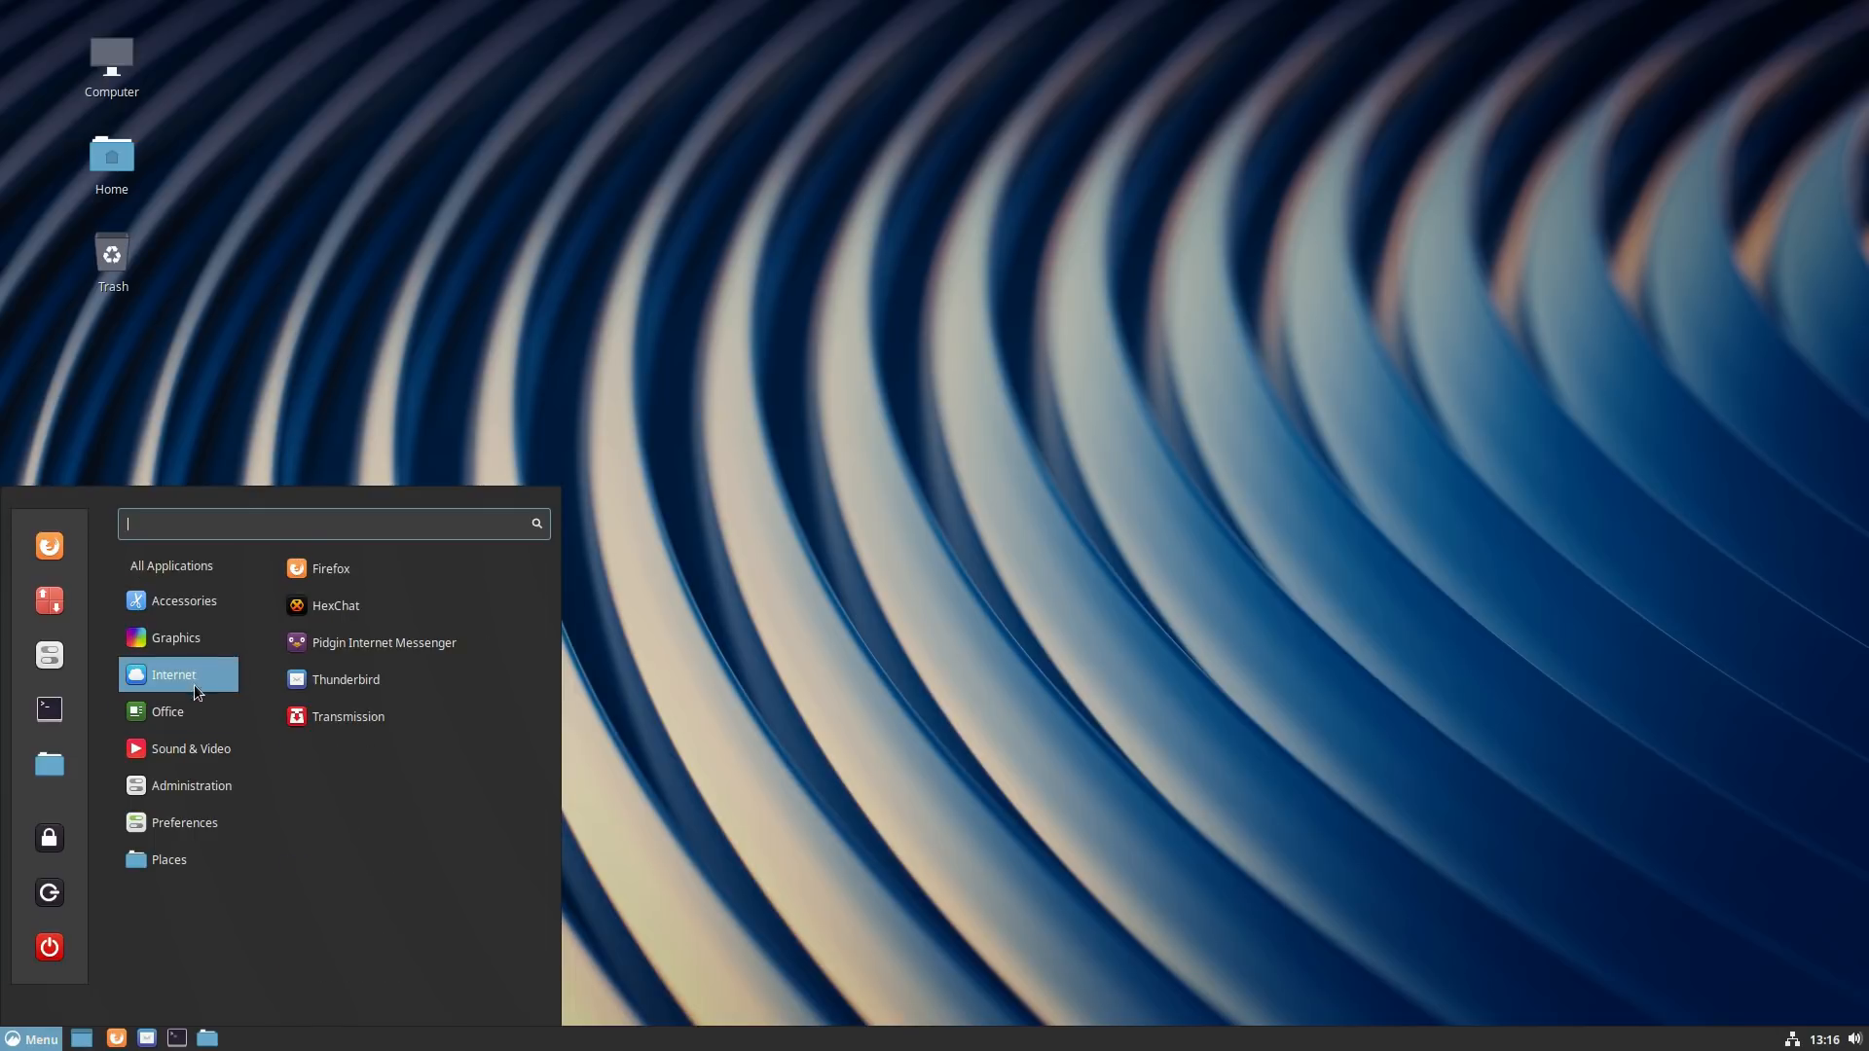
click(183, 600)
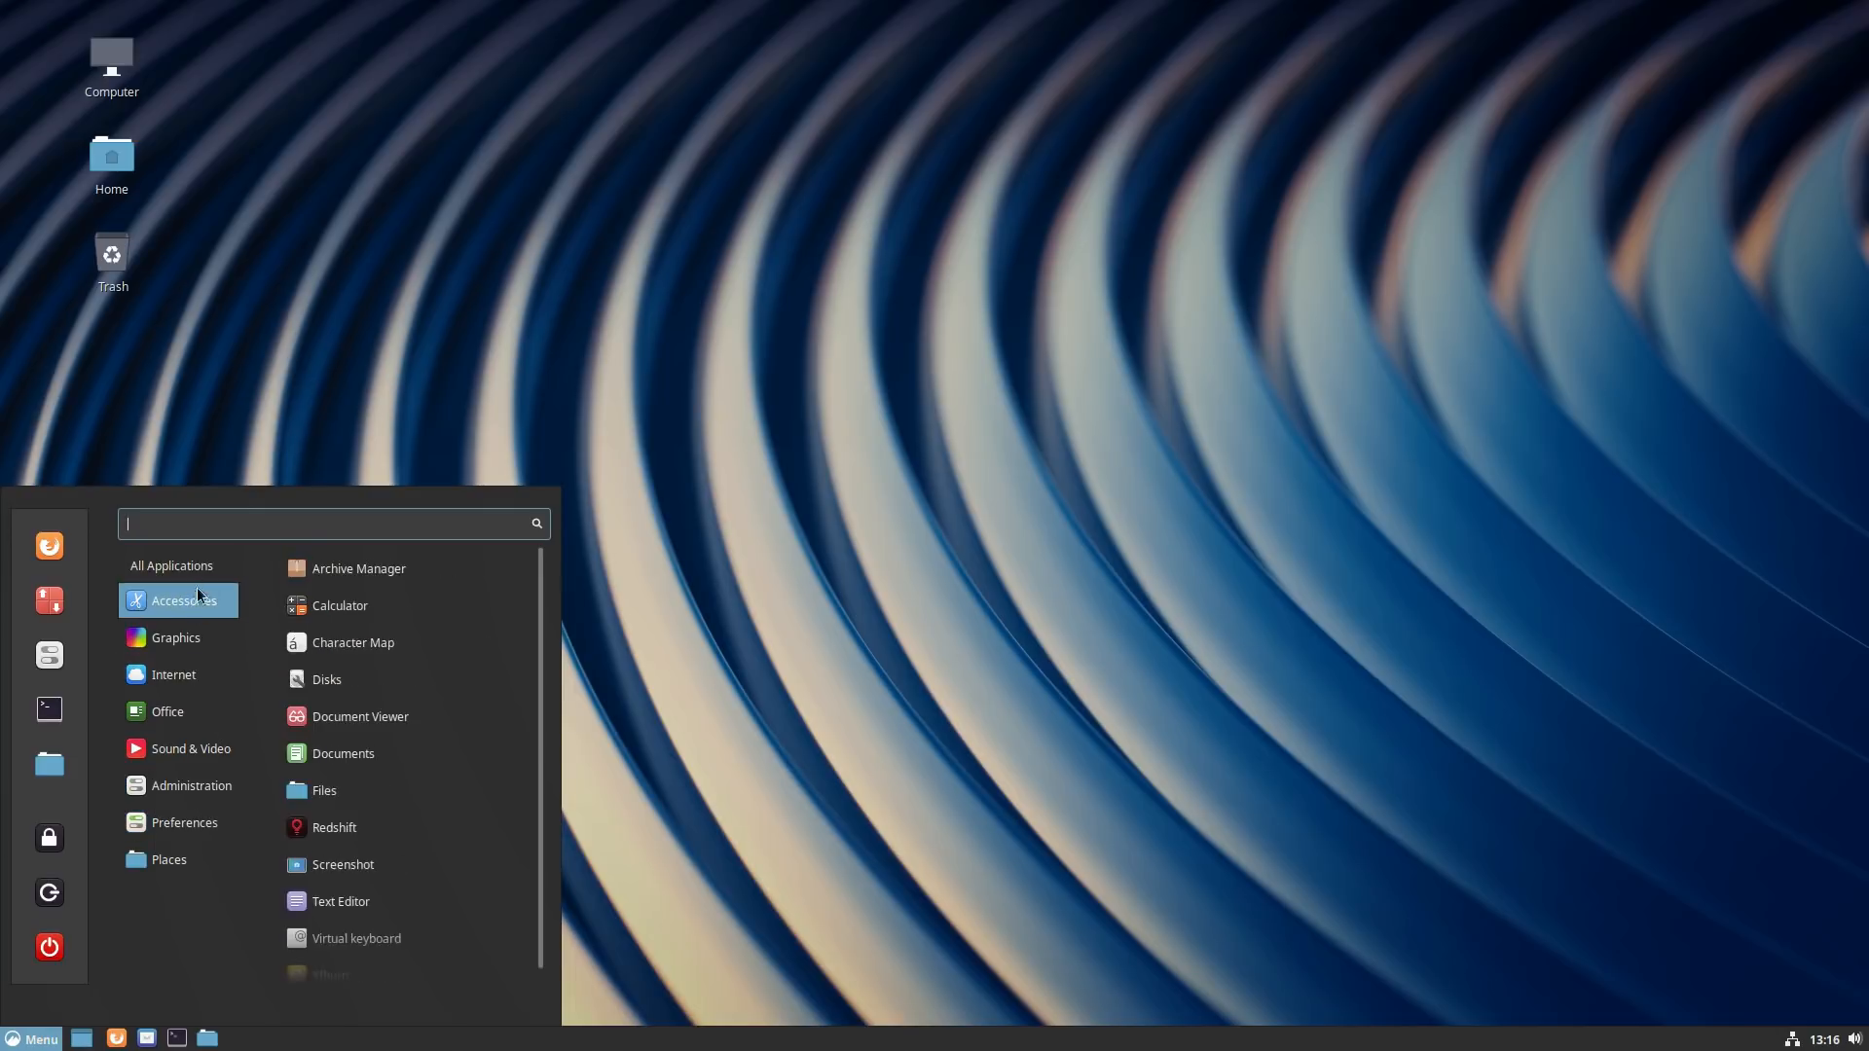
click(184, 822)
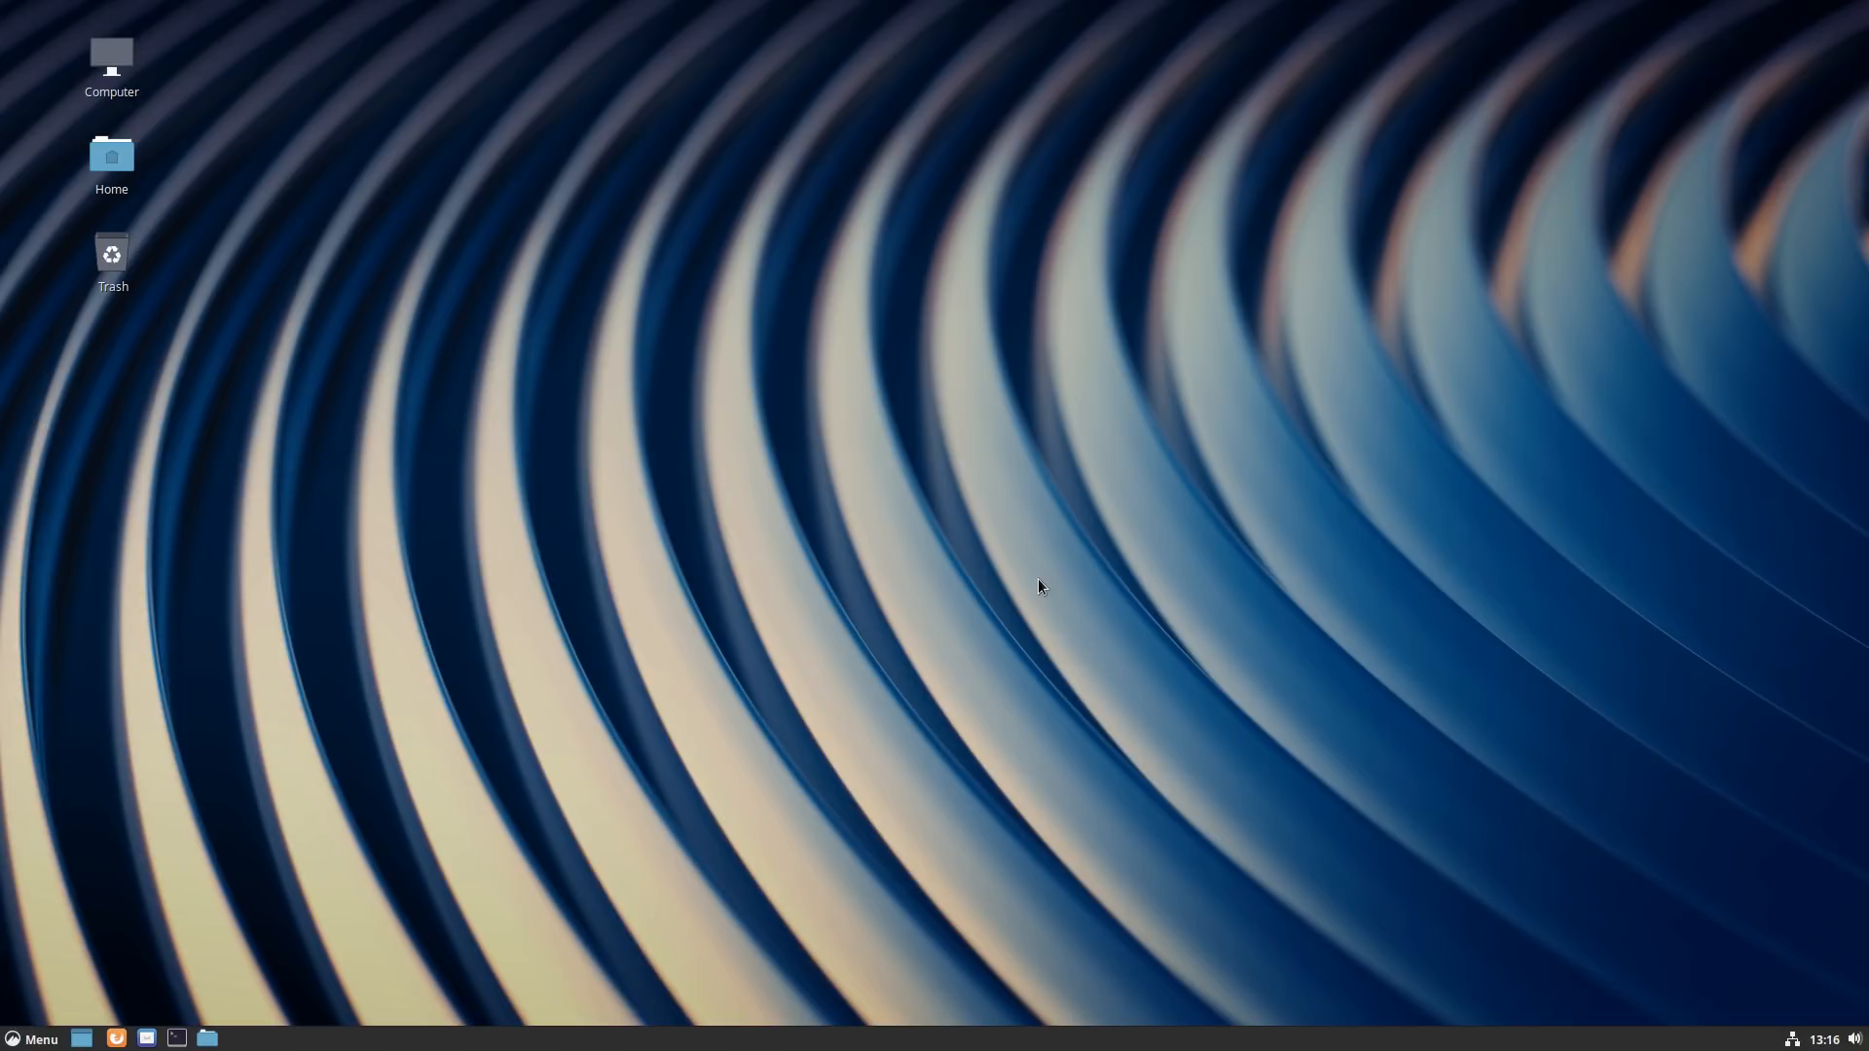
mouse_move(1166, 345)
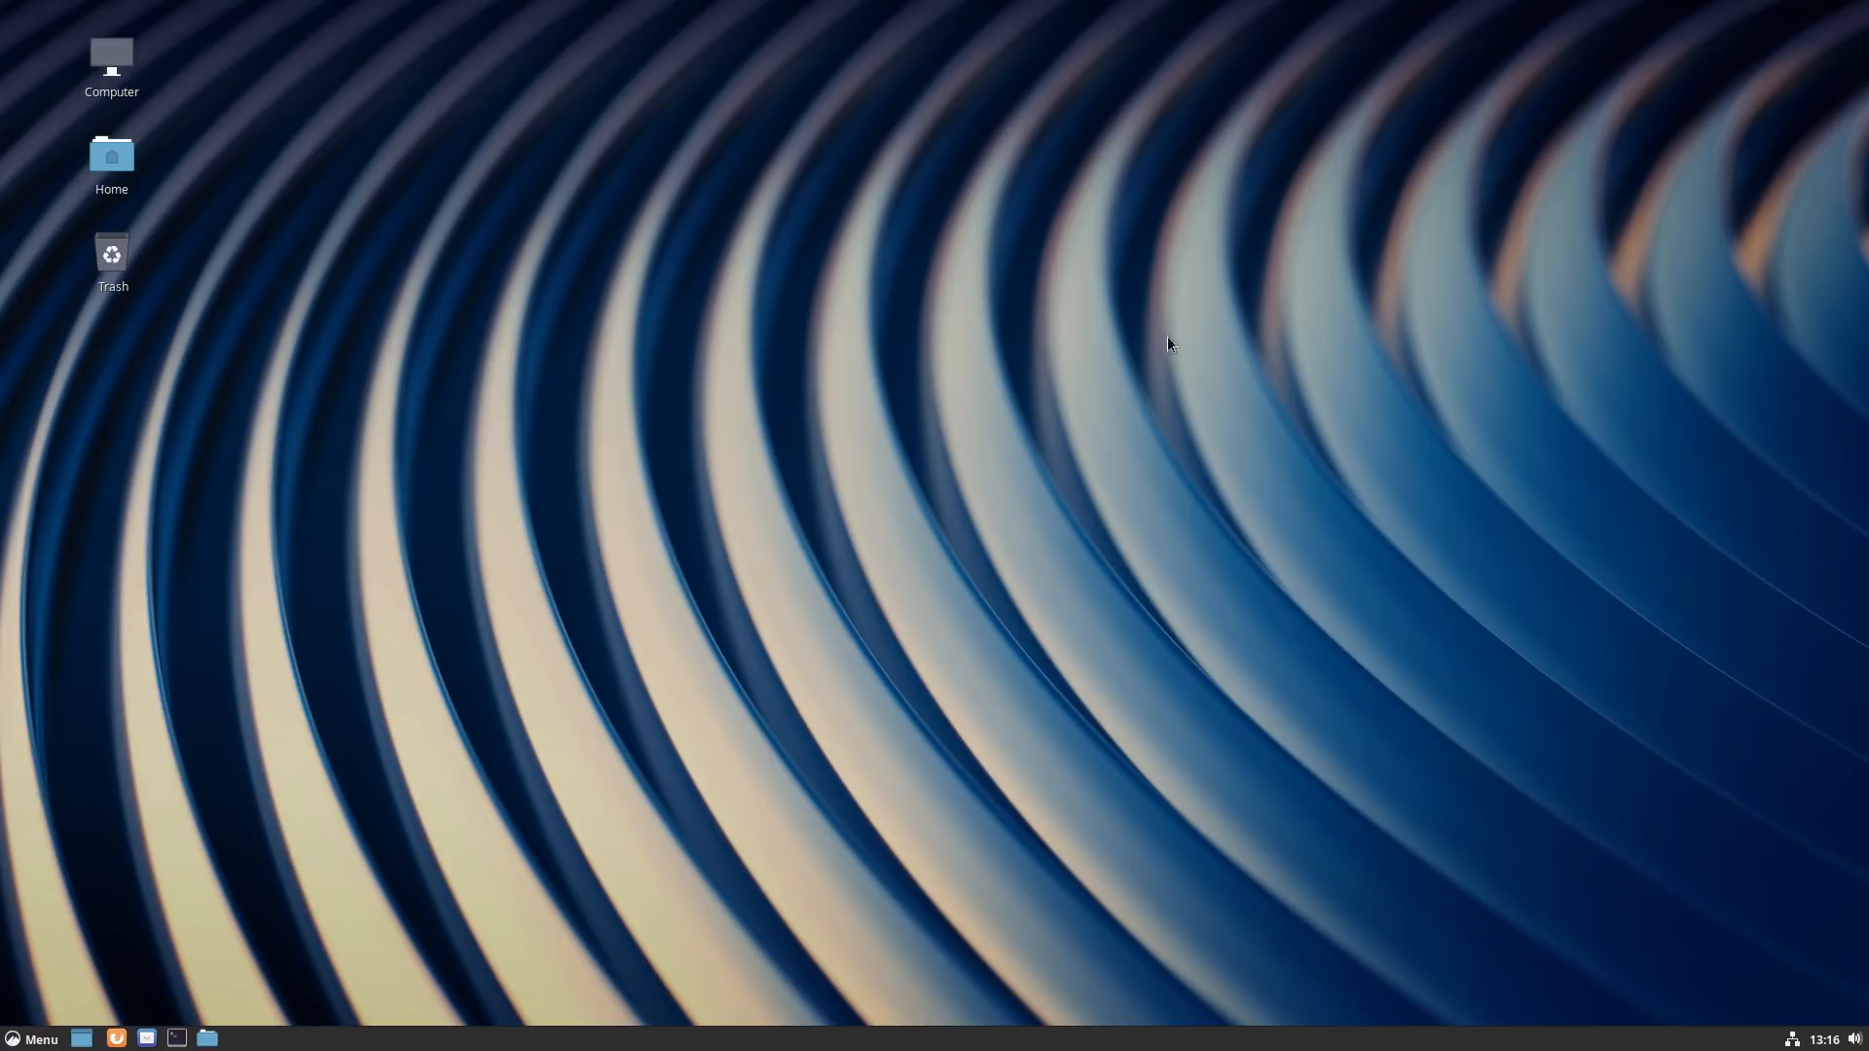